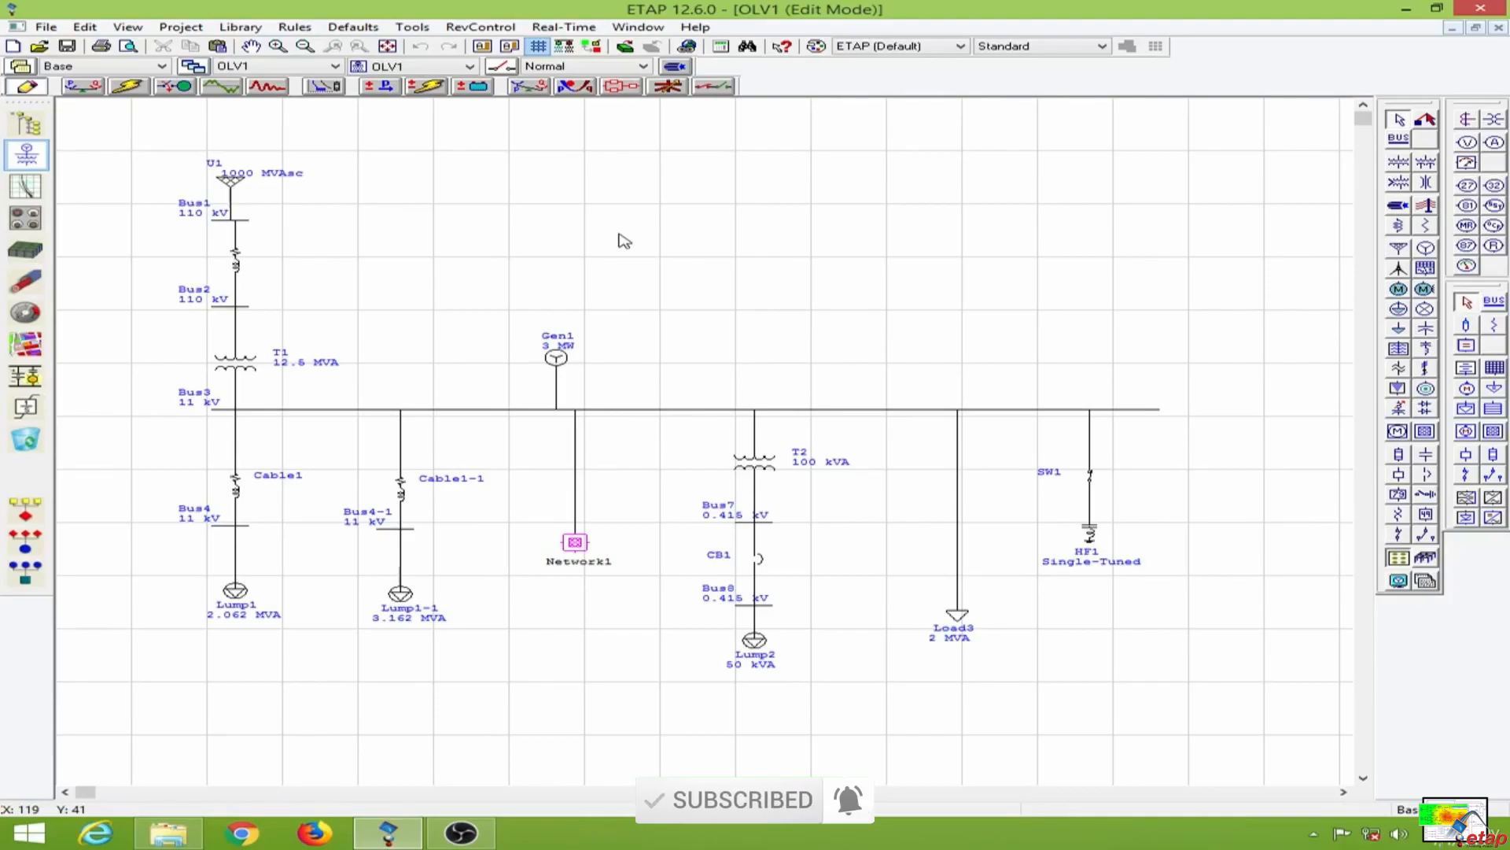
mouse_move(5, 778)
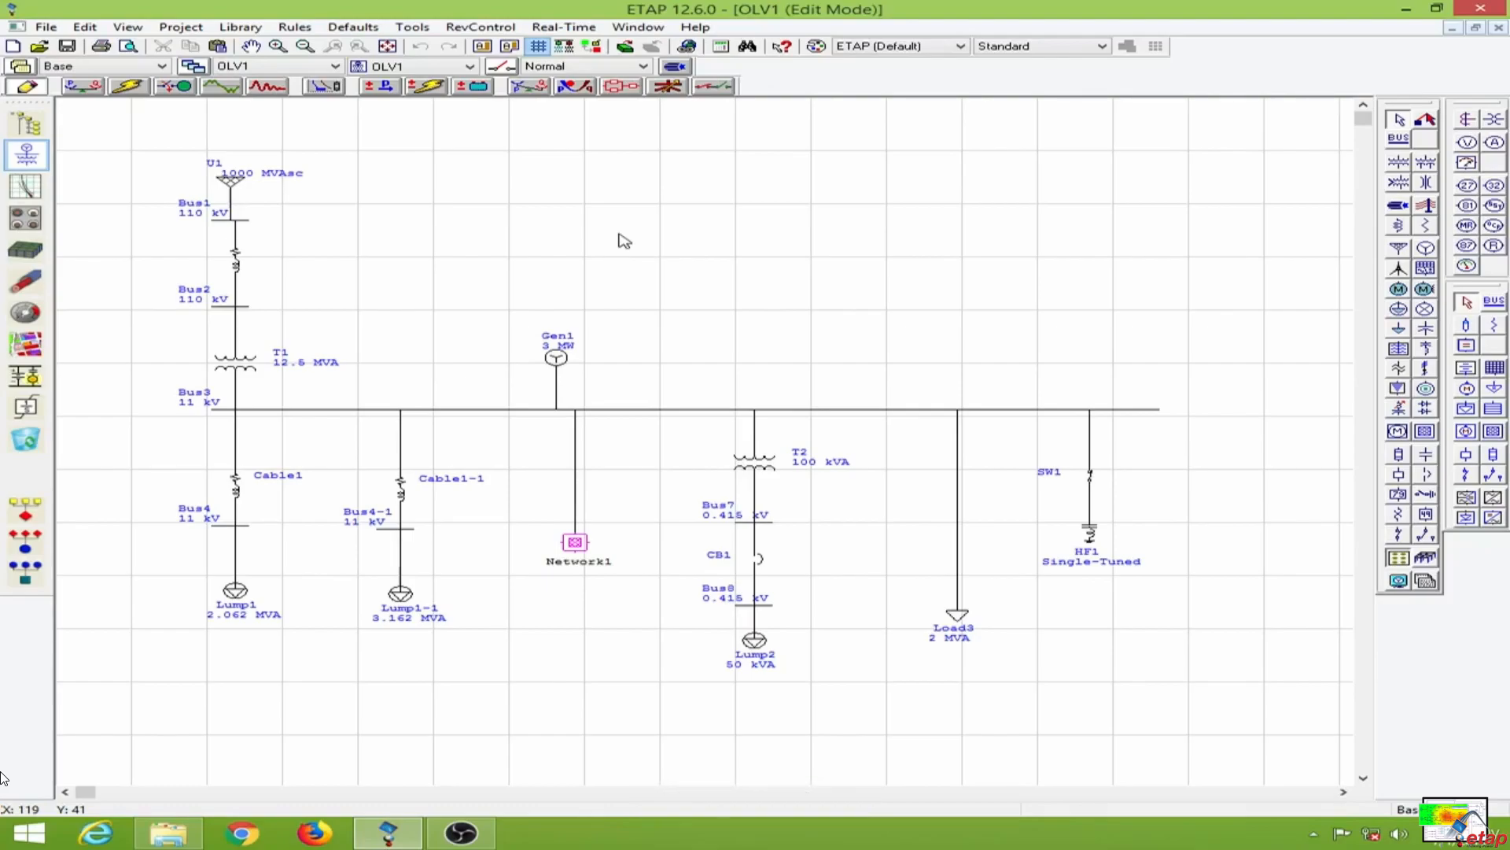
mouse_move(683, 239)
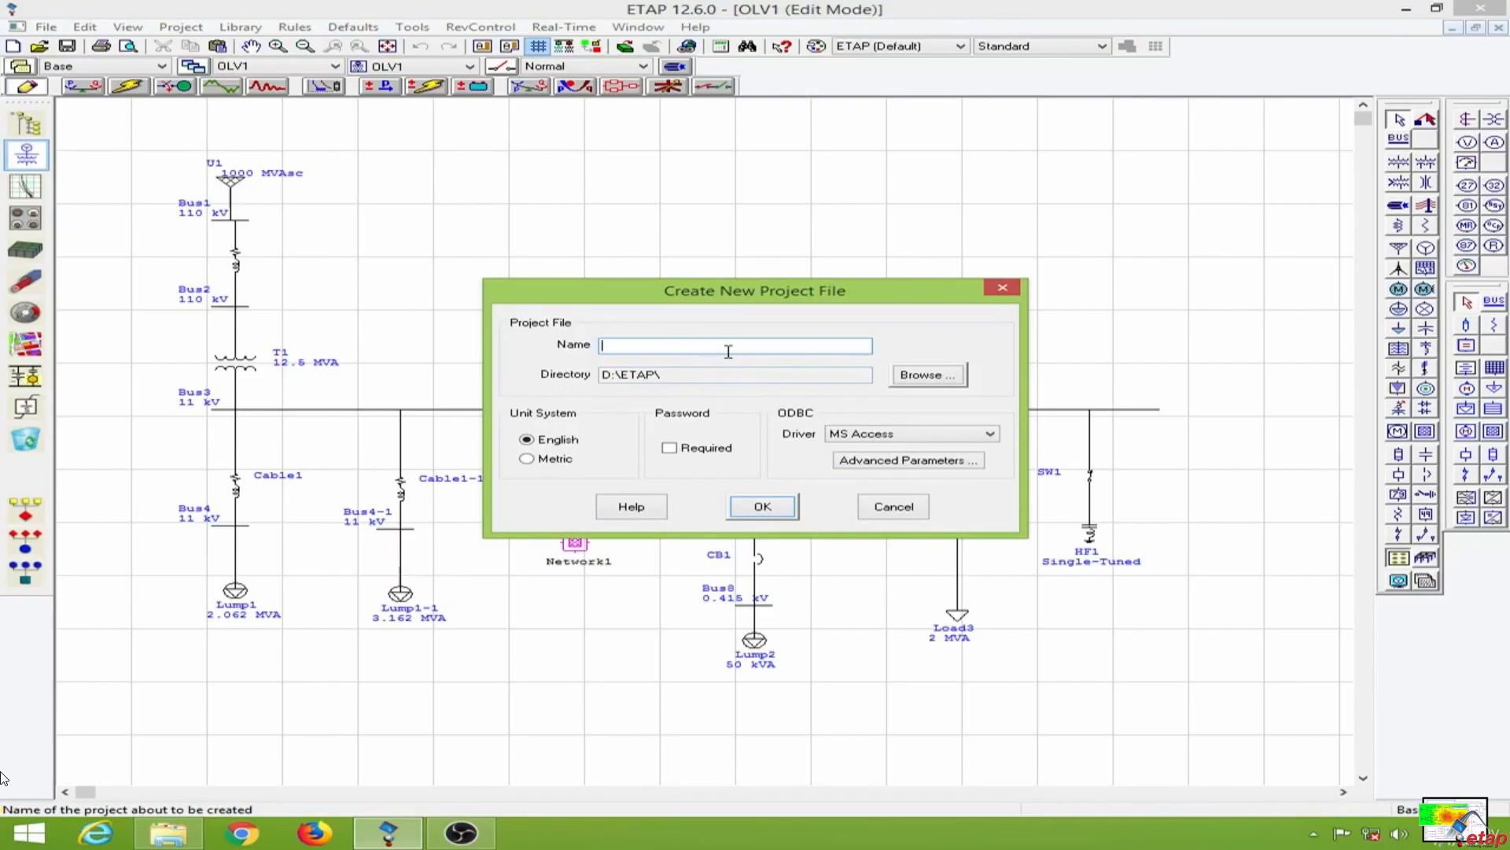
Name the new project Substation4, confirm it, and accept the user information
type("S")
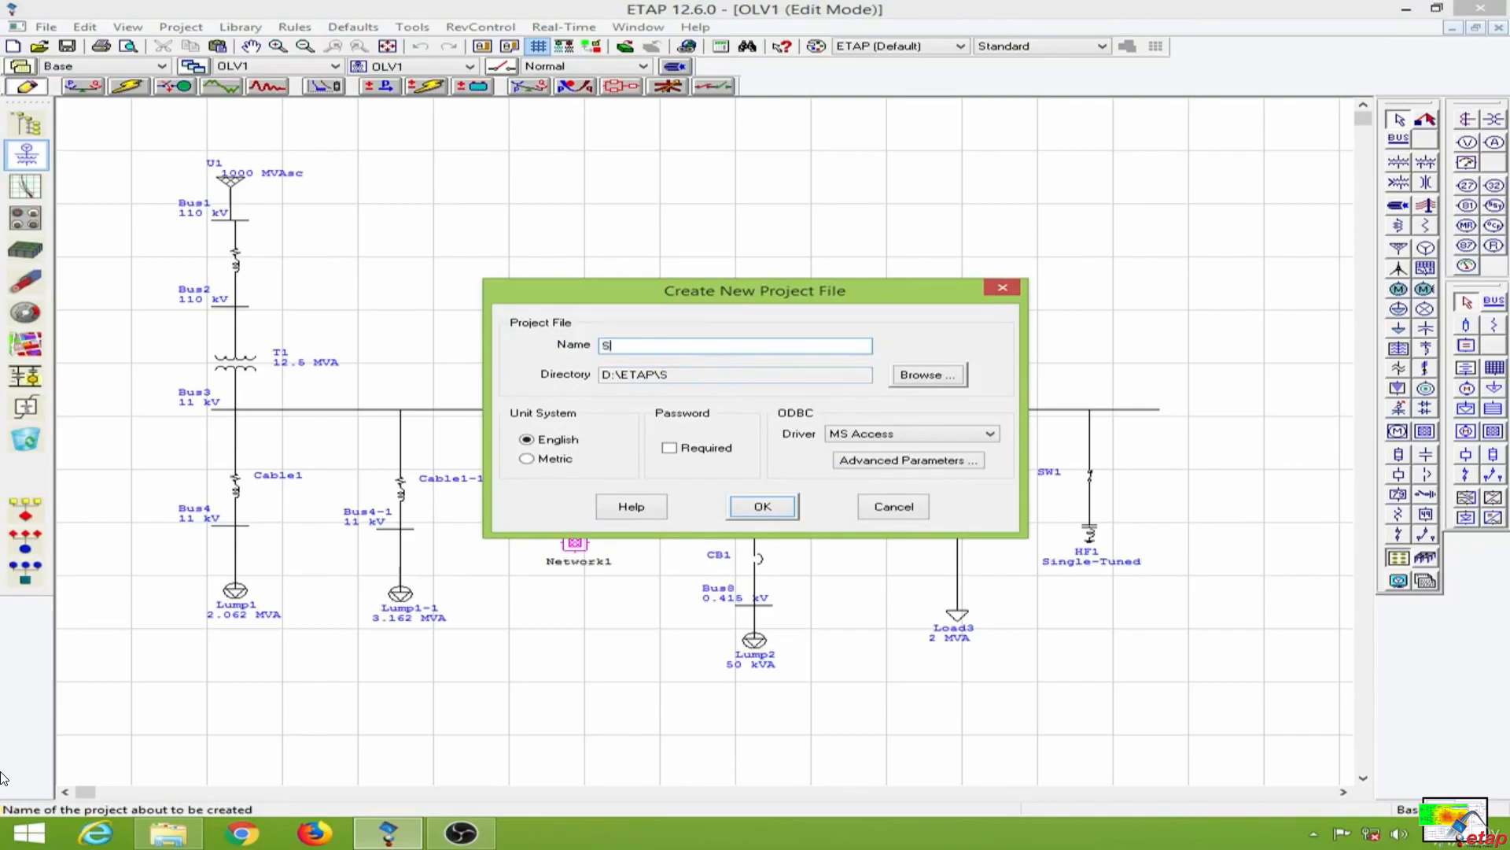
type("ubstation4")
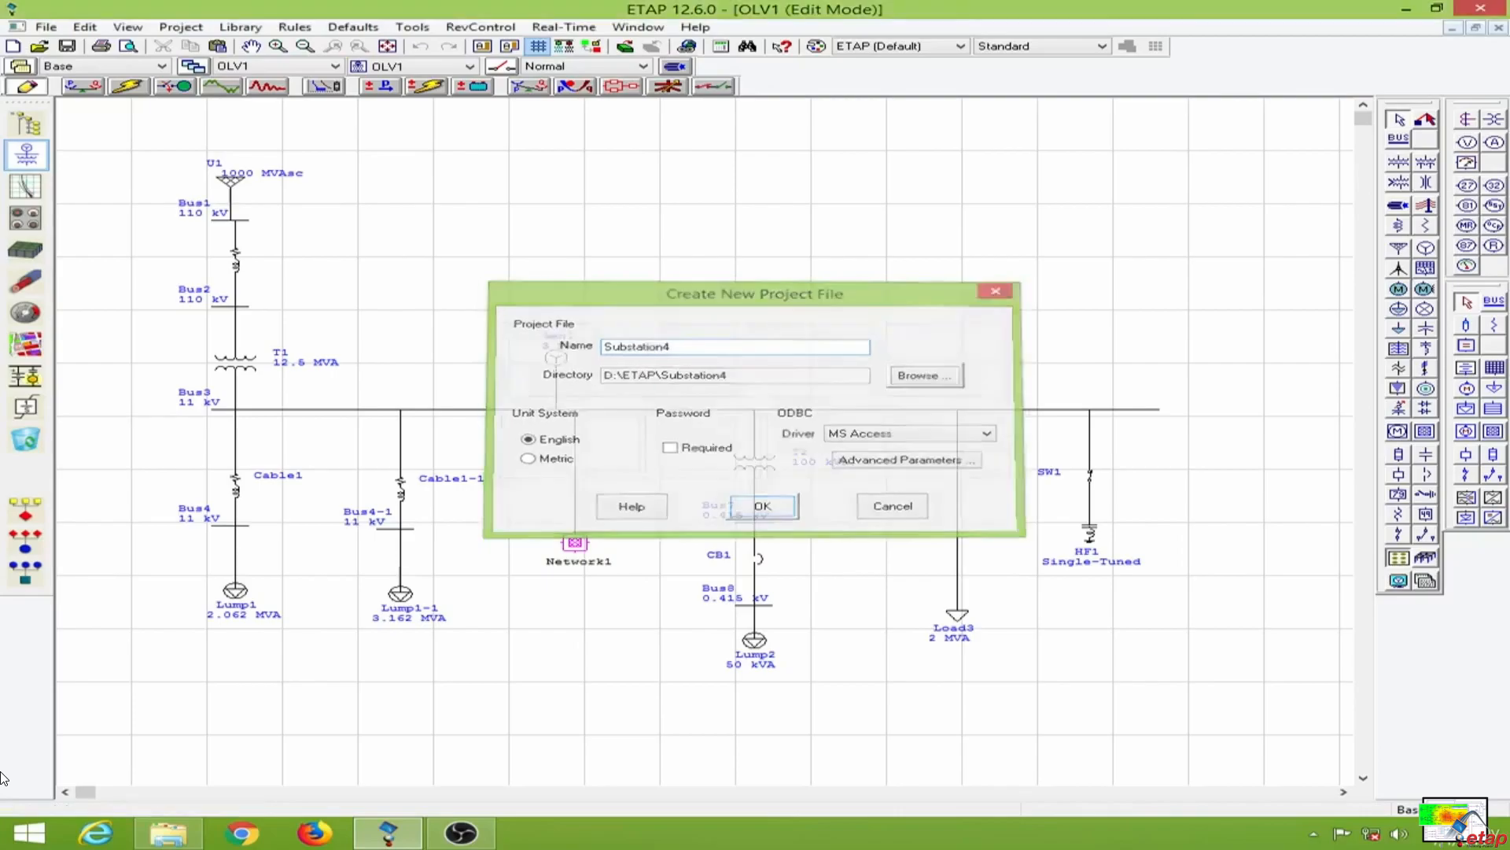
left_click(761, 505)
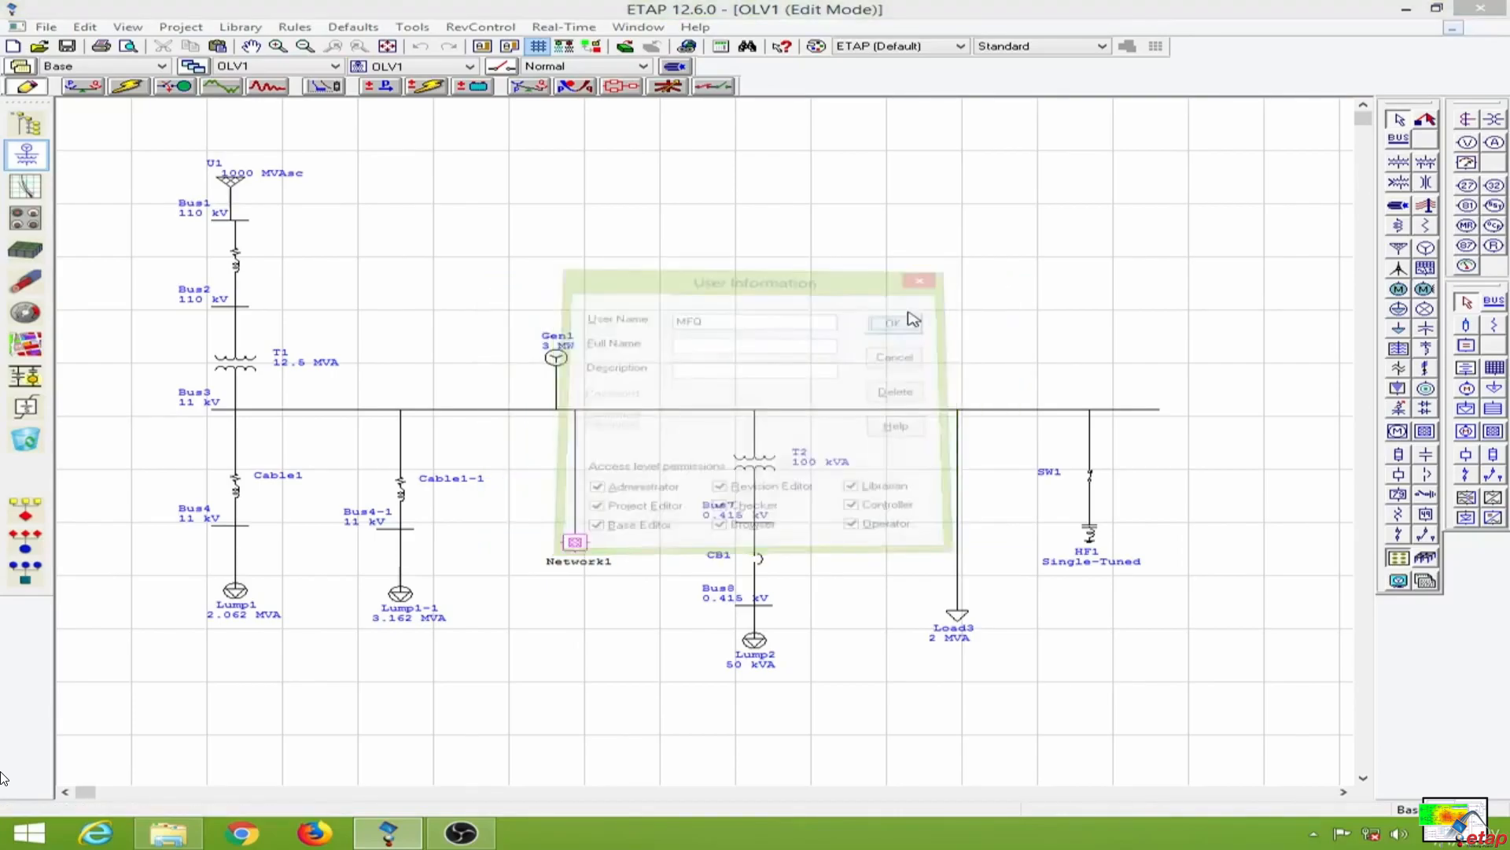
left_click(891, 321)
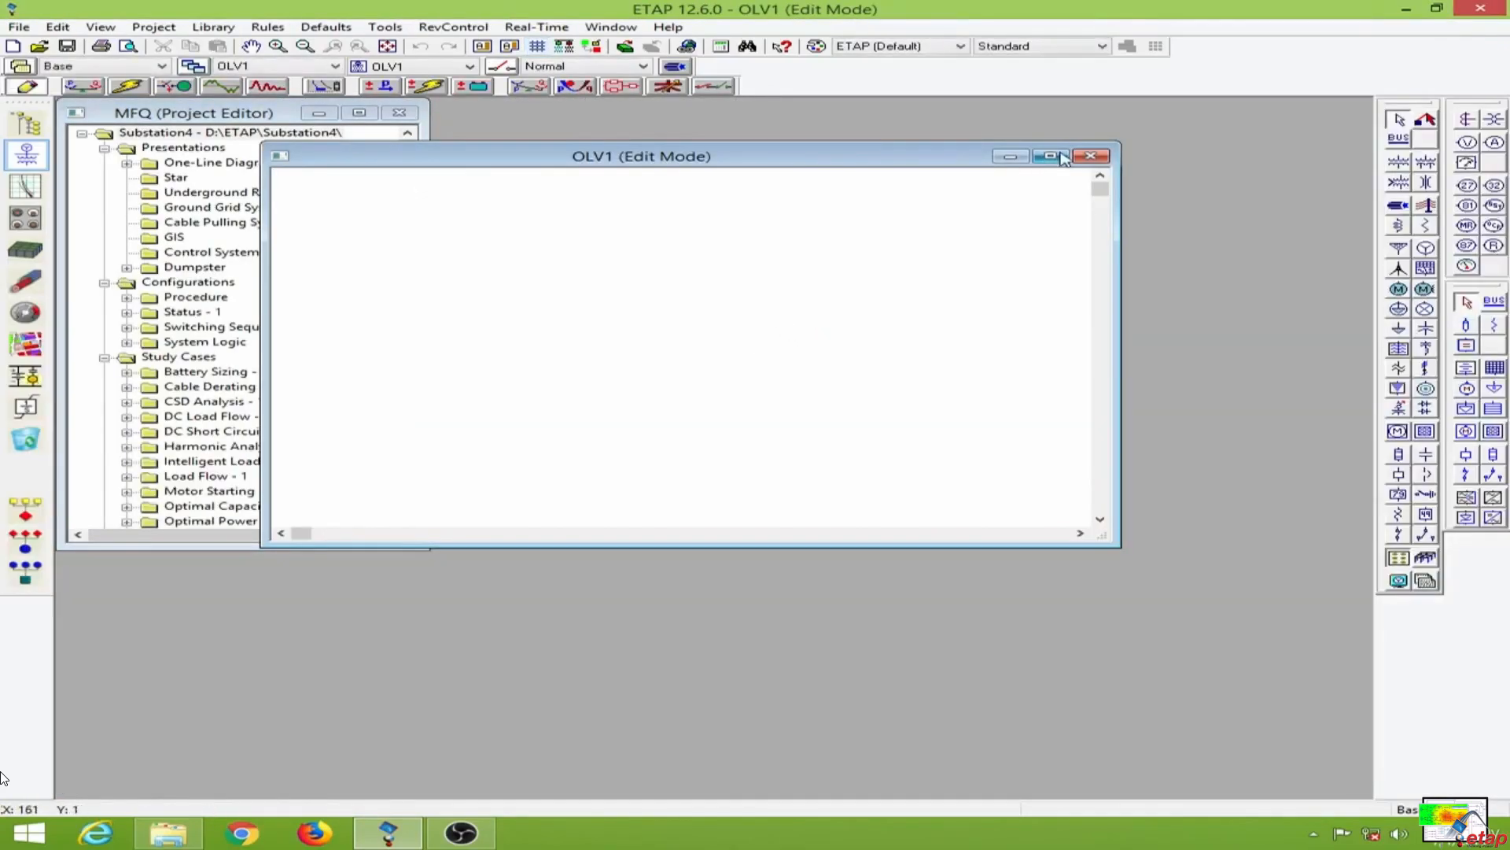
left_click(1049, 156)
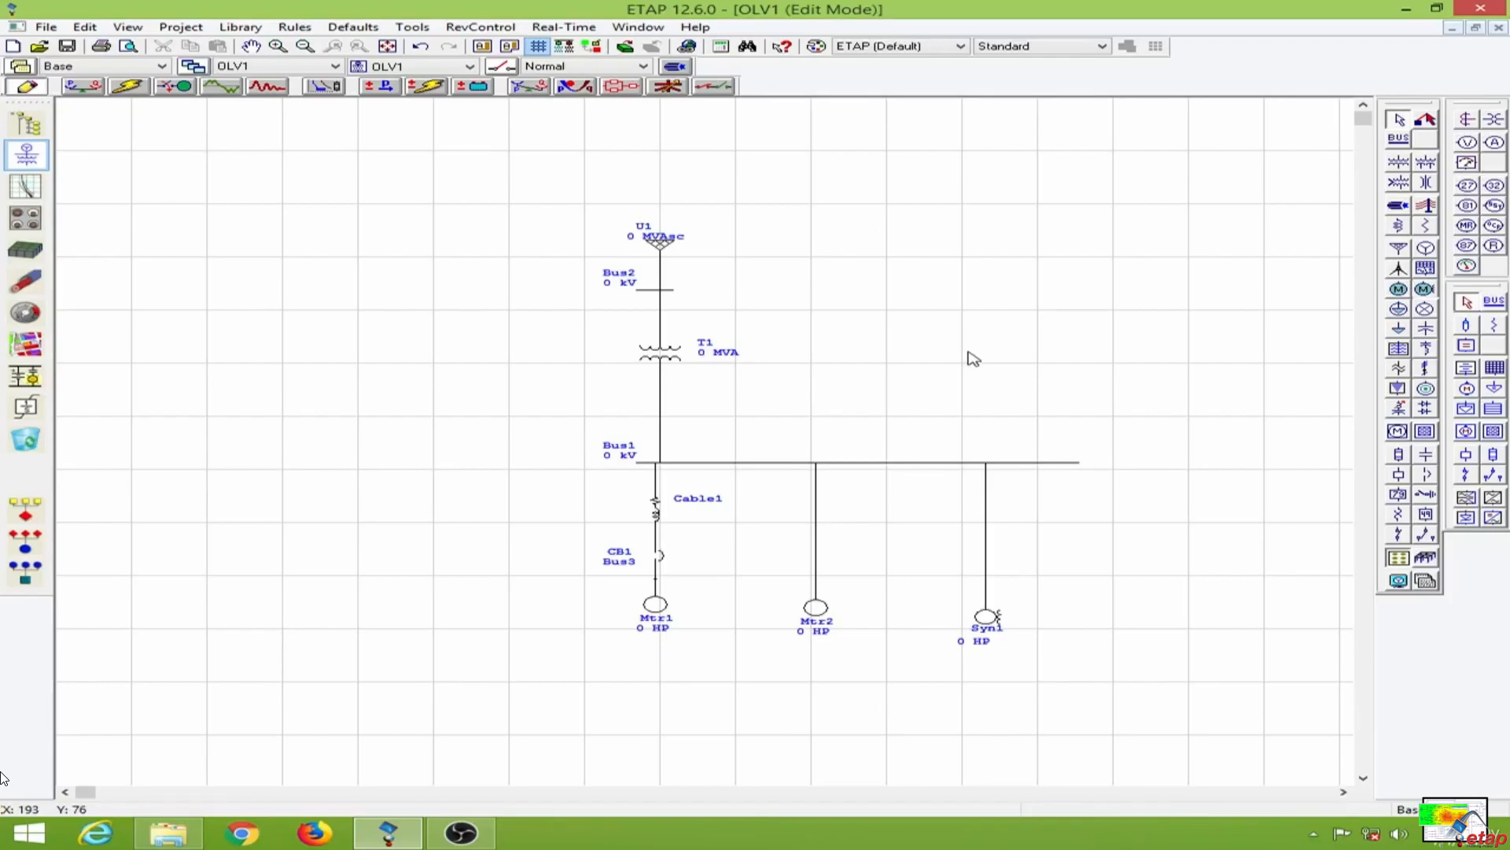
mouse_move(936, 360)
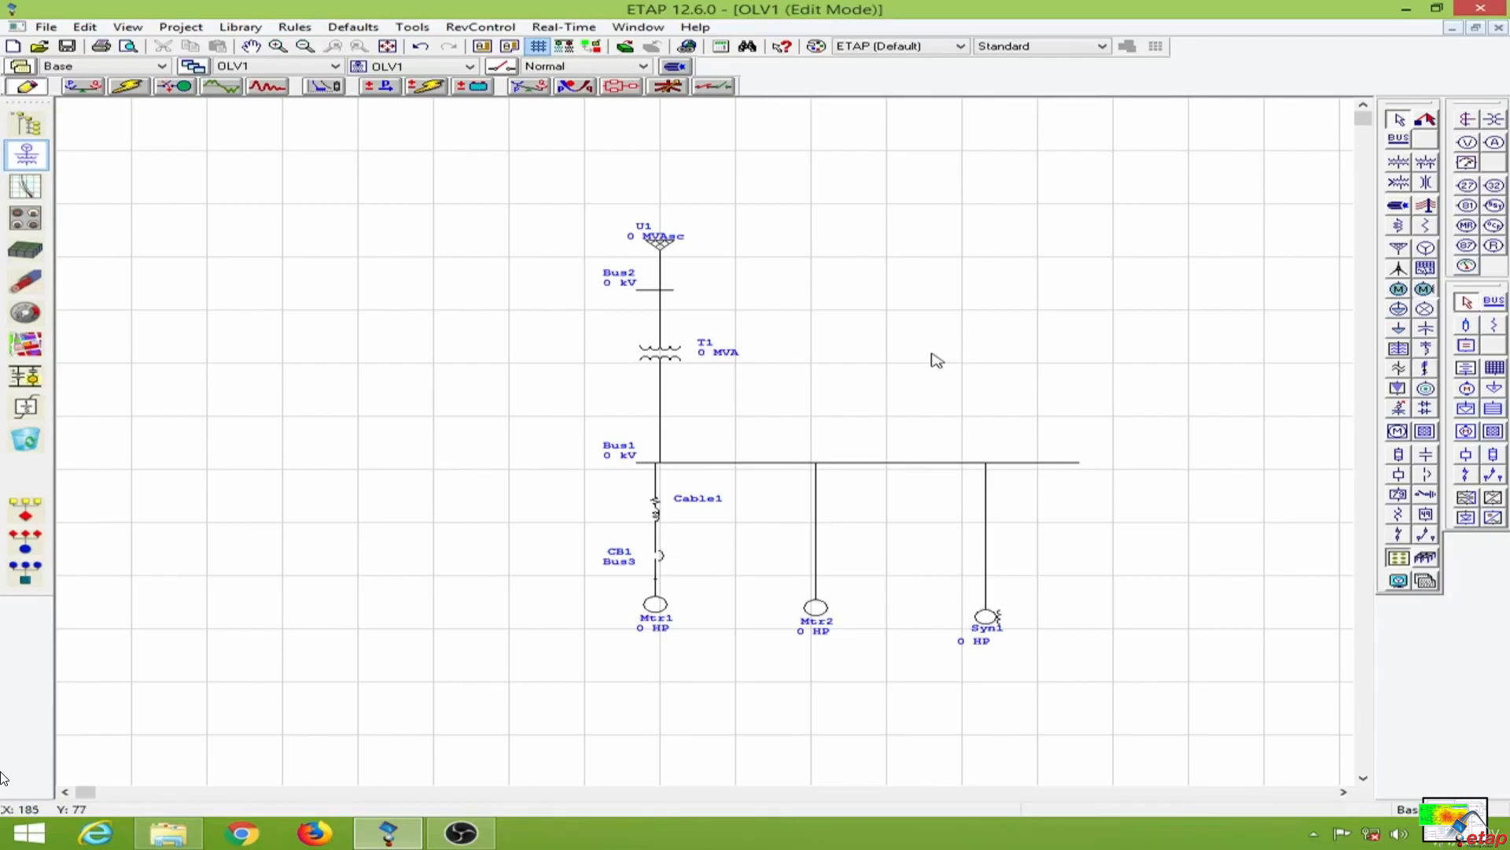
mouse_move(552, 244)
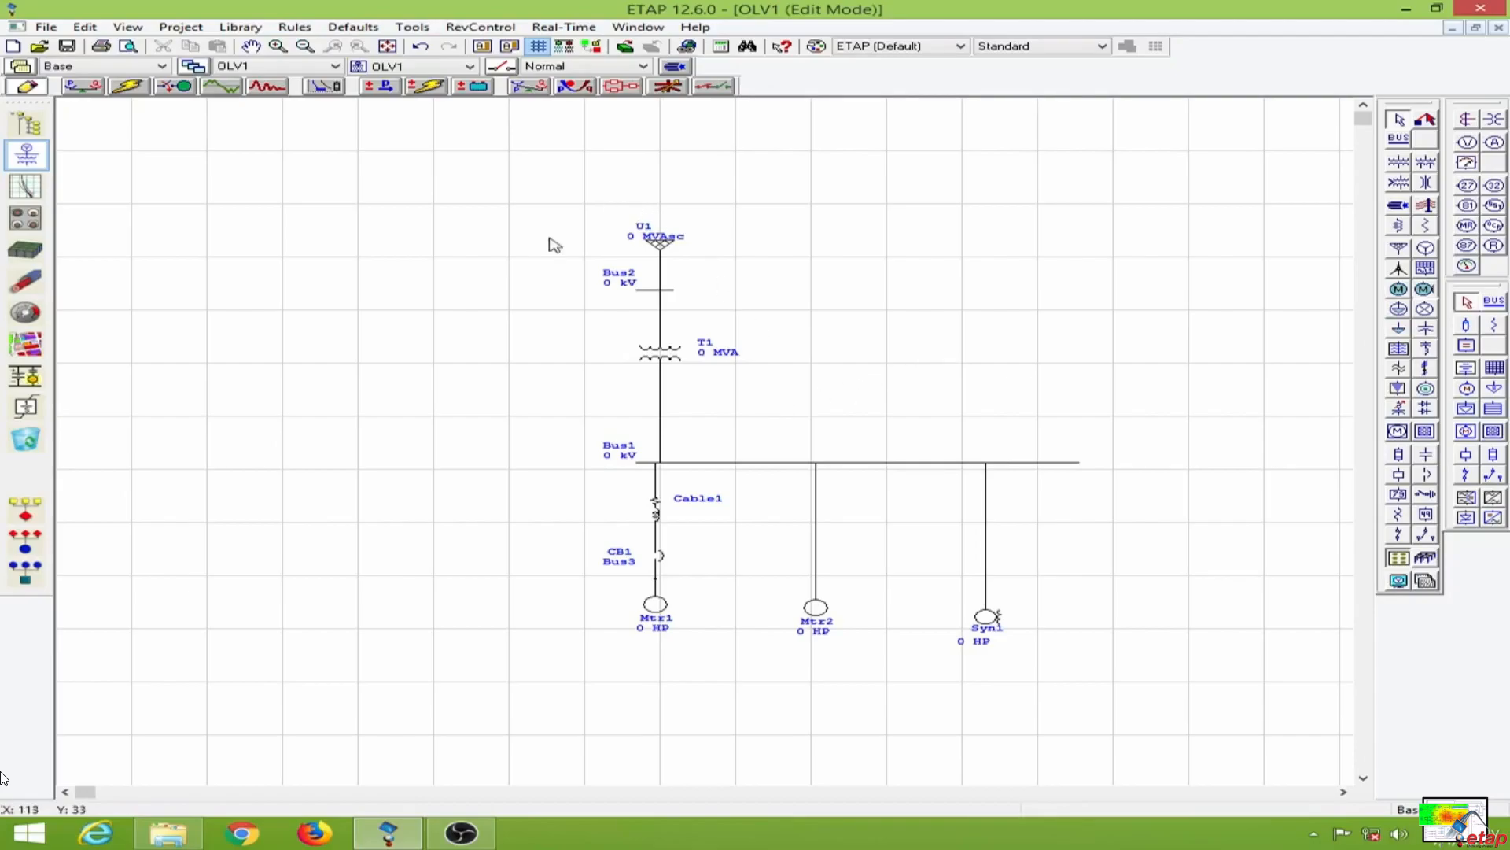
mouse_move(1224, 480)
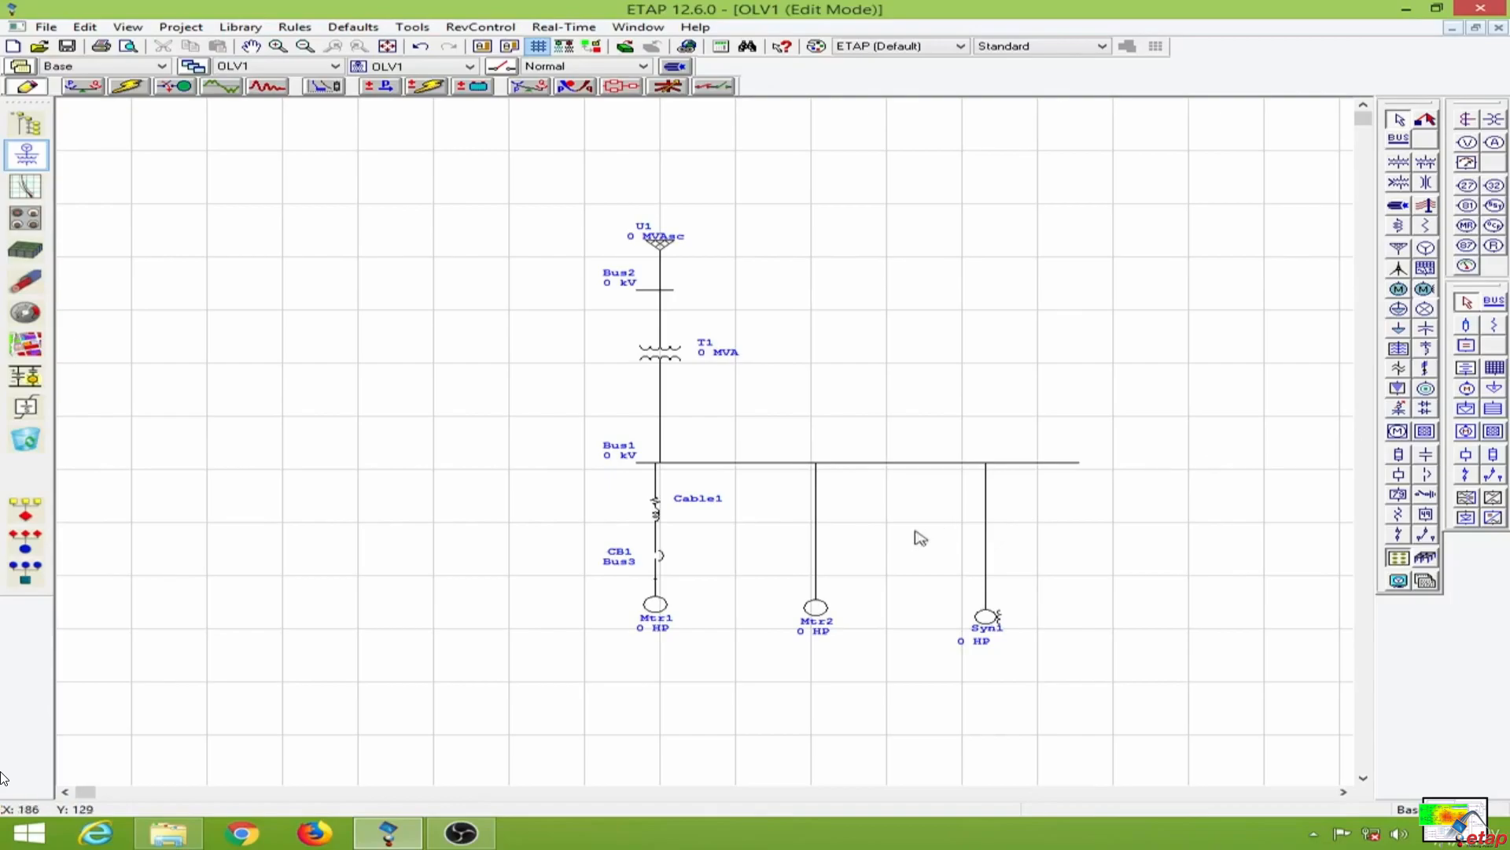
mouse_move(761, 498)
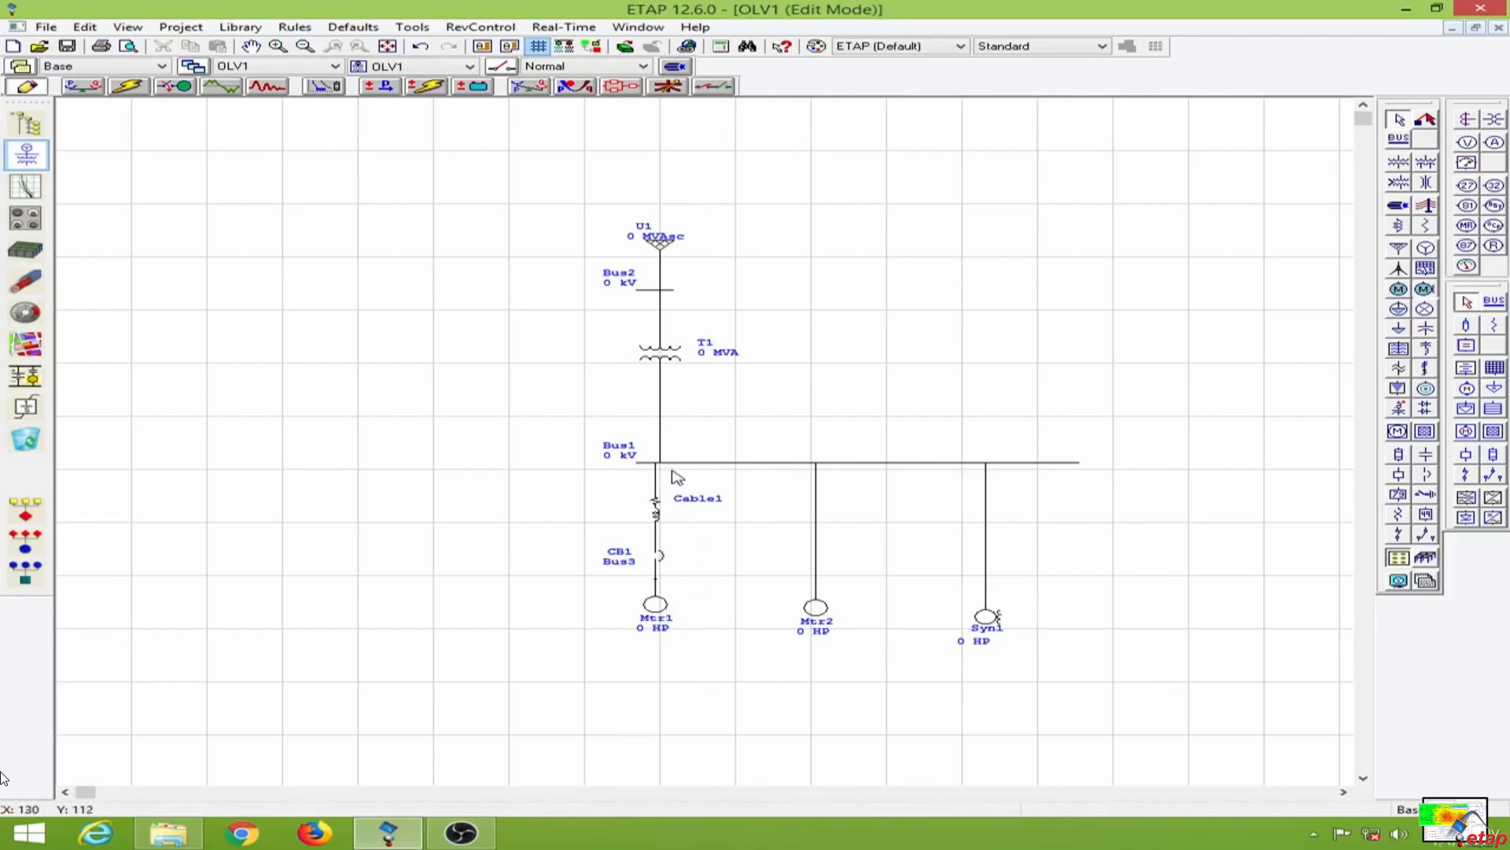
mouse_move(698, 554)
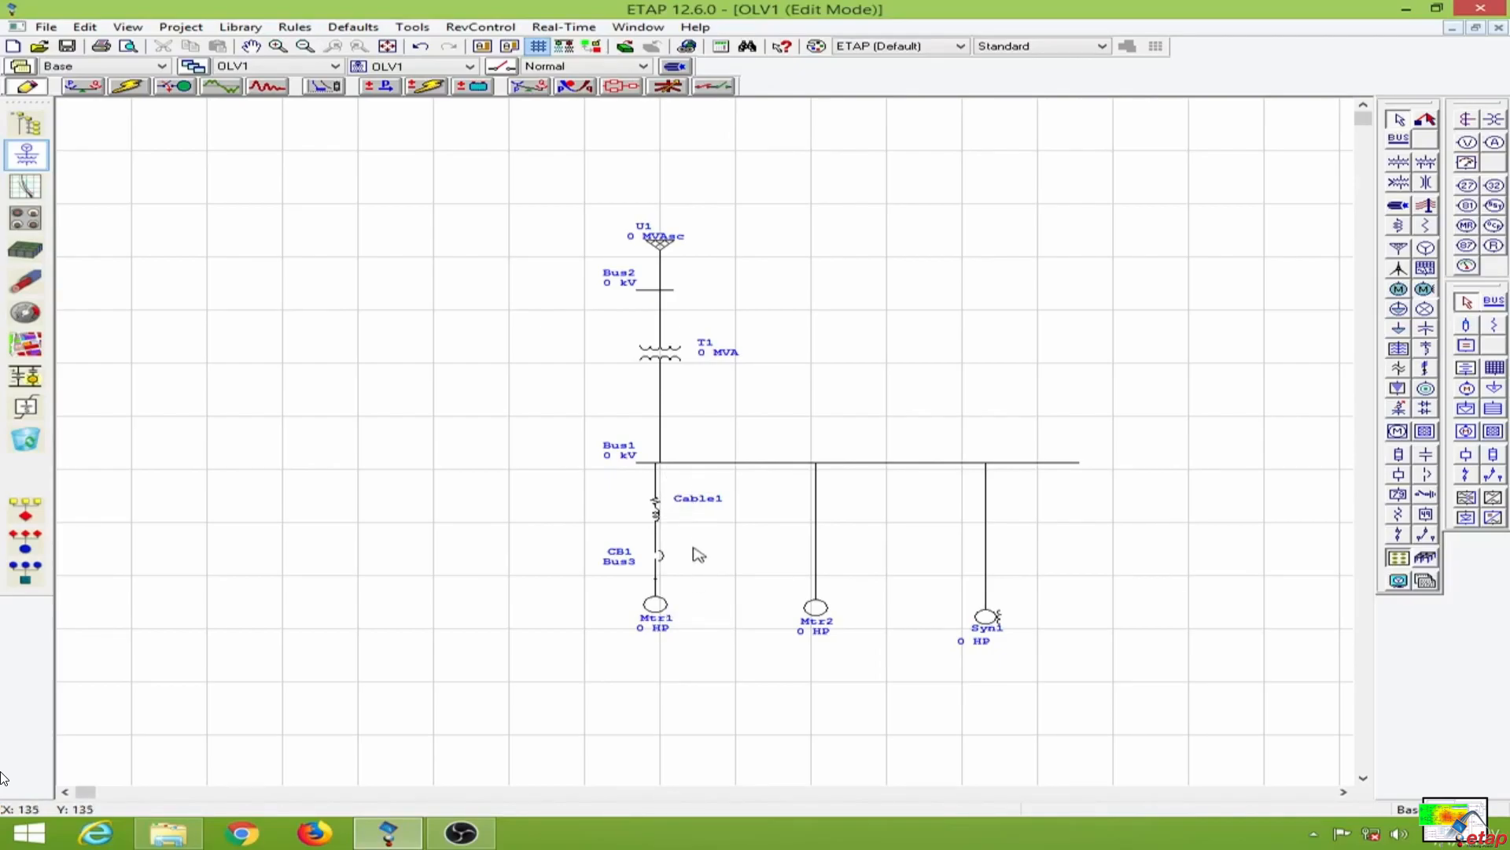
mouse_move(746, 545)
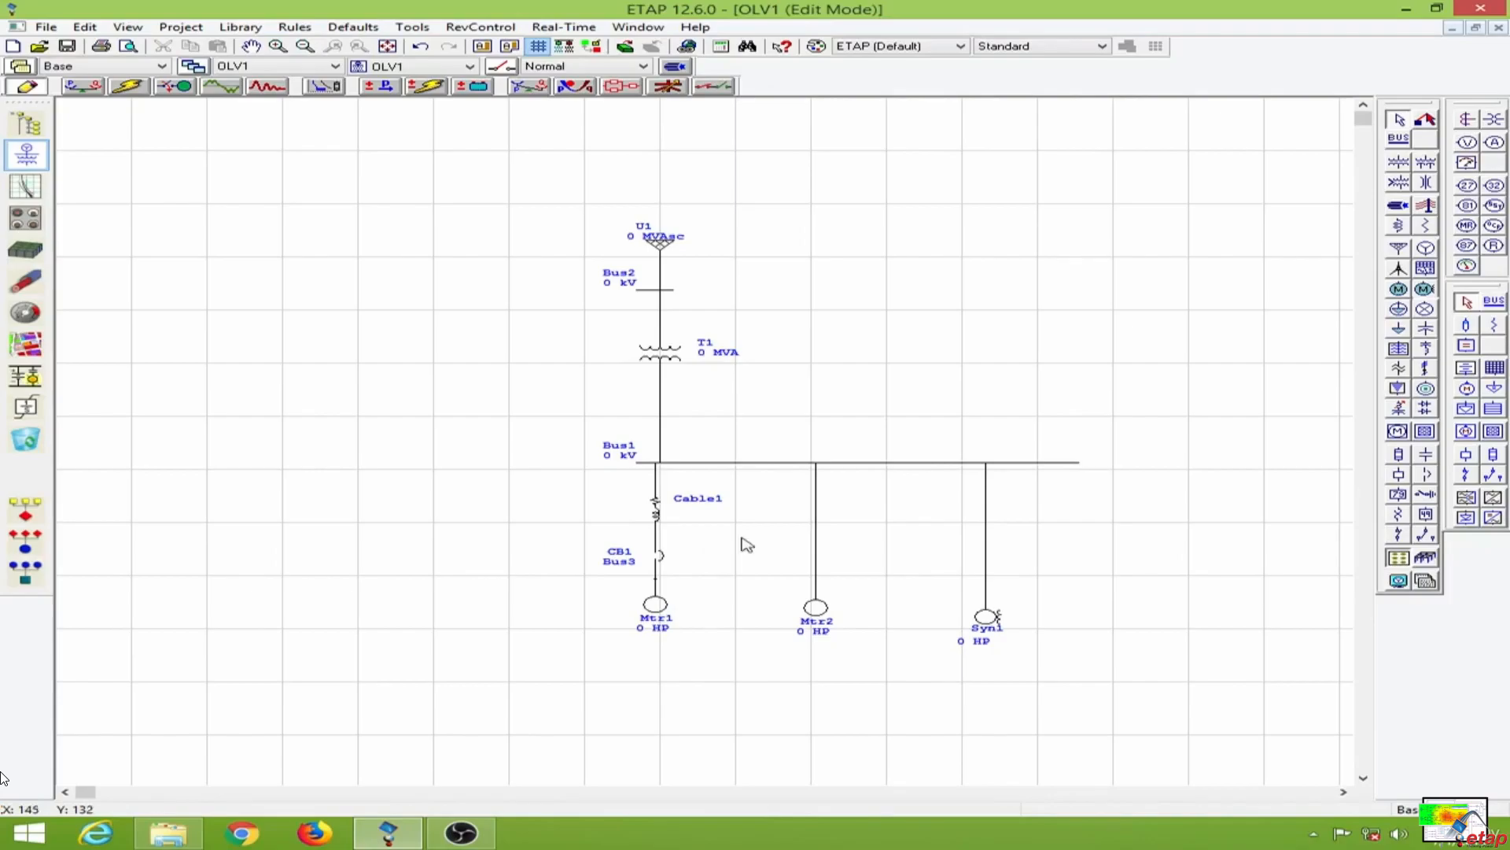
mouse_move(806, 503)
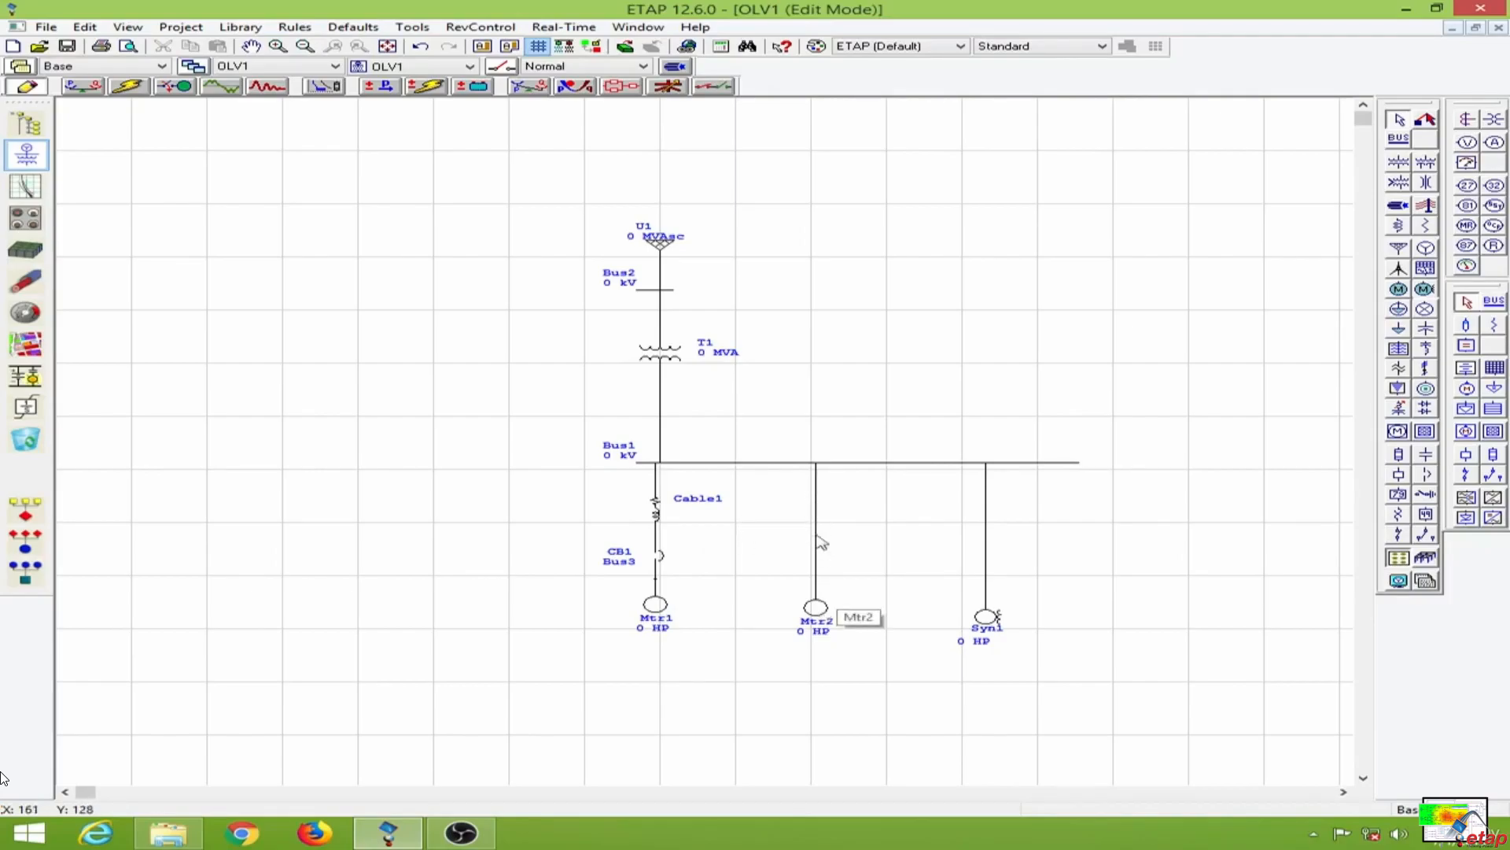
mouse_move(1017, 491)
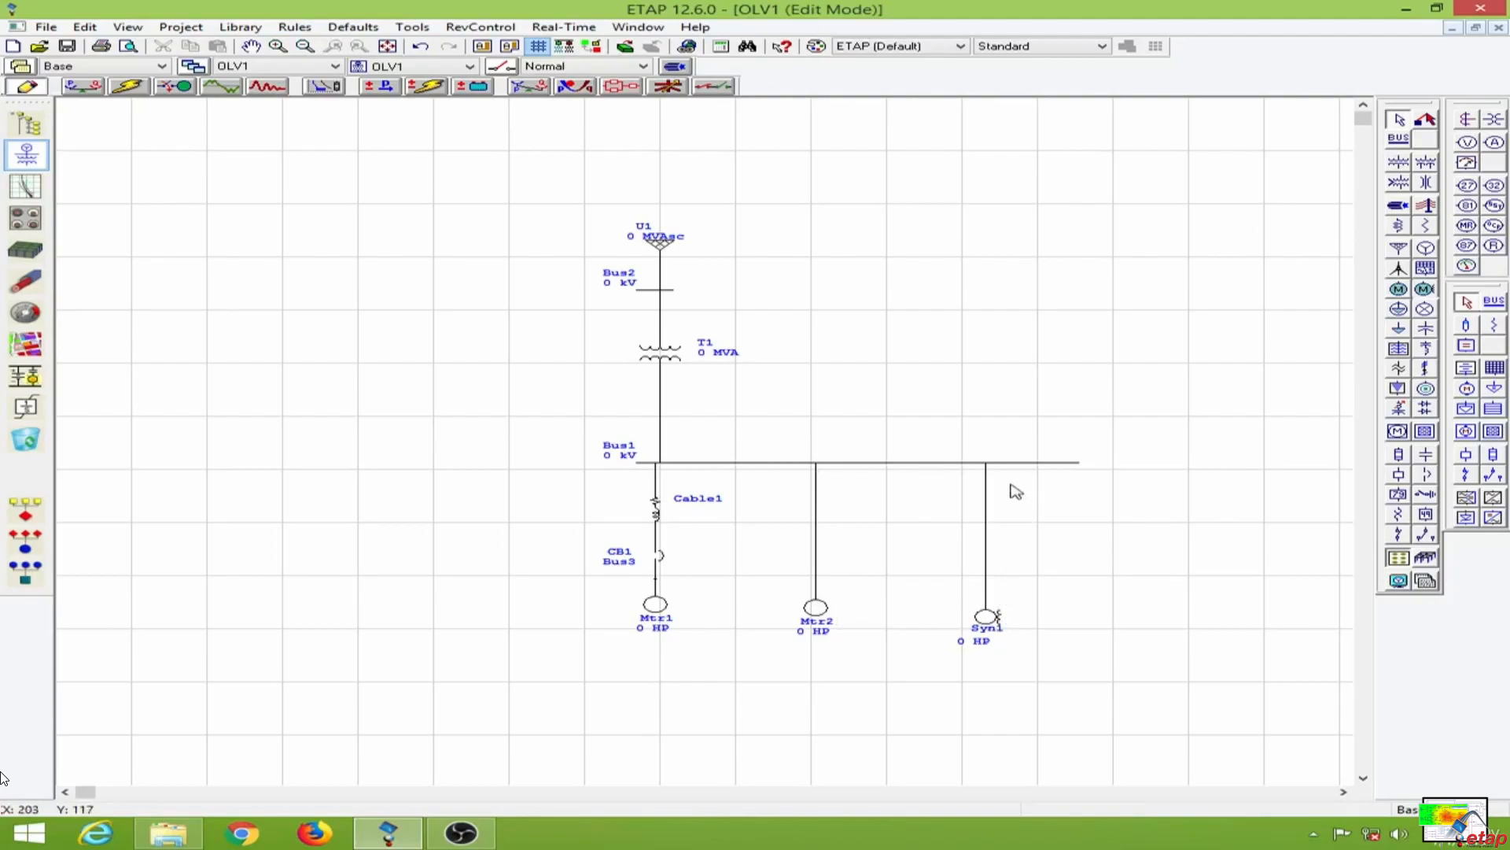
mouse_move(806, 628)
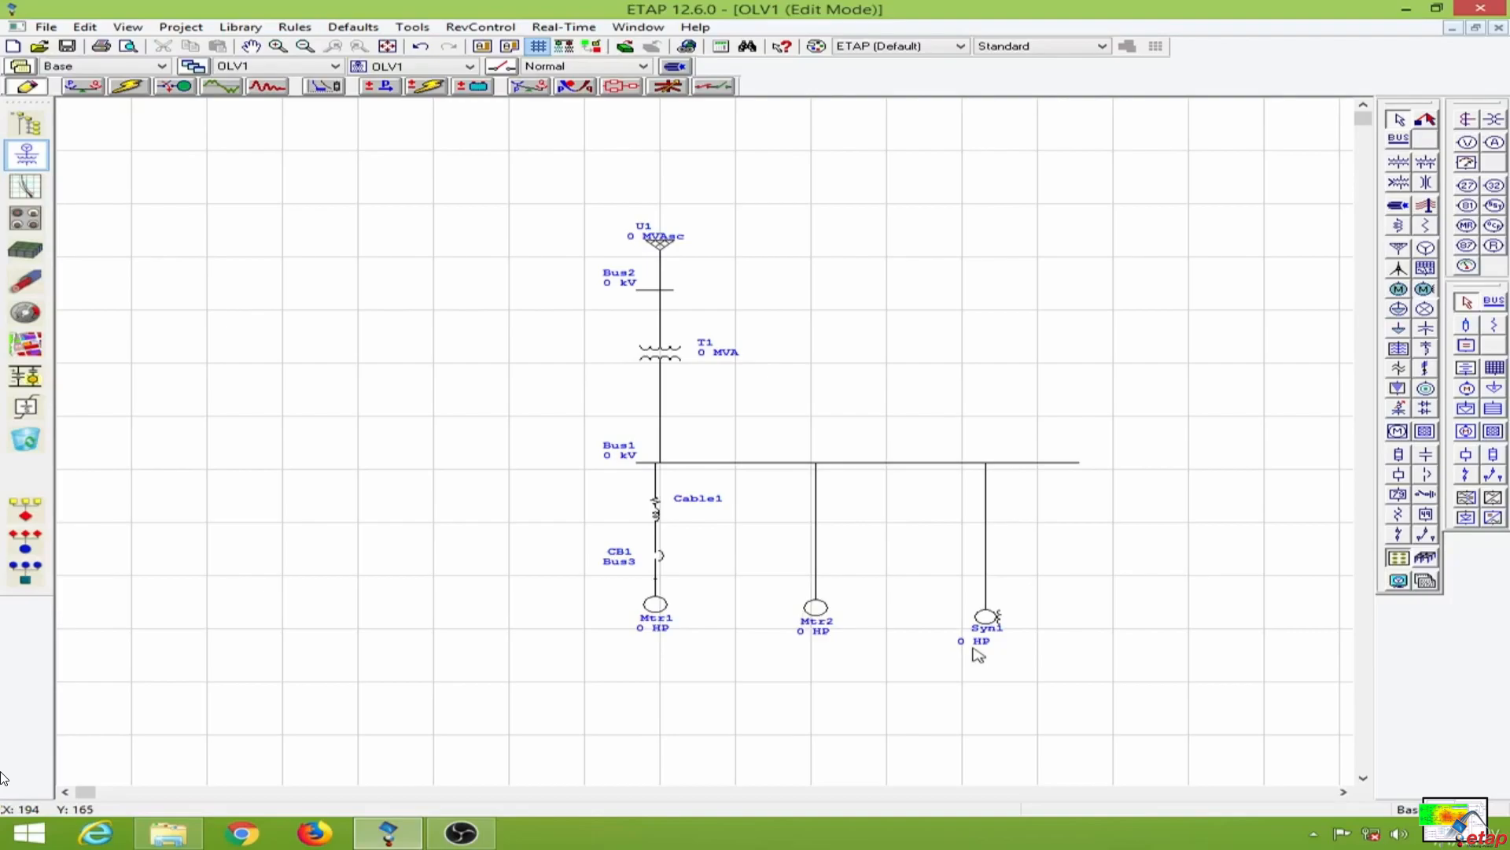
mouse_move(662, 250)
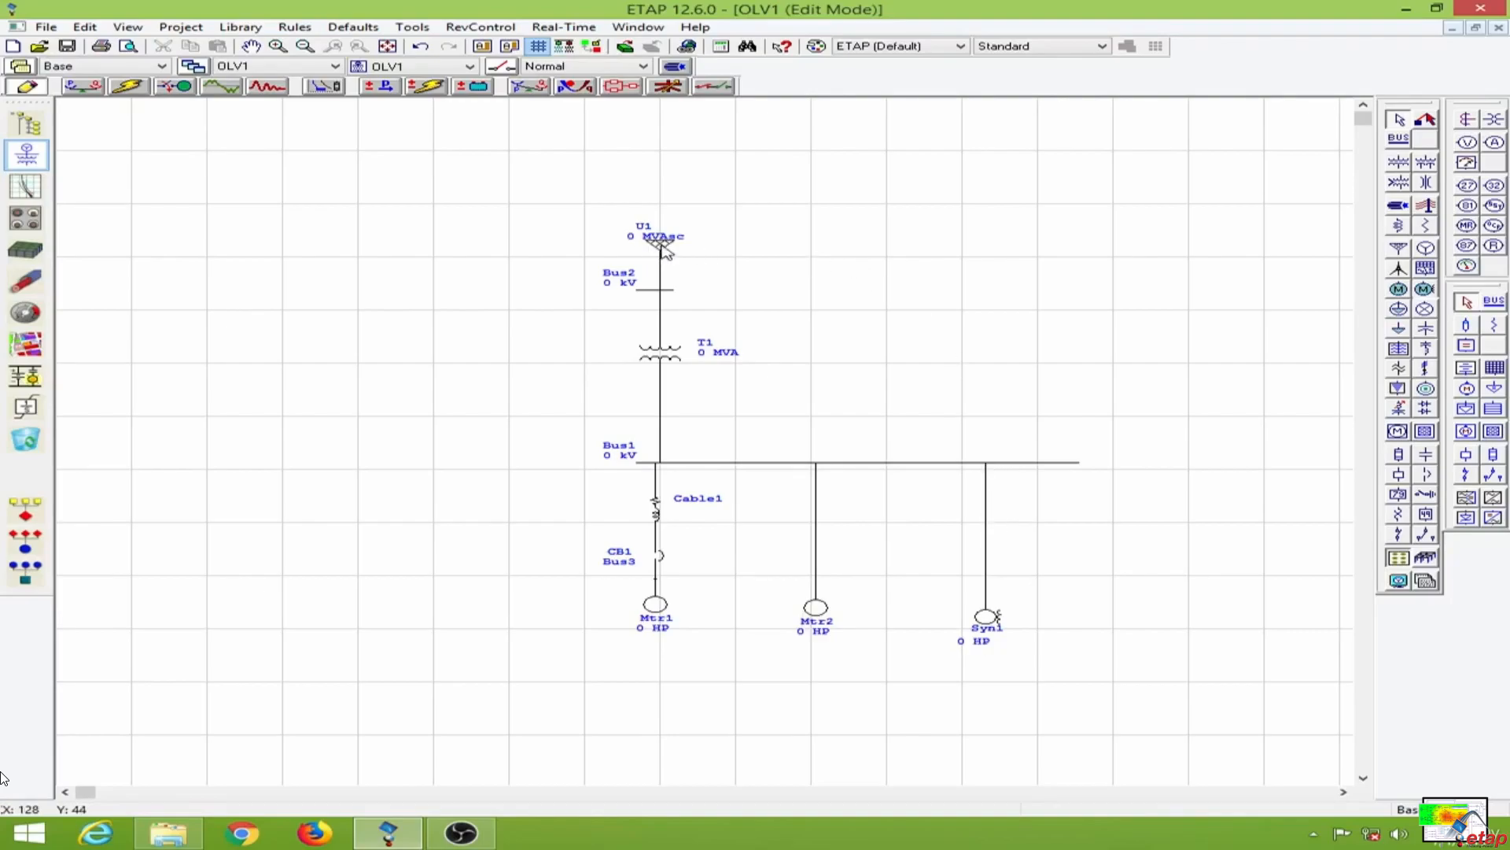
Give grid U1 a rated 11 kV and a 9999 MVAsc three-phase short-circuit level with X/R 6
double_click(659, 245)
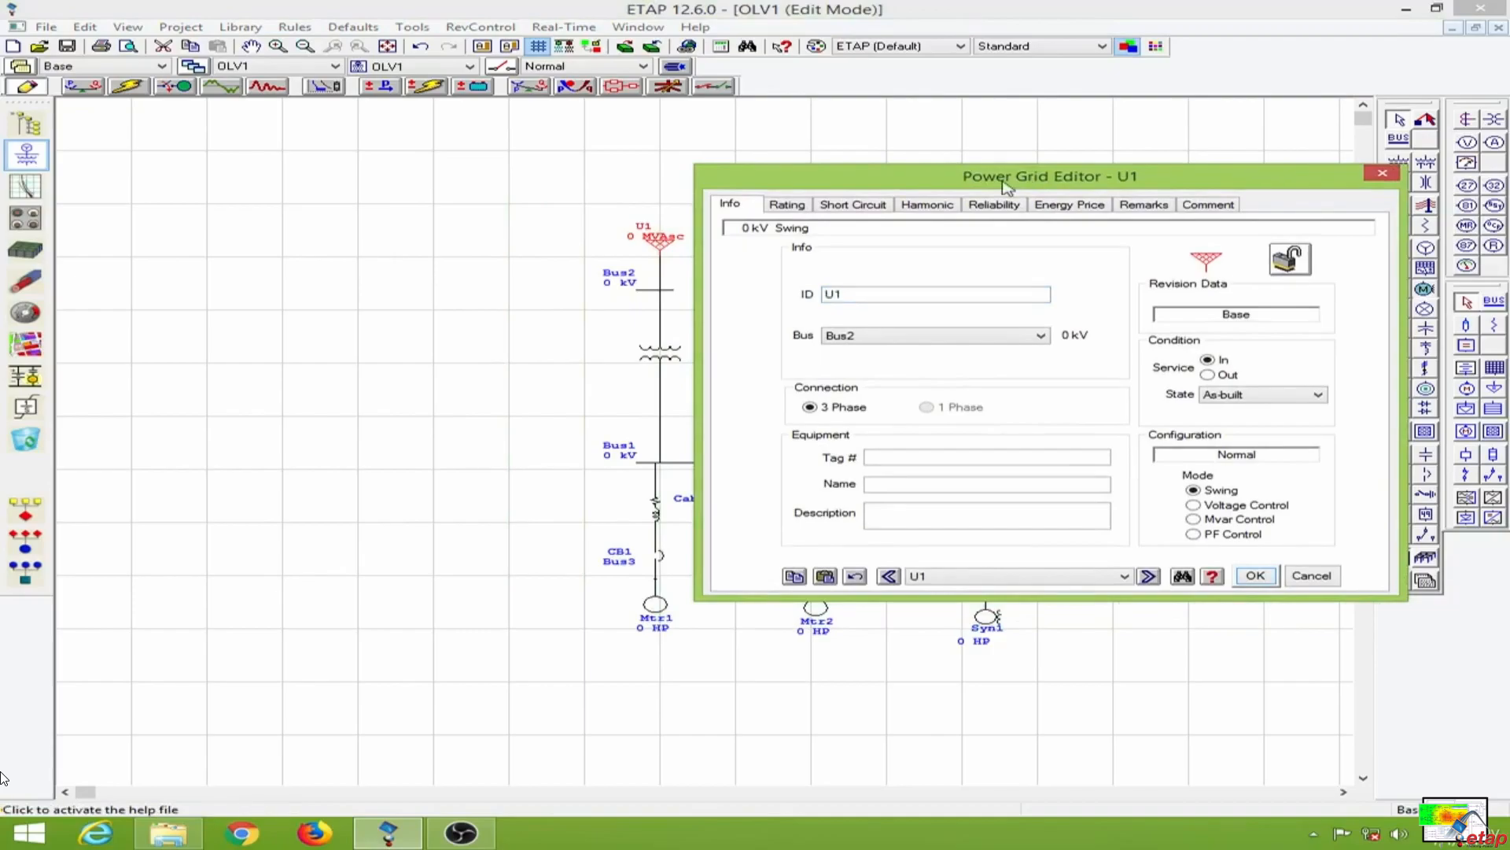
left_click(787, 205)
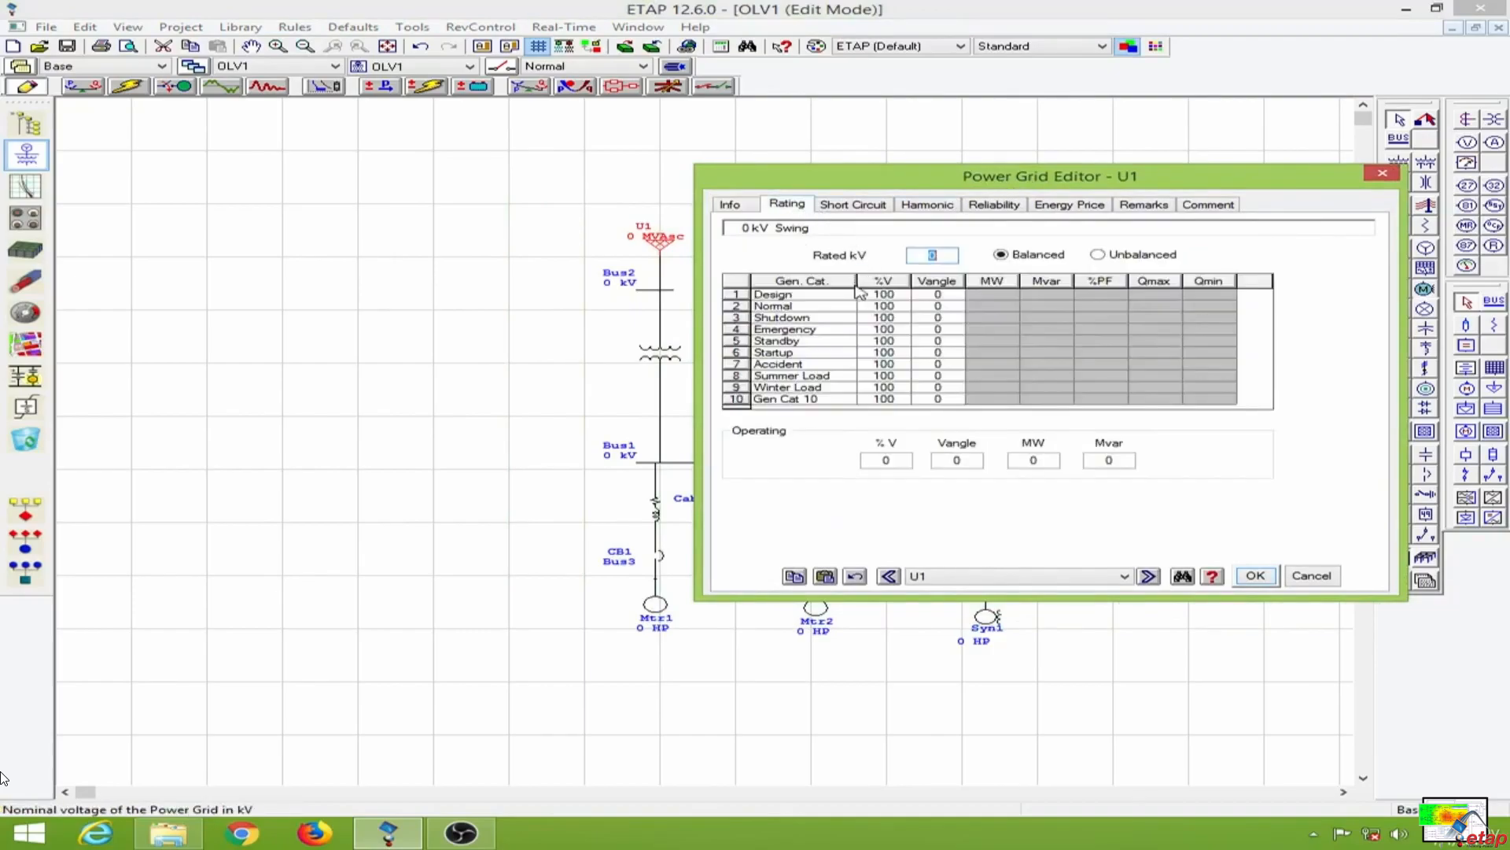
type("1")
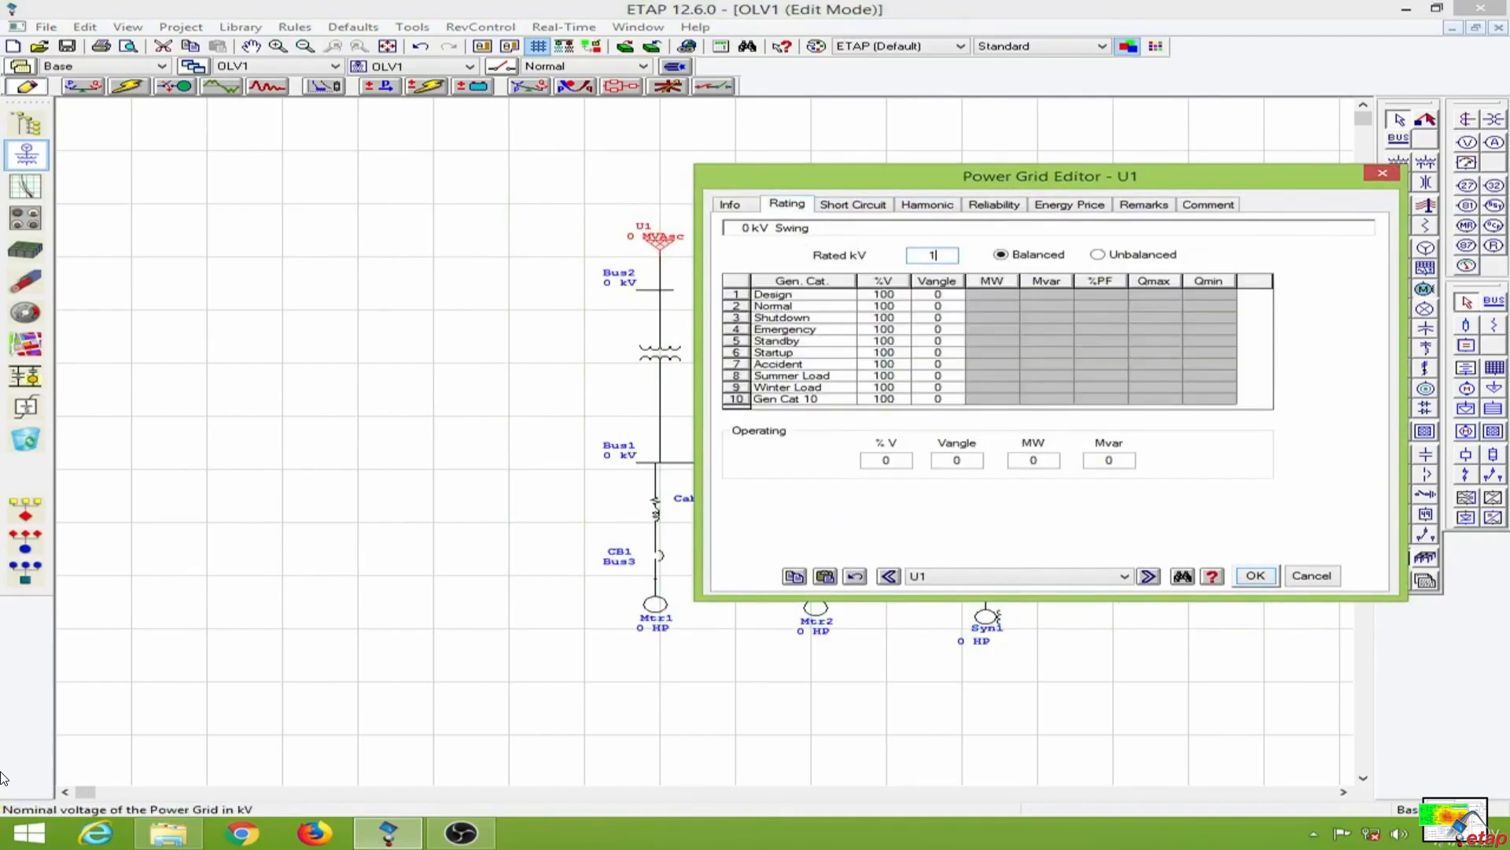
type("1")
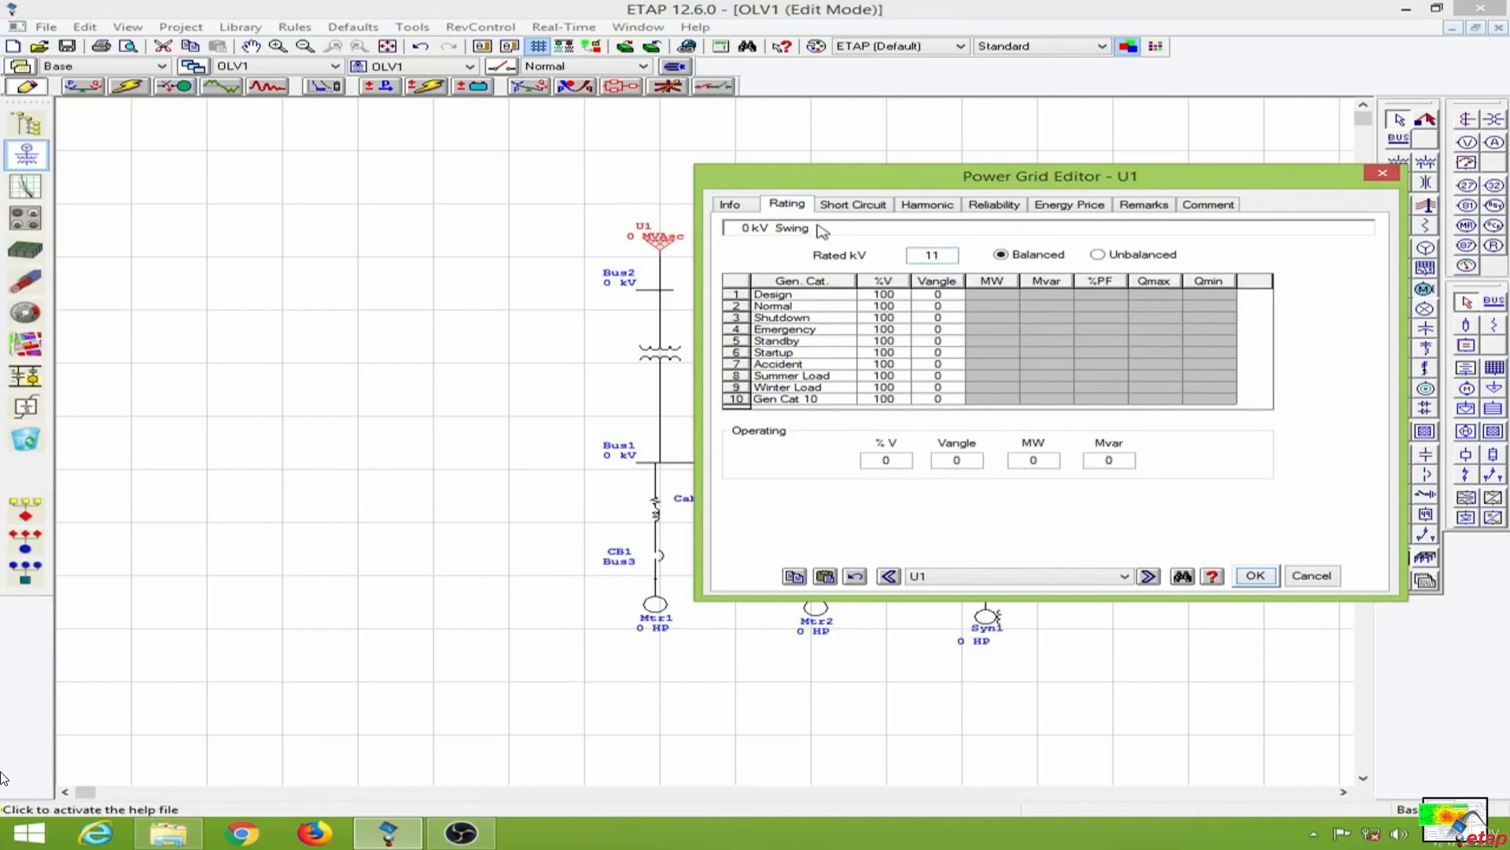
left_click(851, 203)
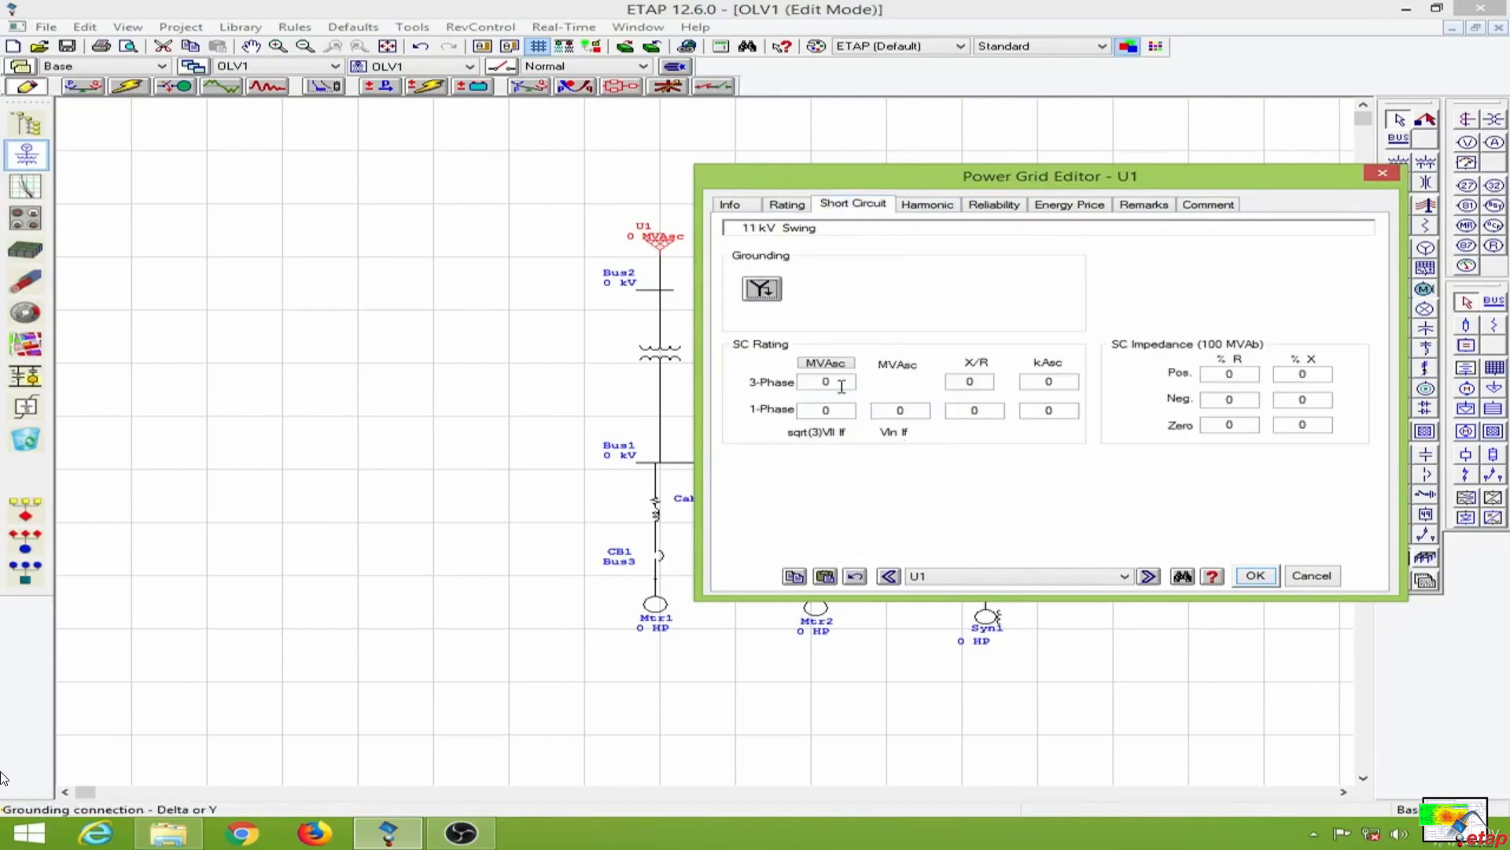
type("9999")
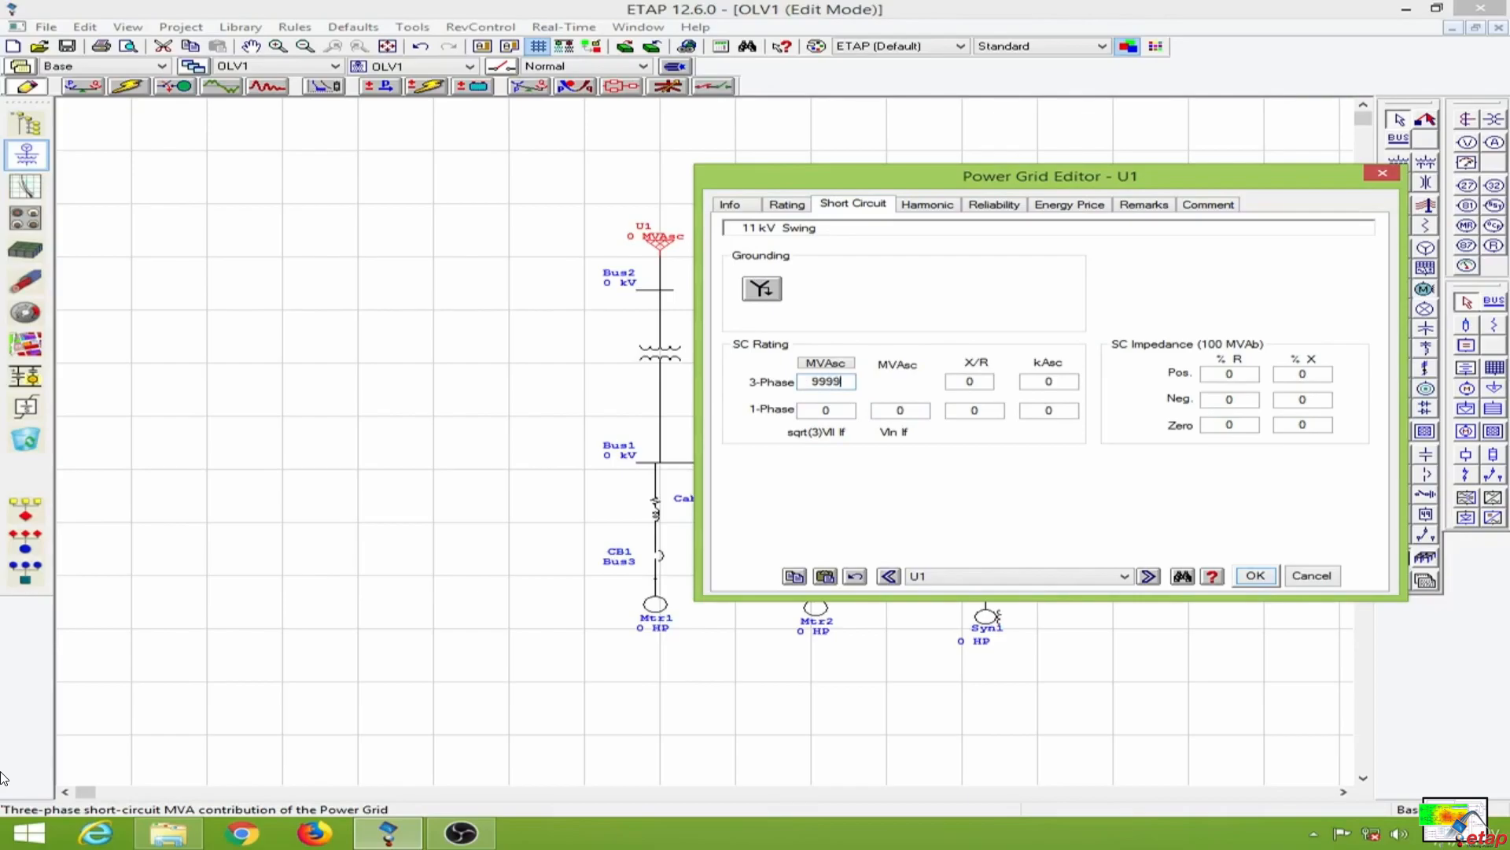
left_click(969, 381)
type("6")
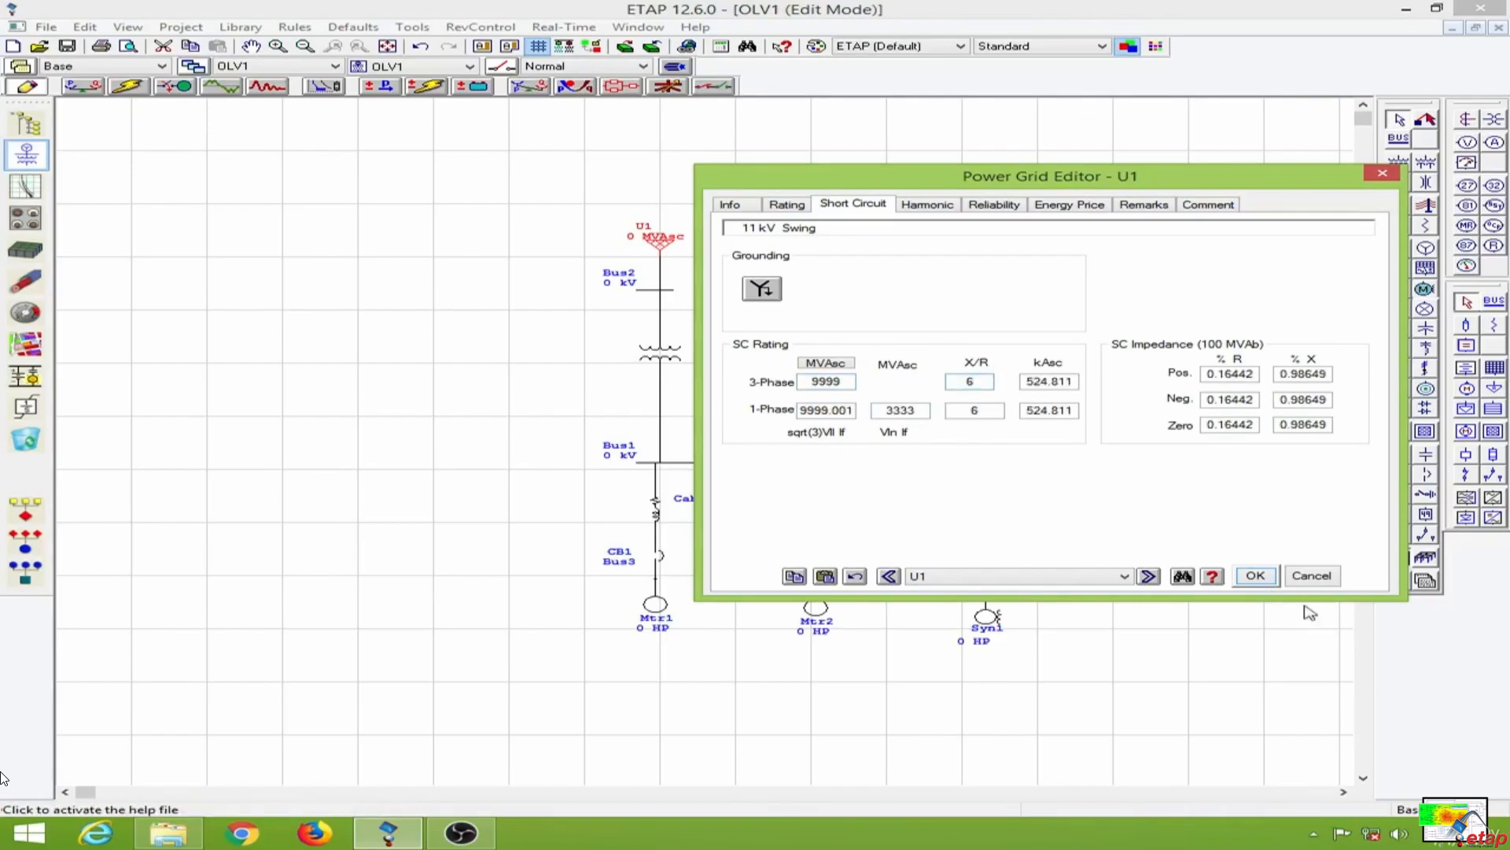
left_click(1254, 576)
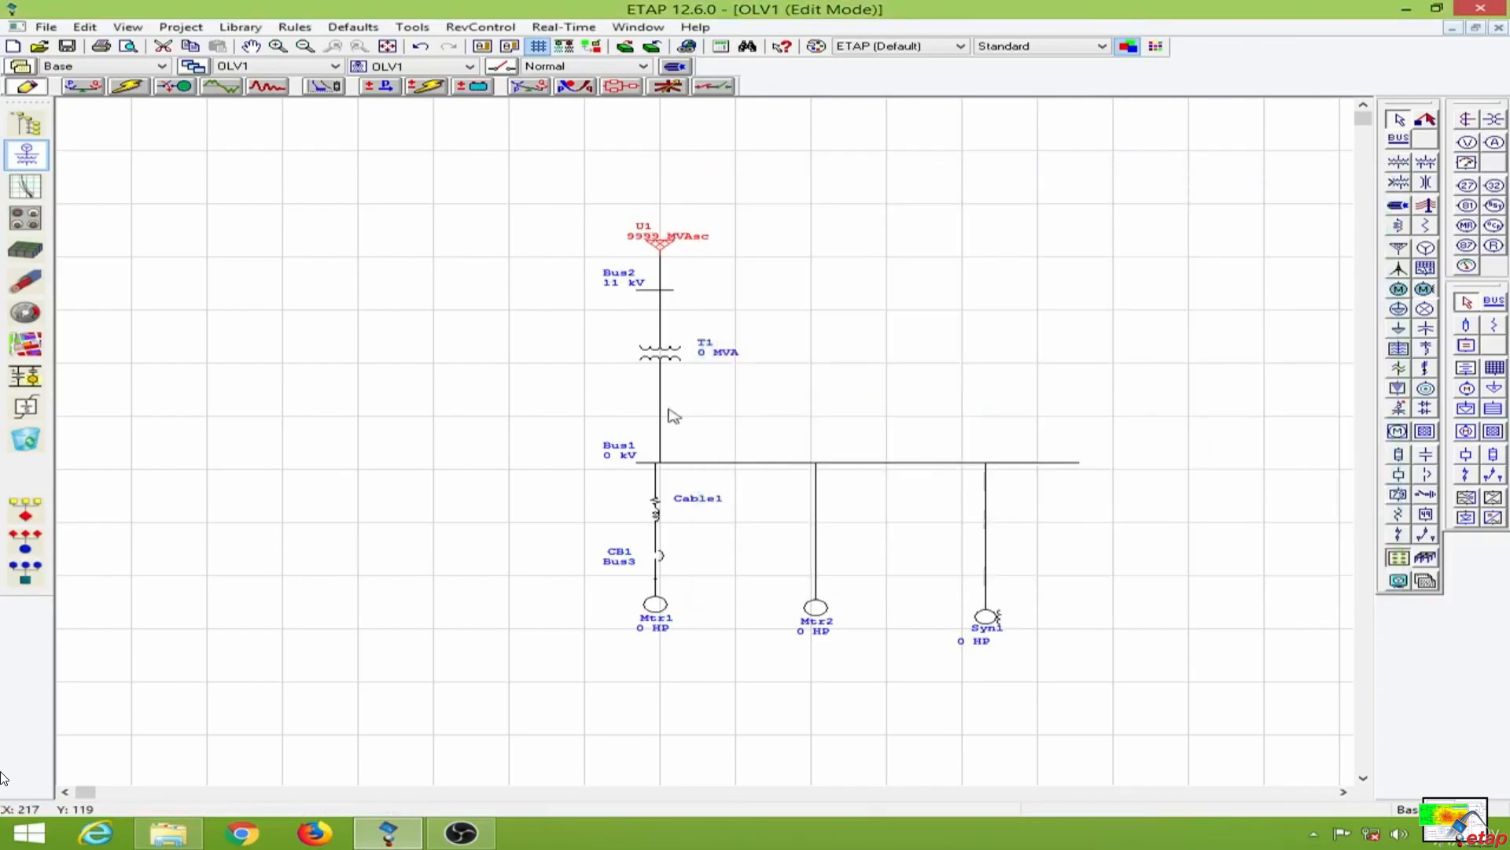
Set transformer T1's secondary voltage to 0.415 kV and rated power to 5 MVA
double_click(659, 354)
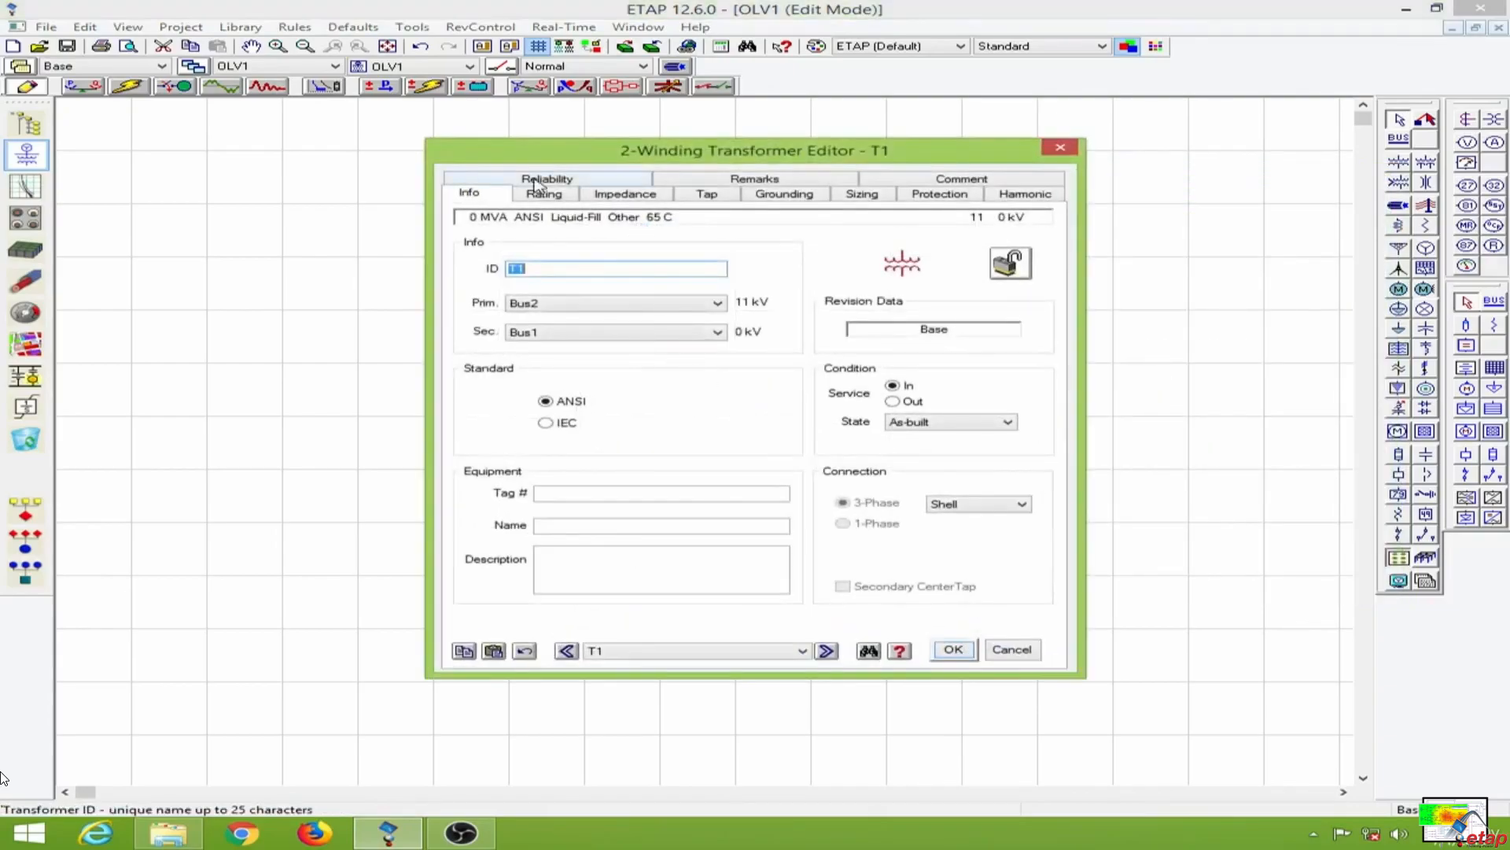
left_click(543, 193)
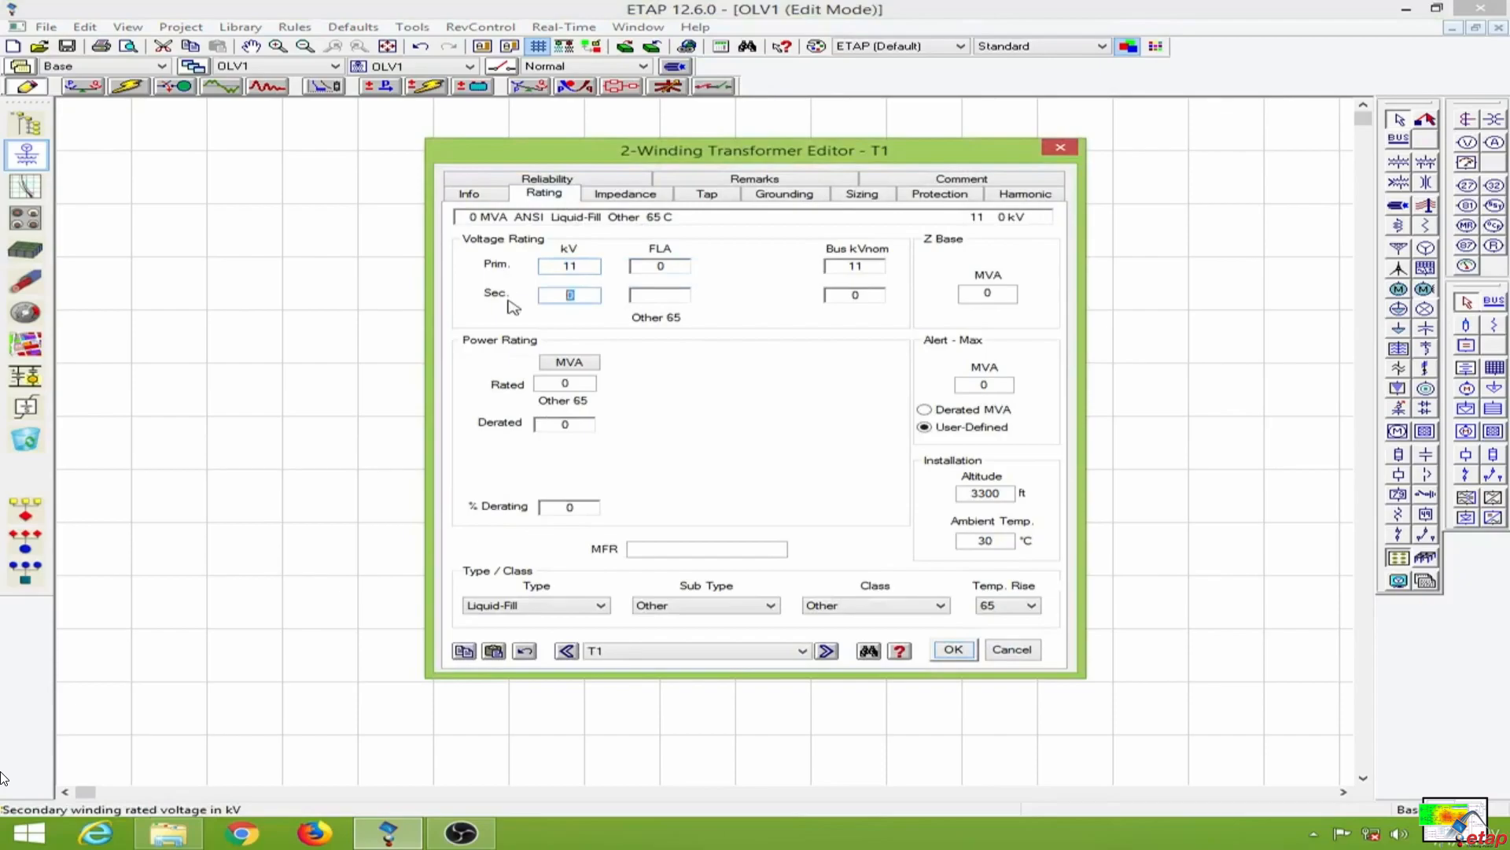
type("0.415")
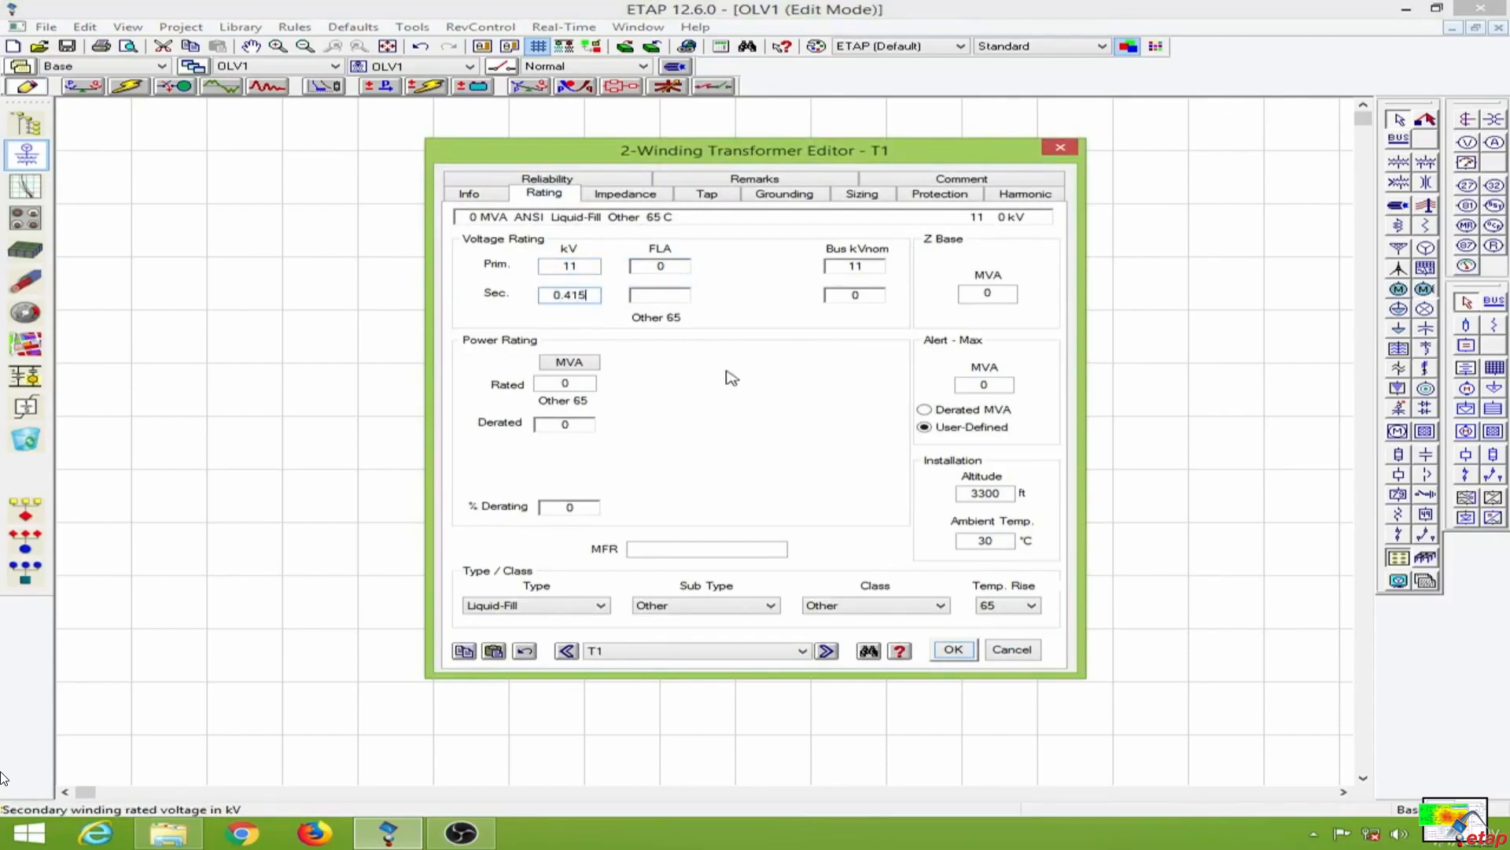
left_click(565, 383)
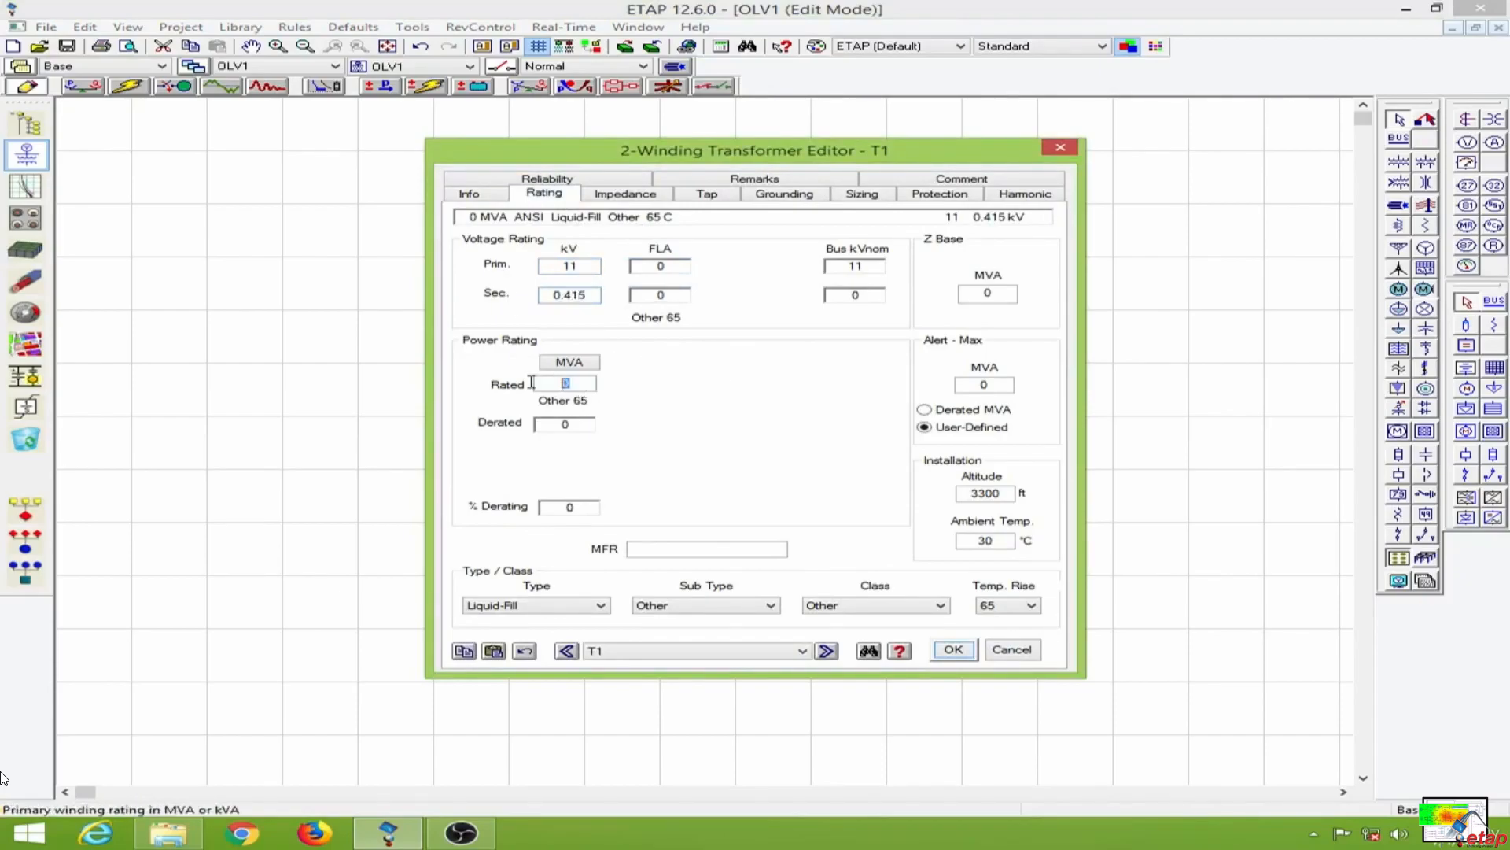
type("5")
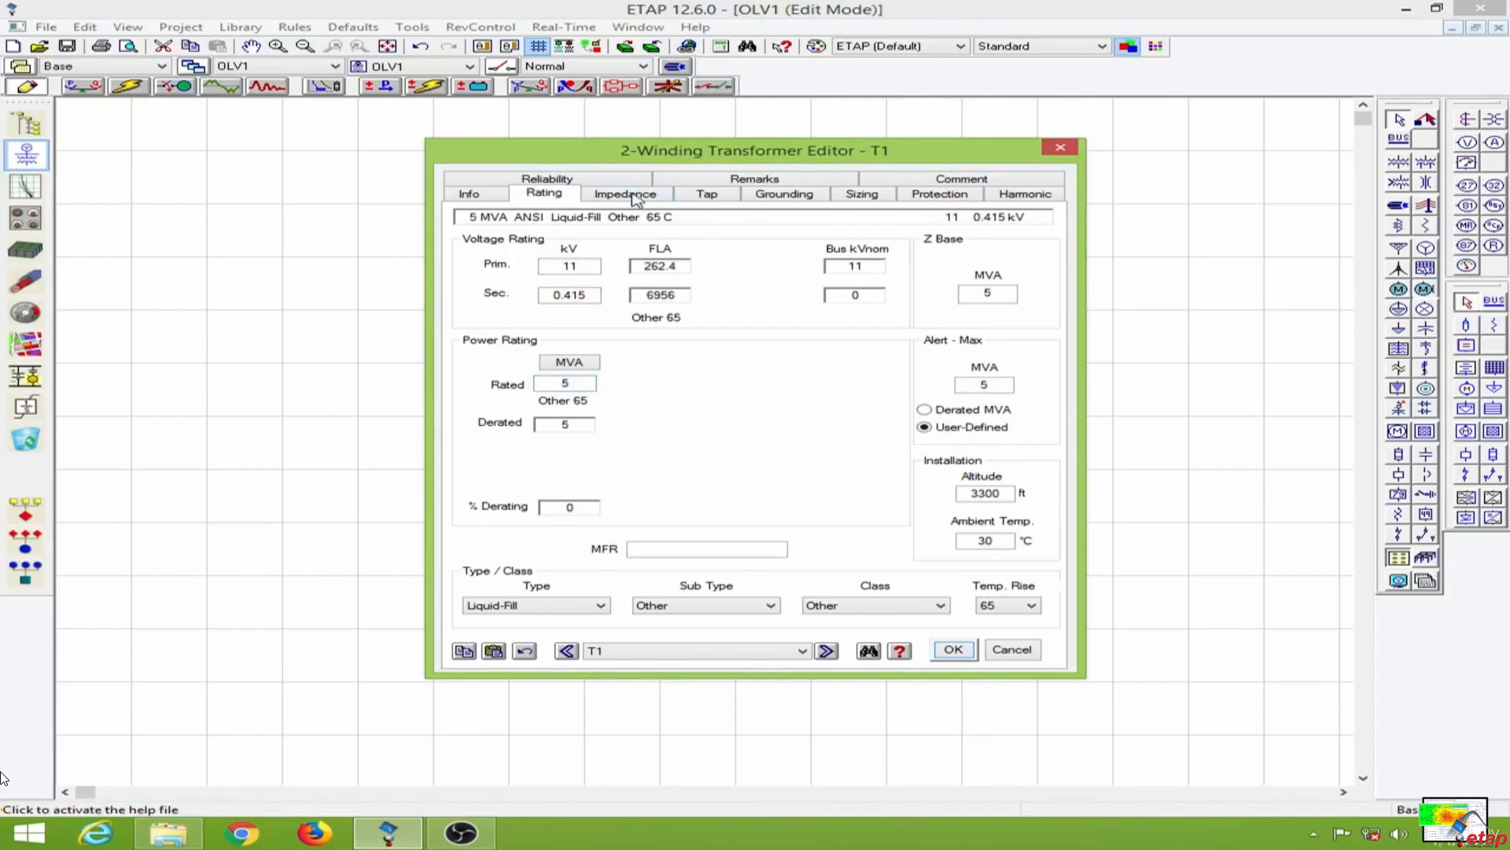
Fill T1's impedance with typical values and save the transformer
left_click(624, 193)
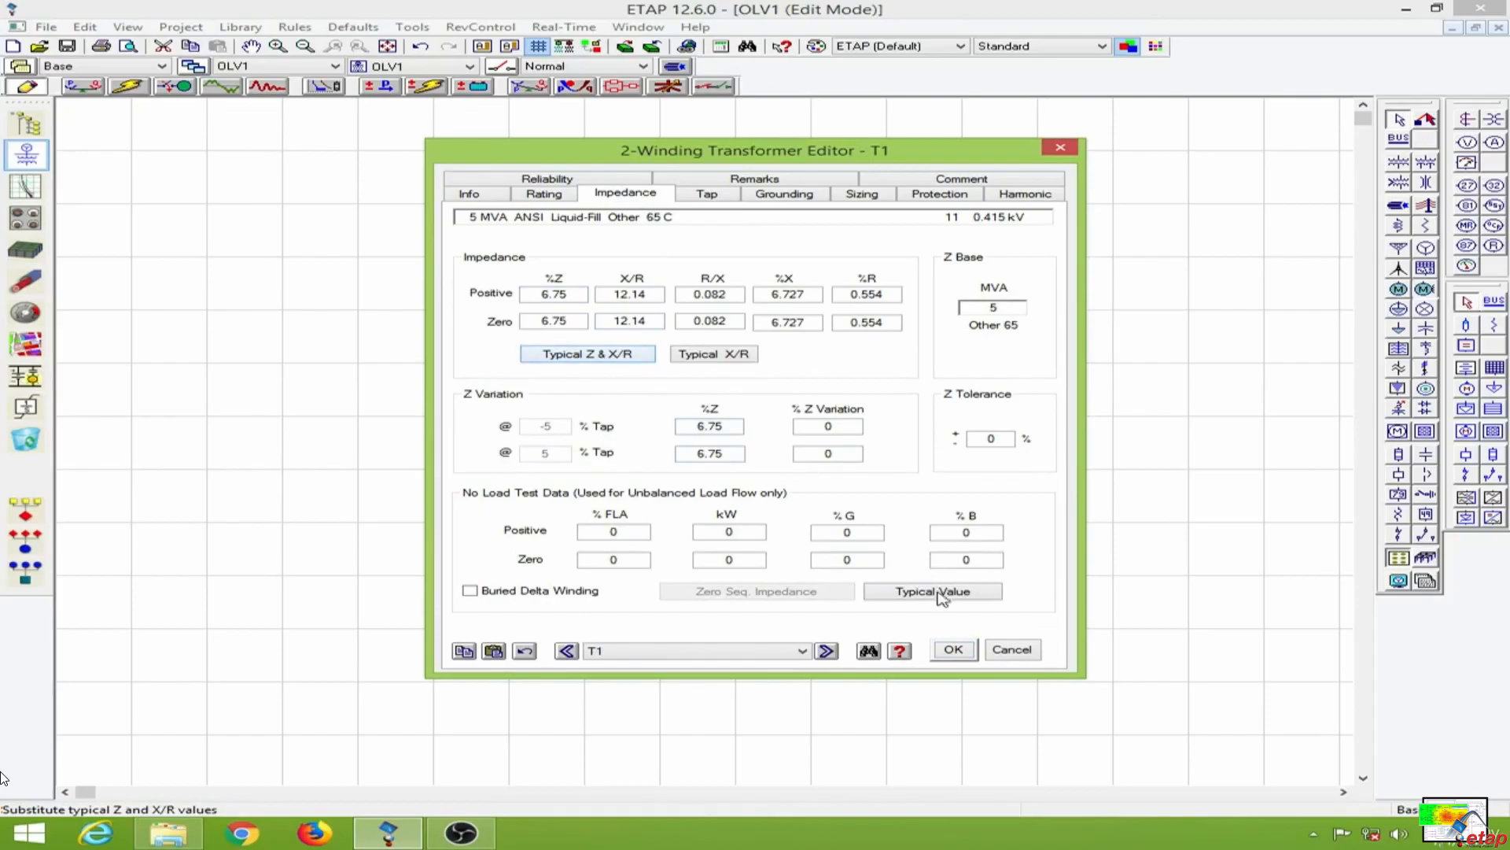
left_click(931, 590)
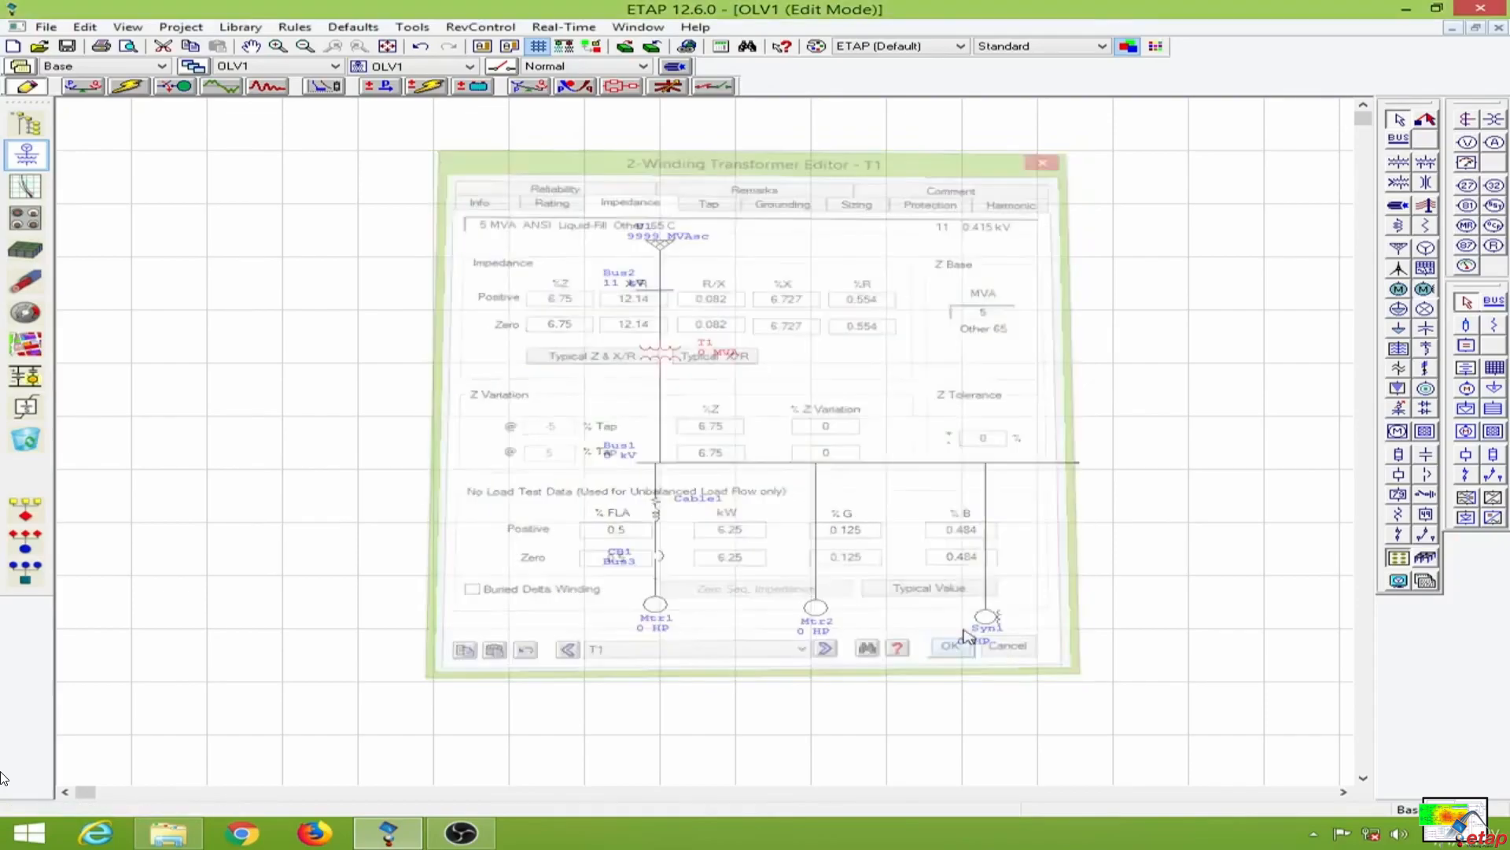
left_click(950, 645)
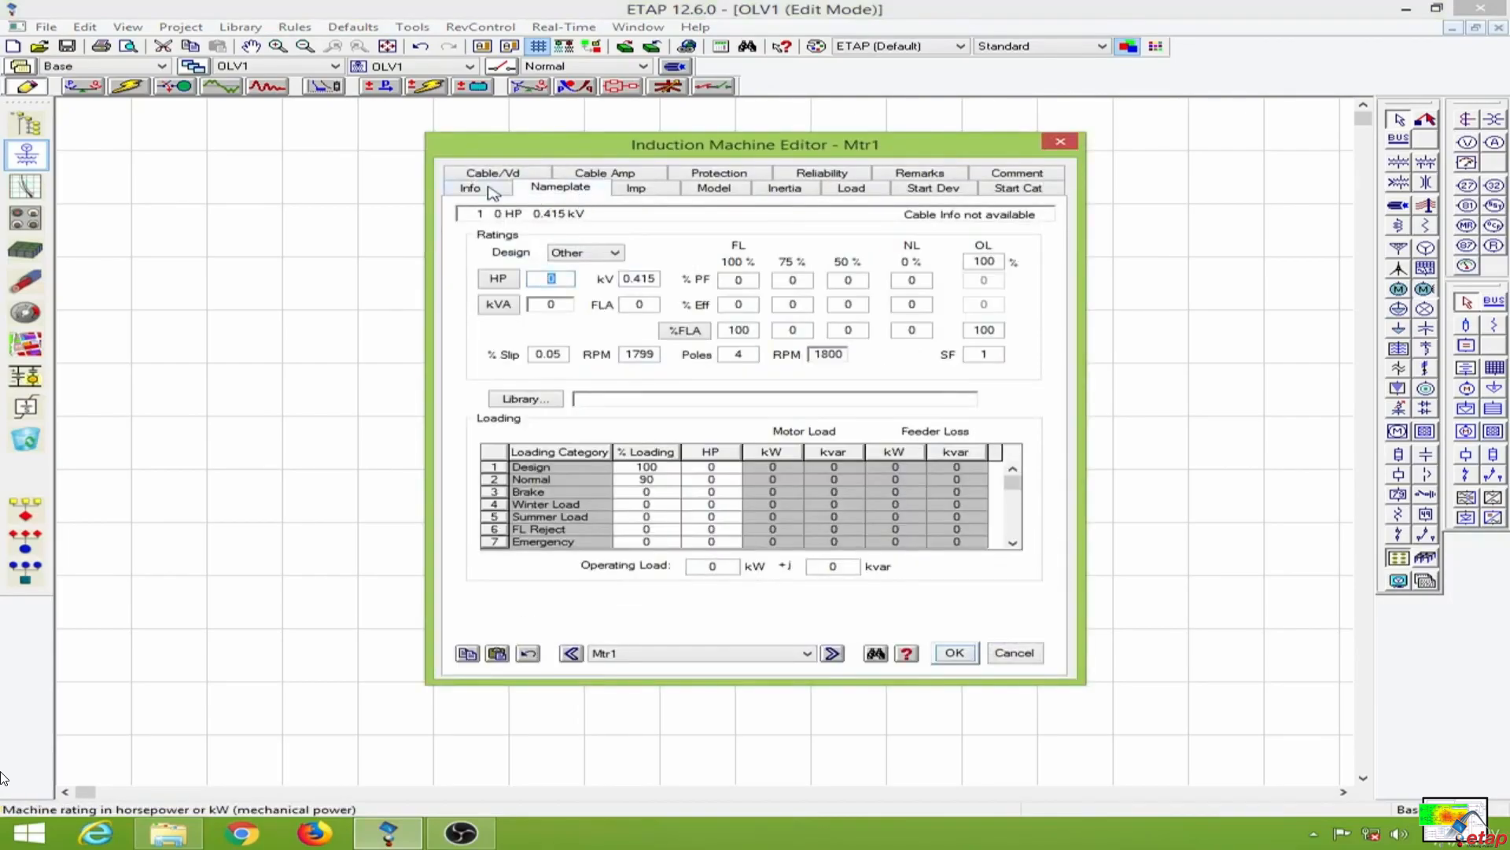
Check Mtr1's bus on the Info page, then start entering its horsepower on Nameplate
left_click(471, 187)
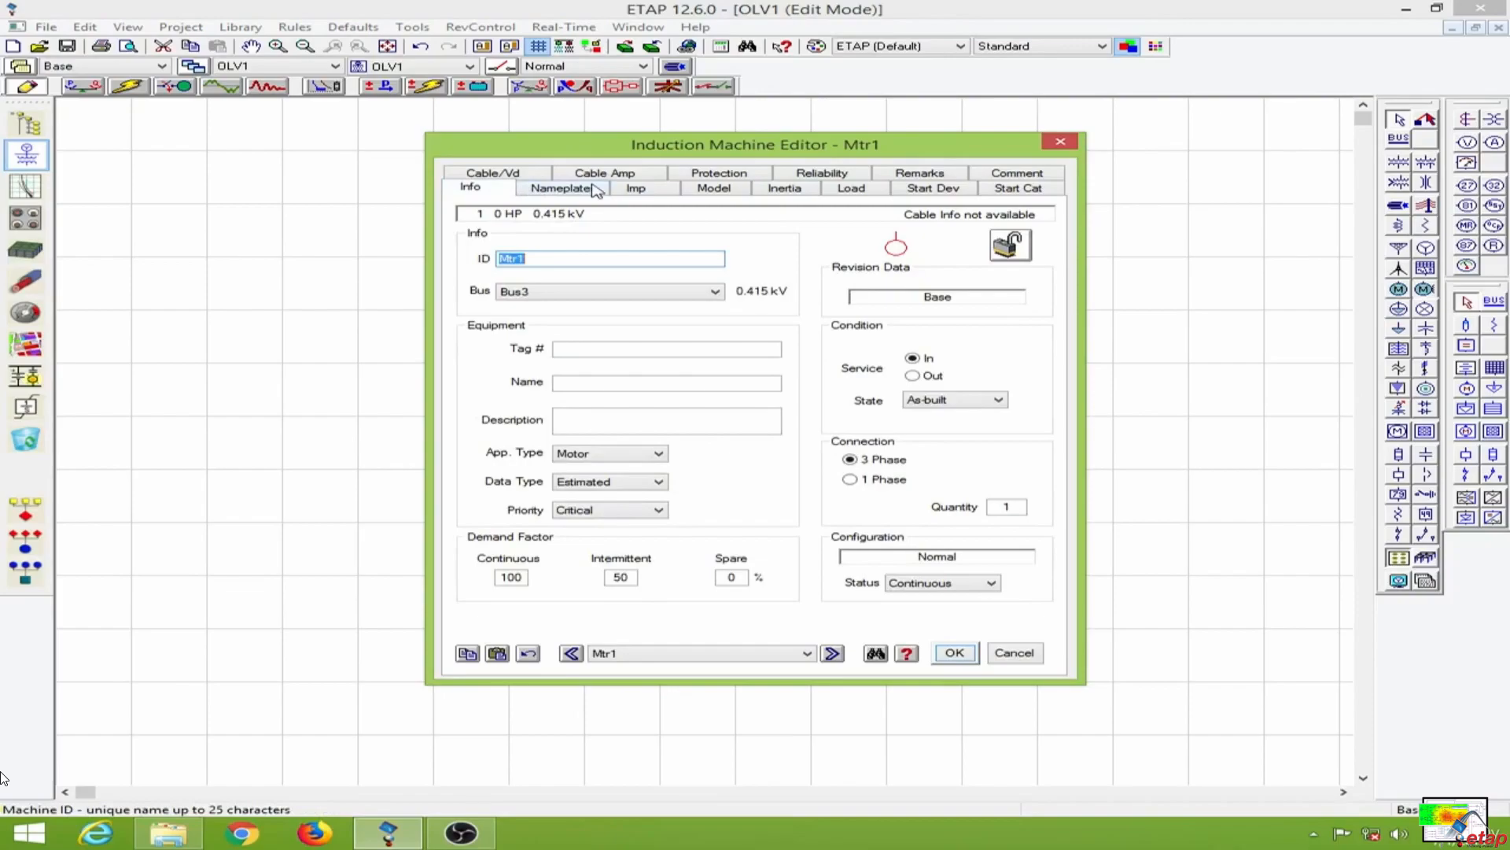
mouse_move(573, 189)
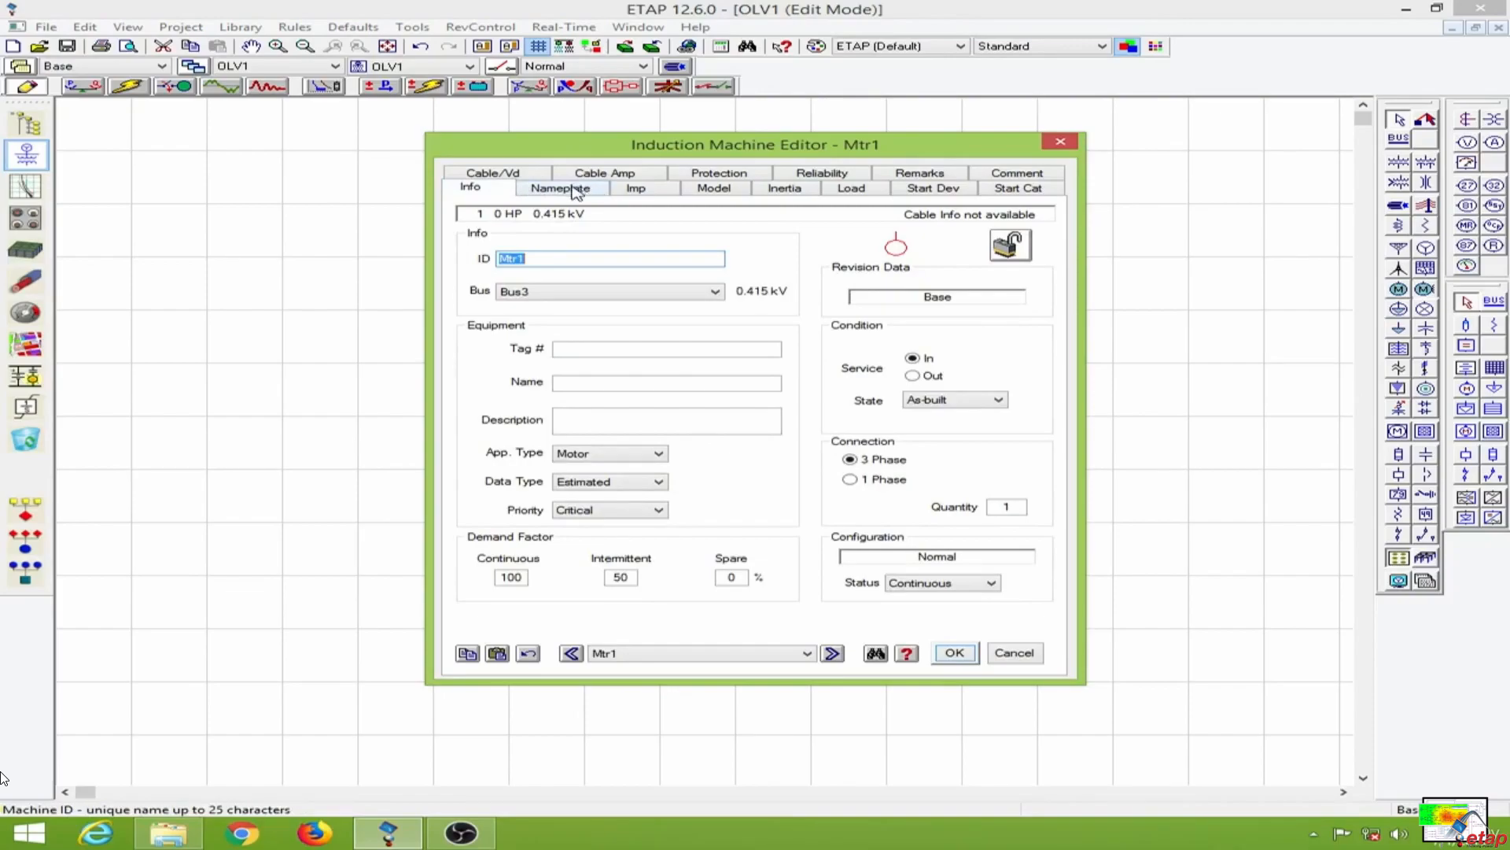
left_click(560, 187)
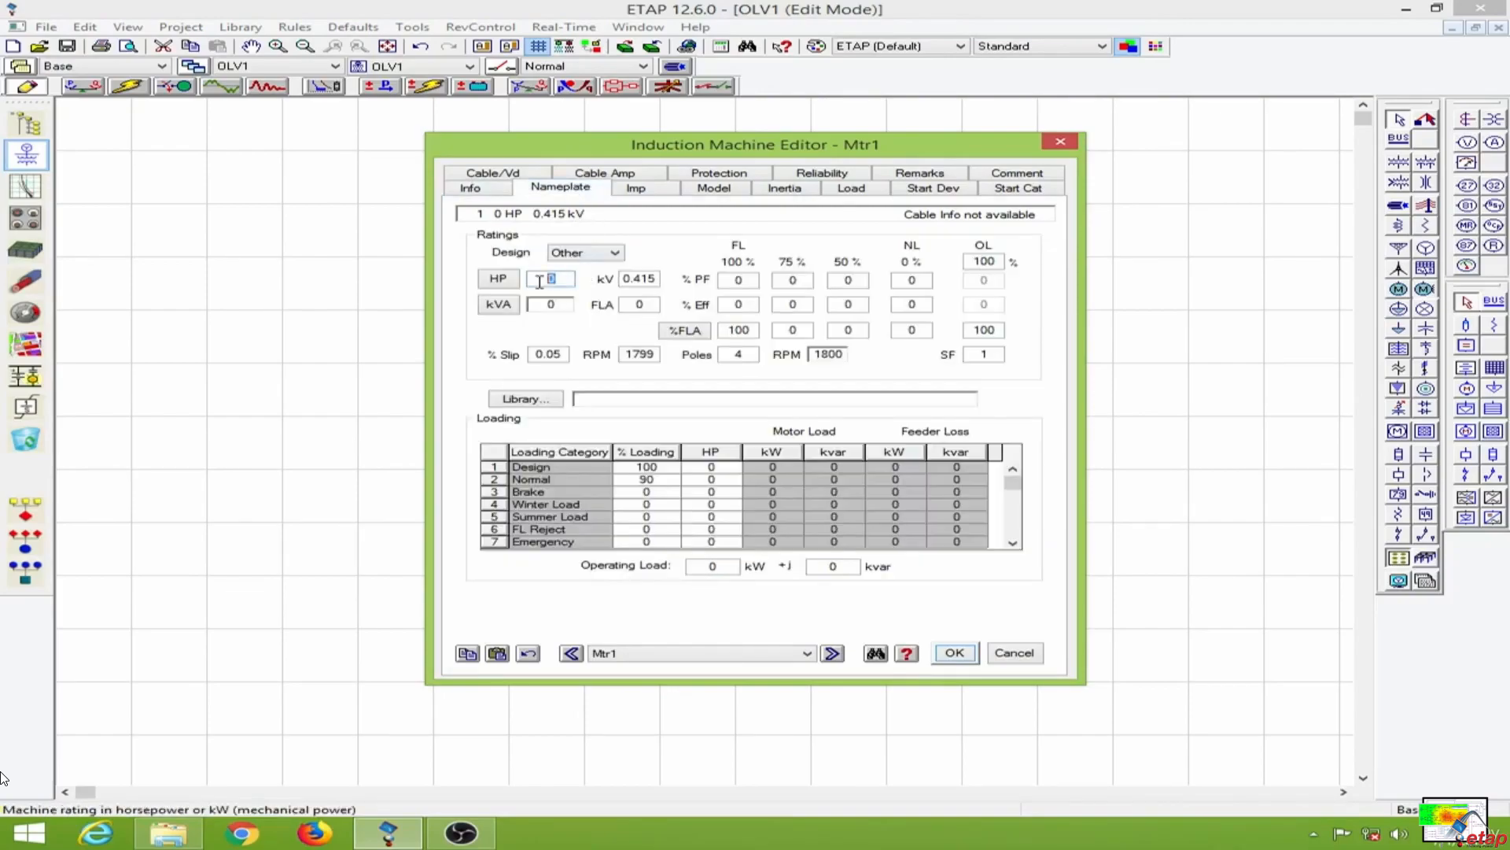
type("100")
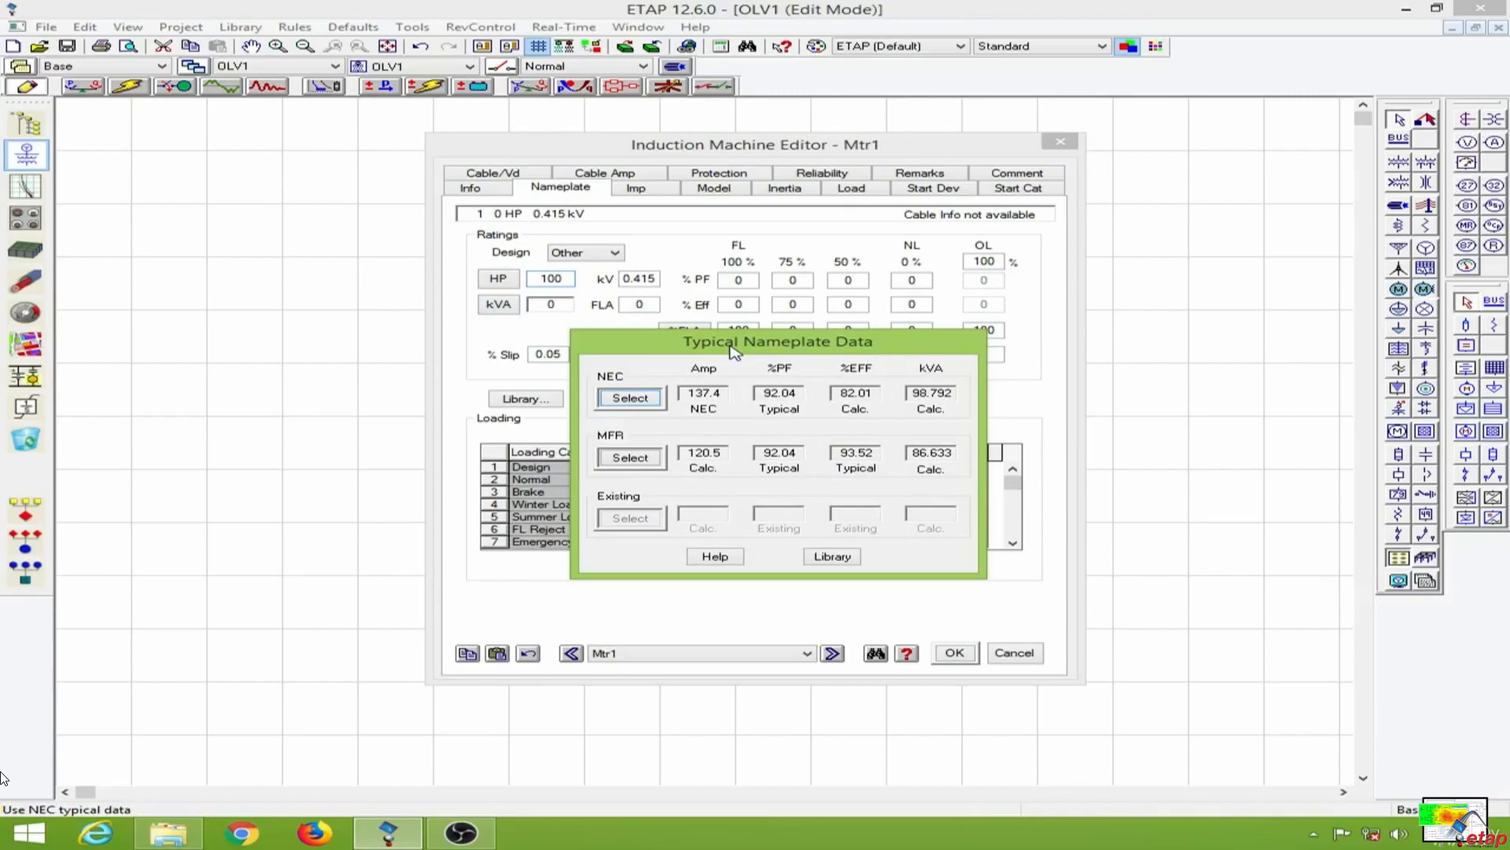
mouse_move(607, 386)
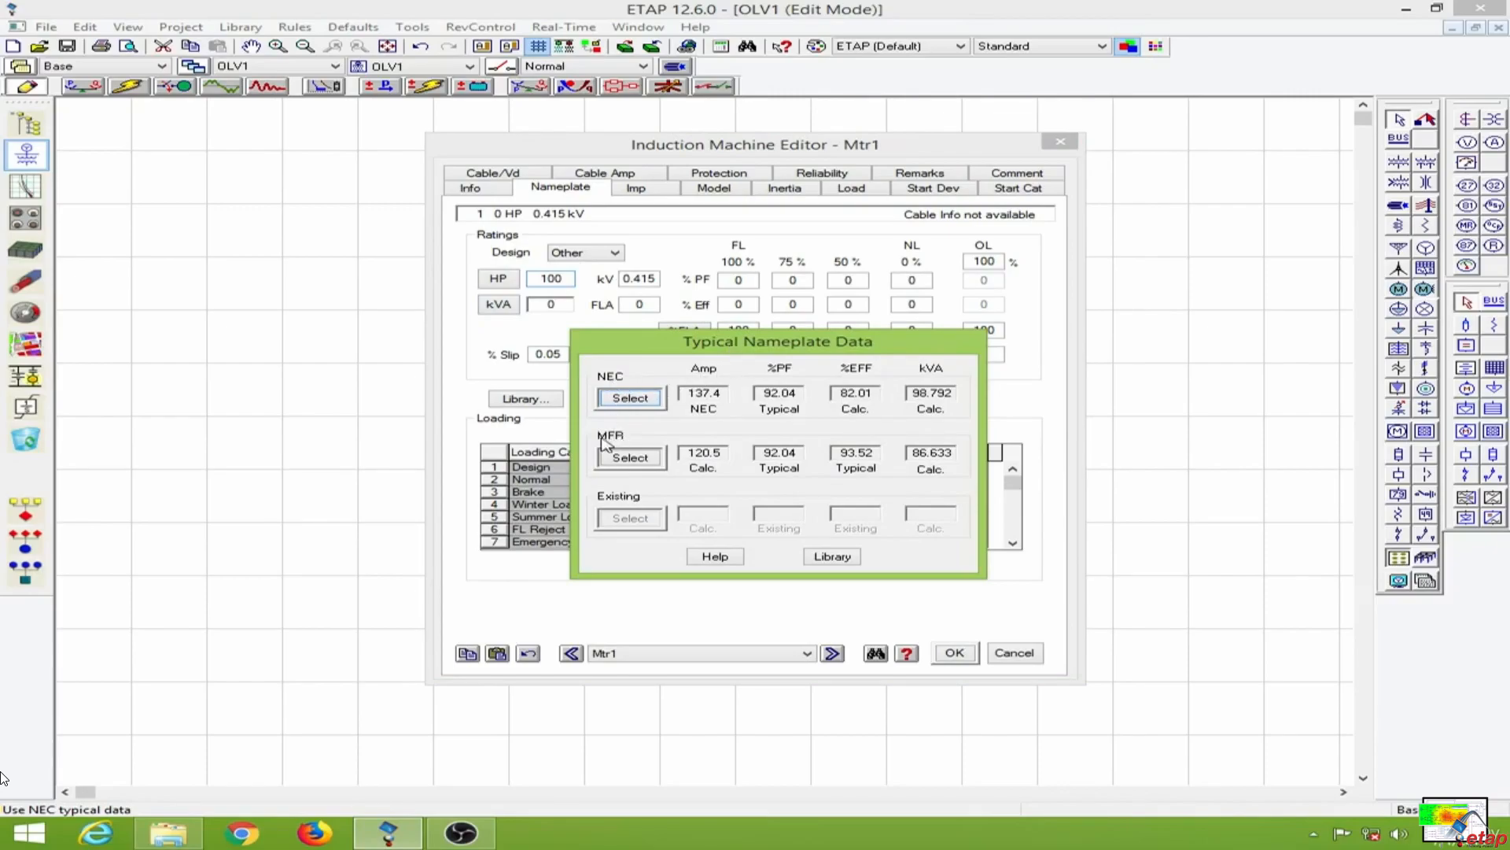
mouse_move(720, 511)
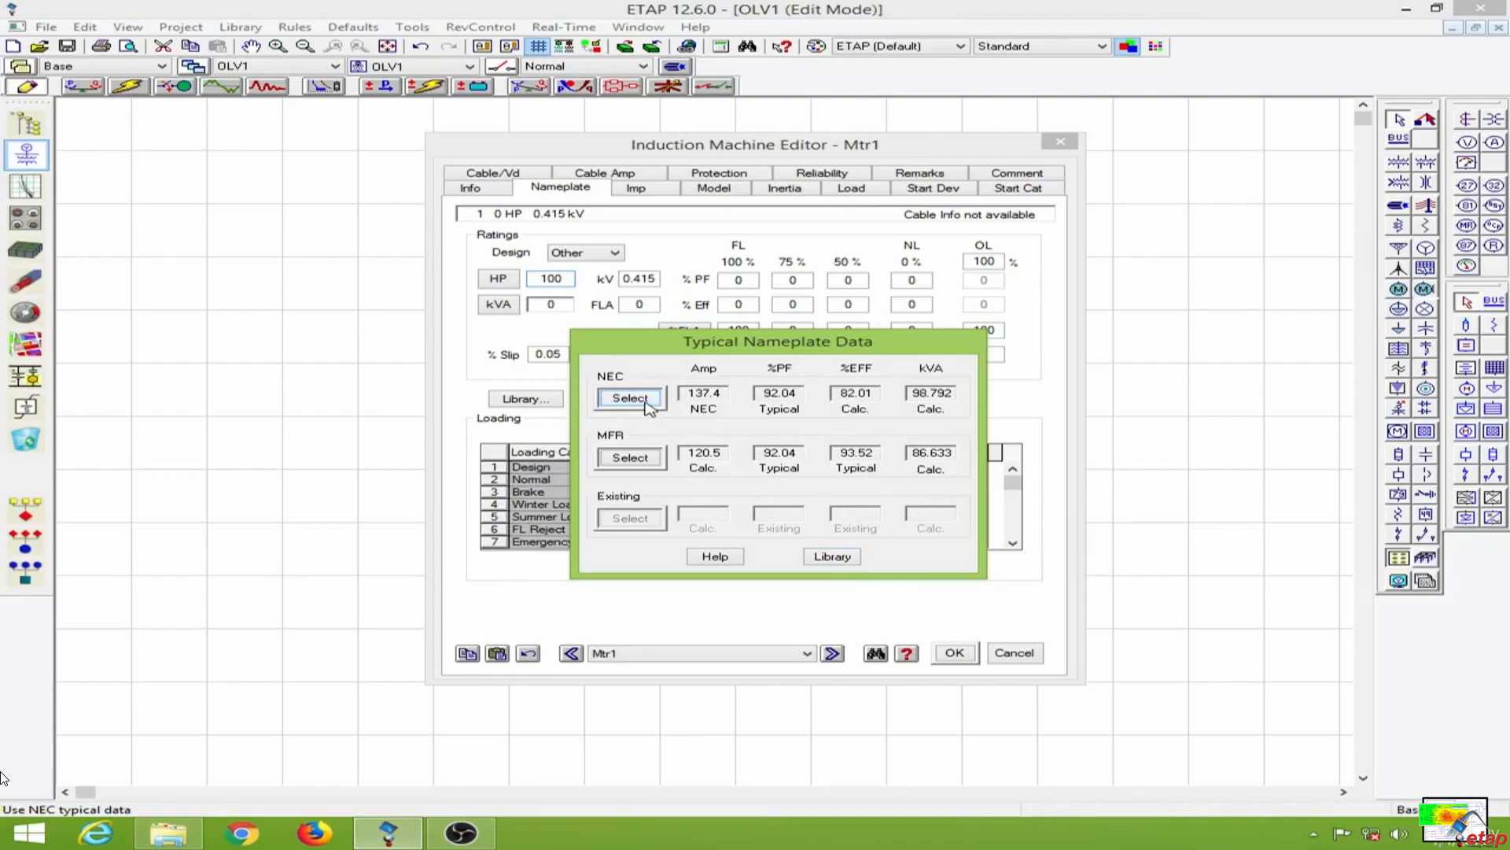
mouse_move(724, 405)
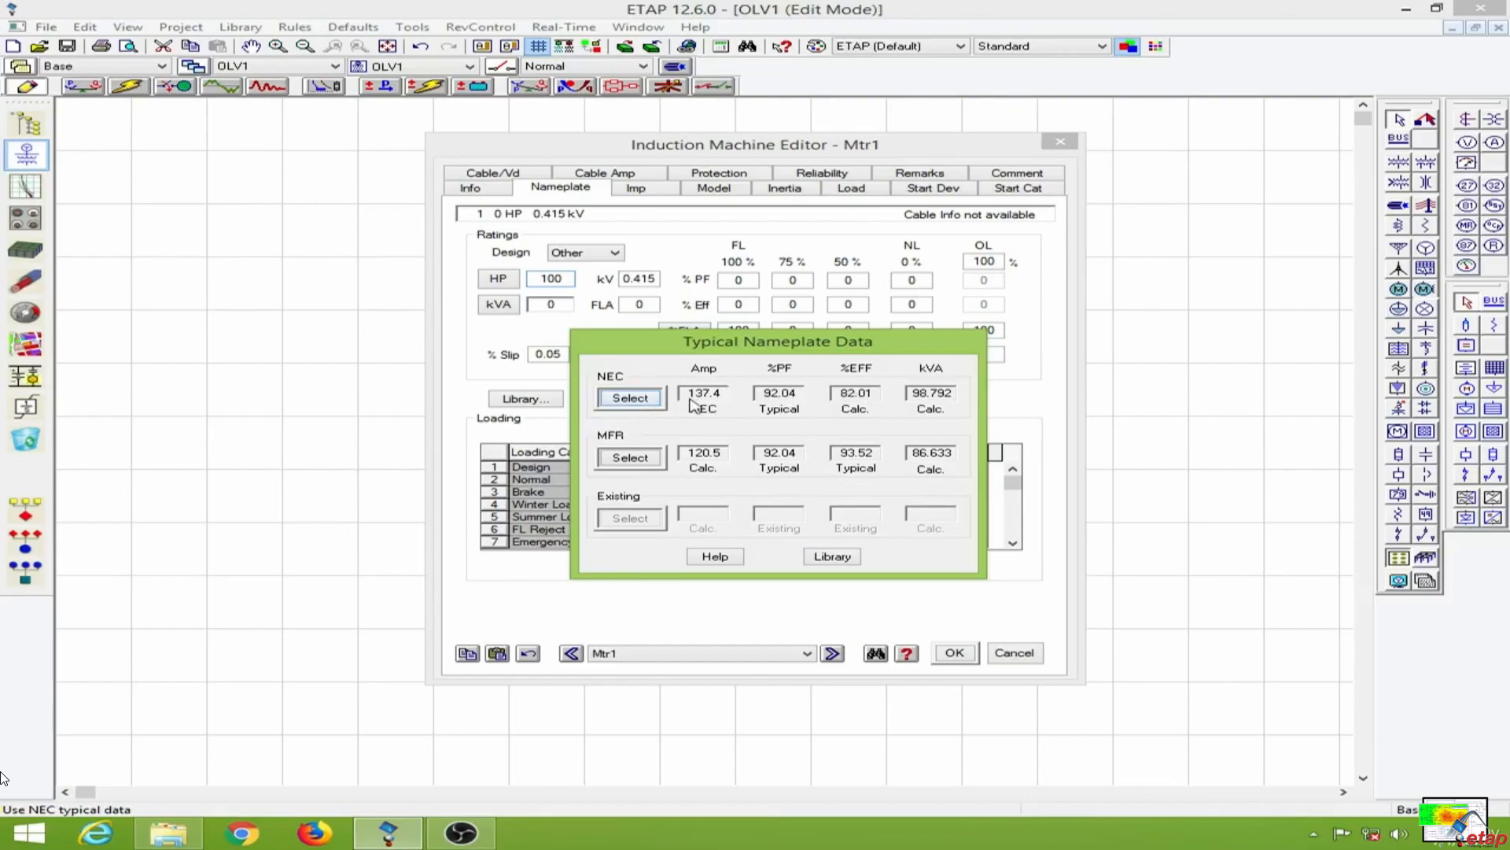
Apply NEC typical nameplate data (137.4 A, 92.04% PF) to the 100 HP motor Mtr1
left_click(629, 396)
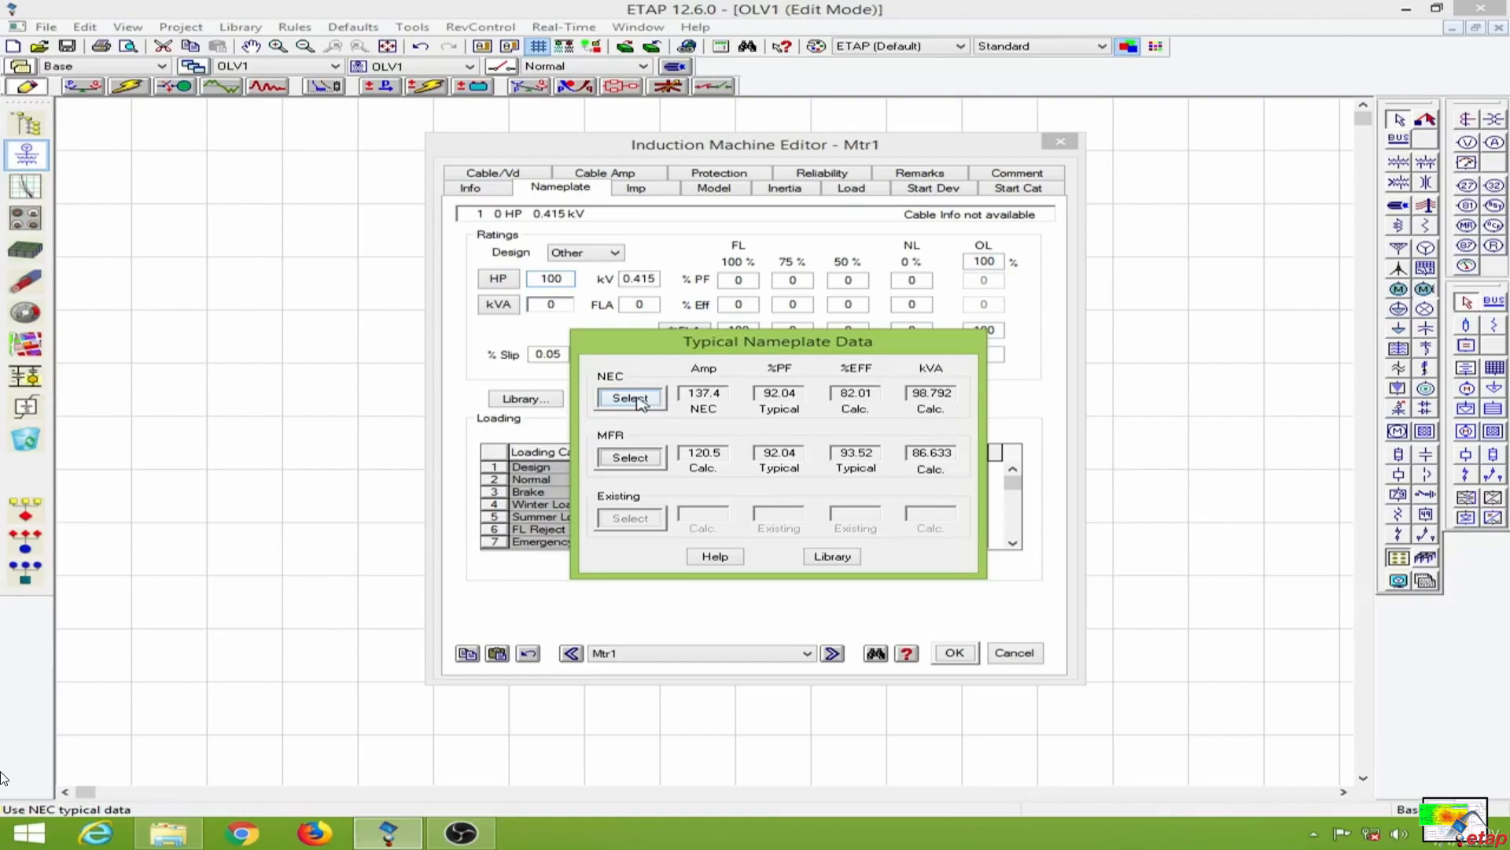
left_click(630, 398)
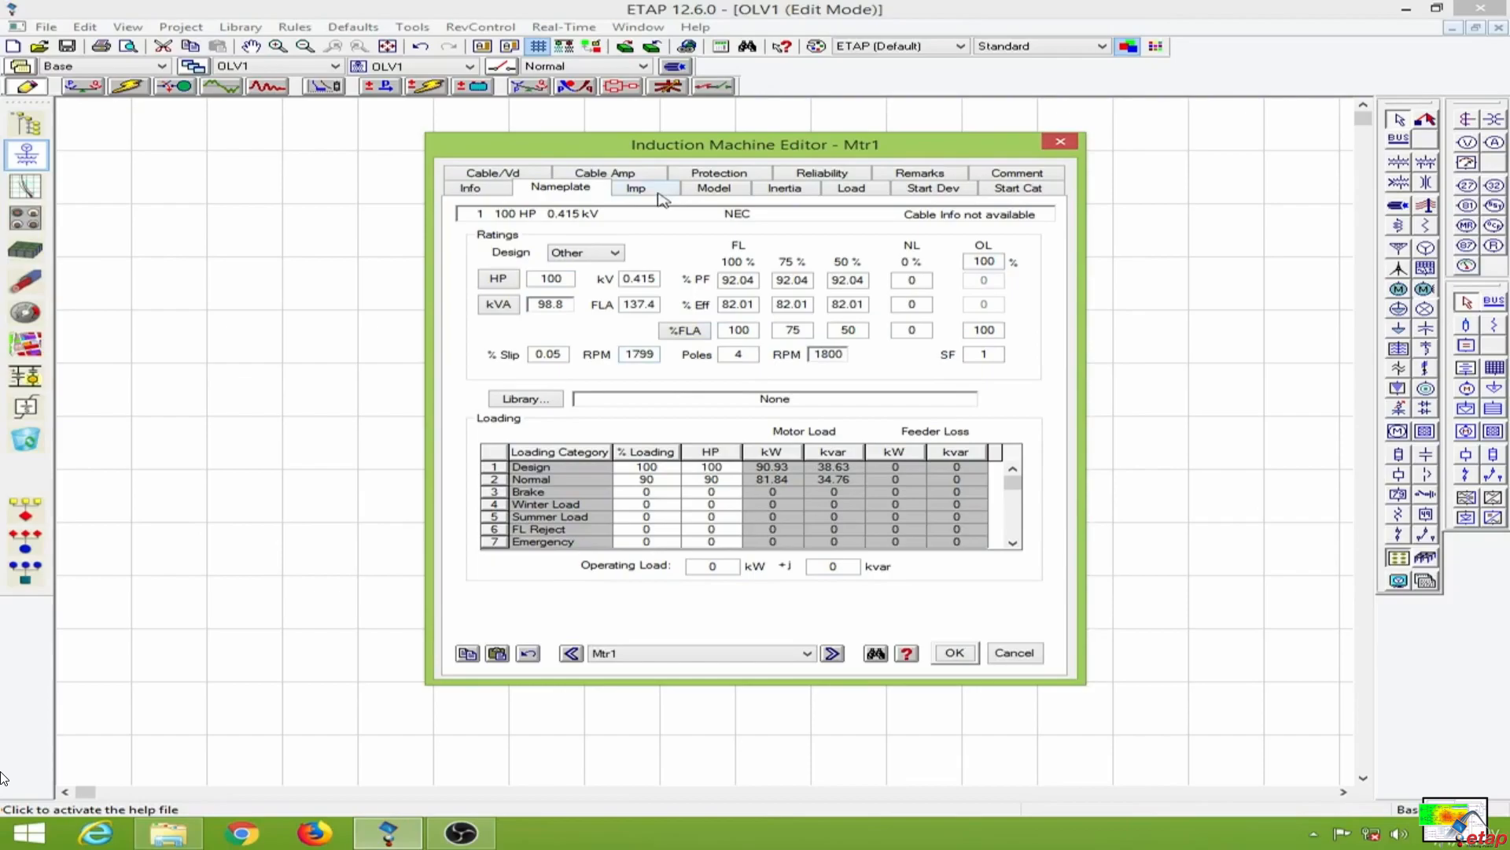
Review Mtr1's impedance data, save it at 100 HP, and bring up Mtr2's properties
left_click(634, 187)
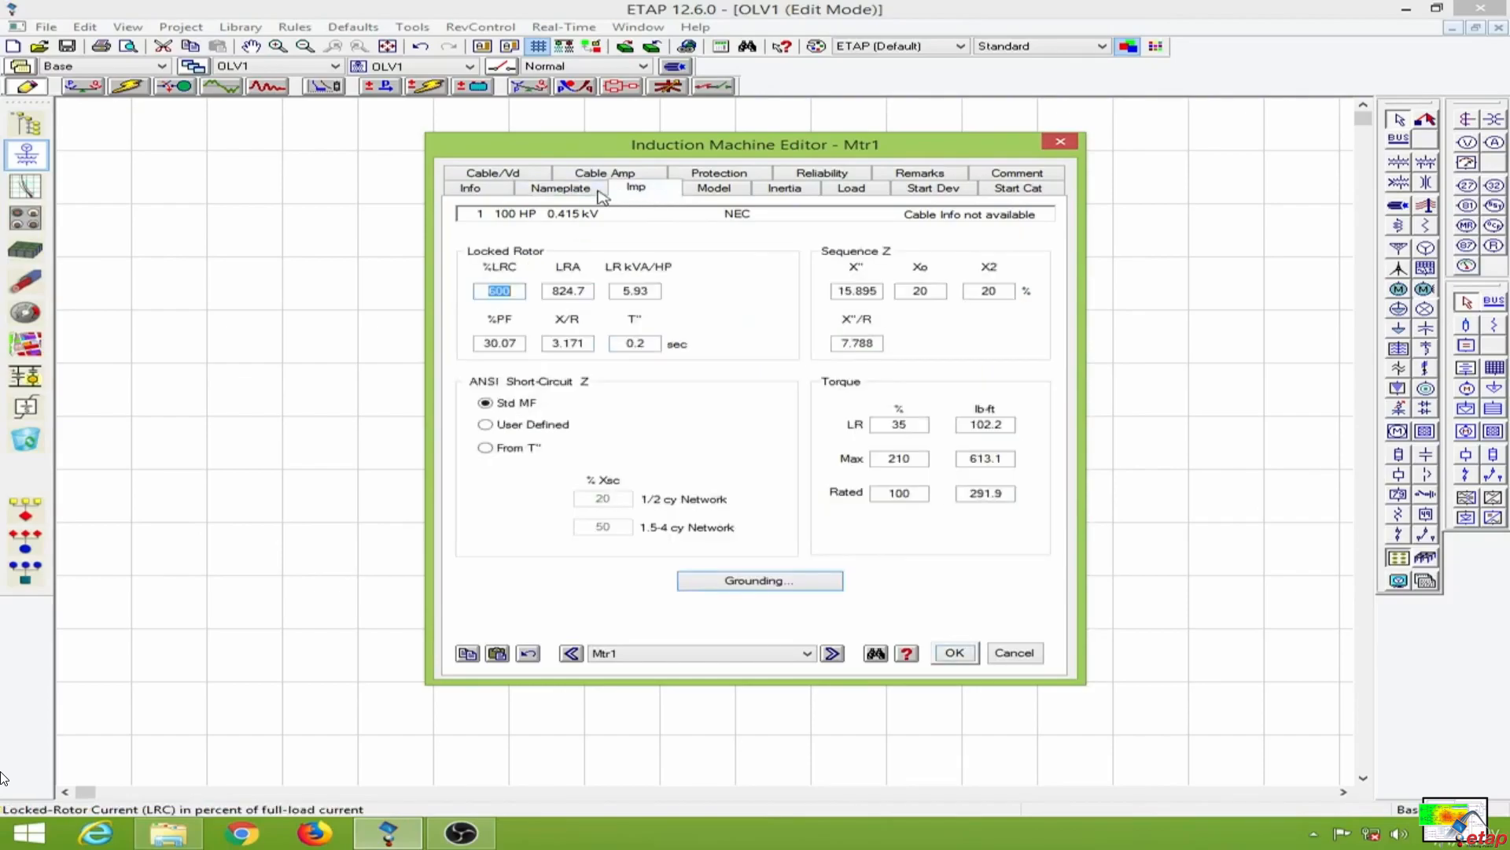
left_click(560, 187)
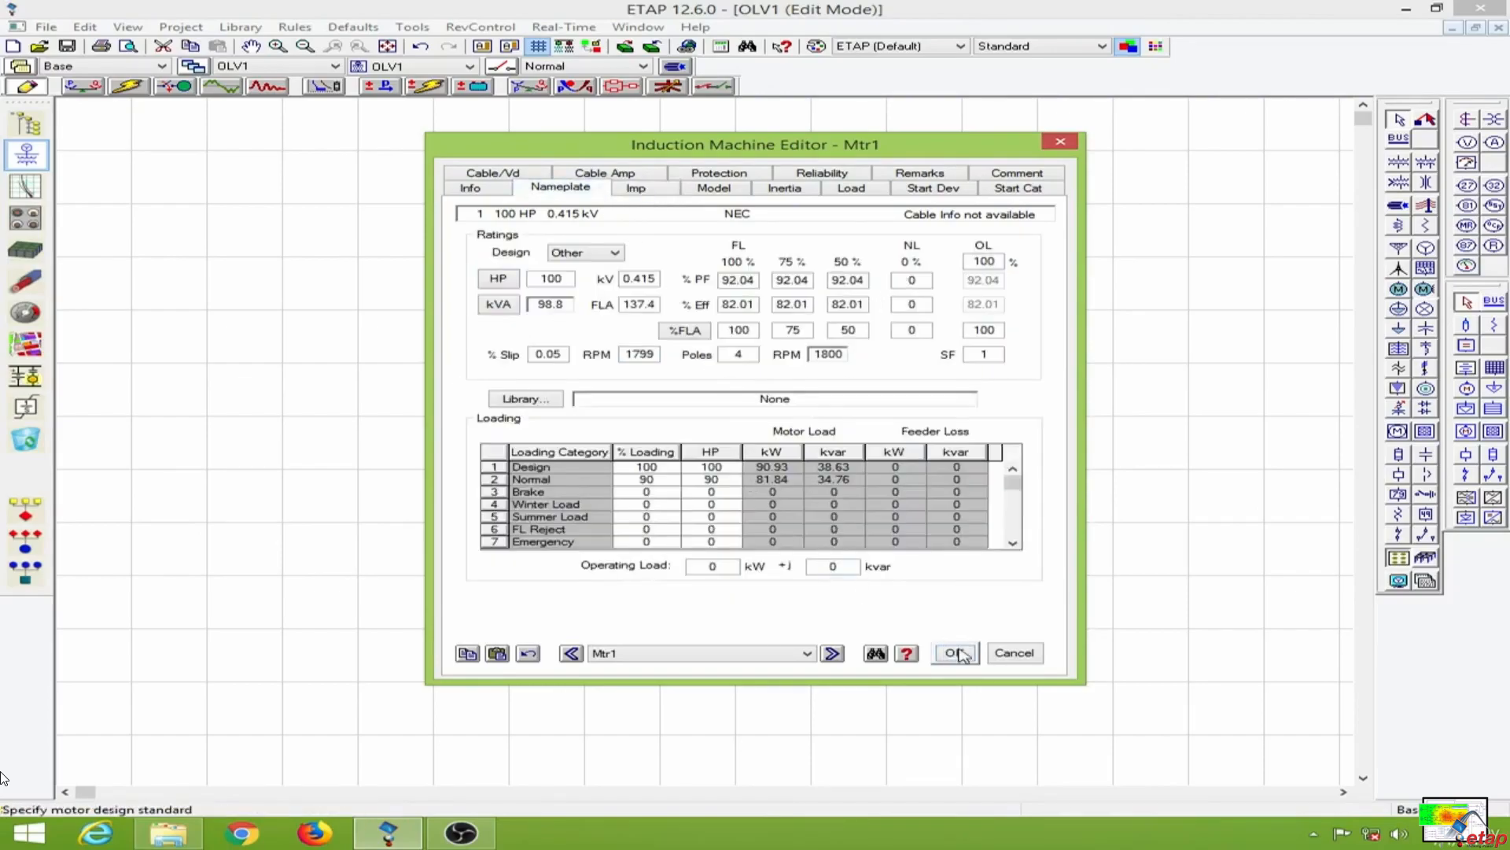
left_click(953, 652)
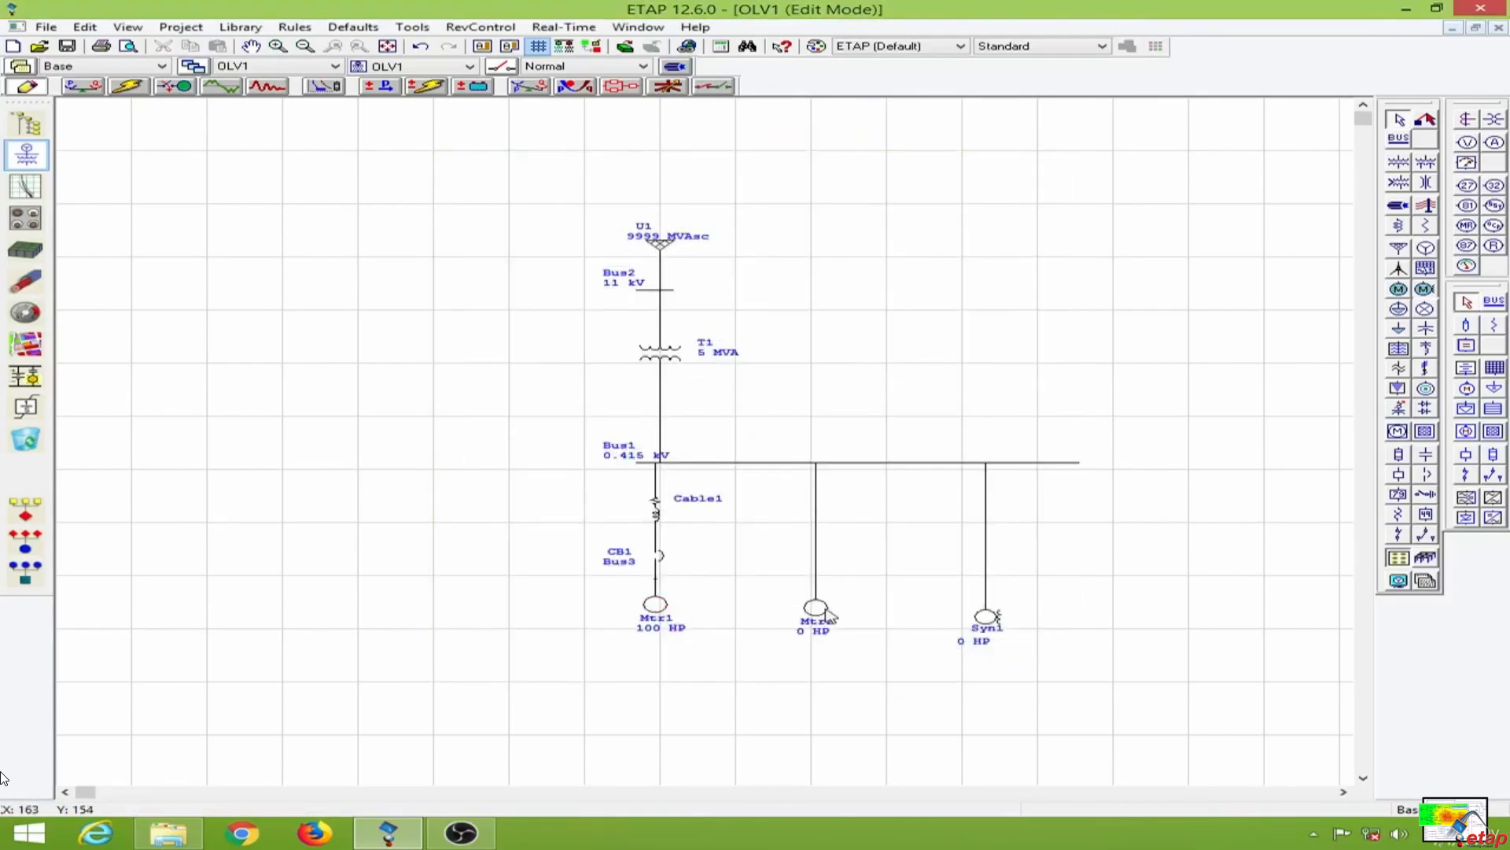
double_click(816, 609)
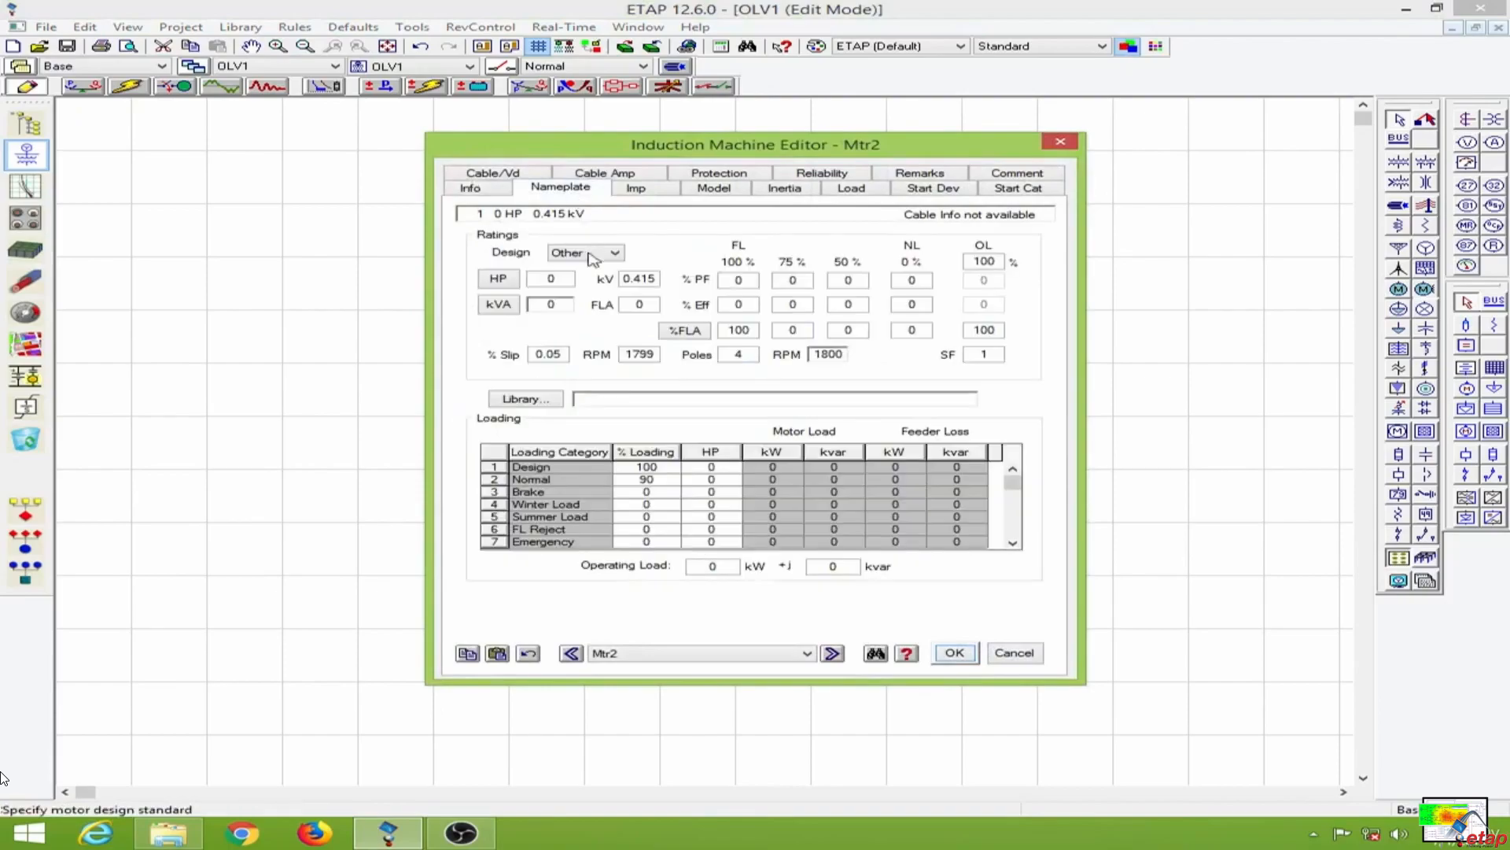
Rate Mtr2 at 200 HP with NEC typical nameplate data and save it
type("200")
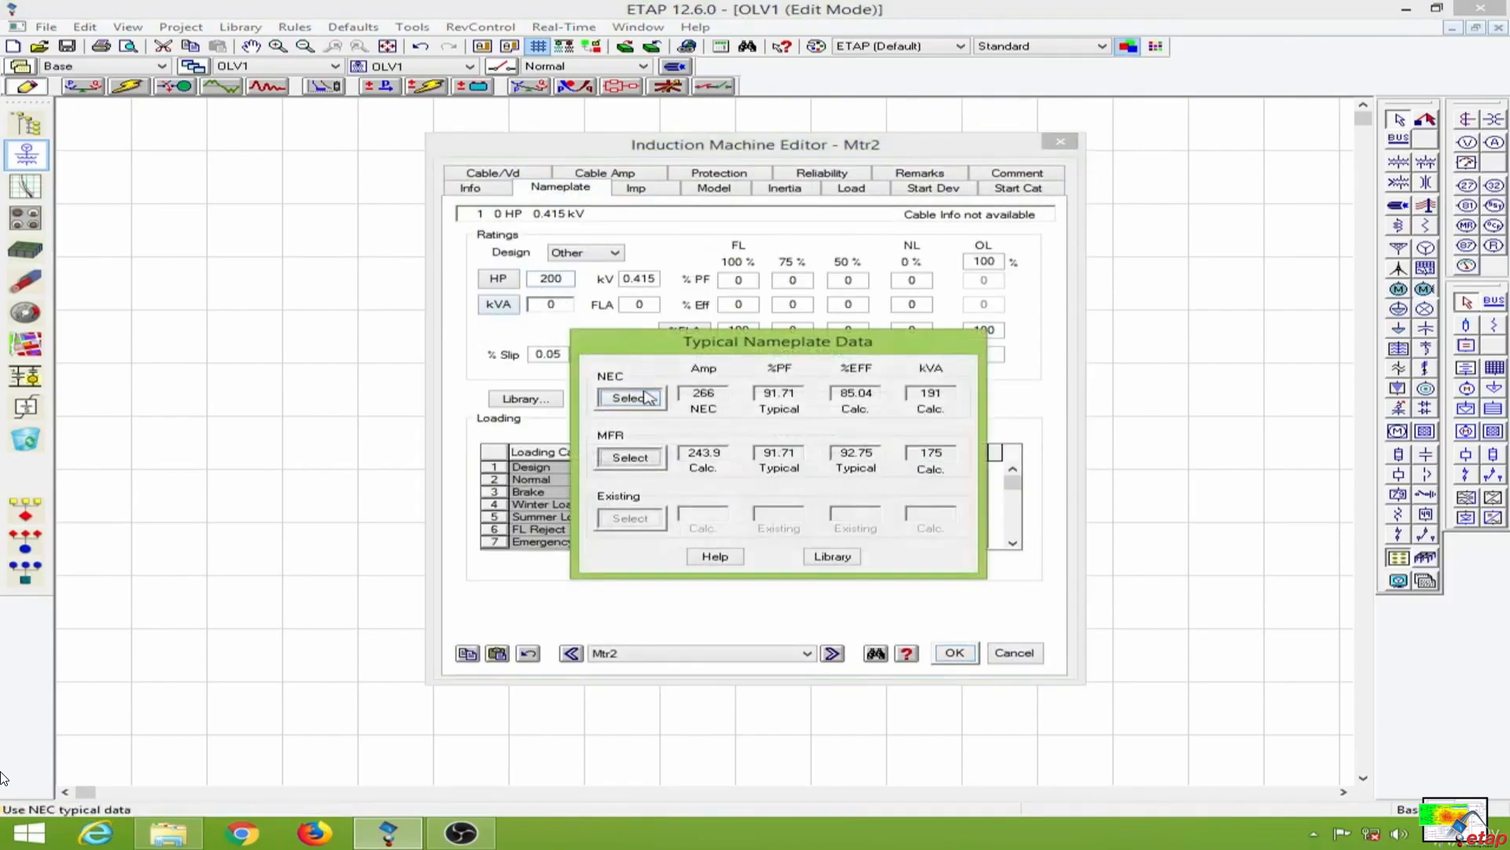
left_click(630, 397)
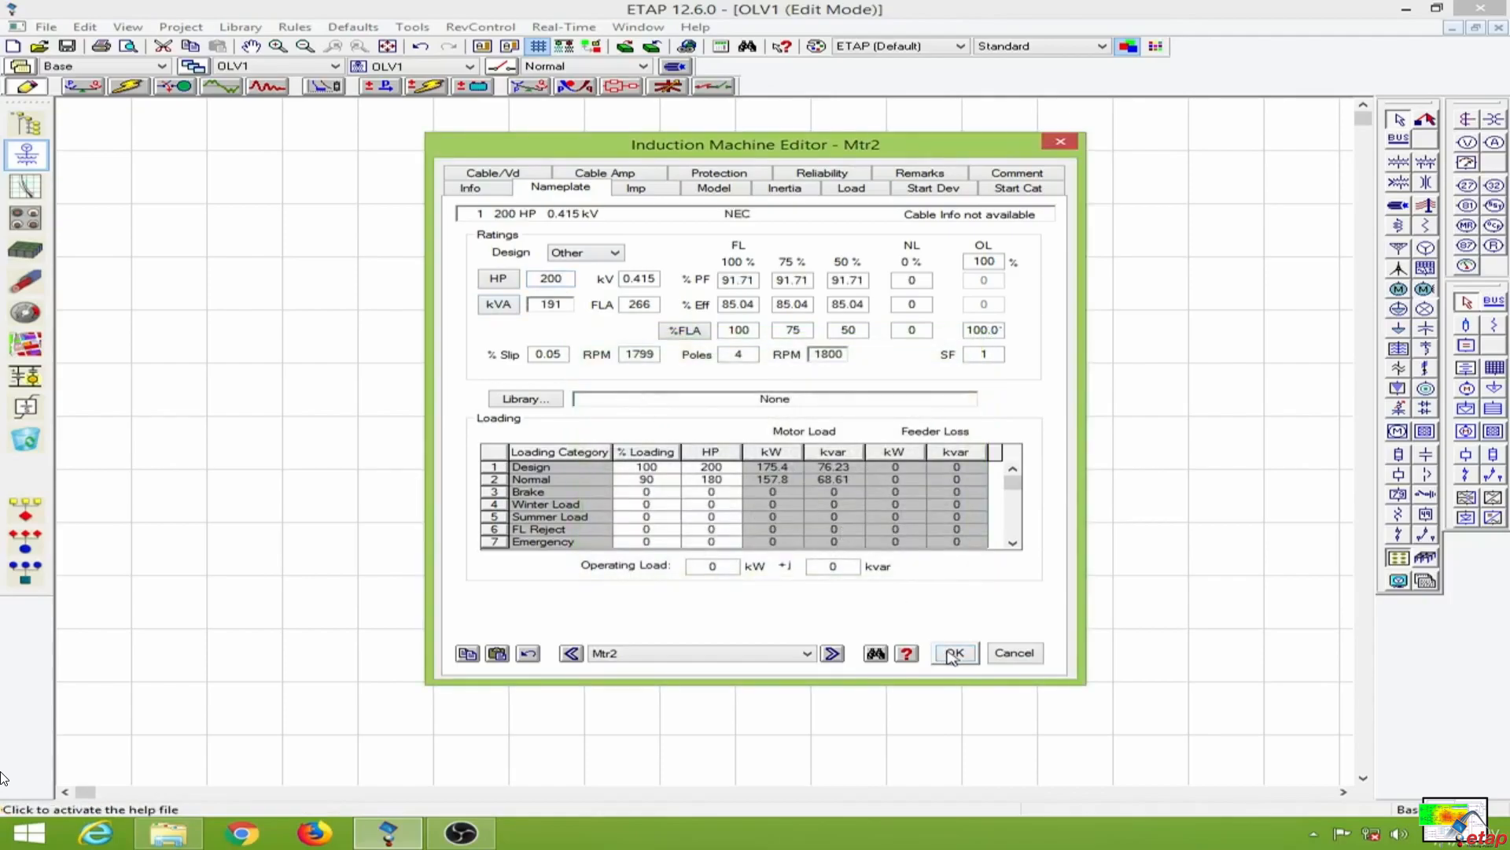
left_click(954, 652)
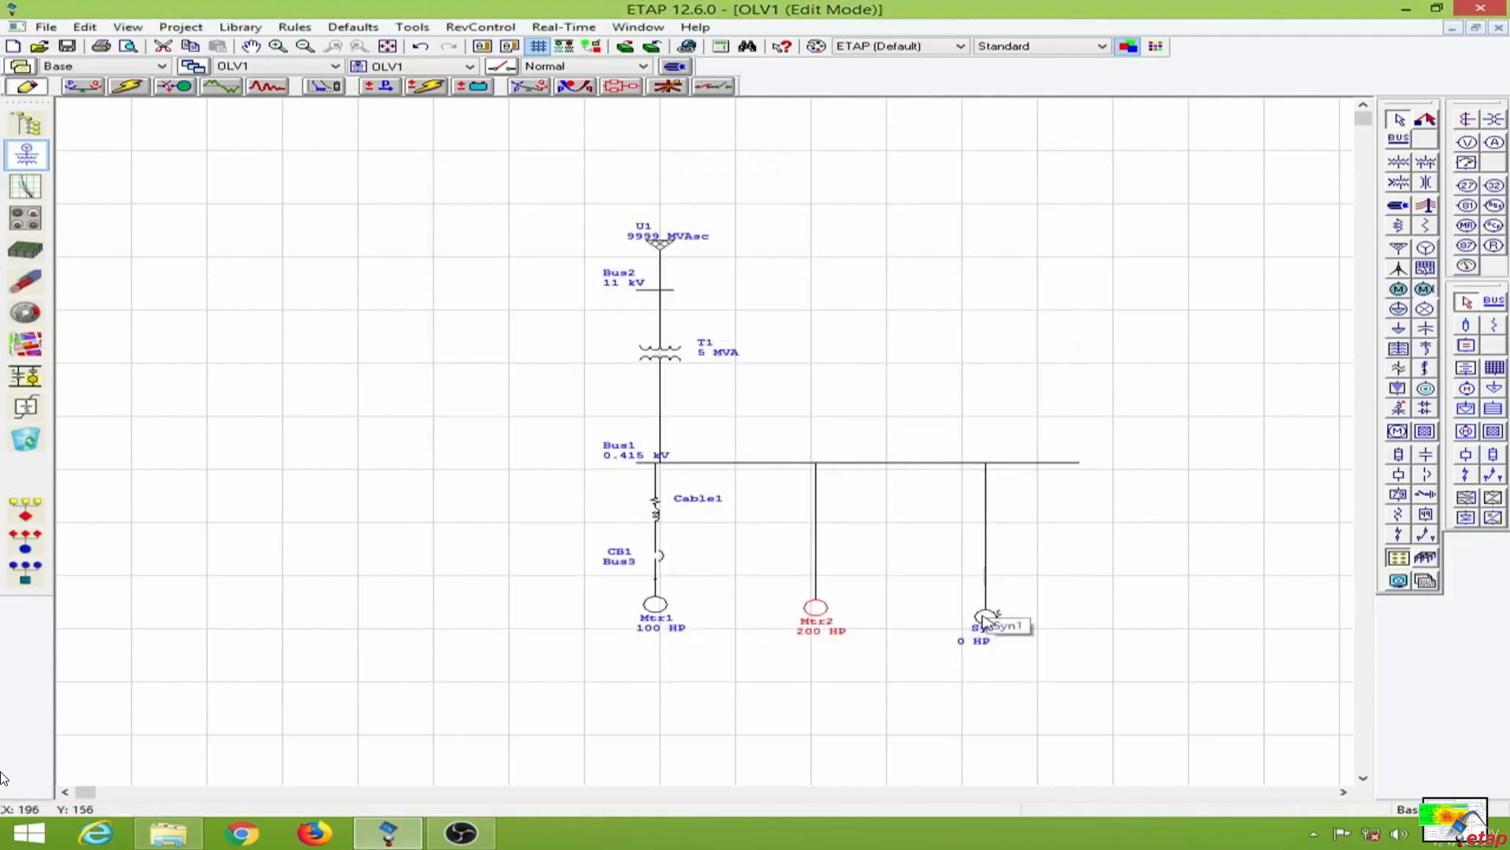
Rate synchronous motor Syn1 at 200 HP, save it, and reopen Mtr1
double_click(984, 616)
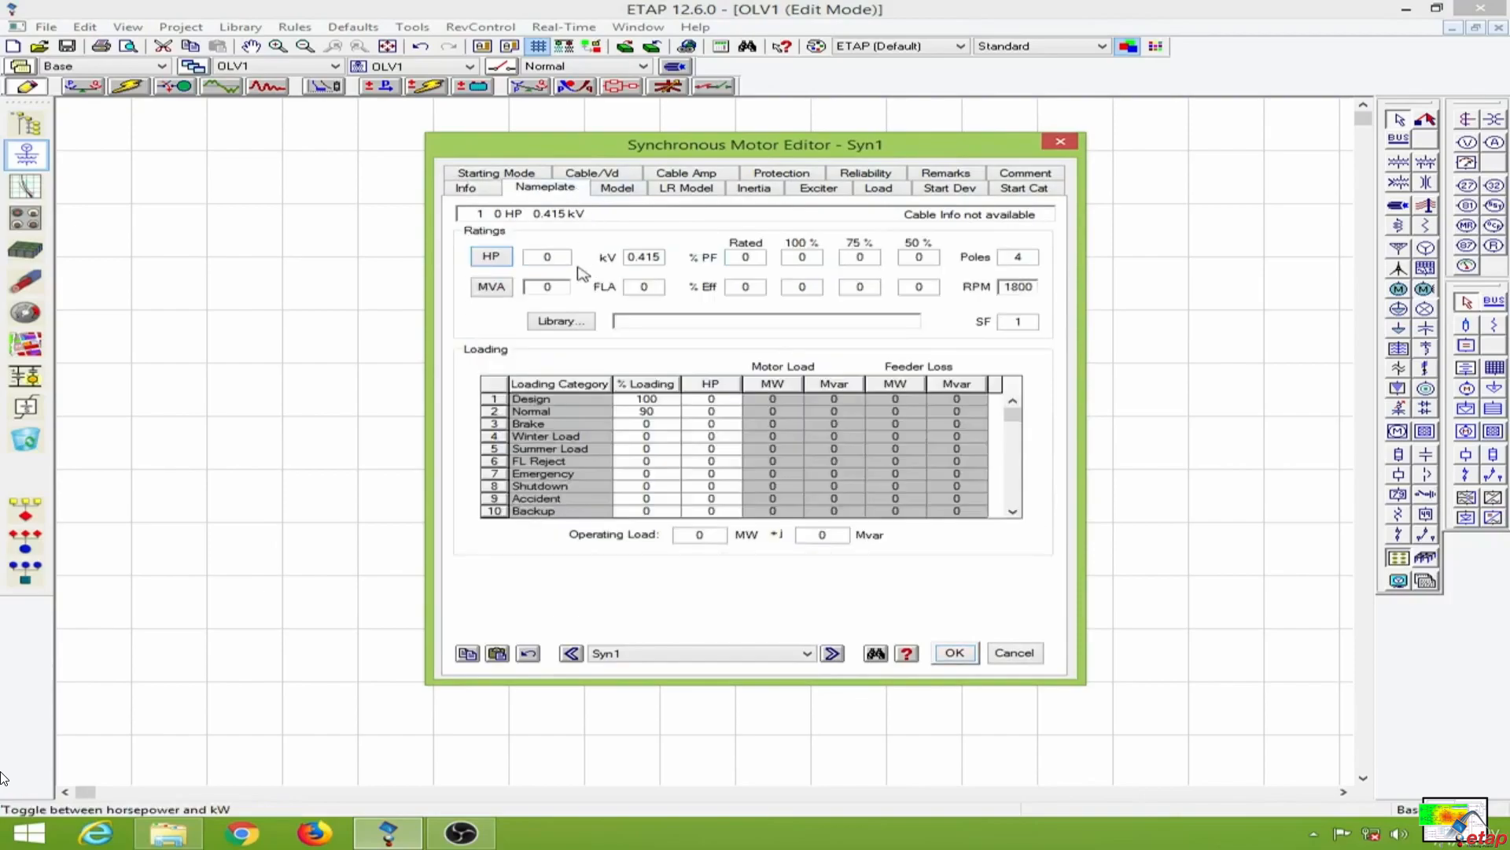
left_click(546, 256)
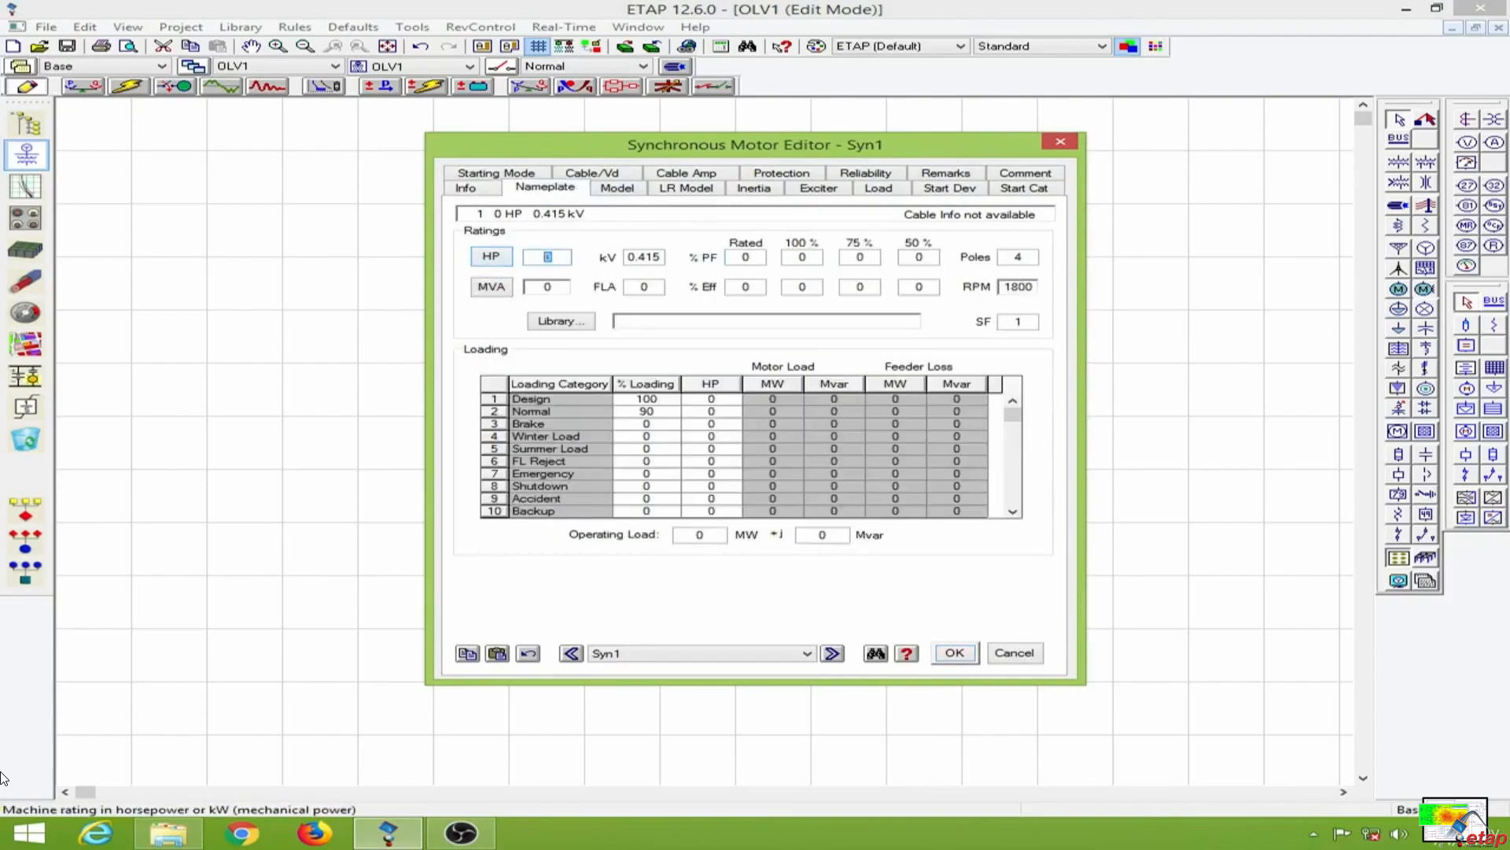
type("200")
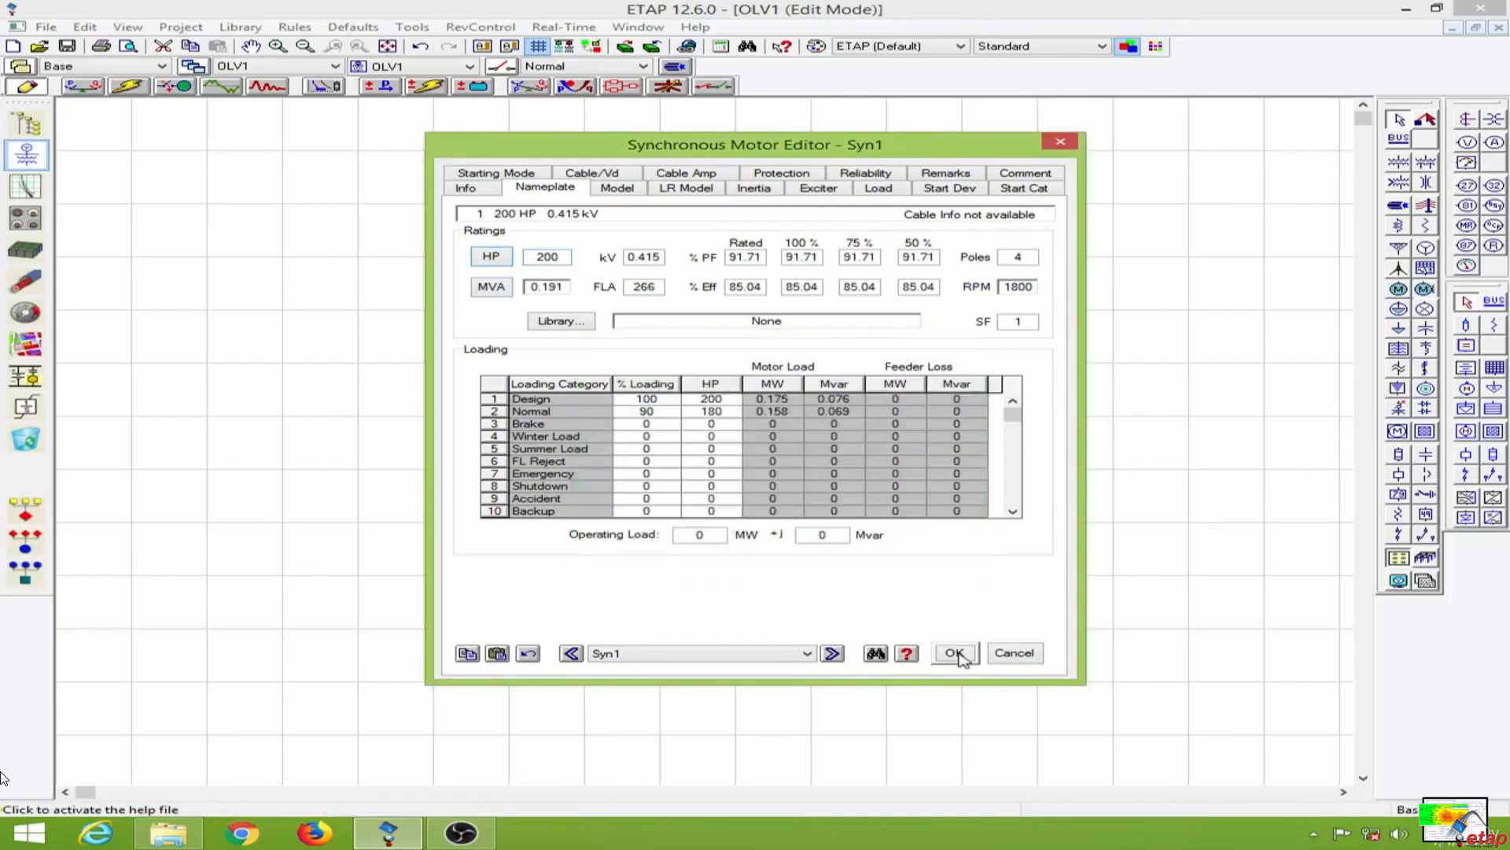
left_click(954, 651)
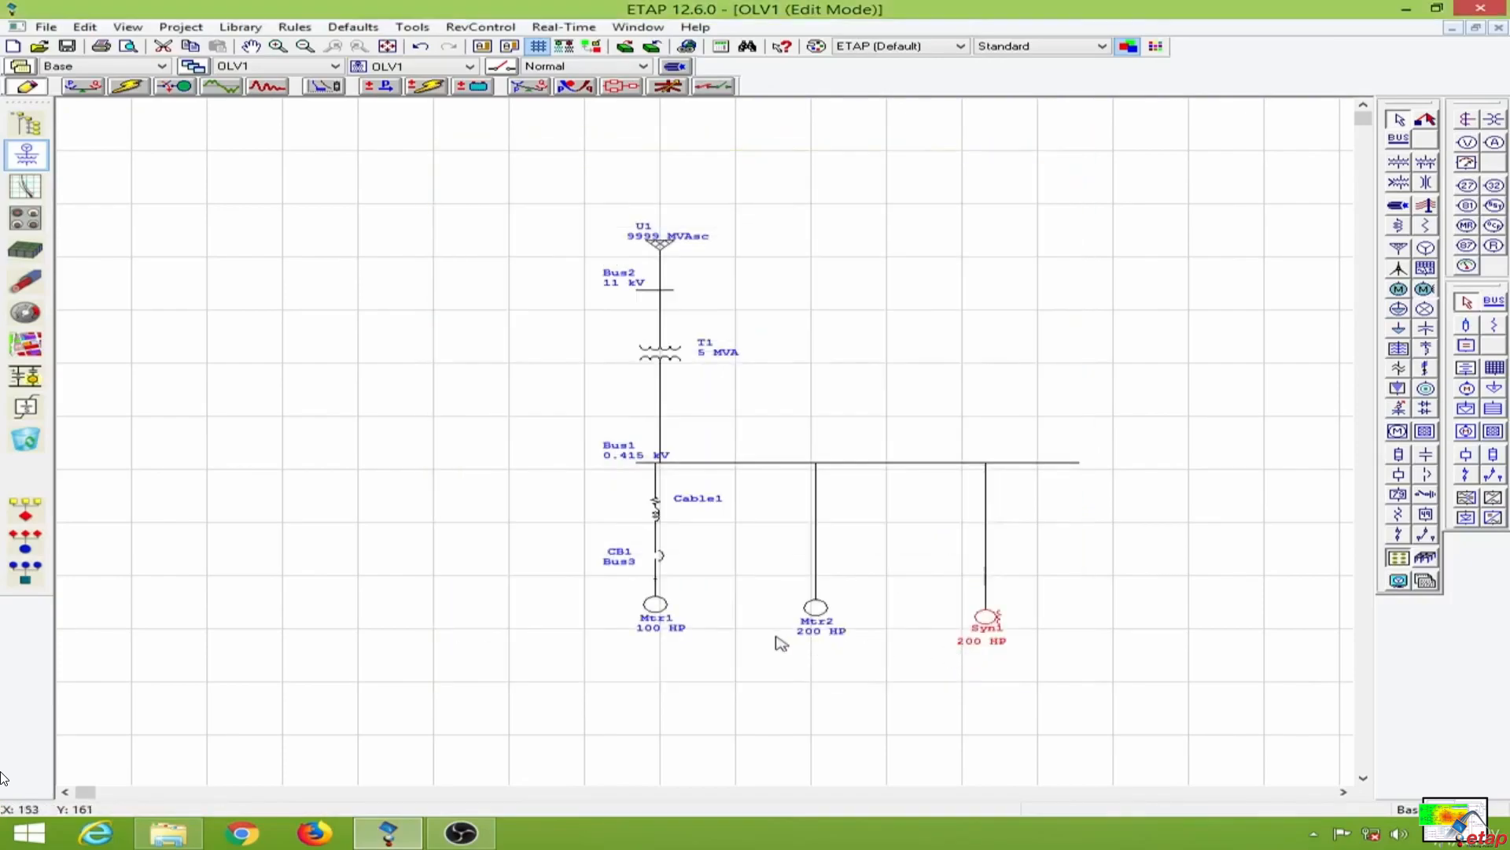
double_click(655, 604)
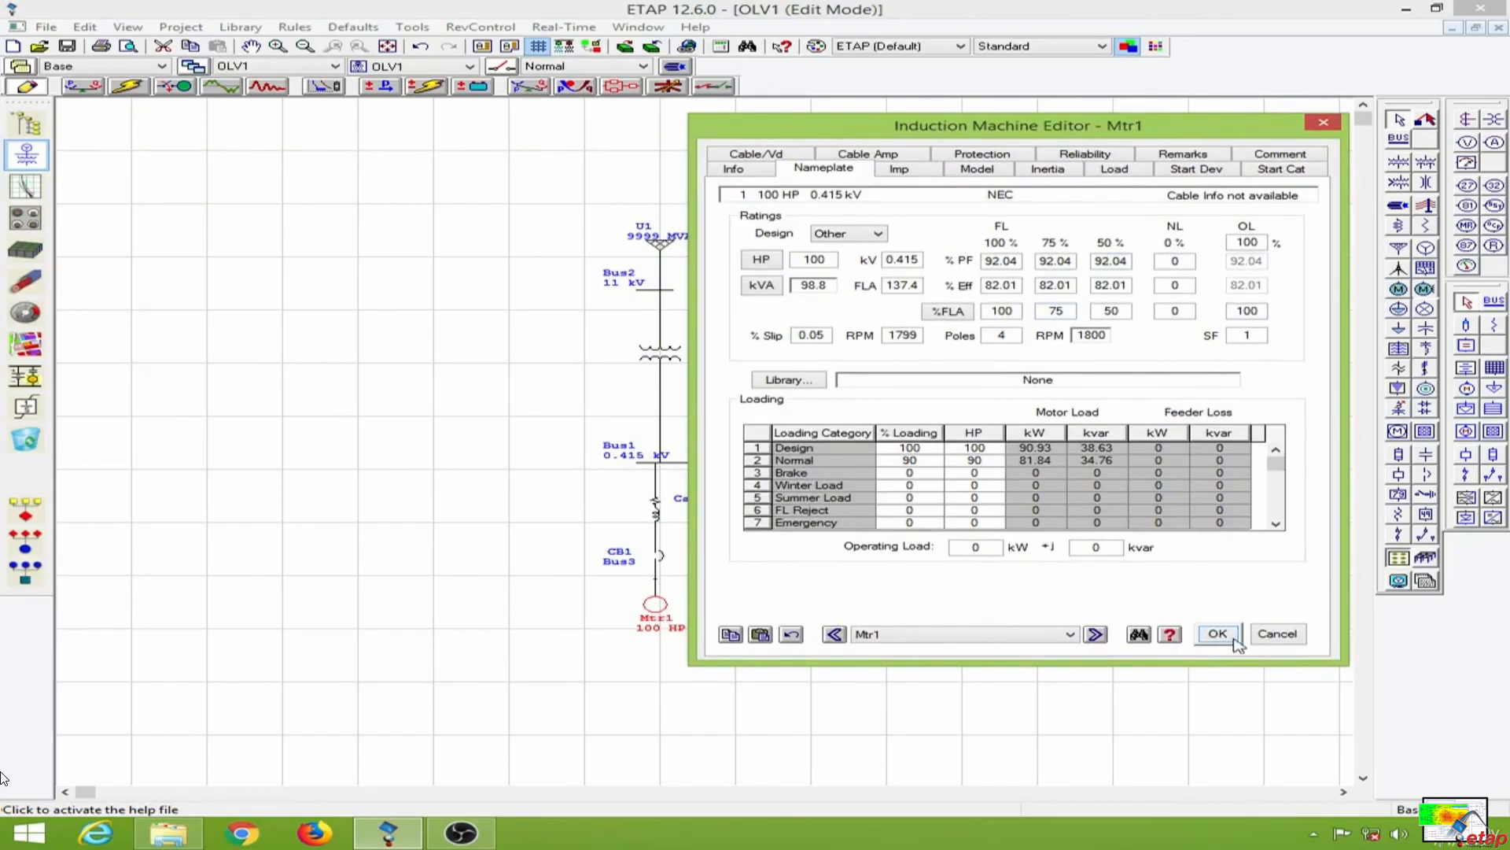
Confirm Mtr1's settings unchanged and bring up Cable1's editor
left_click(1217, 632)
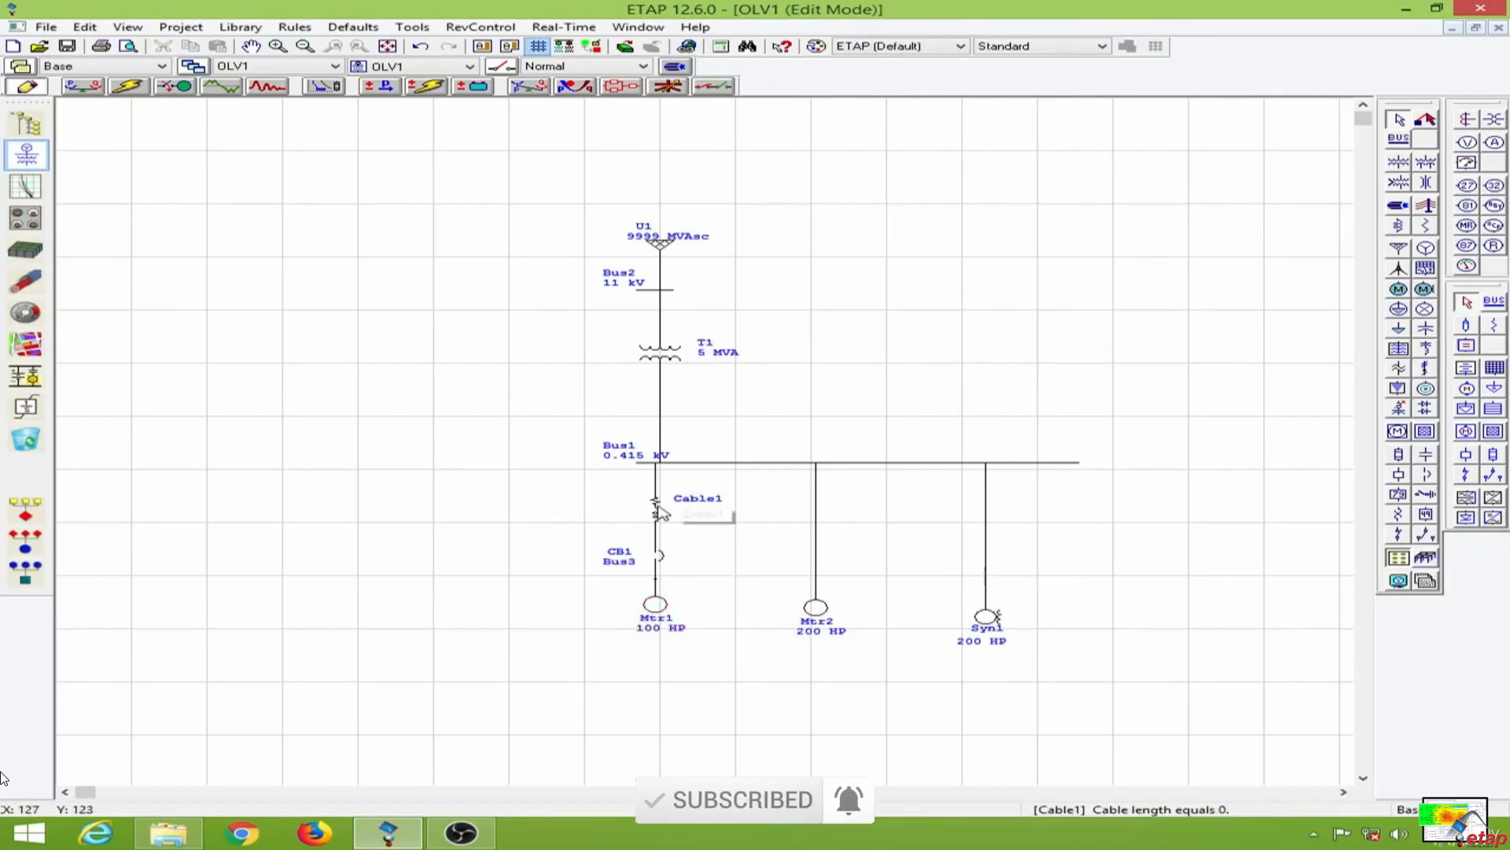
double_click(659, 510)
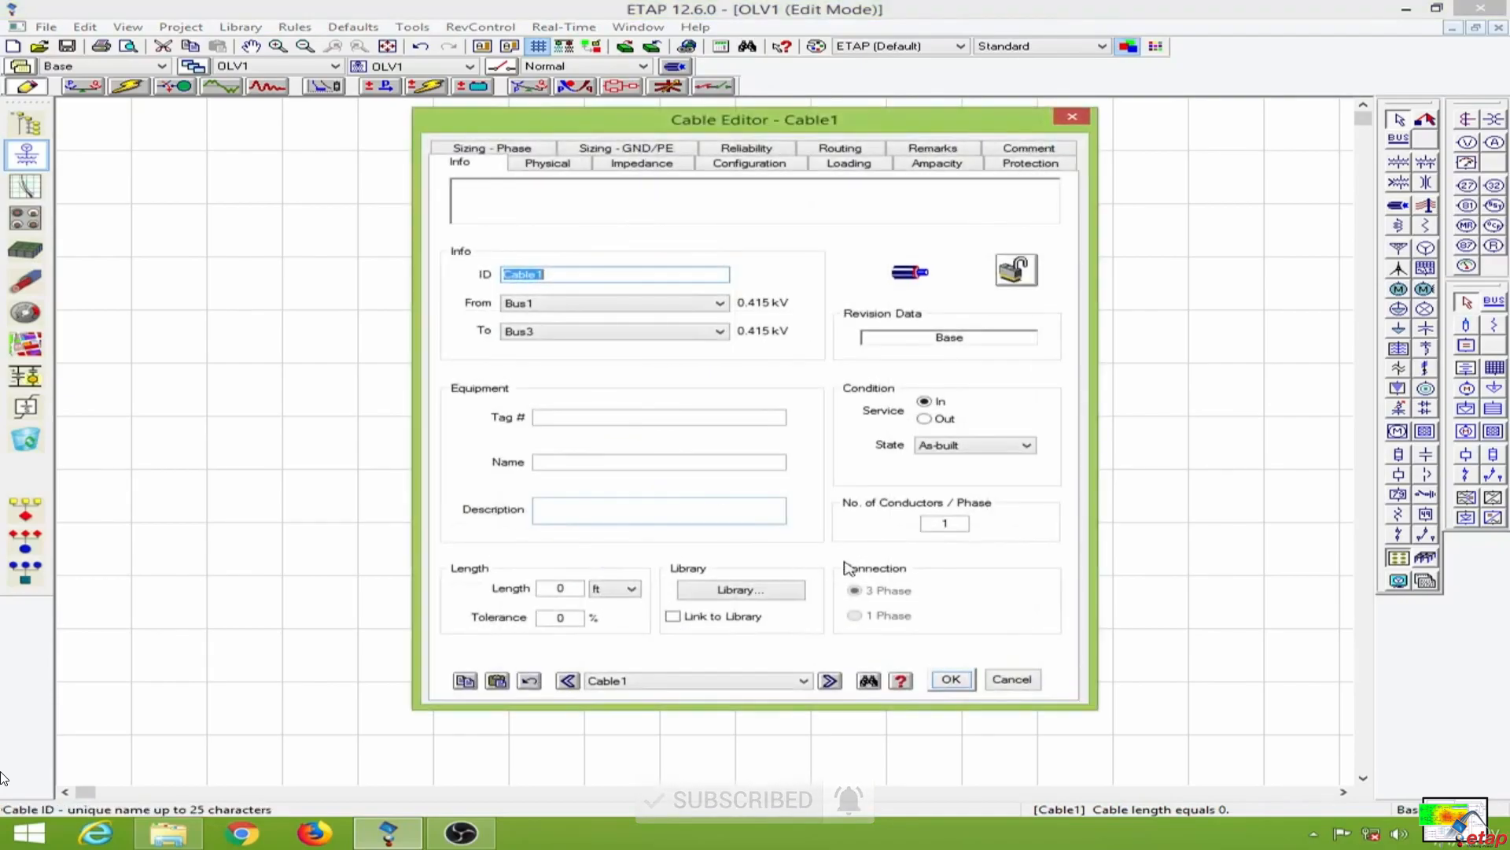
Set Cable1 to 10 ft with a 350 kcmil 3/C aluminium ICEA library cable and save it
left_click(560, 587)
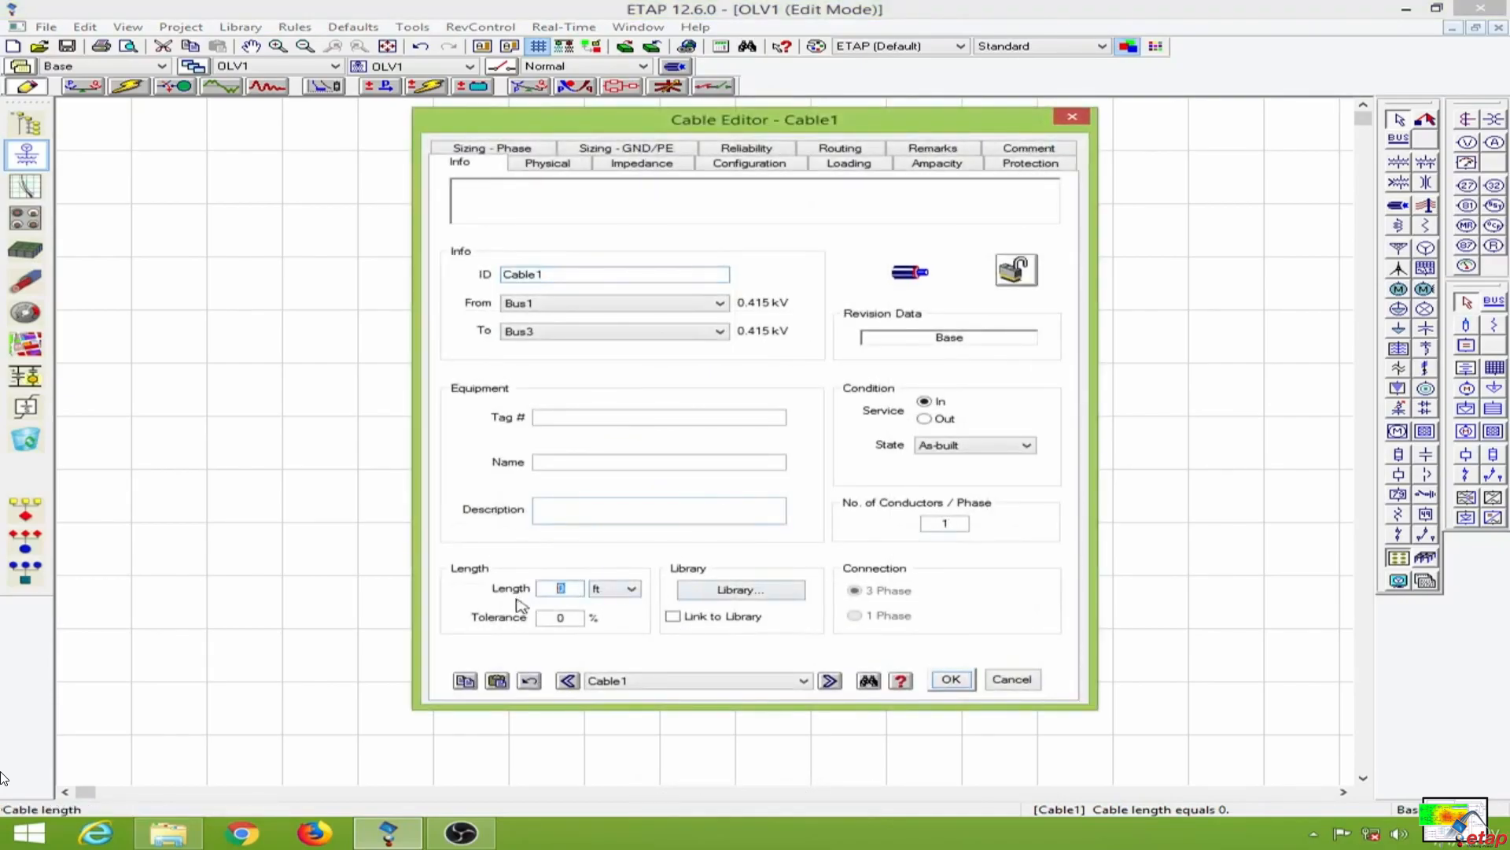
type("10")
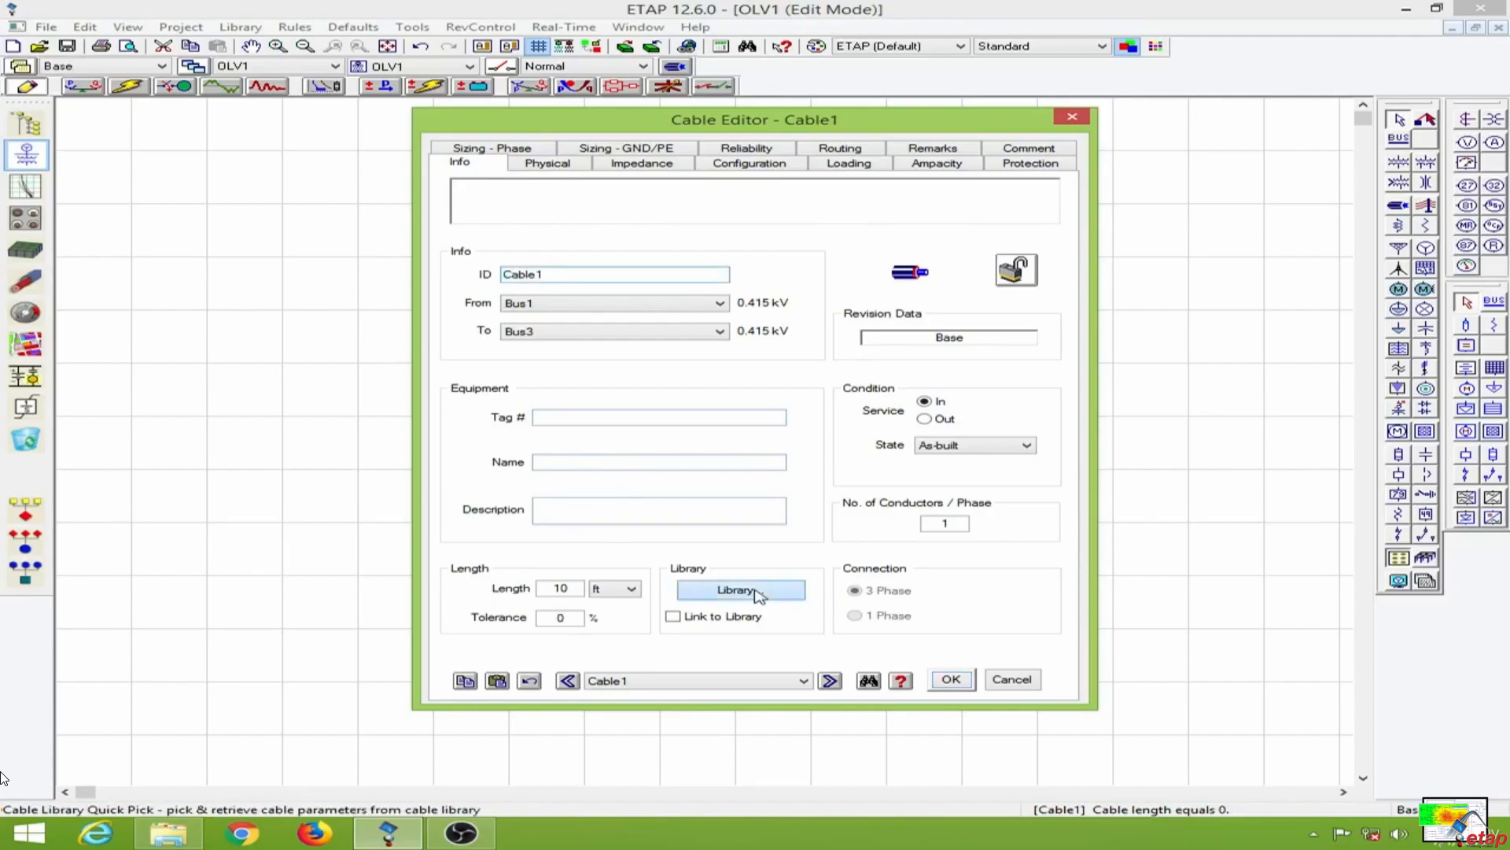
left_click(740, 588)
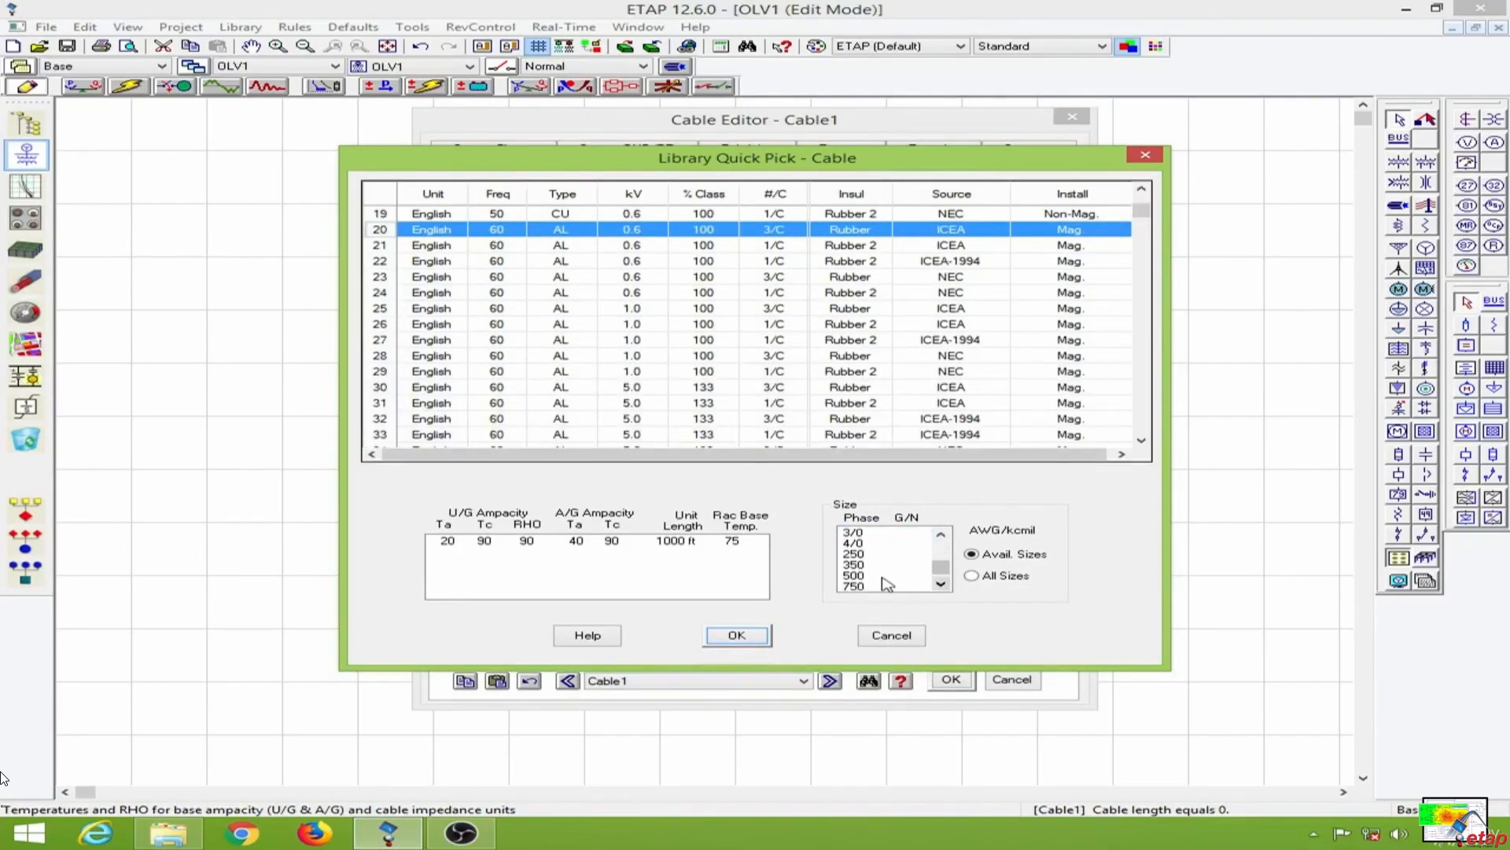
left_click(853, 565)
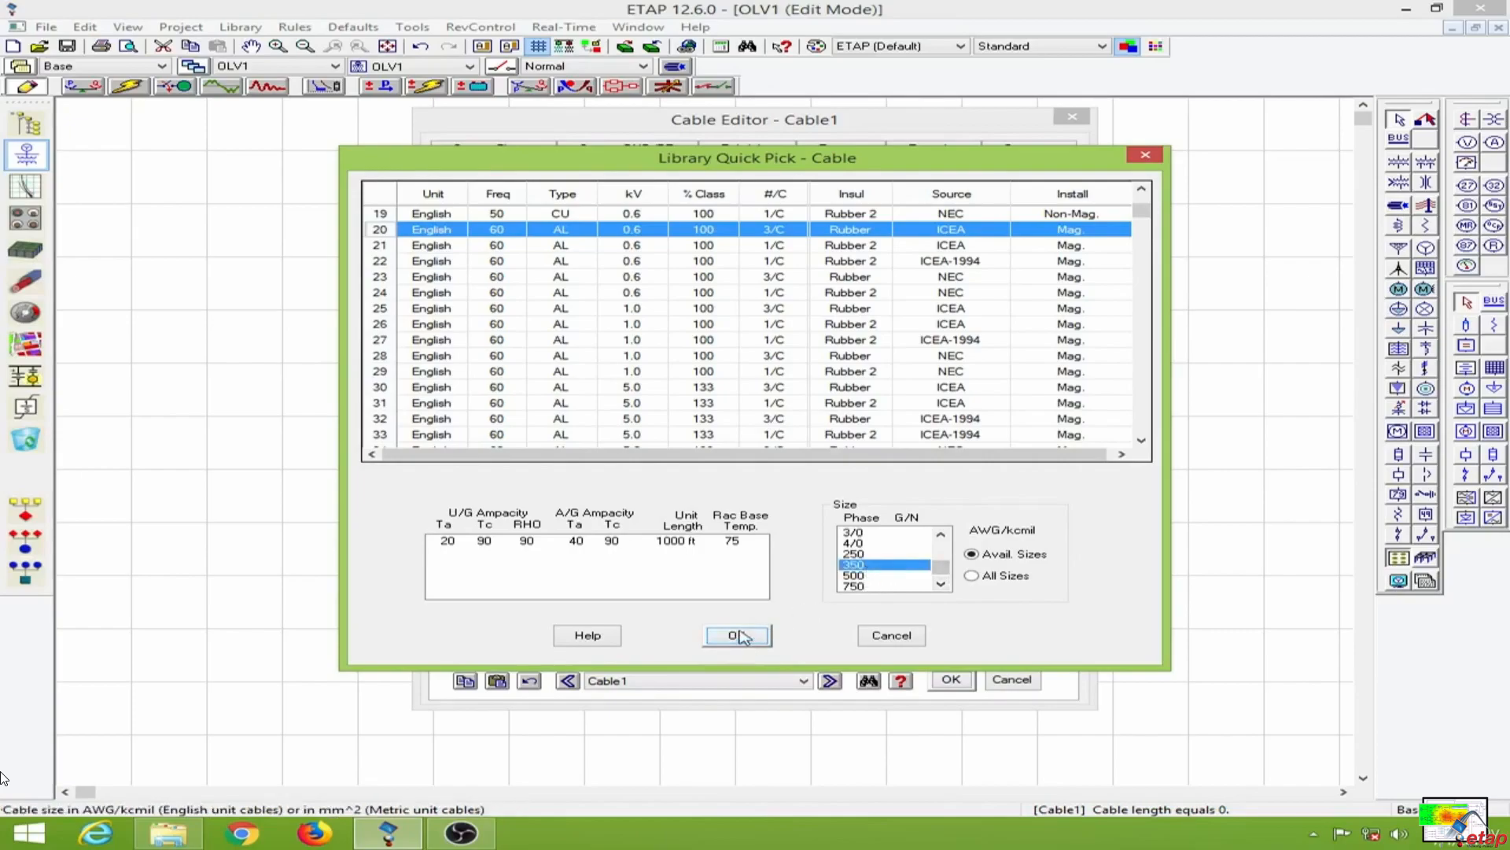
left_click(735, 634)
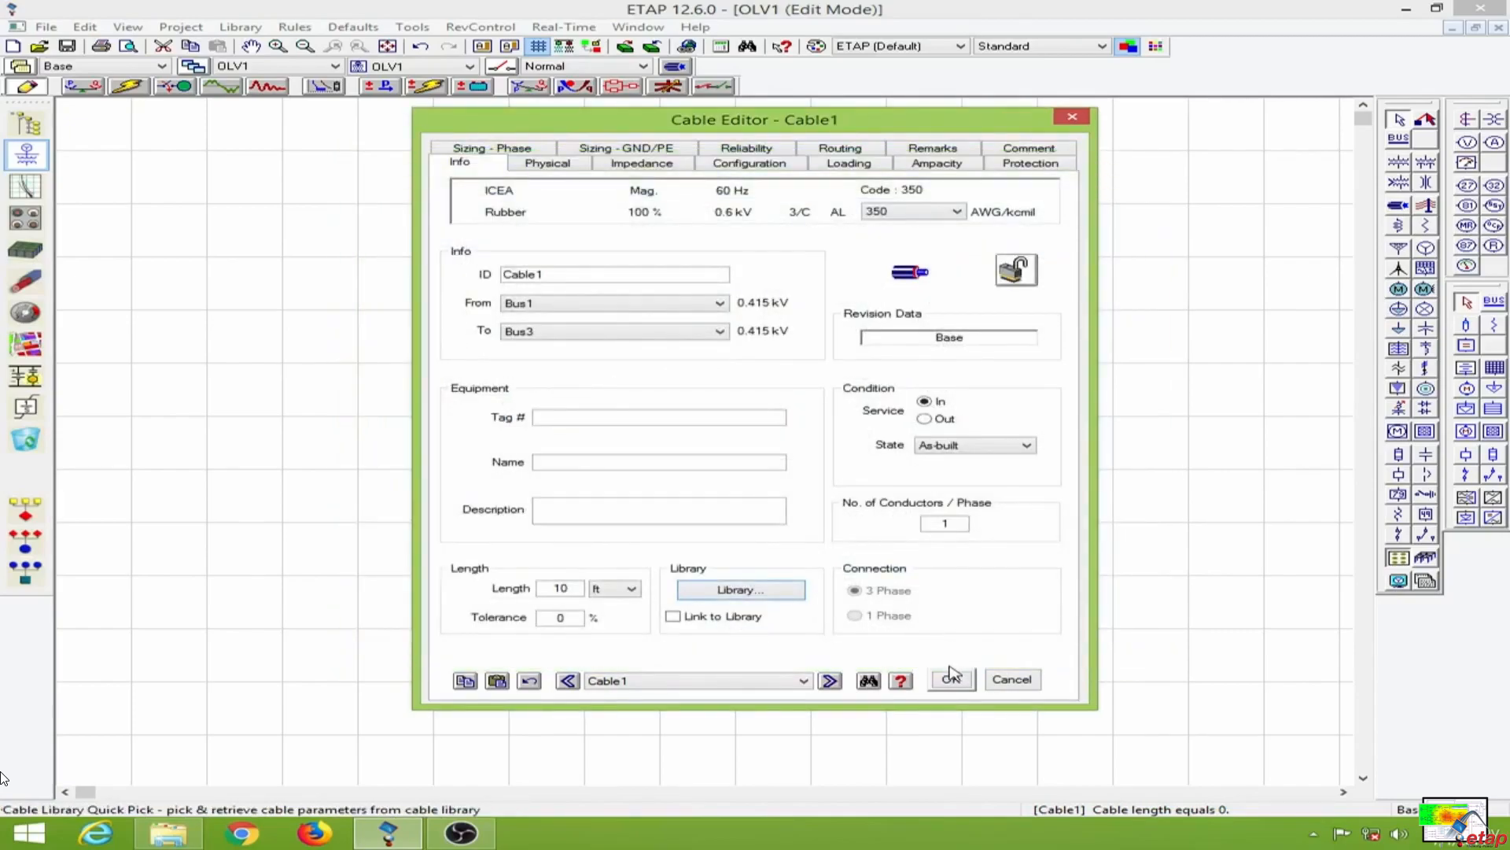
left_click(950, 680)
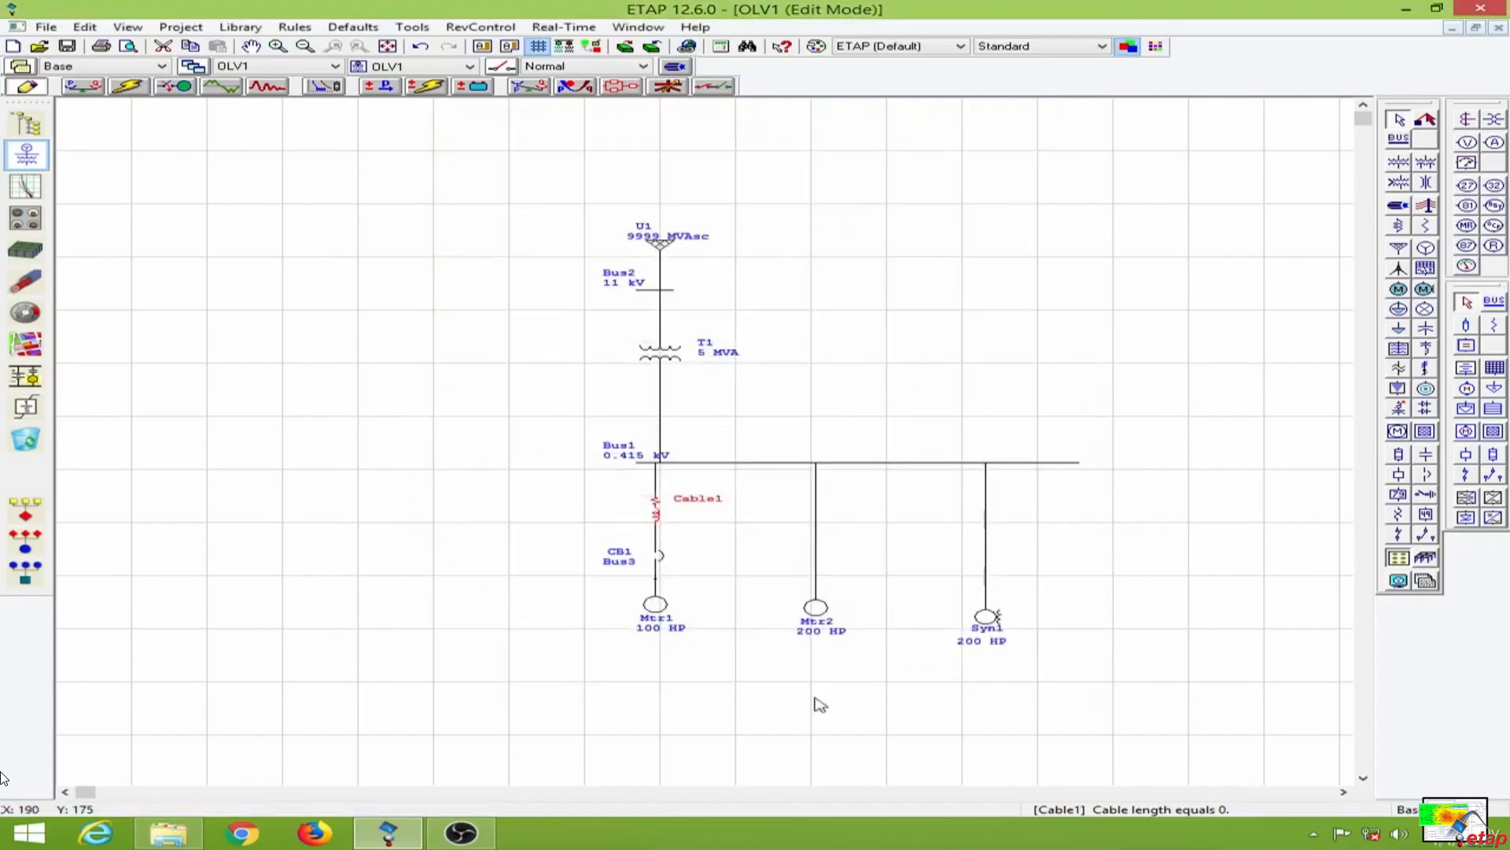
mouse_move(663, 558)
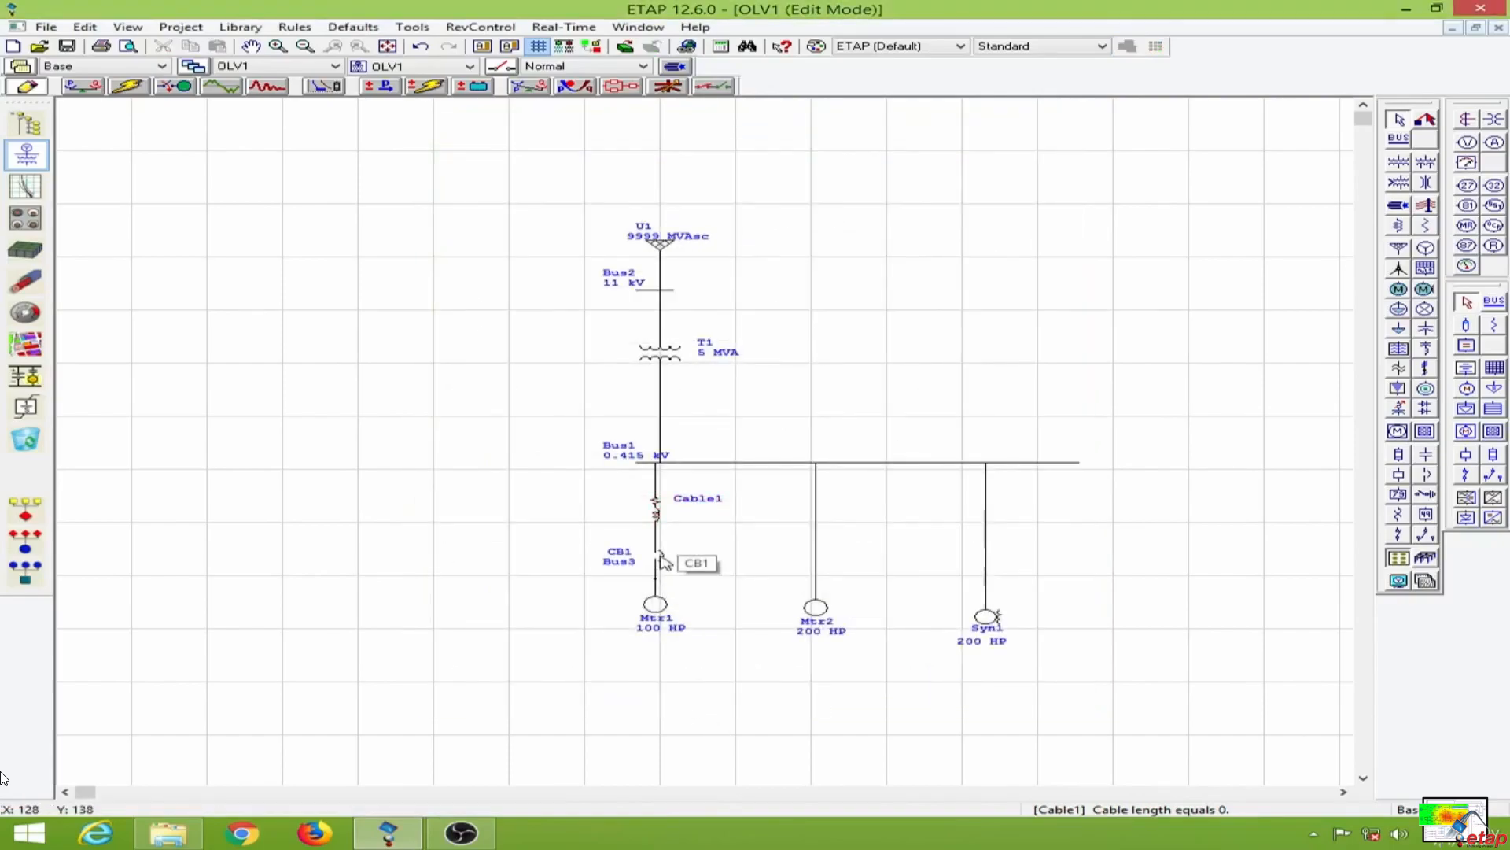
double_click(659, 554)
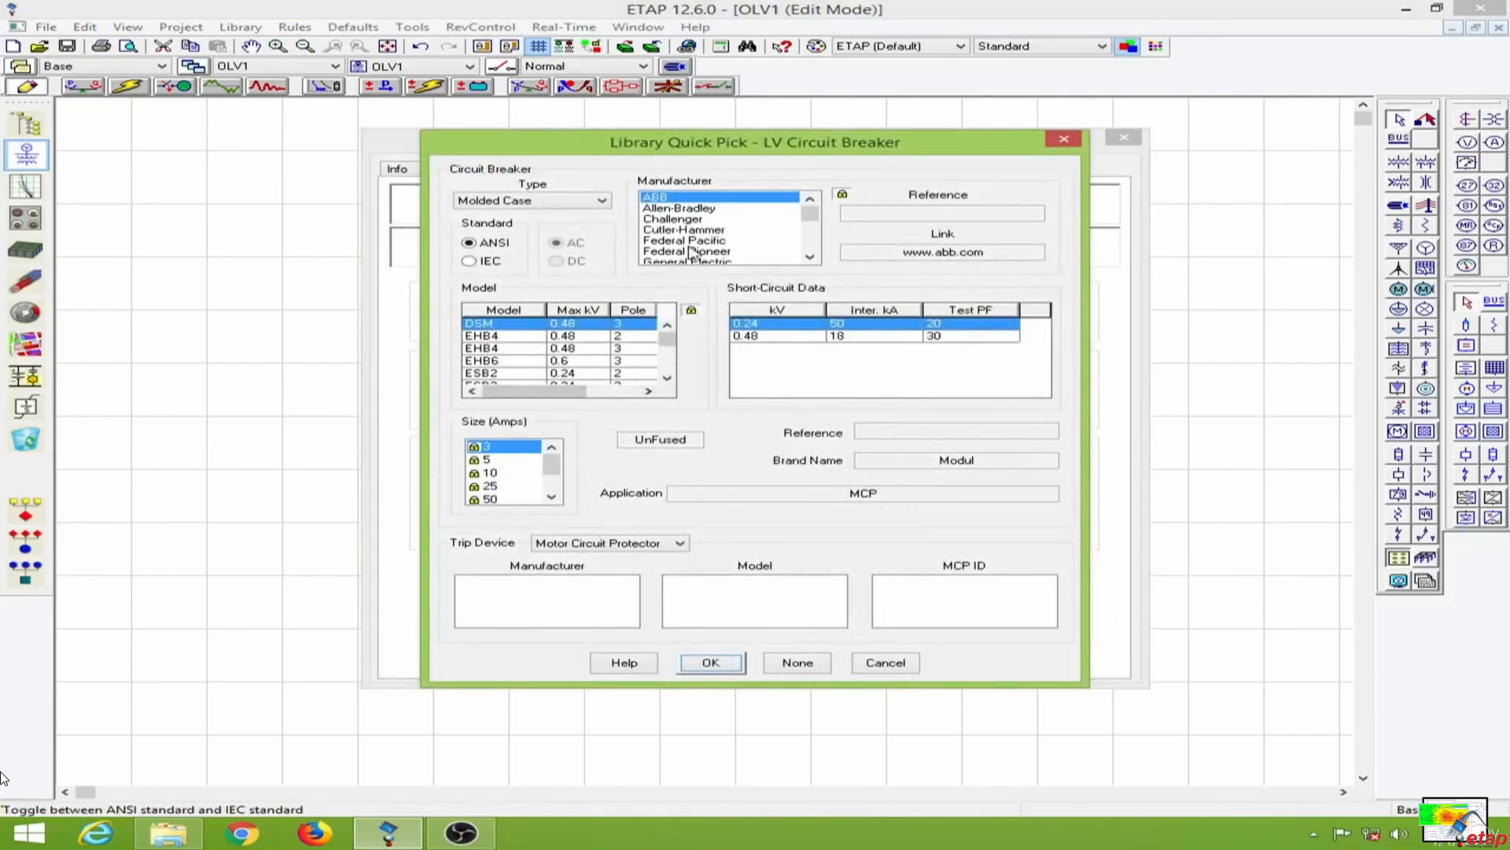
Assign CB1 the Cutler-Hammer AQB-L253 breaker with its solid-state trip unit and save it
left_click(682, 229)
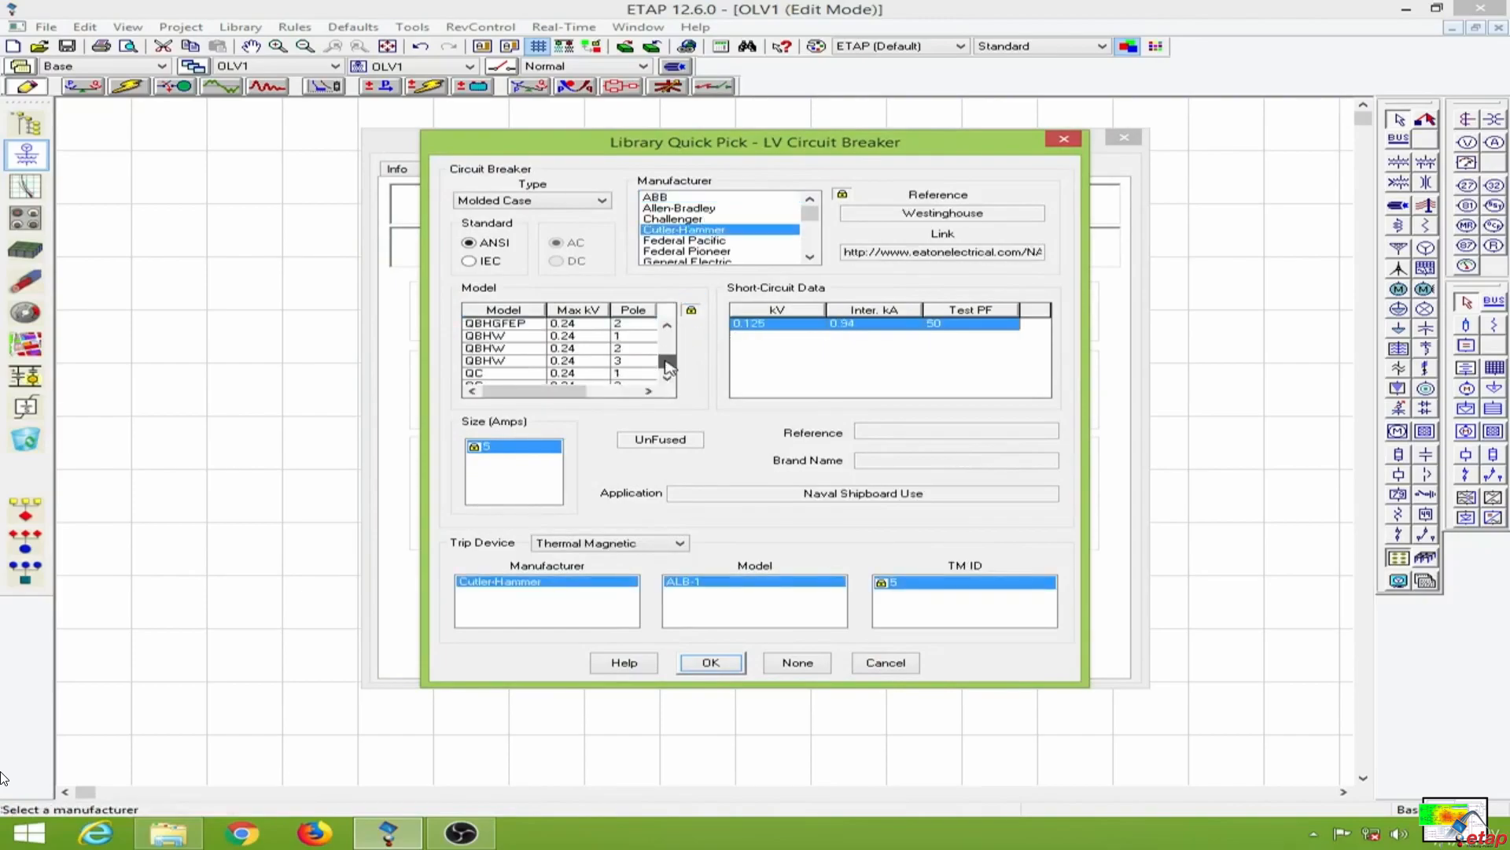
left_click(494, 348)
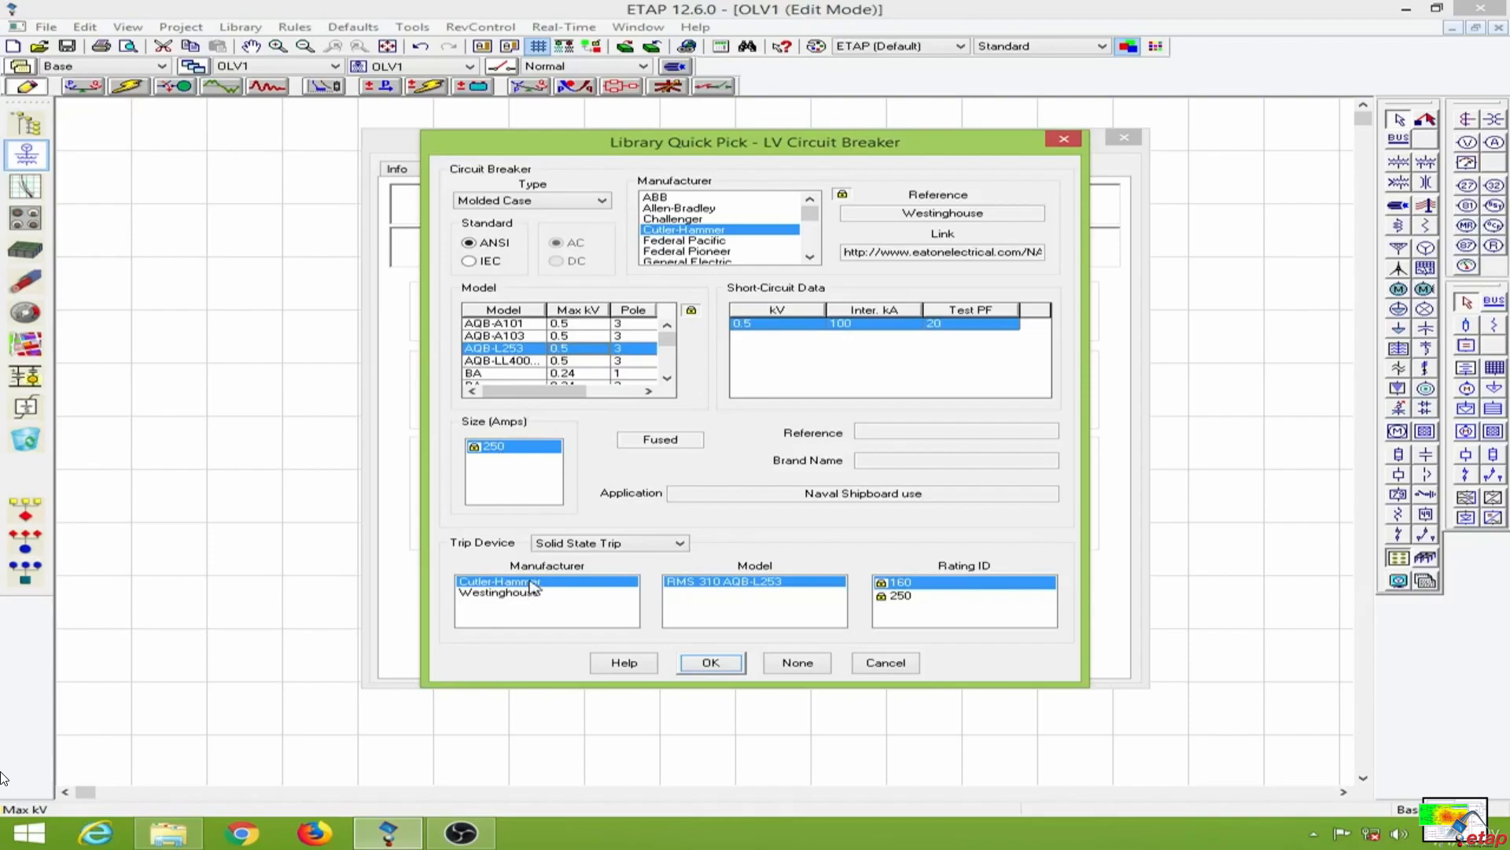
mouse_move(541, 587)
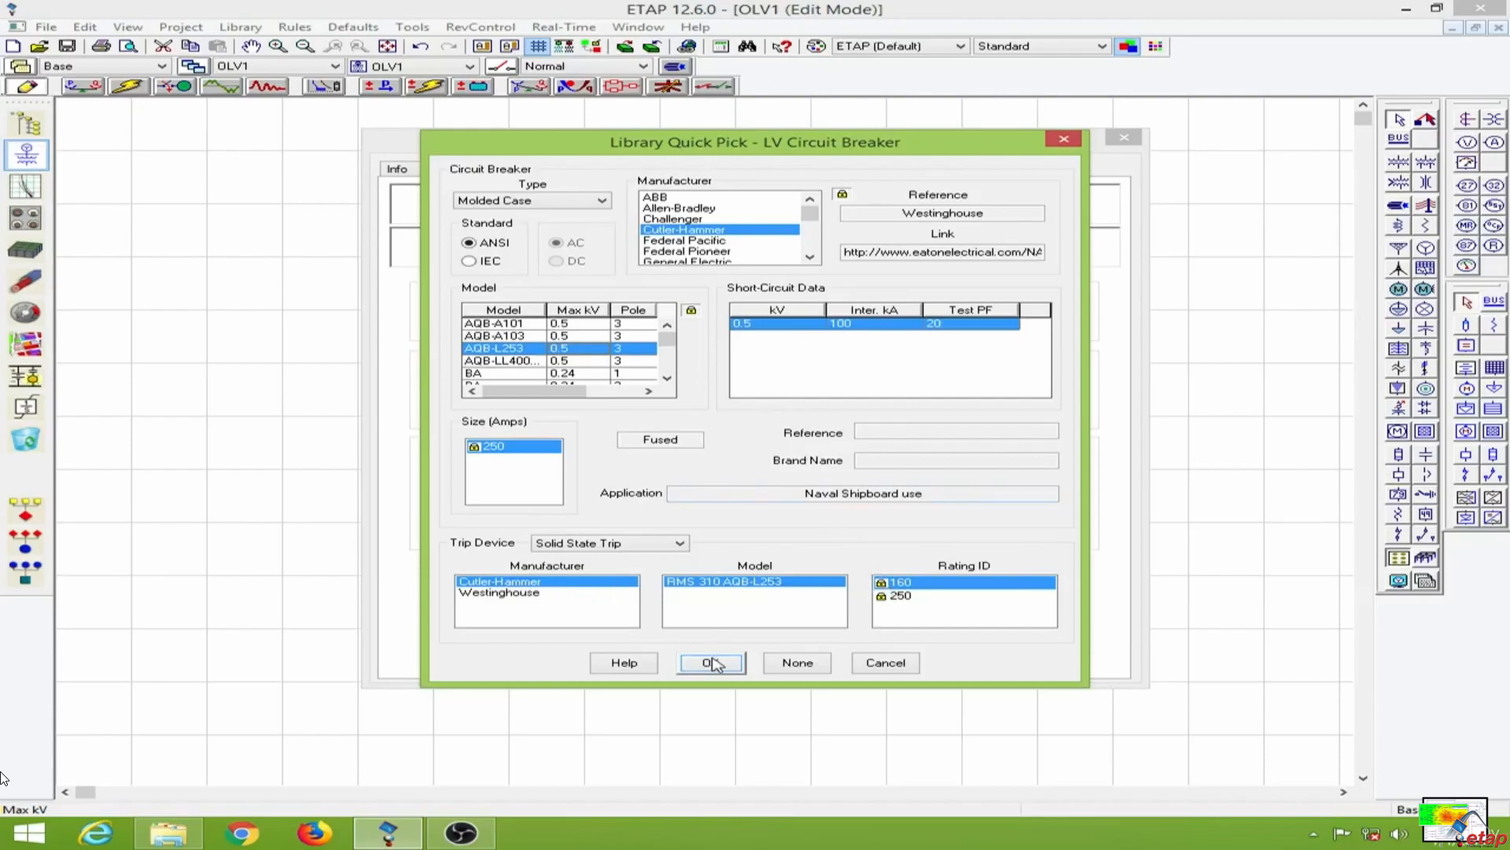
left_click(711, 663)
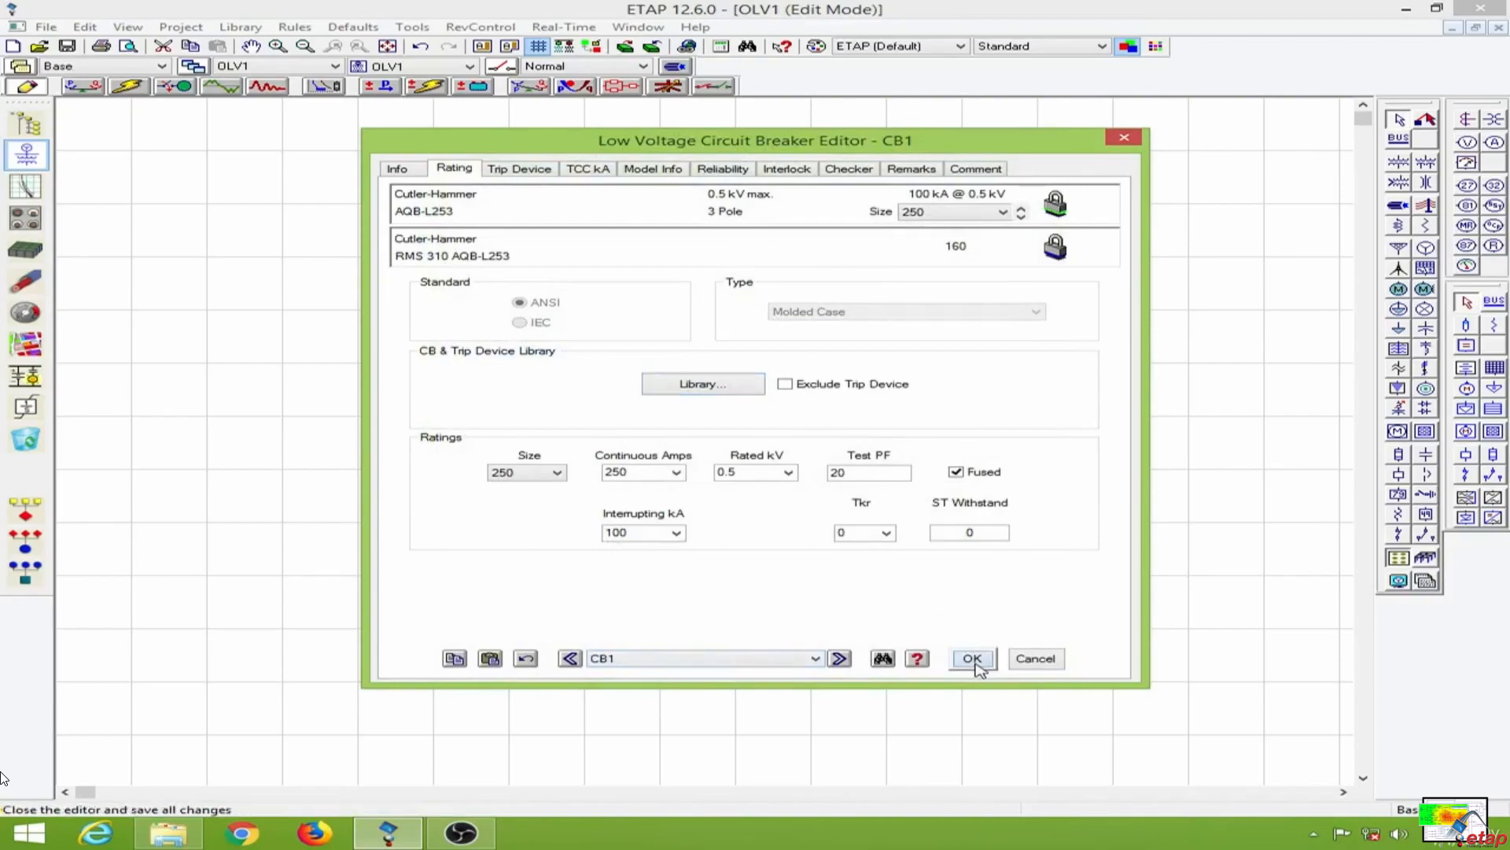
left_click(970, 657)
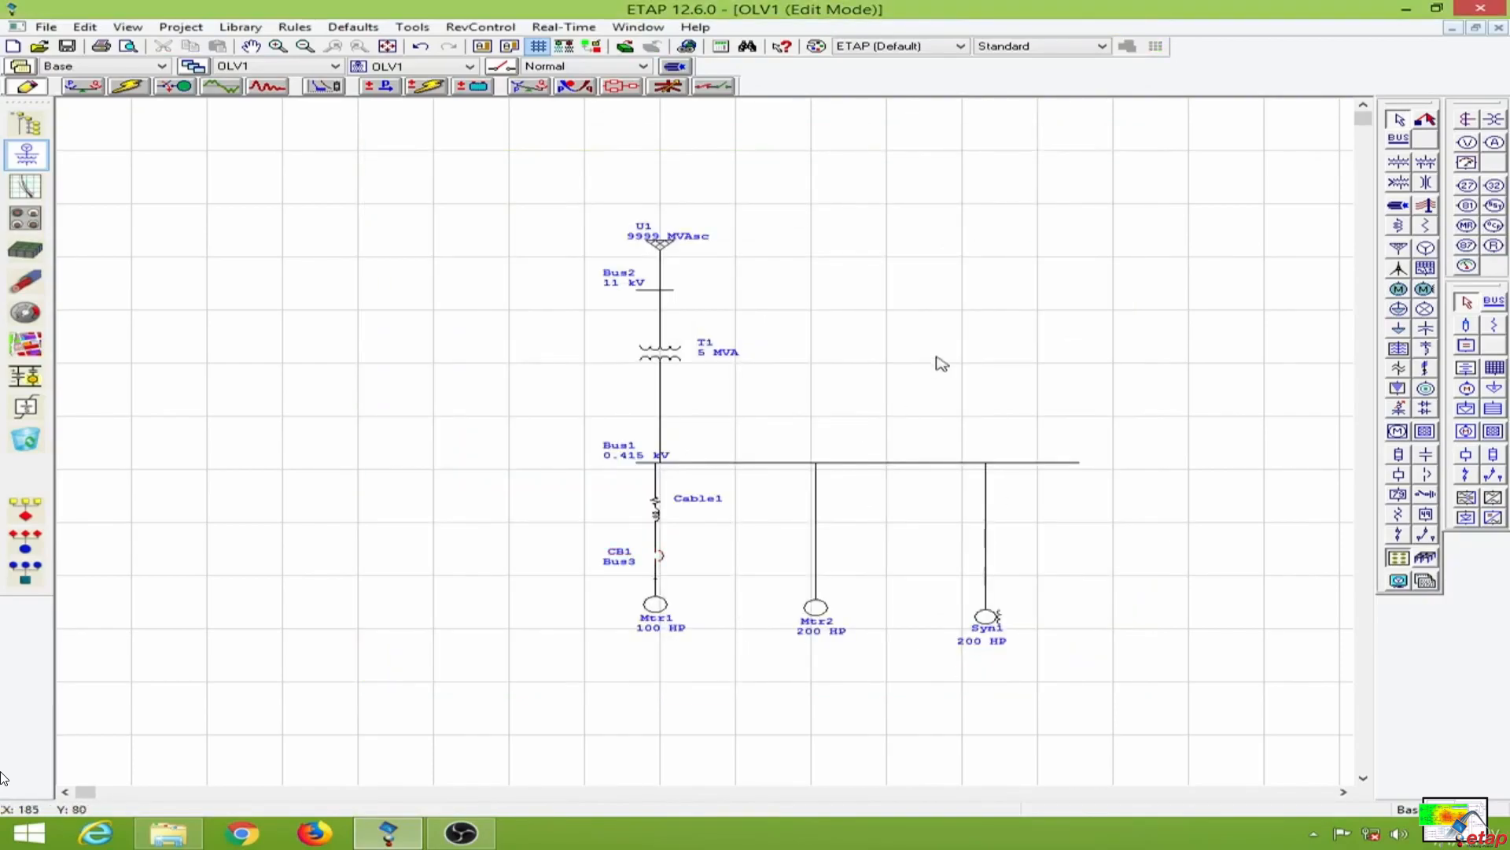
mouse_move(860, 347)
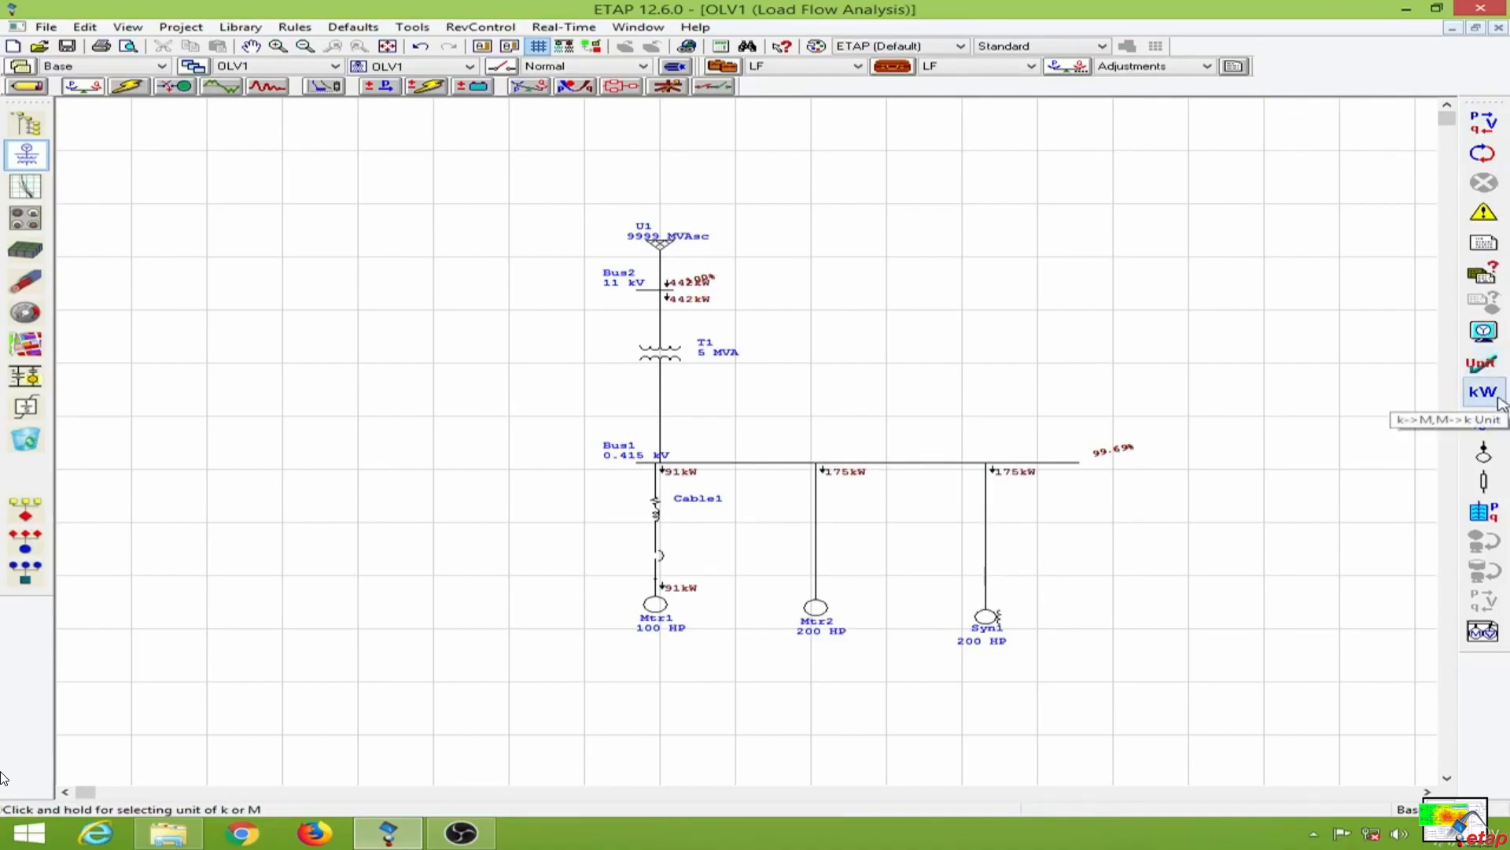
Display the load-flow branch results in amperes instead of kW (137.9 A to Mtr1, 266.9 A to Mtr2 and Syn1)
left_click(1483, 391)
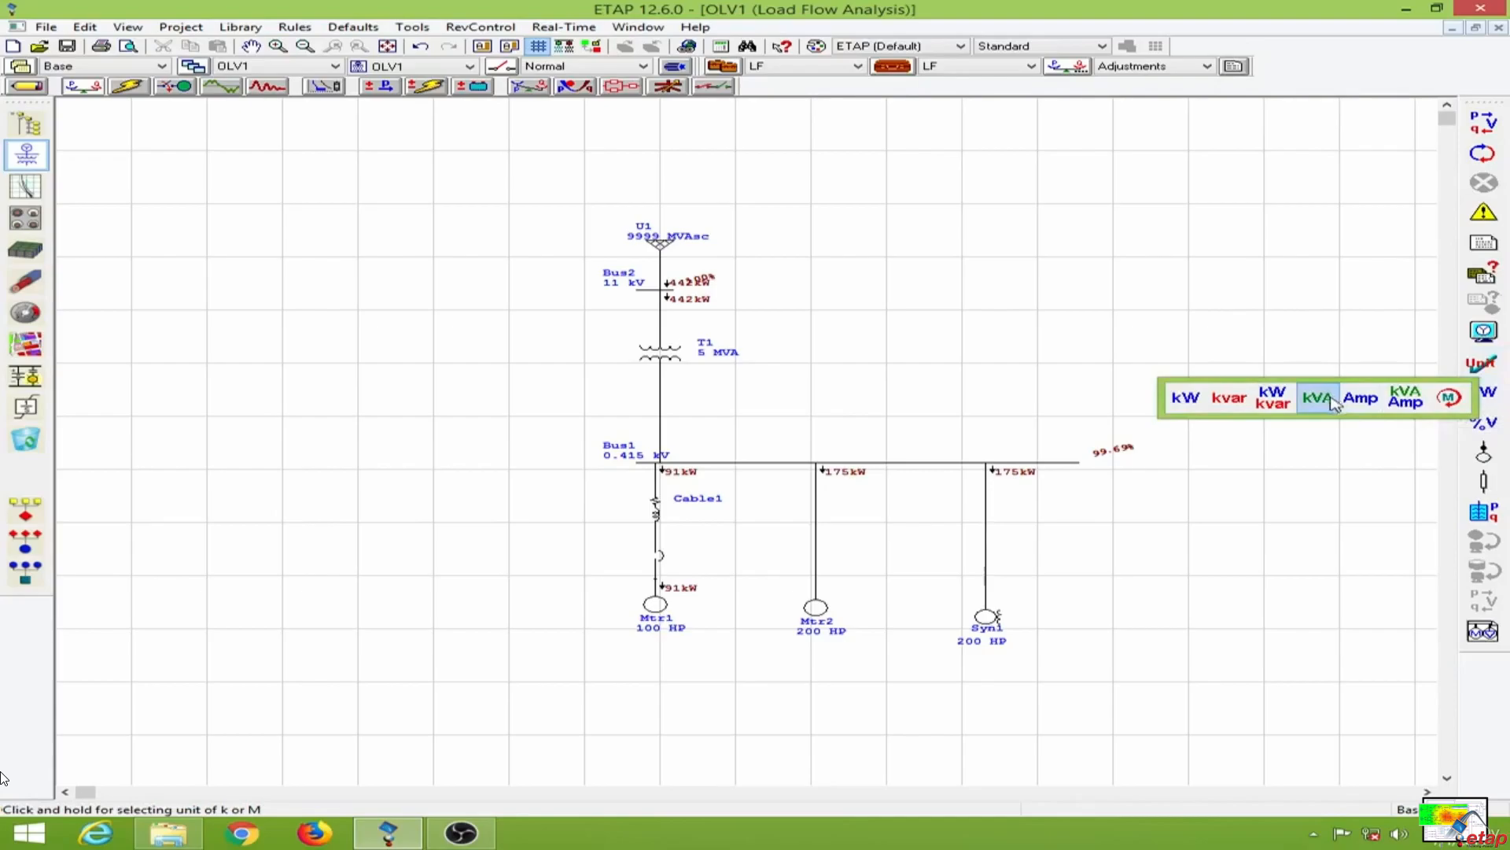
left_click(1359, 396)
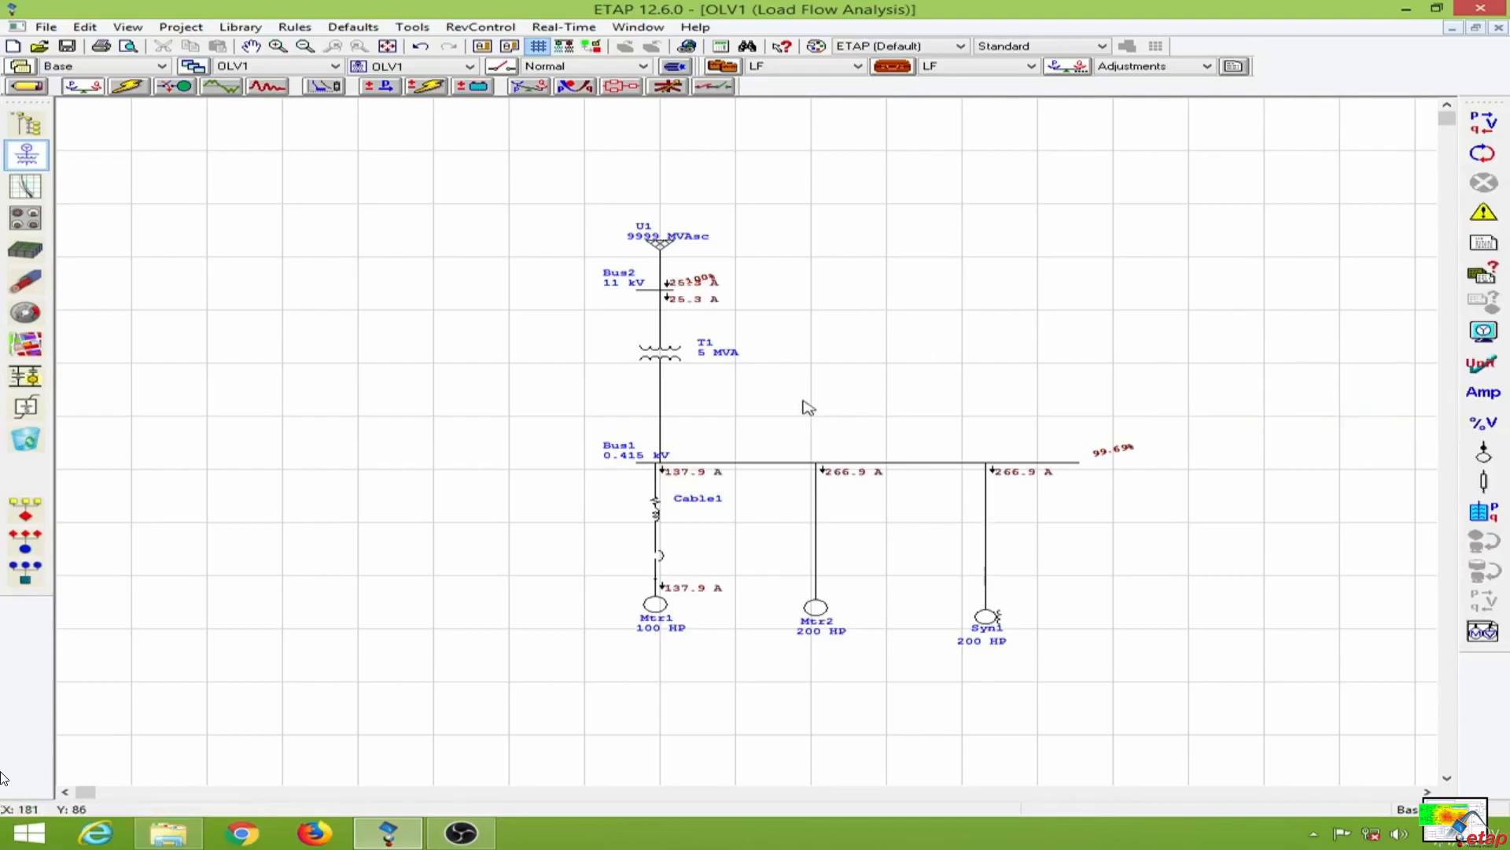
mouse_move(826, 362)
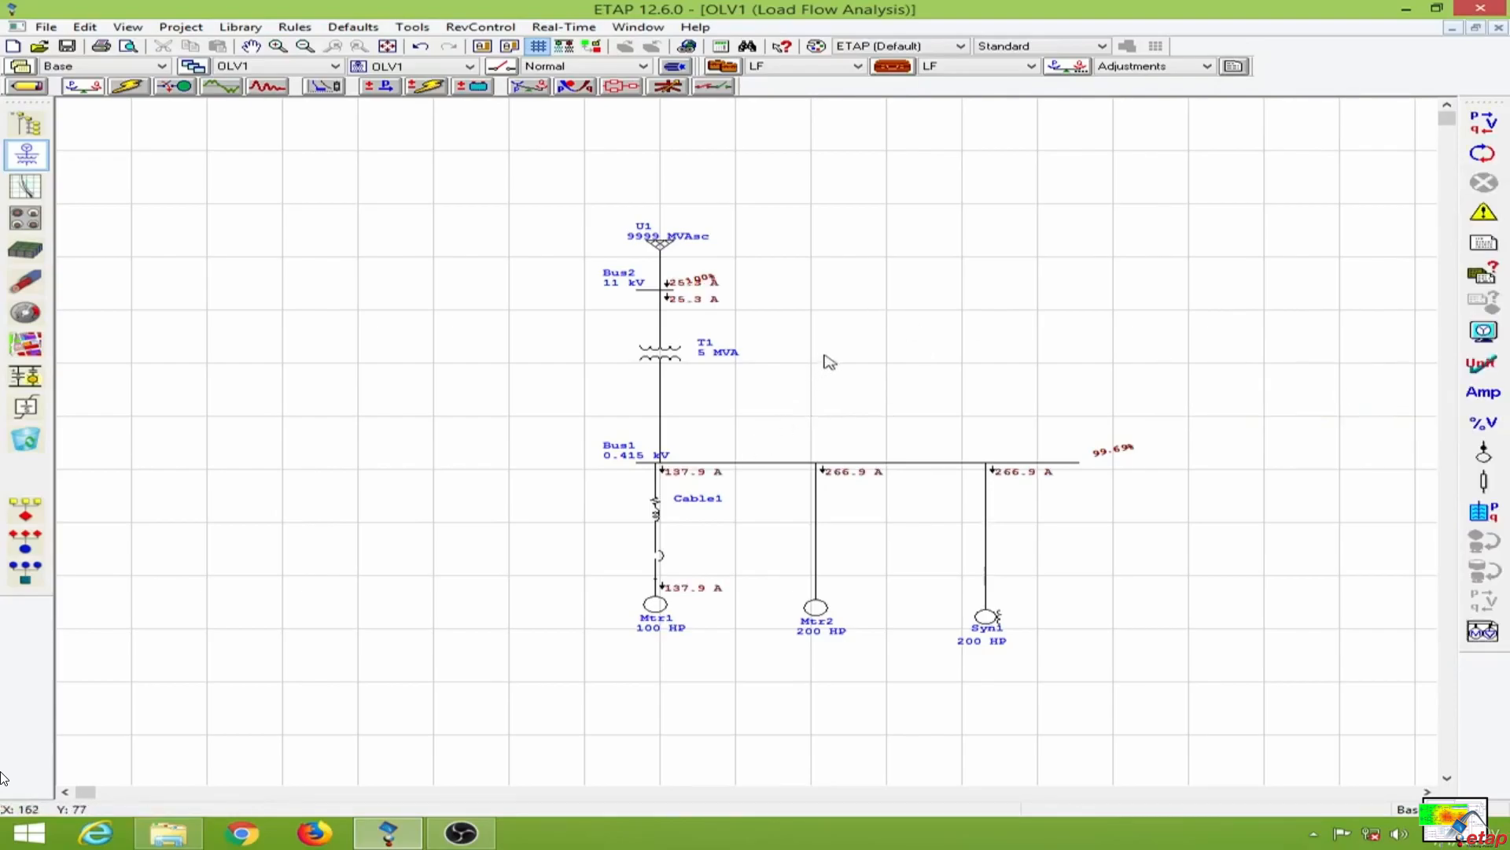
mouse_move(183, 85)
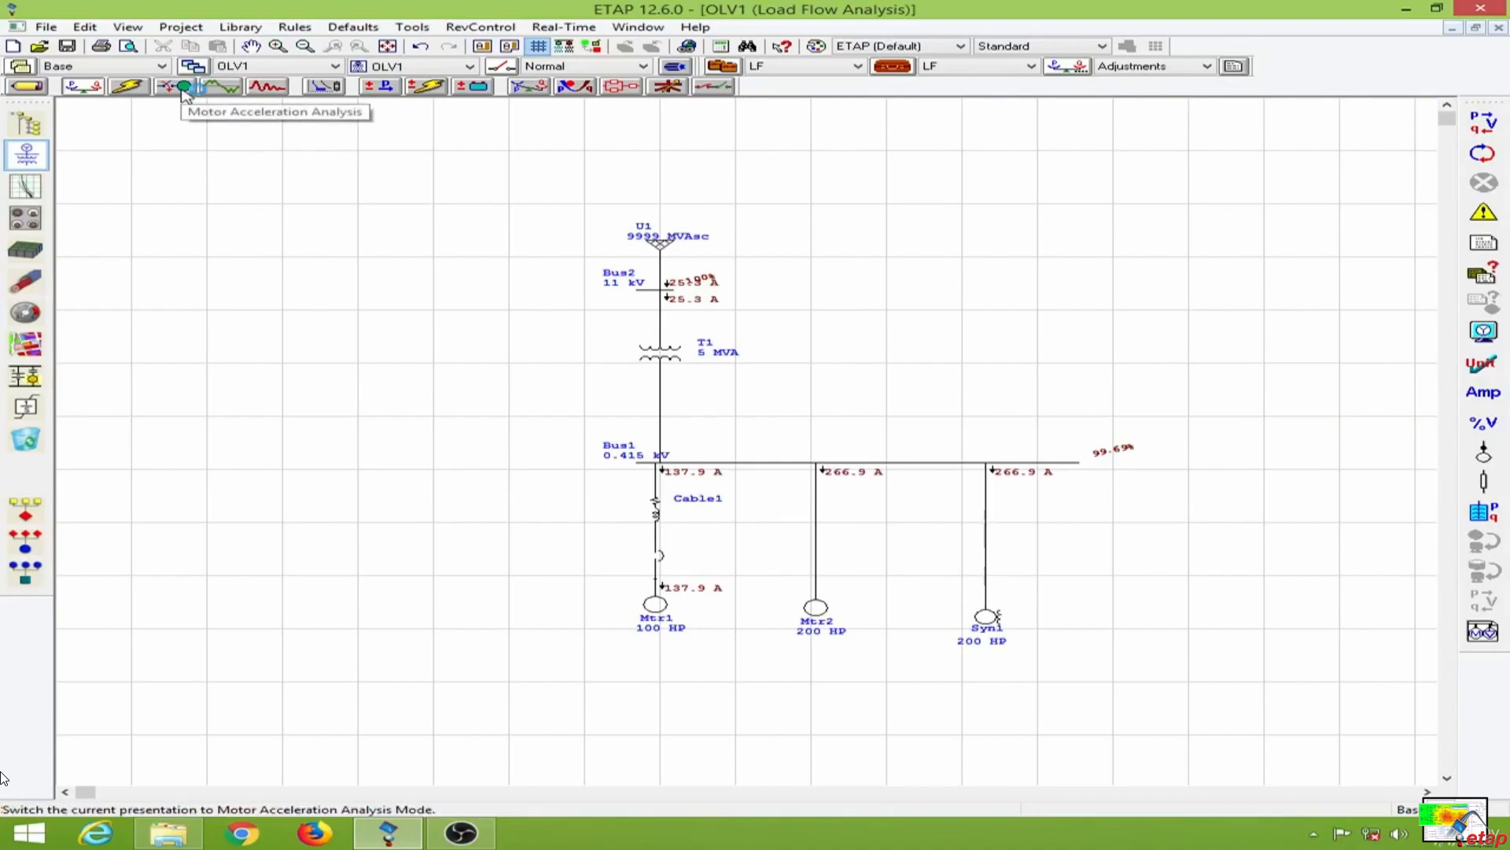
left_click(186, 85)
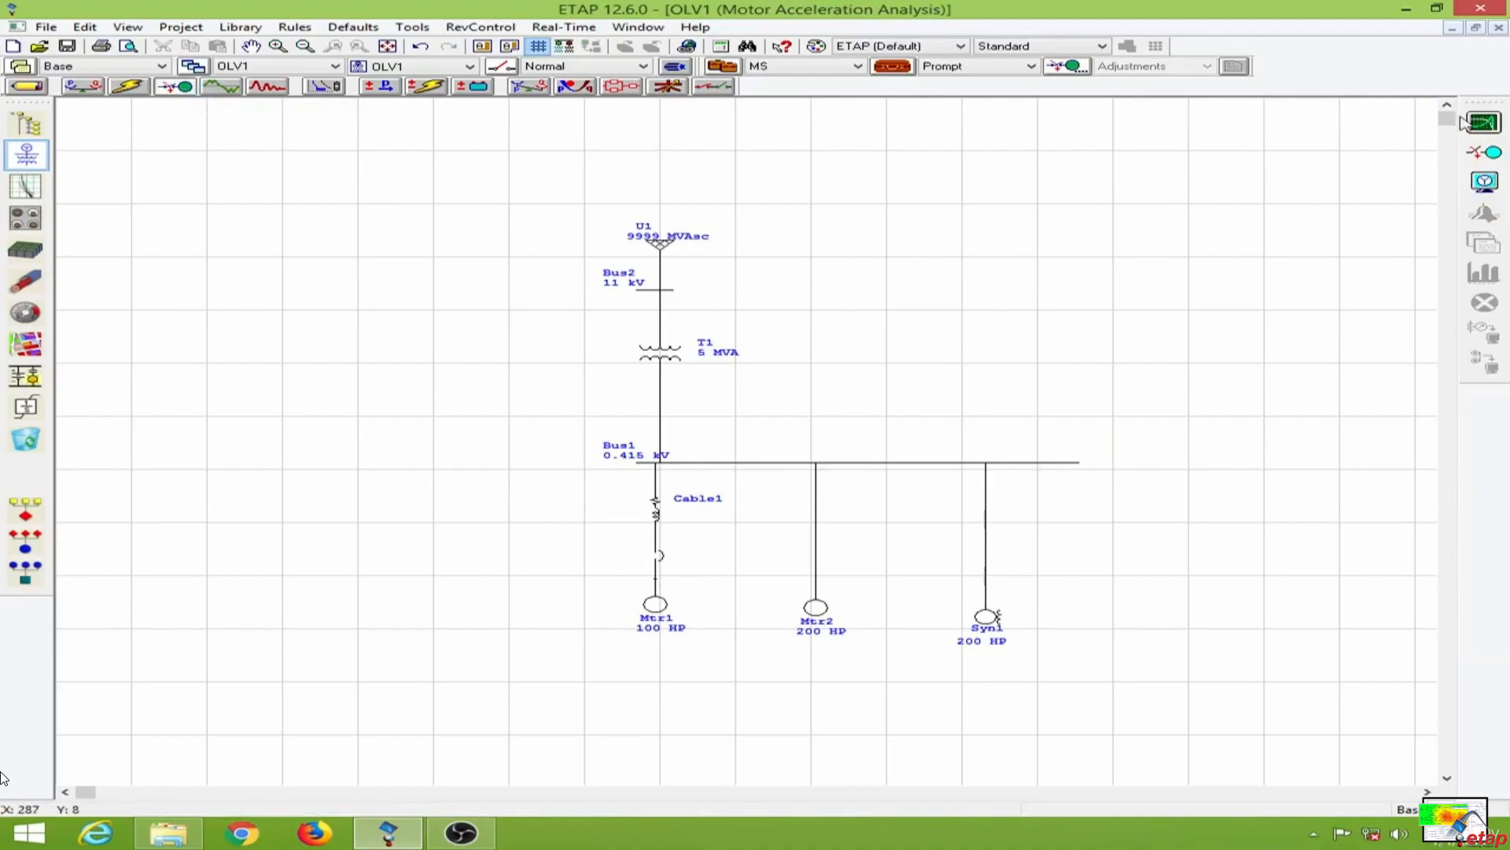
mouse_move(1482, 123)
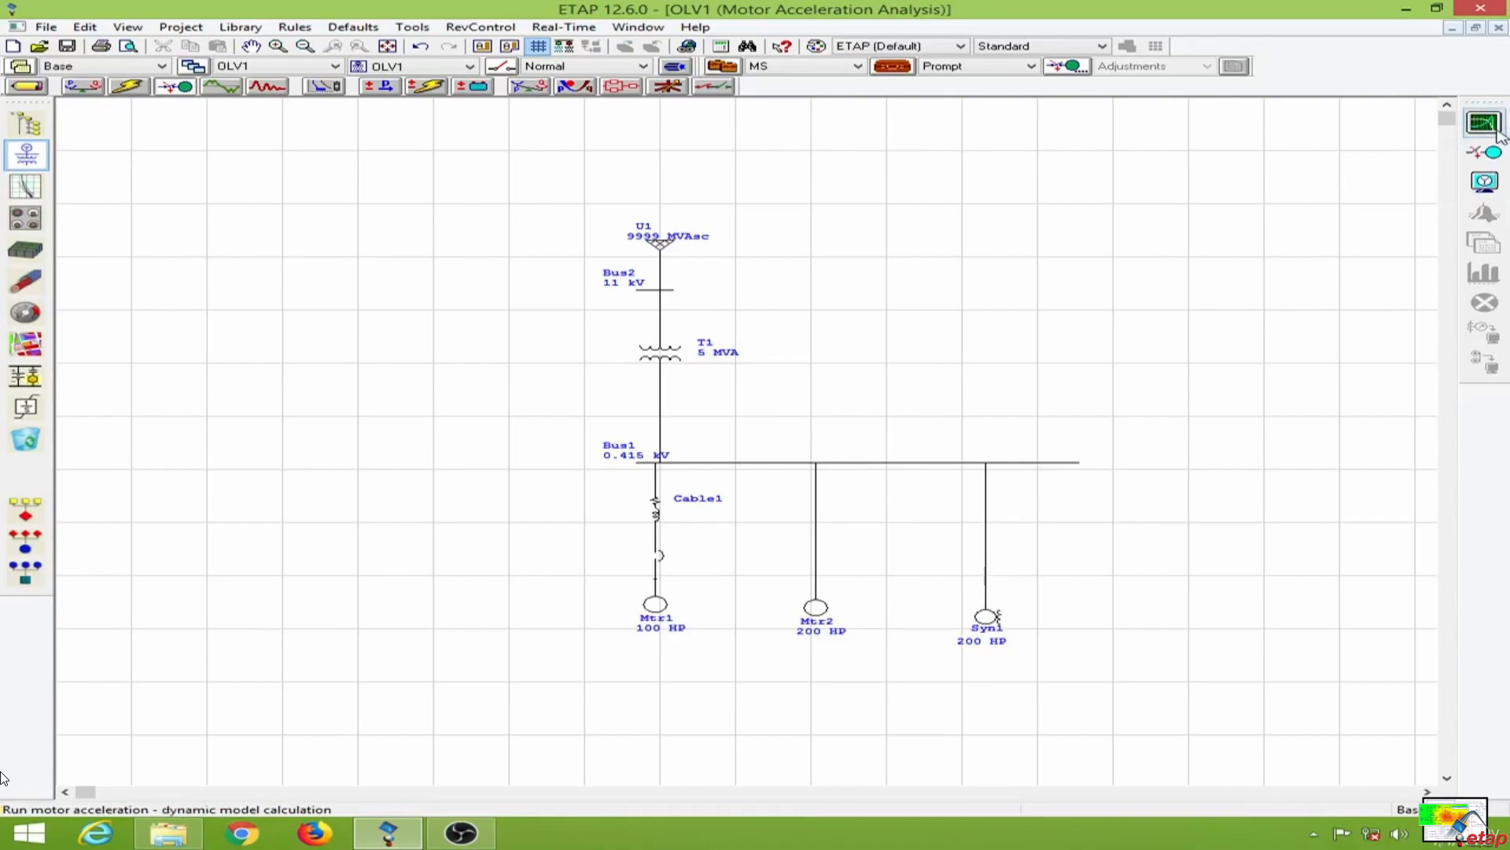
mouse_move(1483, 123)
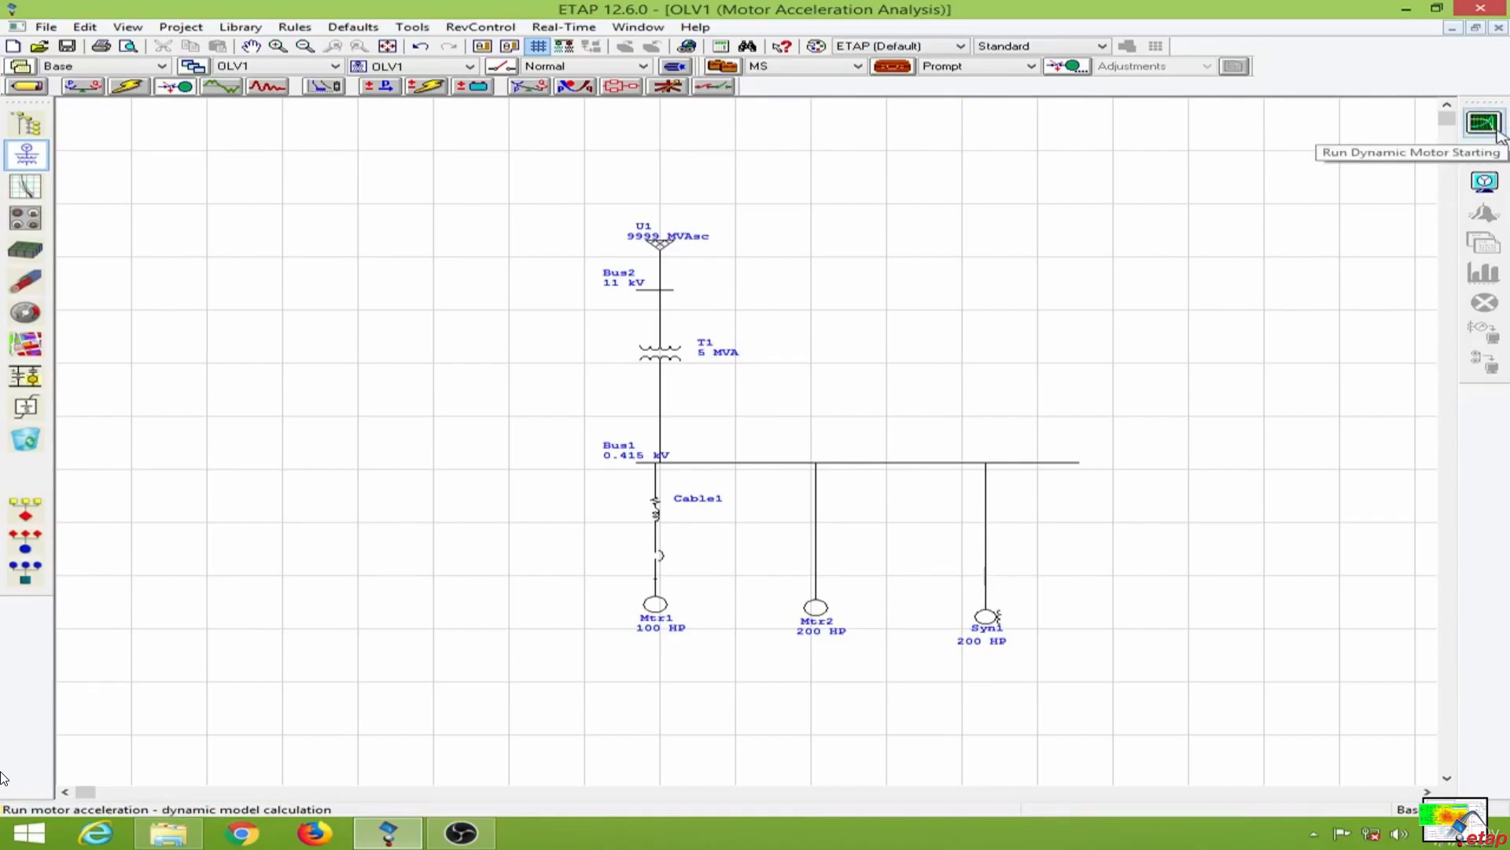
mouse_move(1483, 151)
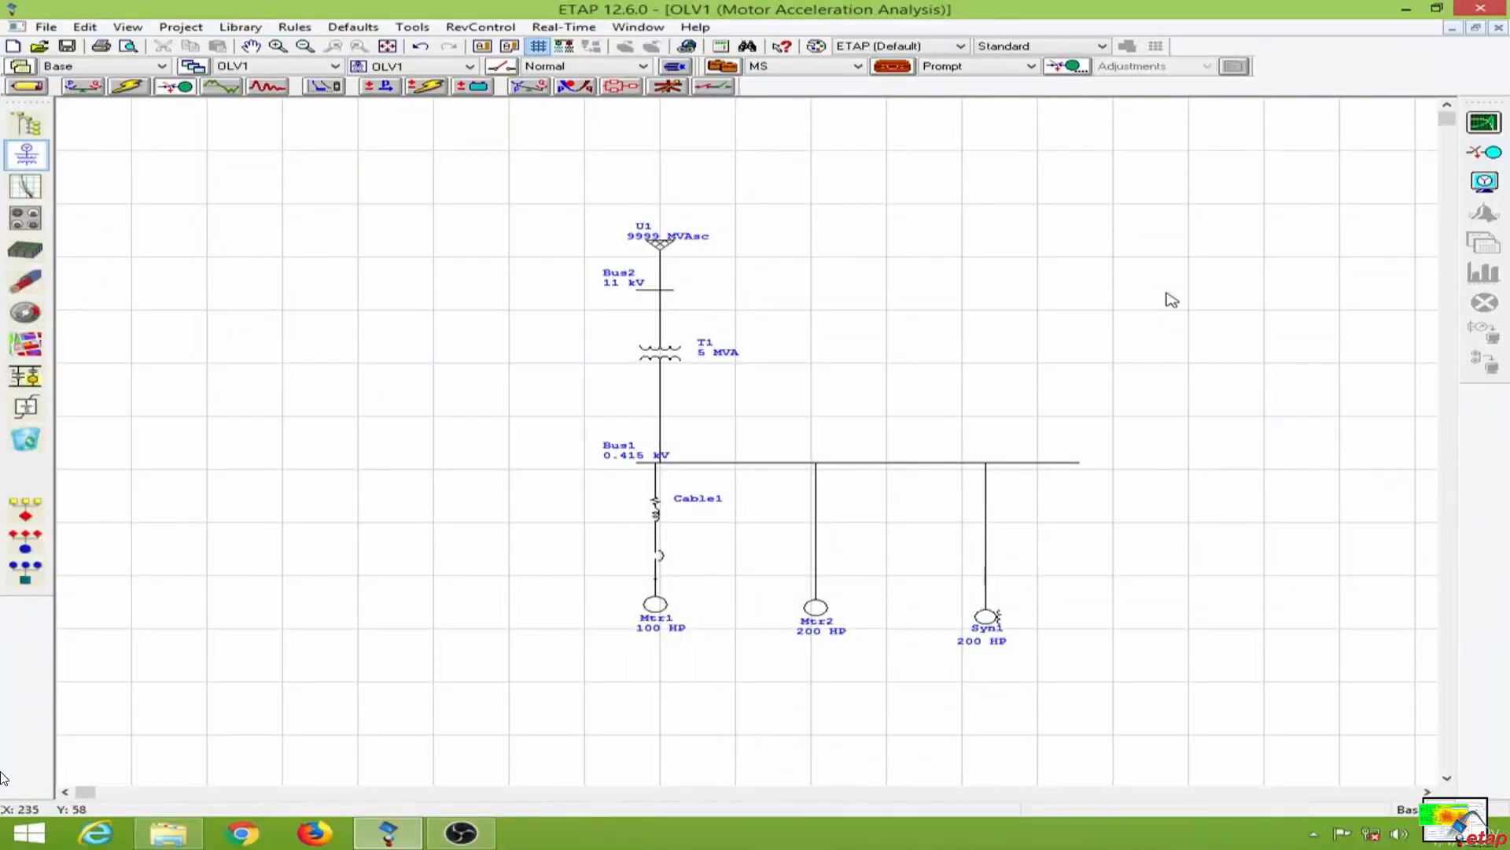
mouse_move(1484, 122)
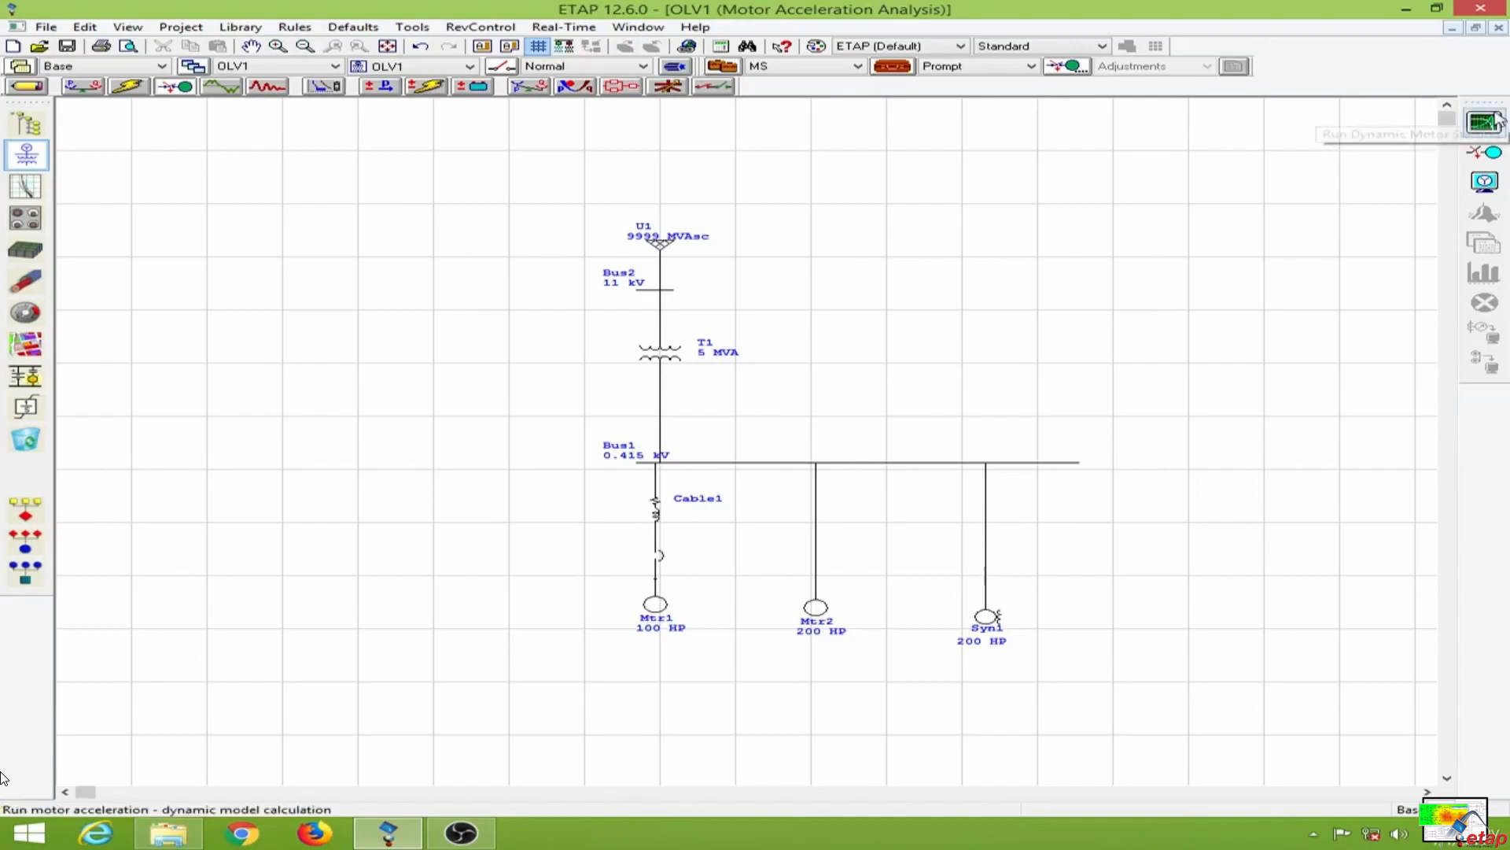
mouse_move(1487, 121)
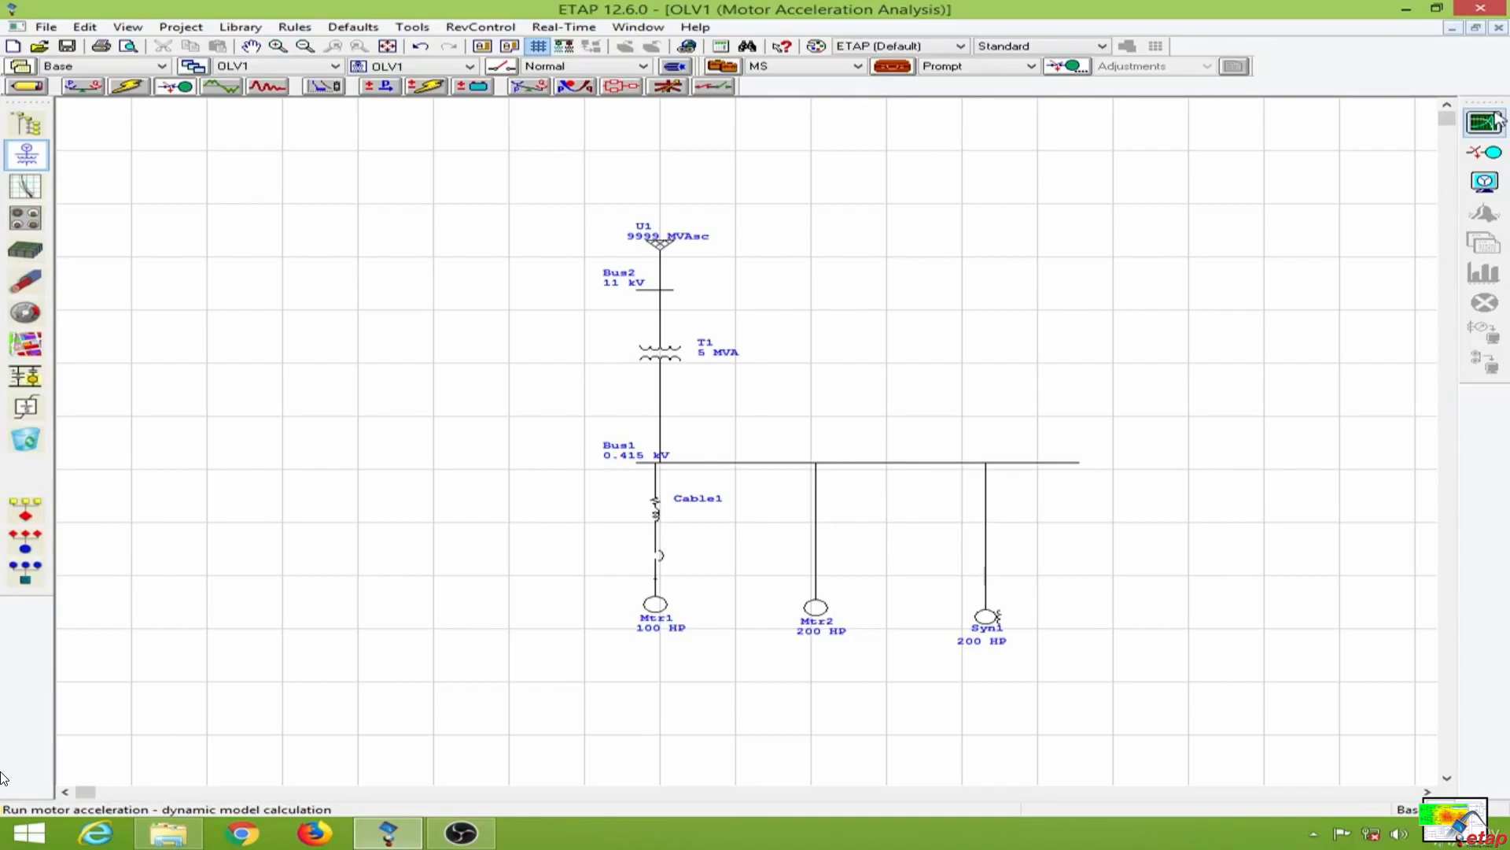
mouse_move(1484, 151)
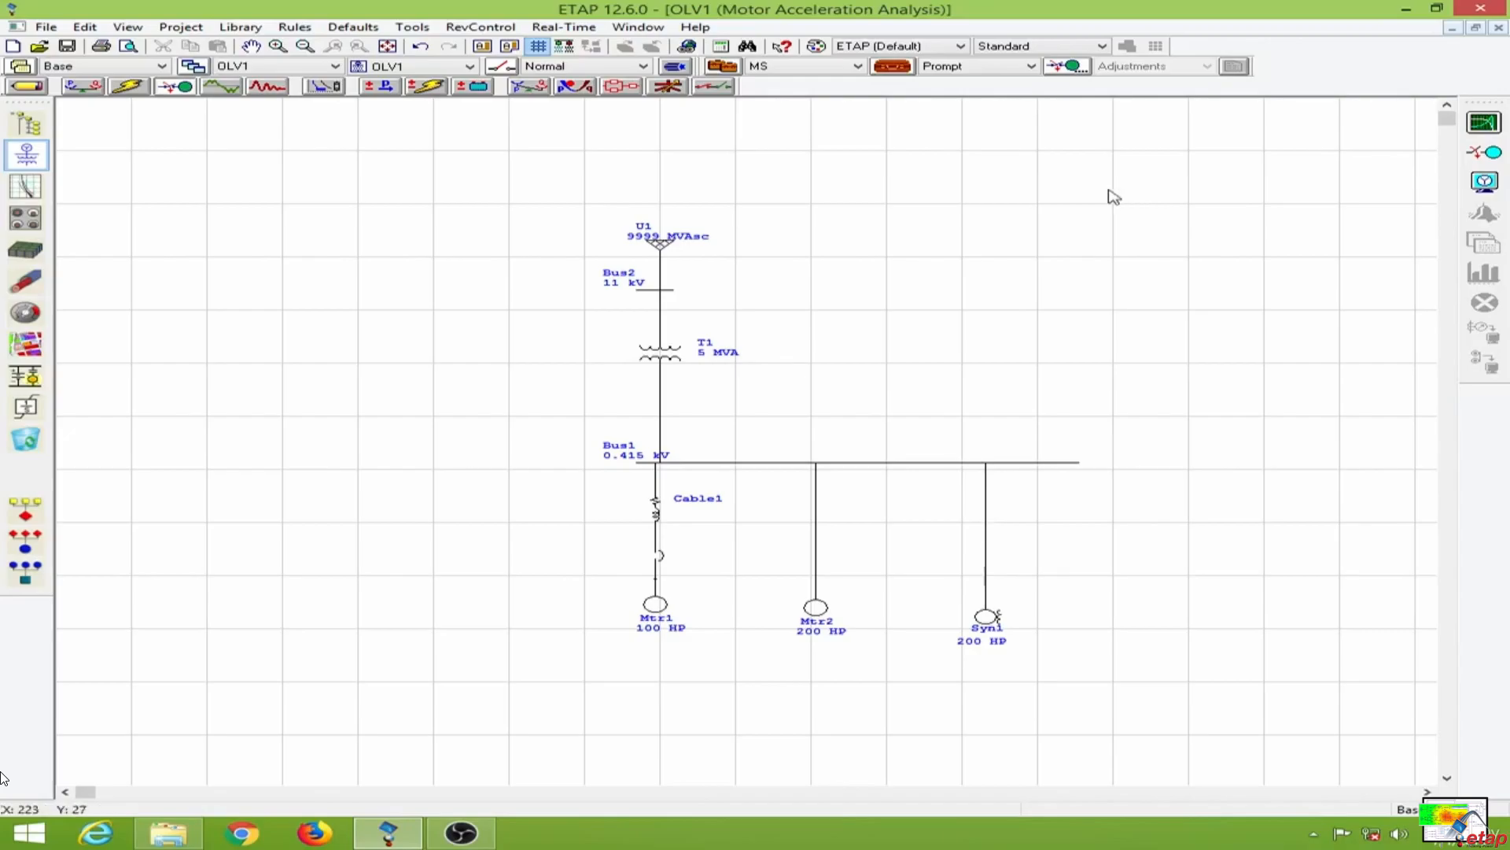
mouse_move(890, 66)
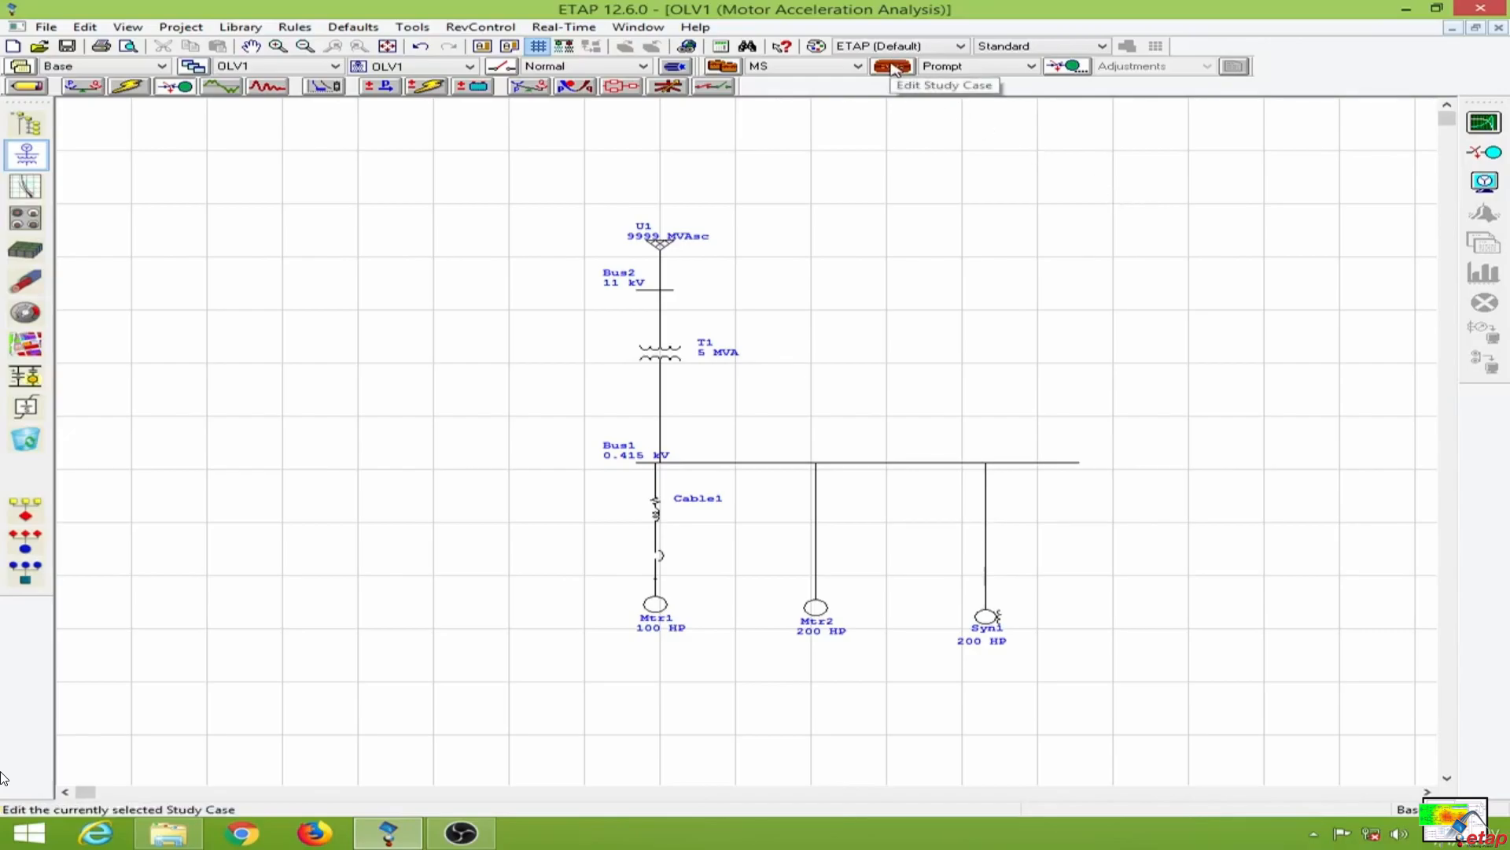
In the study case Event page, add event q1 at 1 s with a Start action for Mtr1
left_click(891, 66)
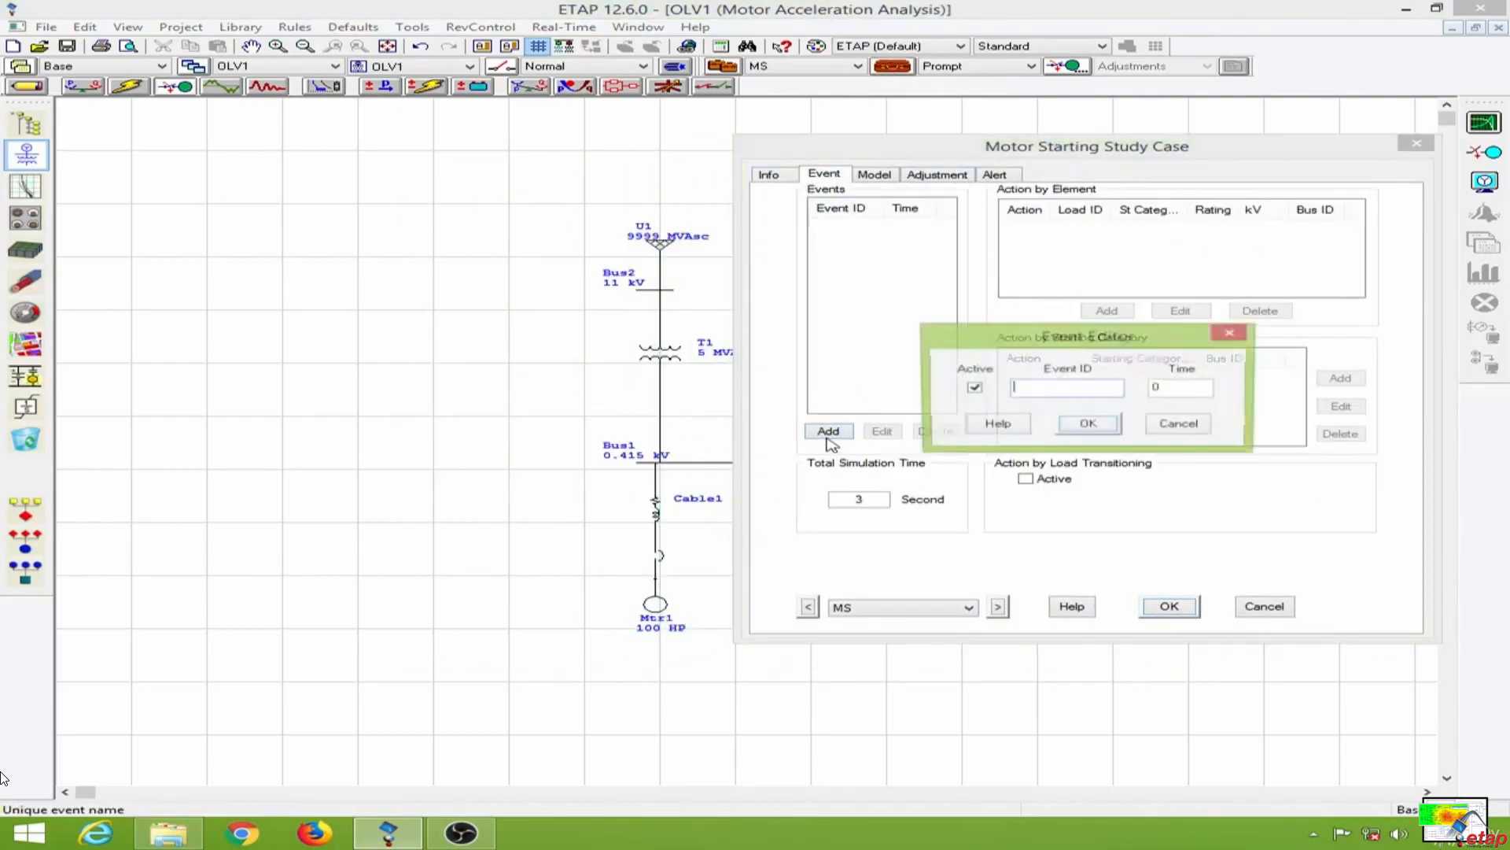
type("q1")
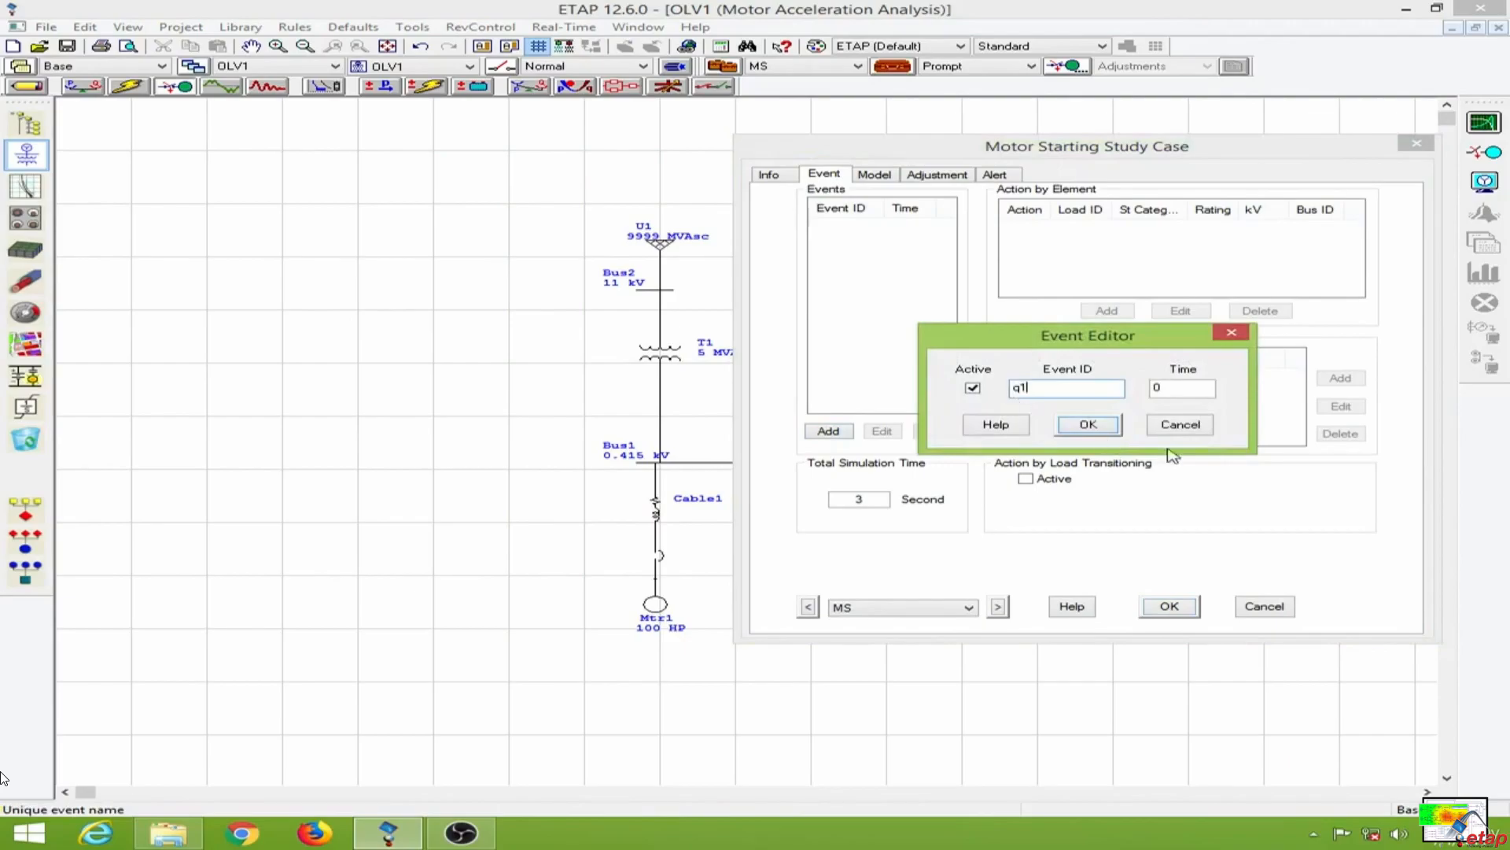
type("1")
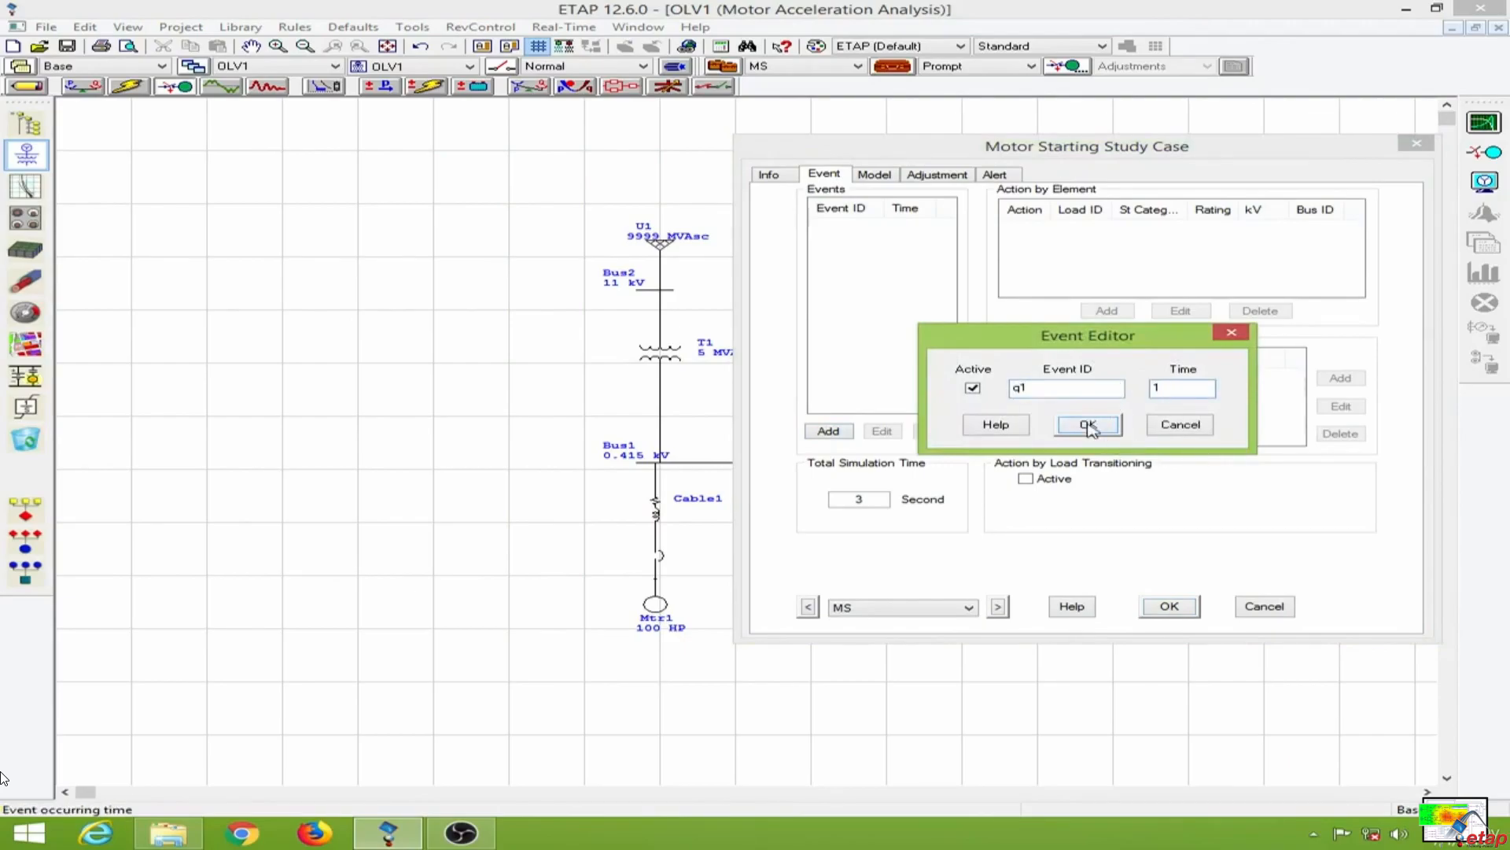
left_click(1087, 426)
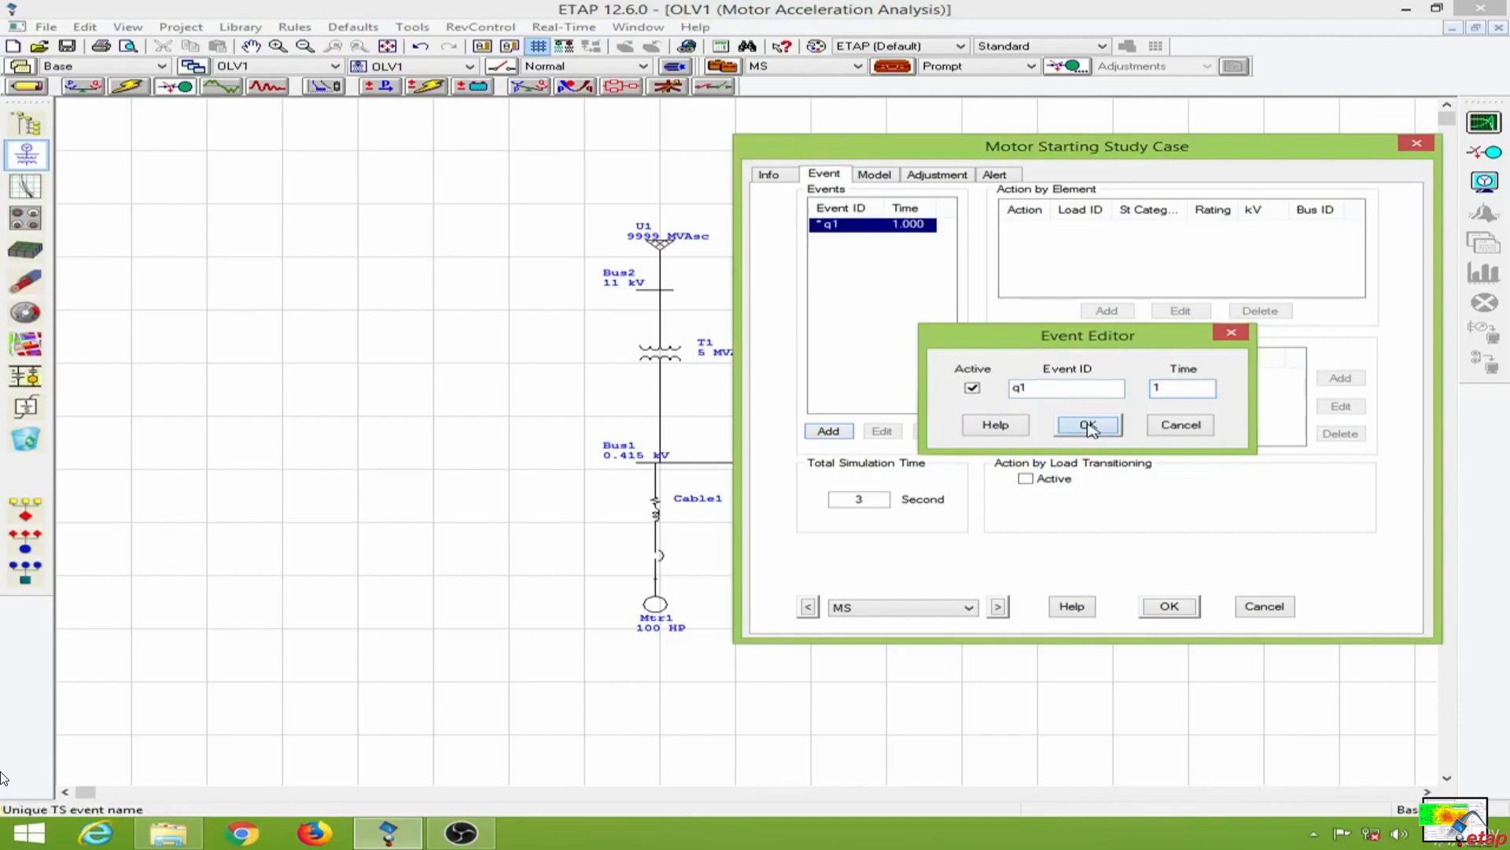
left_click(1087, 425)
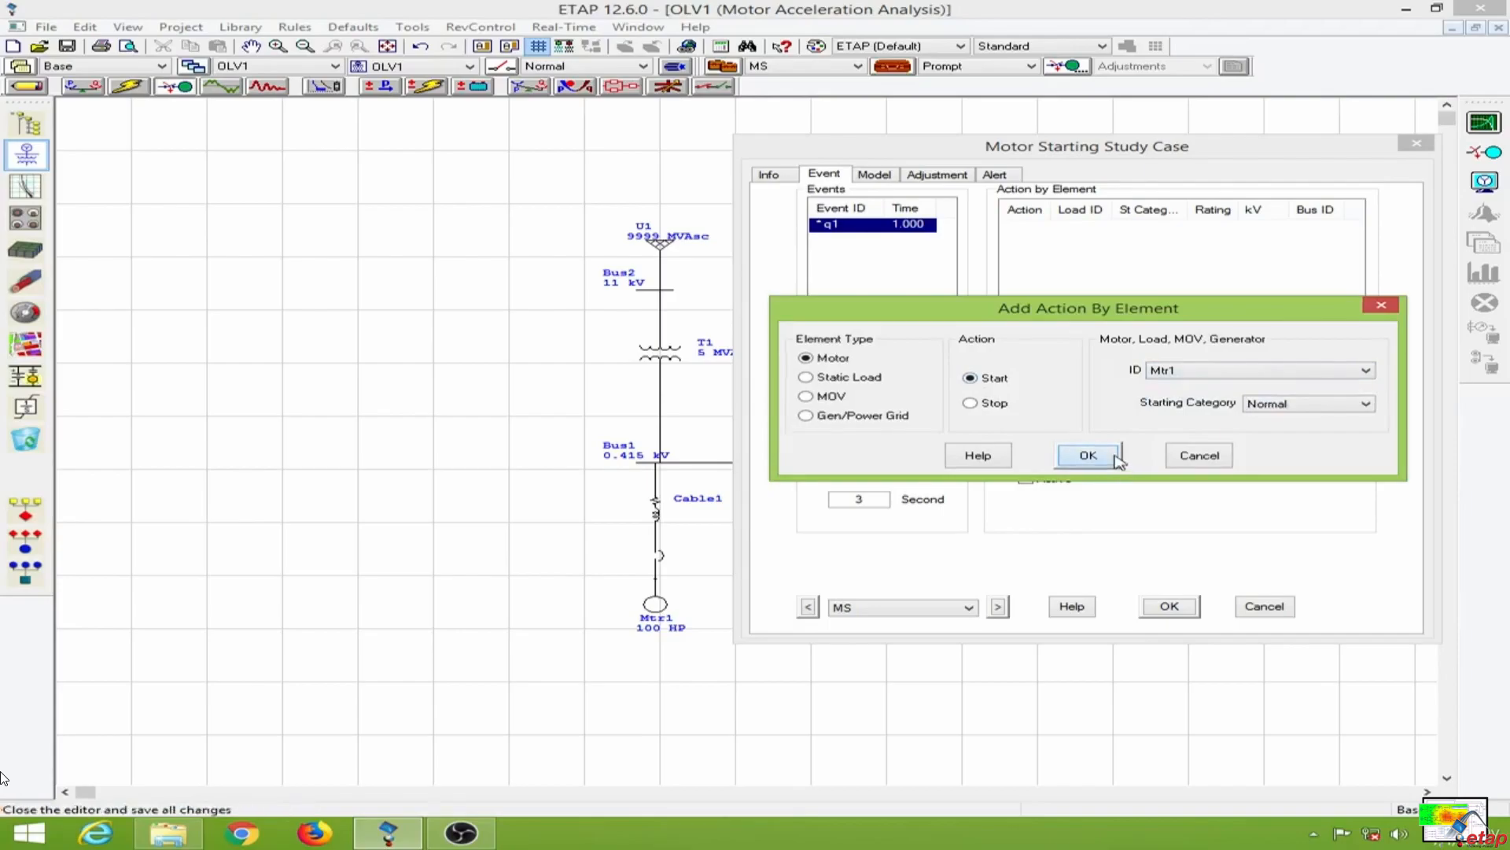
left_click(1087, 455)
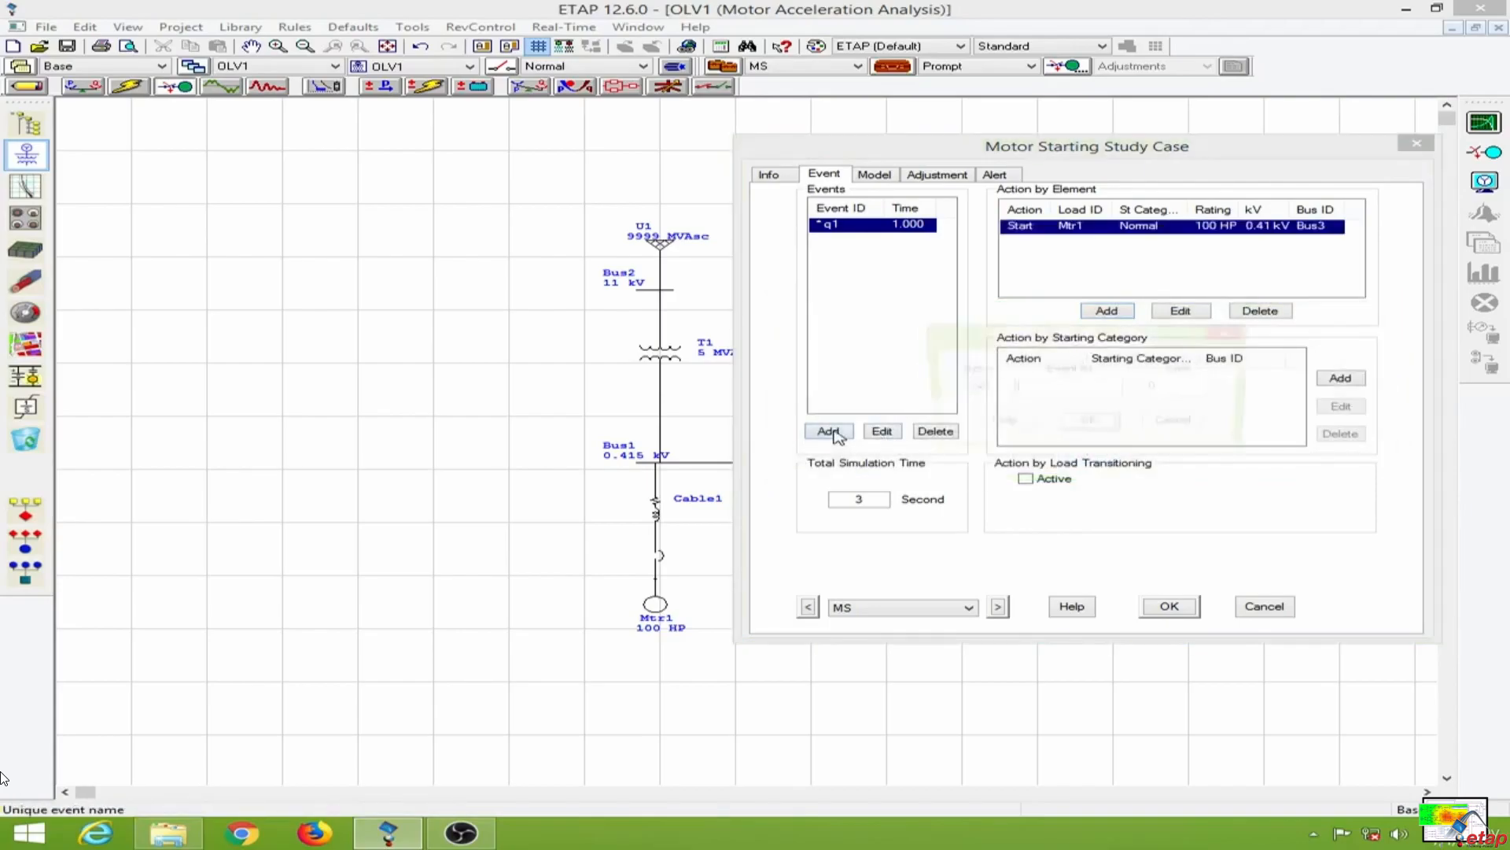
Add event q2 at 2 s with a Start action for Mtr2
left_click(827, 431)
type("2")
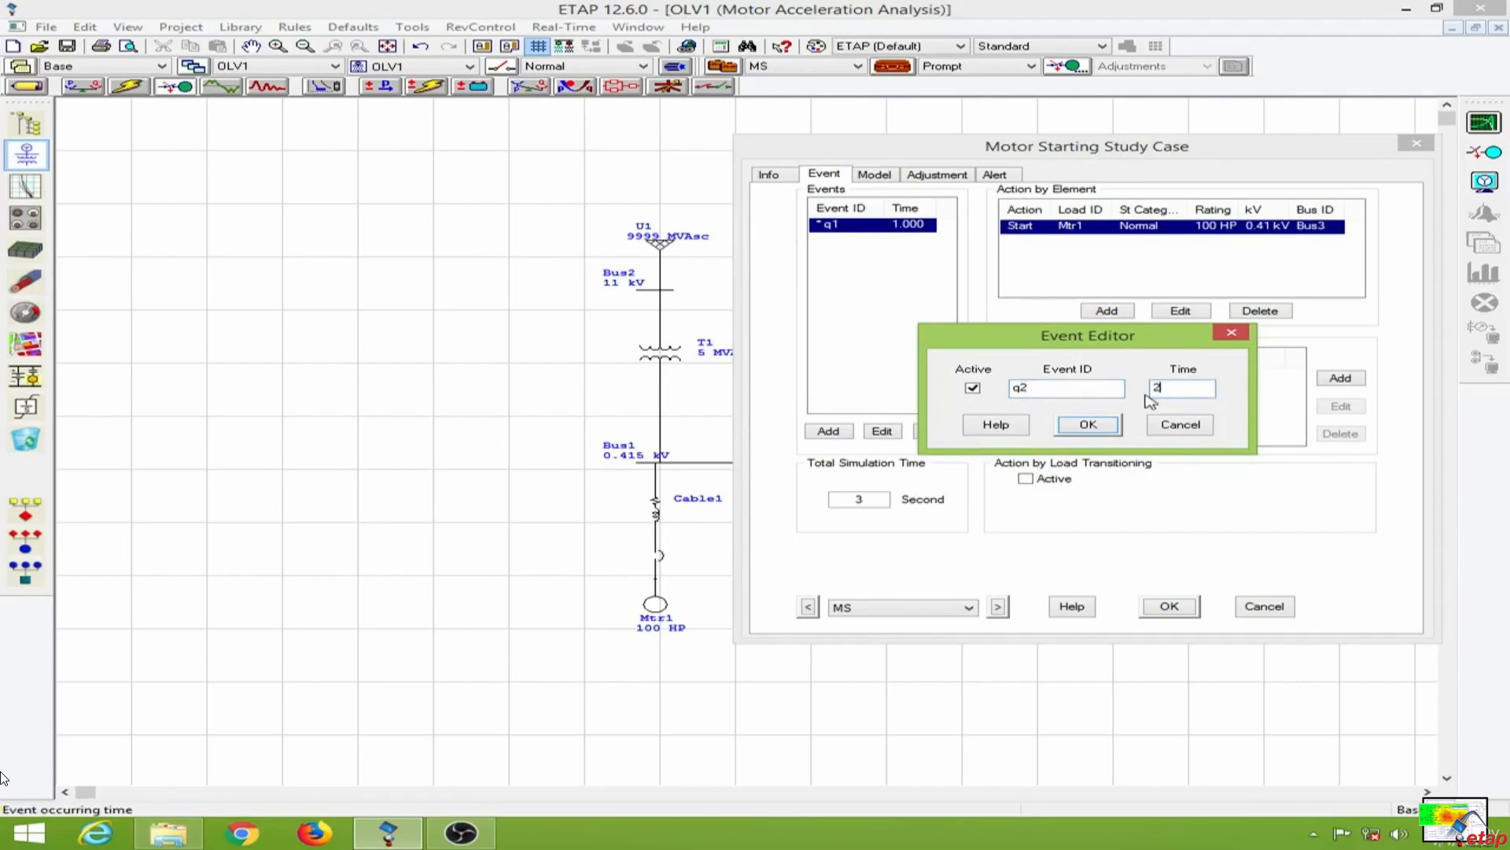
left_click(1087, 423)
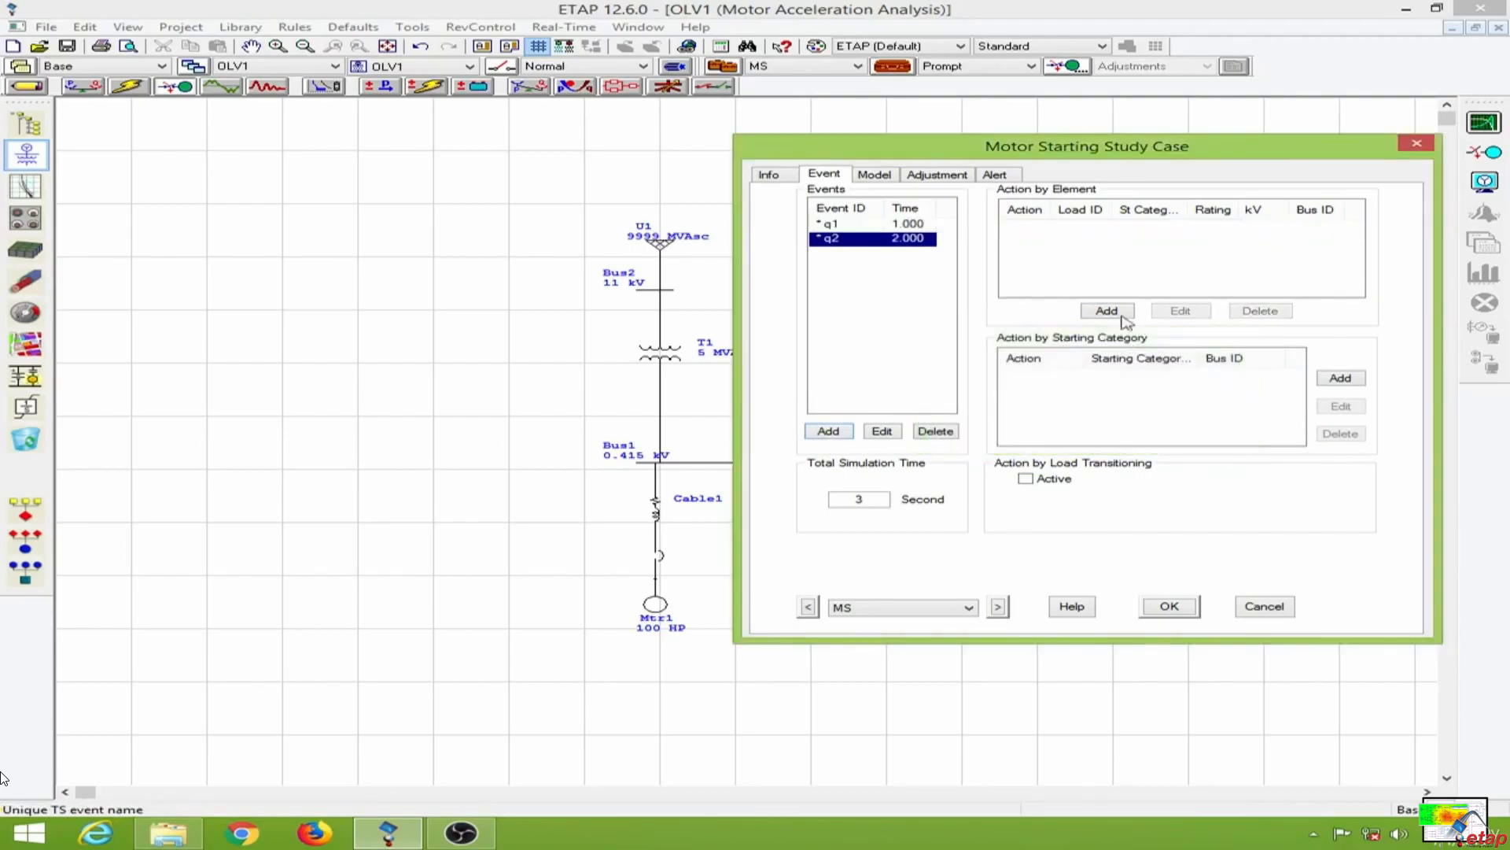
left_click(1106, 310)
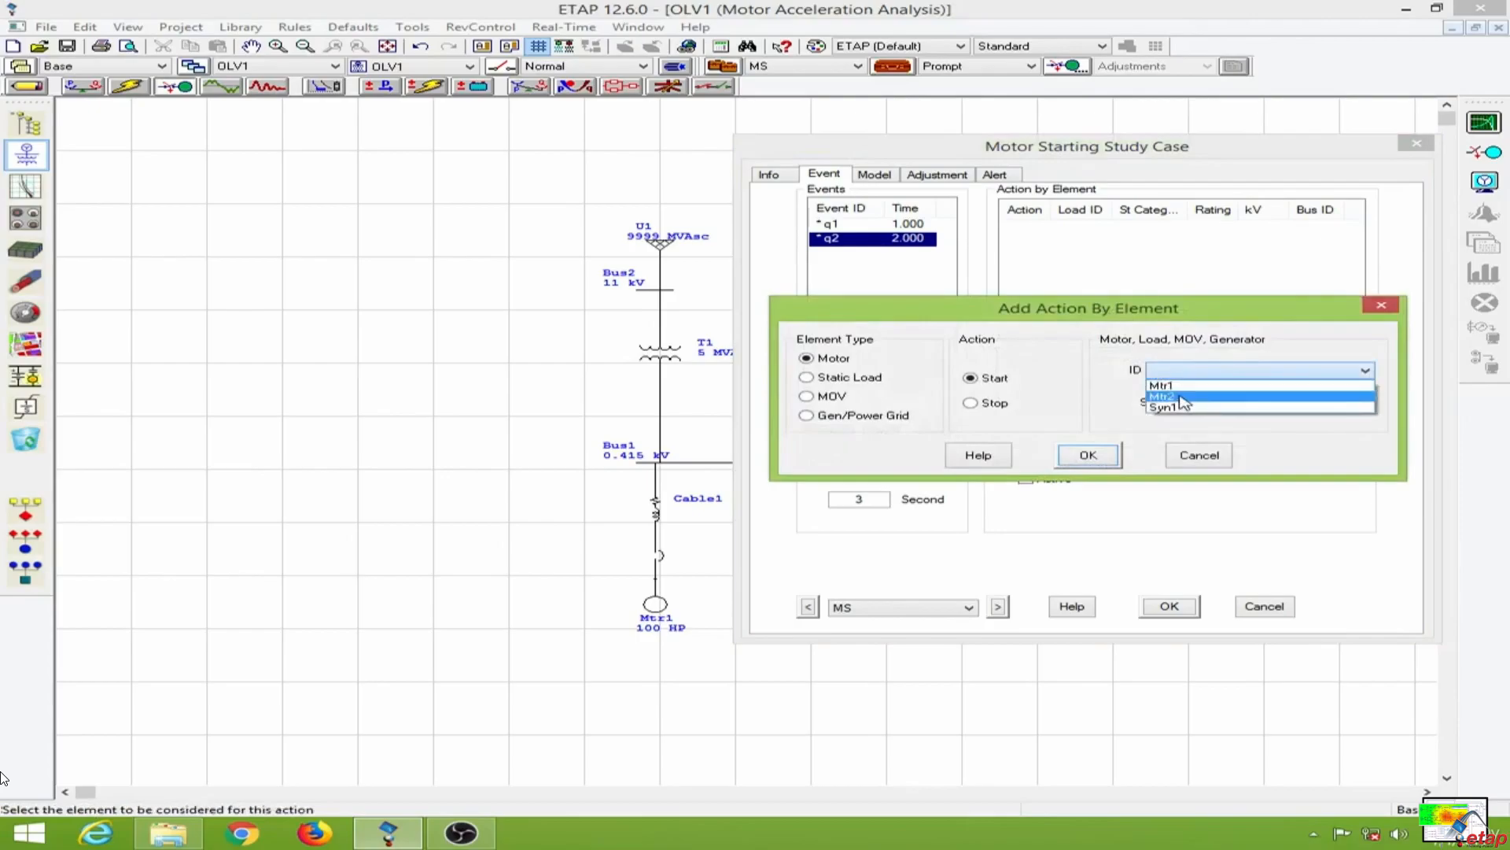
left_click(1164, 397)
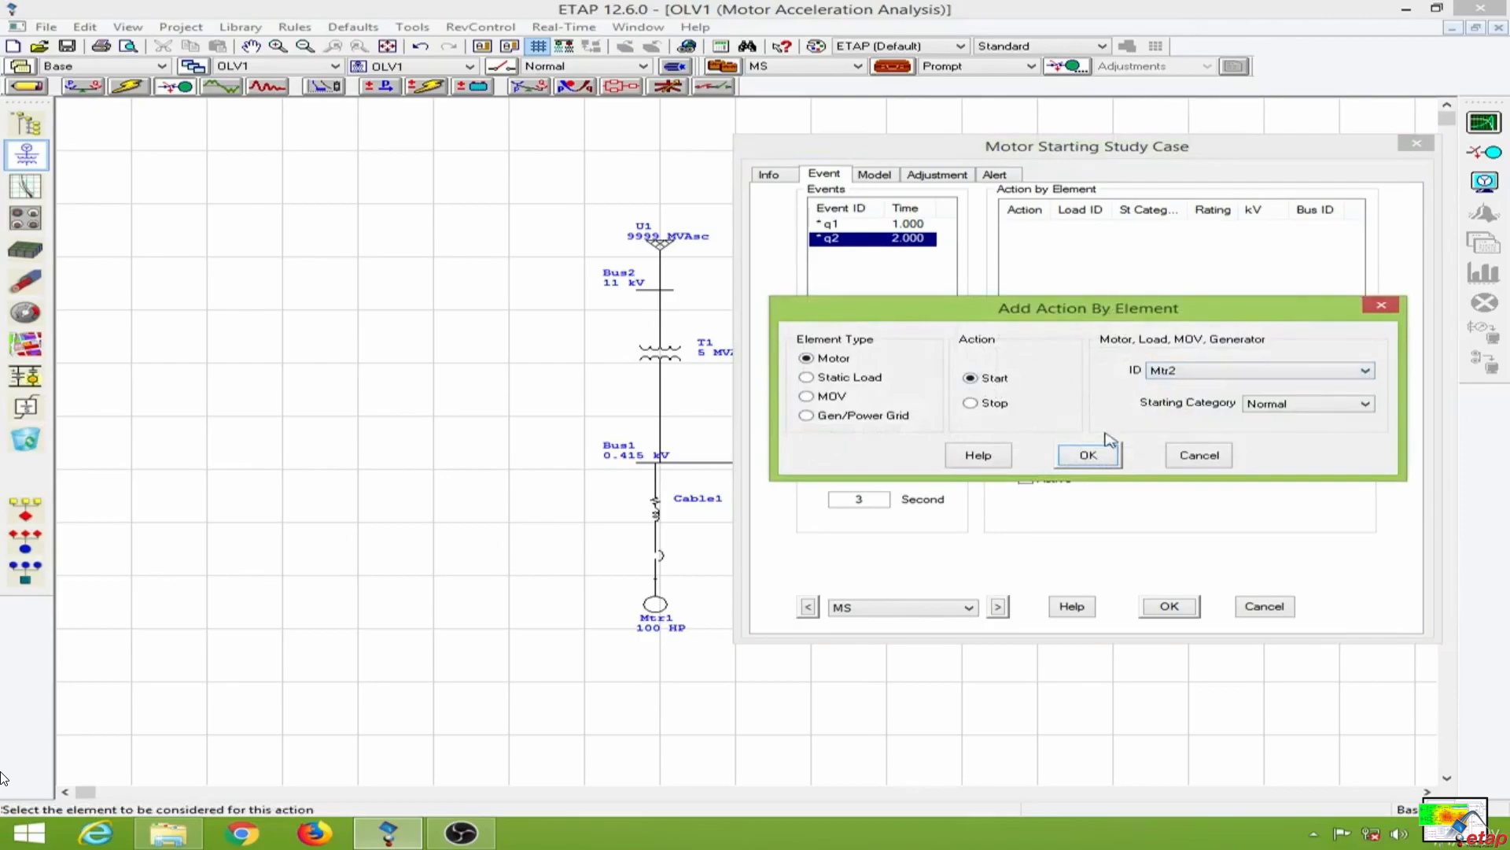
left_click(1087, 455)
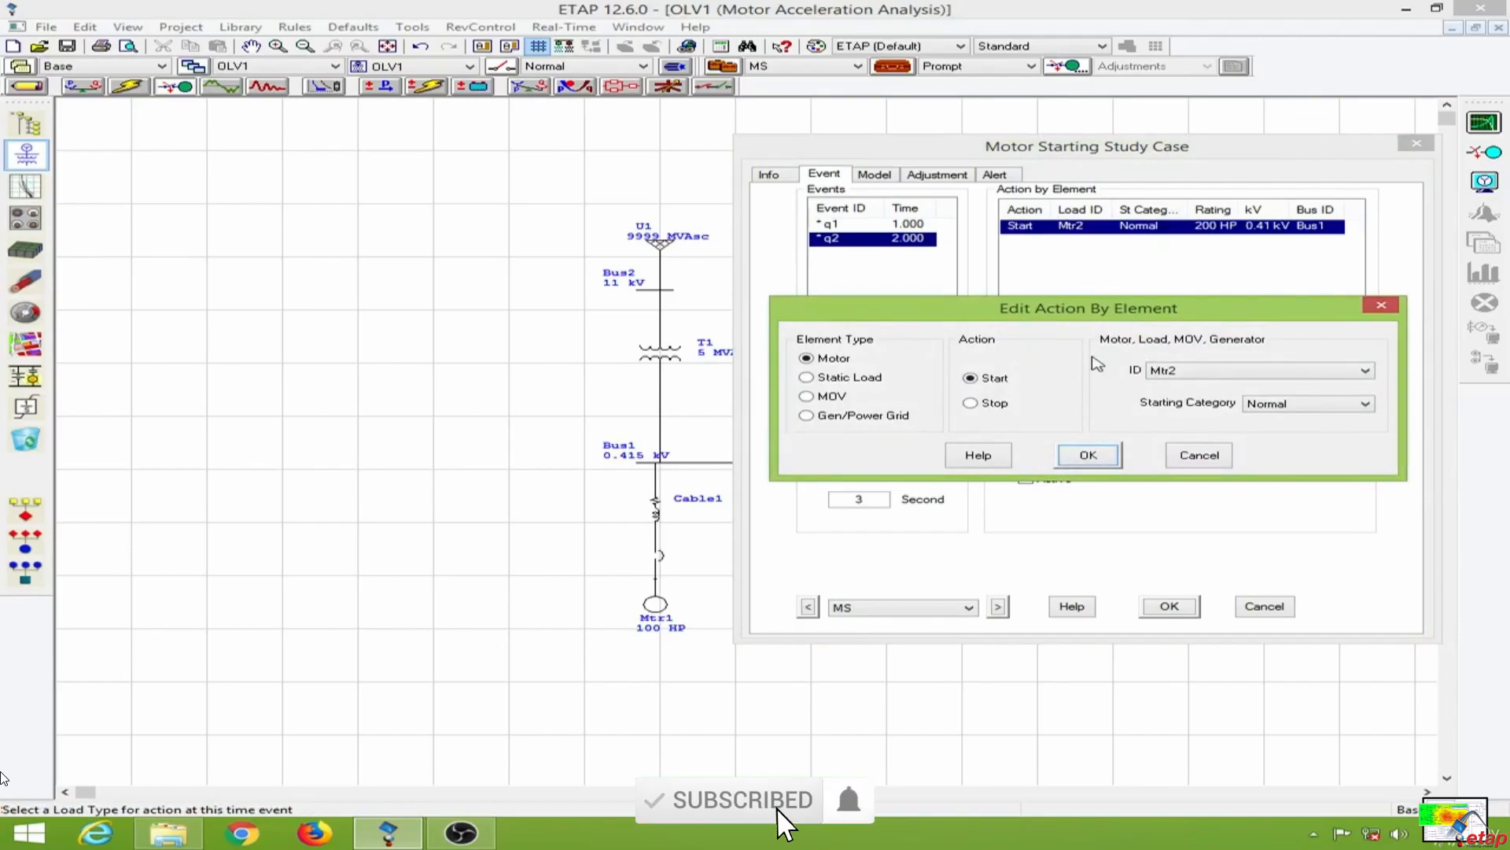
left_click(1087, 455)
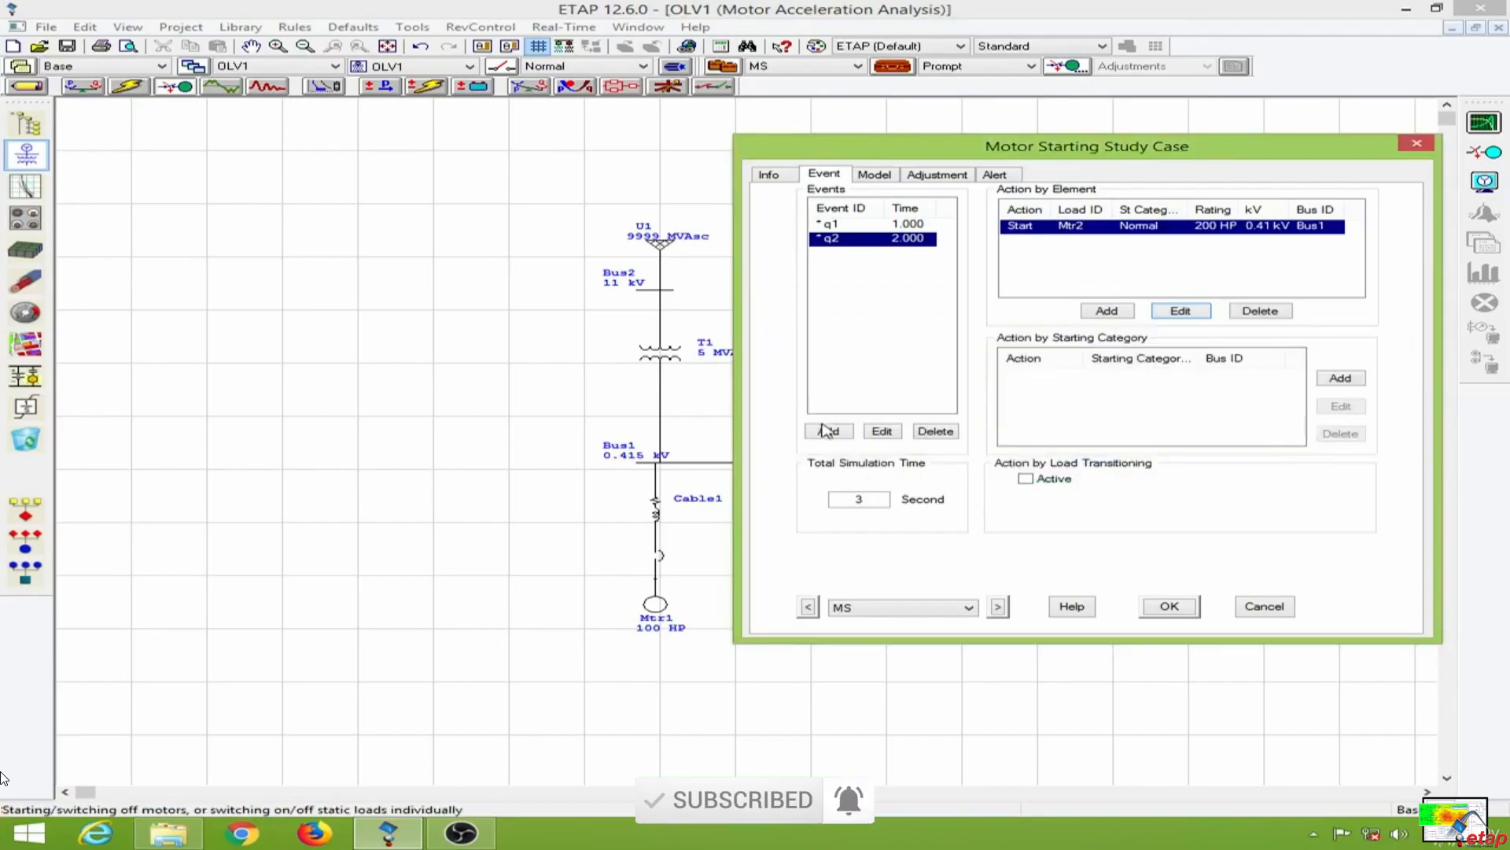
Add event q3 at 3 s with a Start action for Syn1
left_click(827, 431)
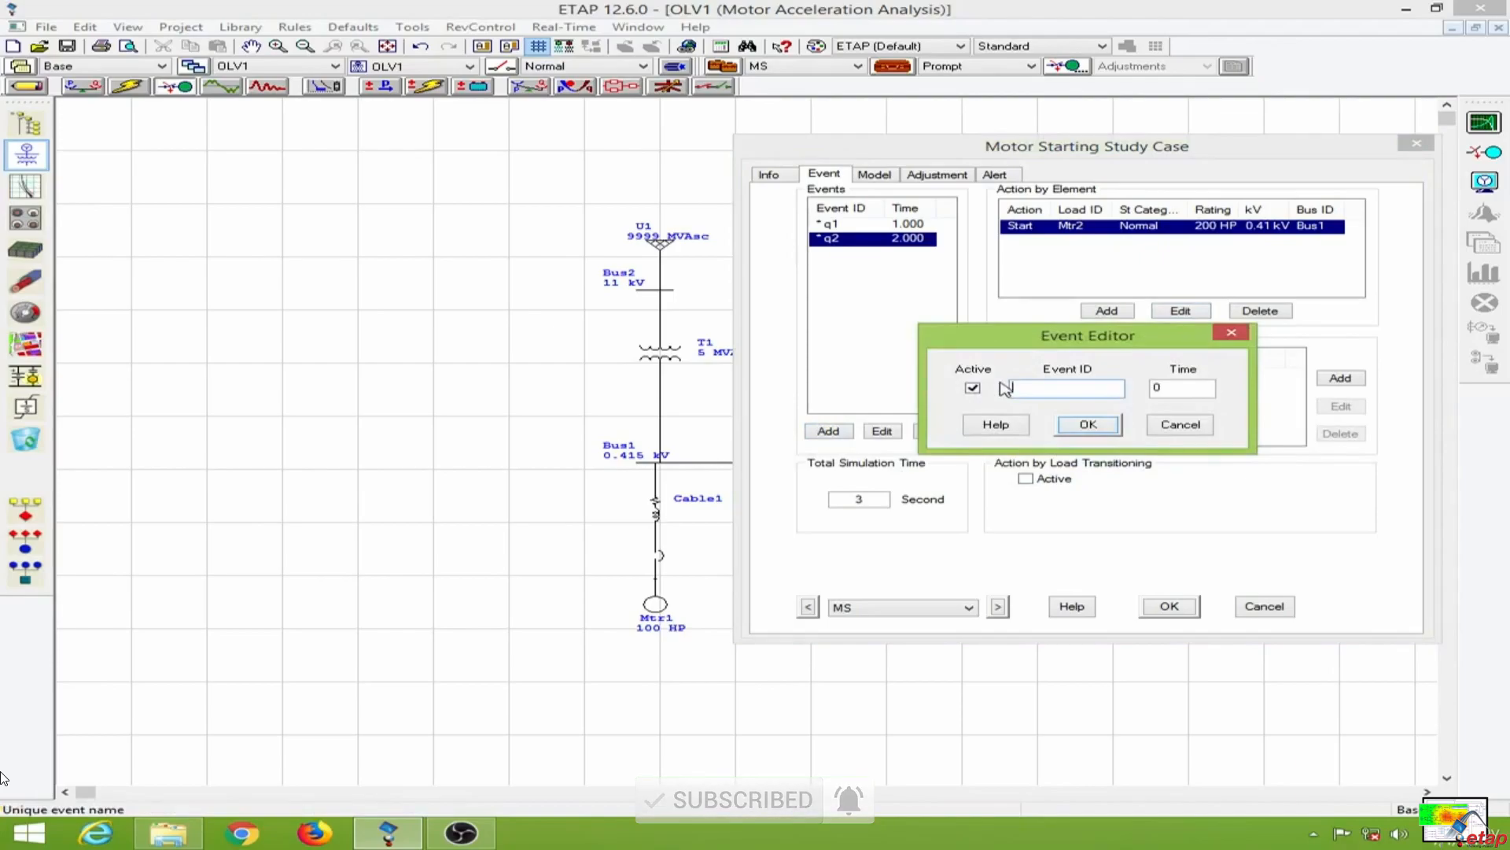
type("q3")
left_click(1181, 387)
type("3")
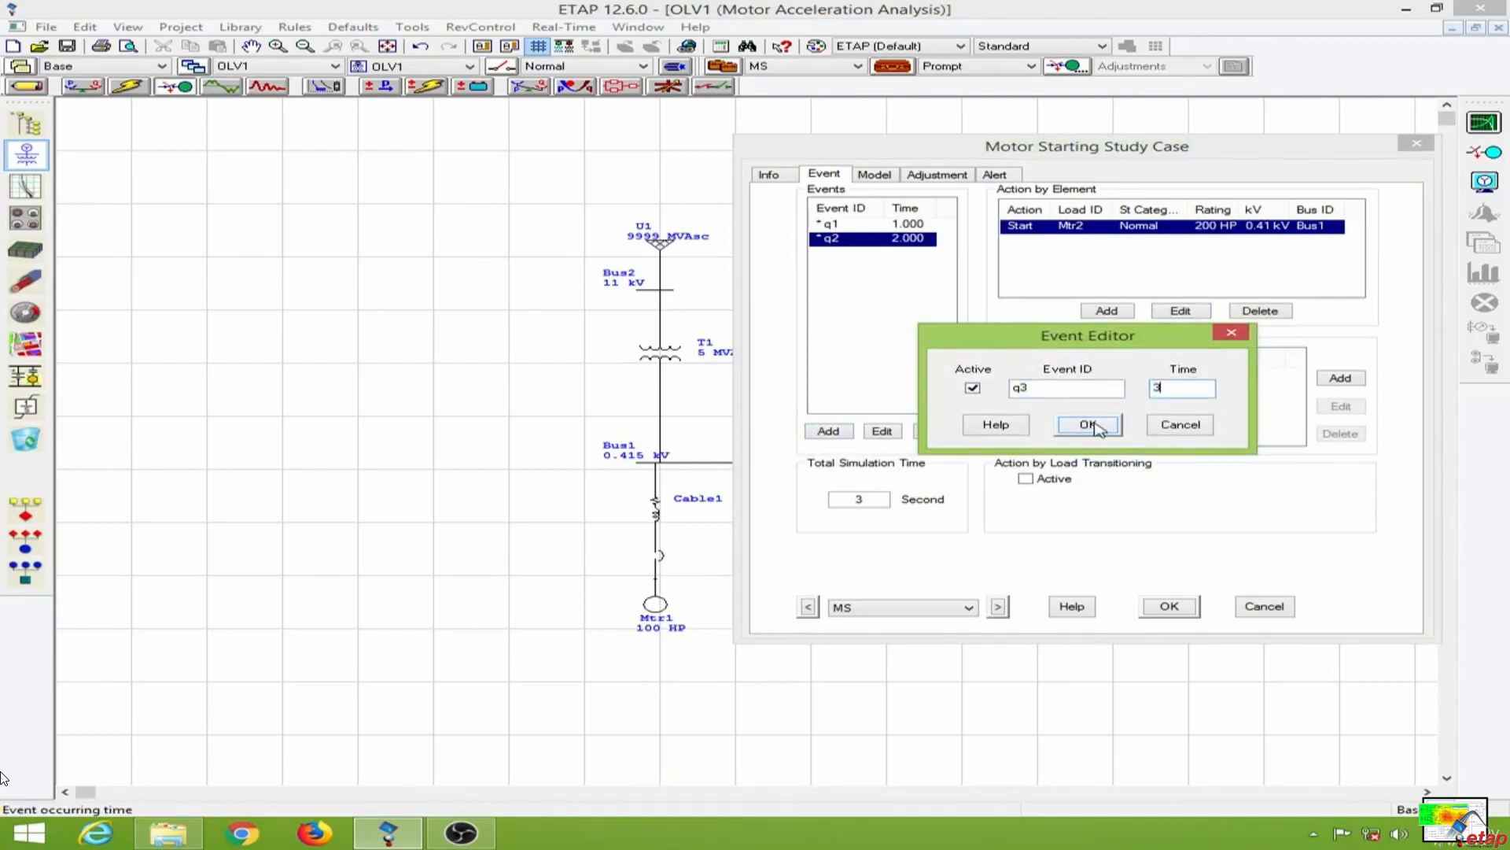
left_click(1087, 425)
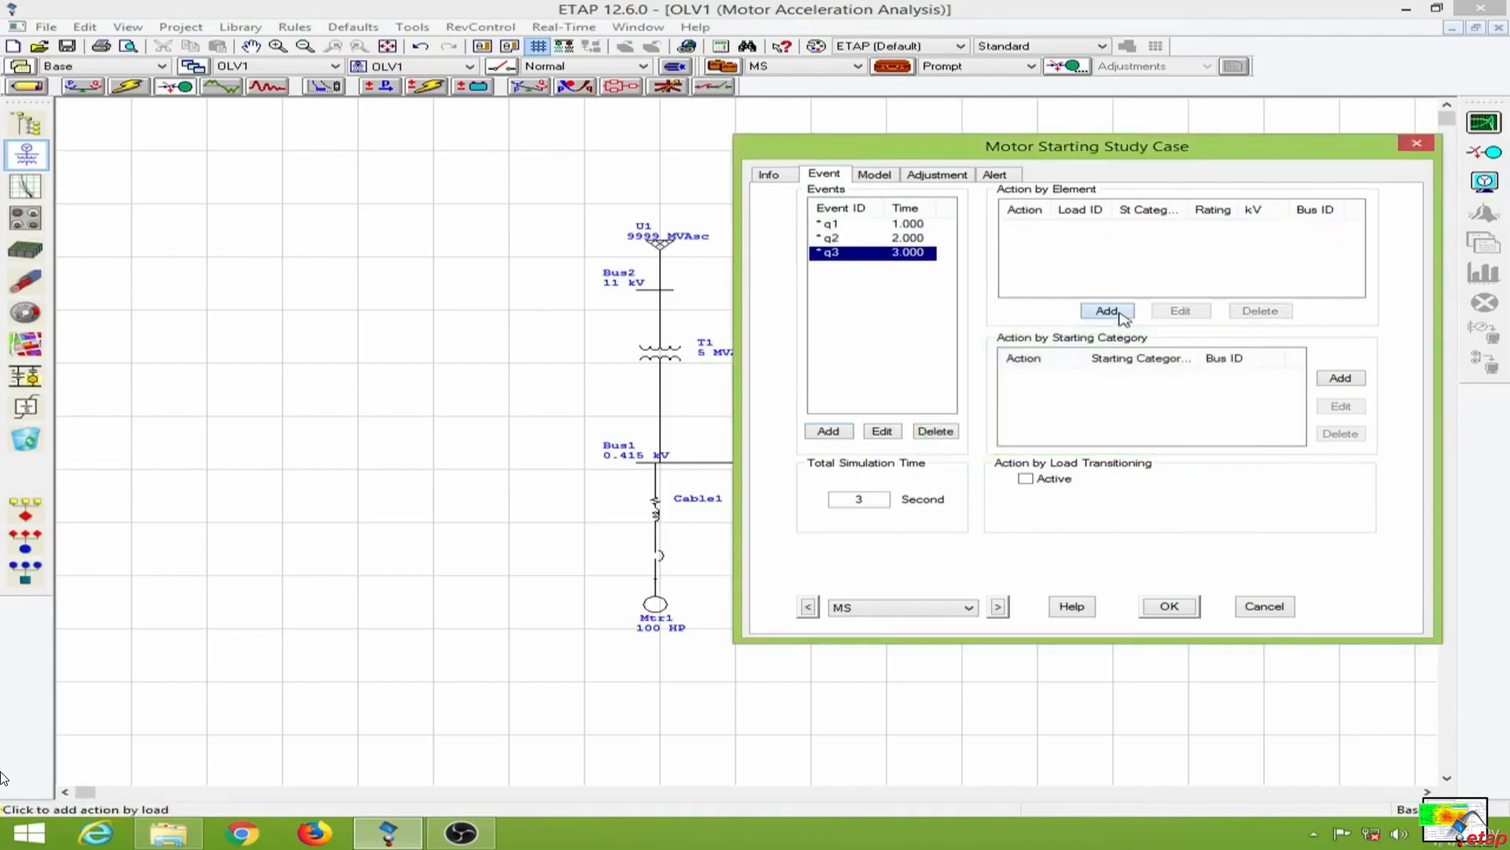
left_click(1105, 310)
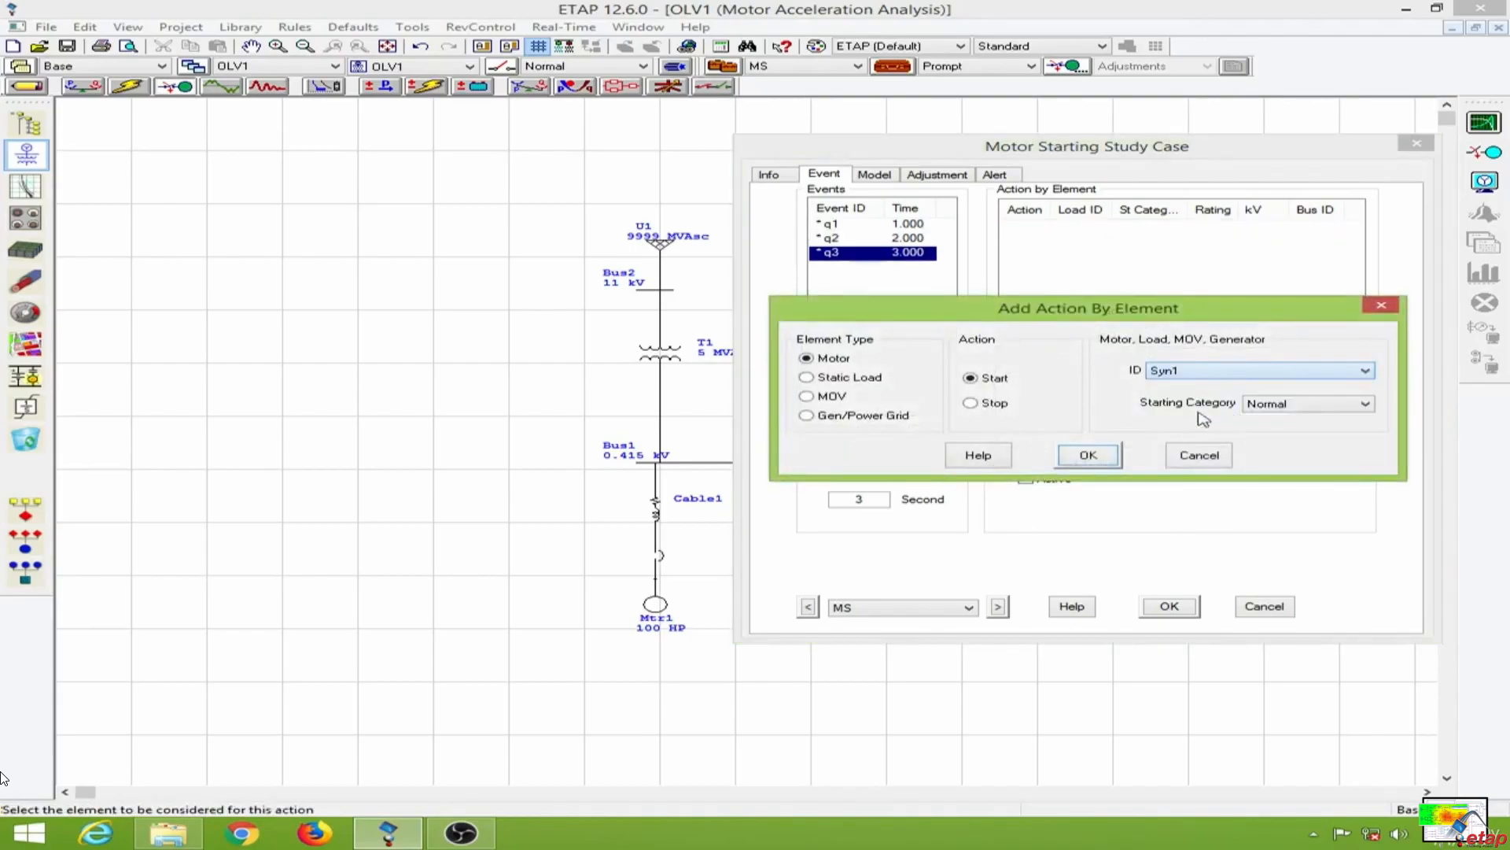
left_click(1088, 455)
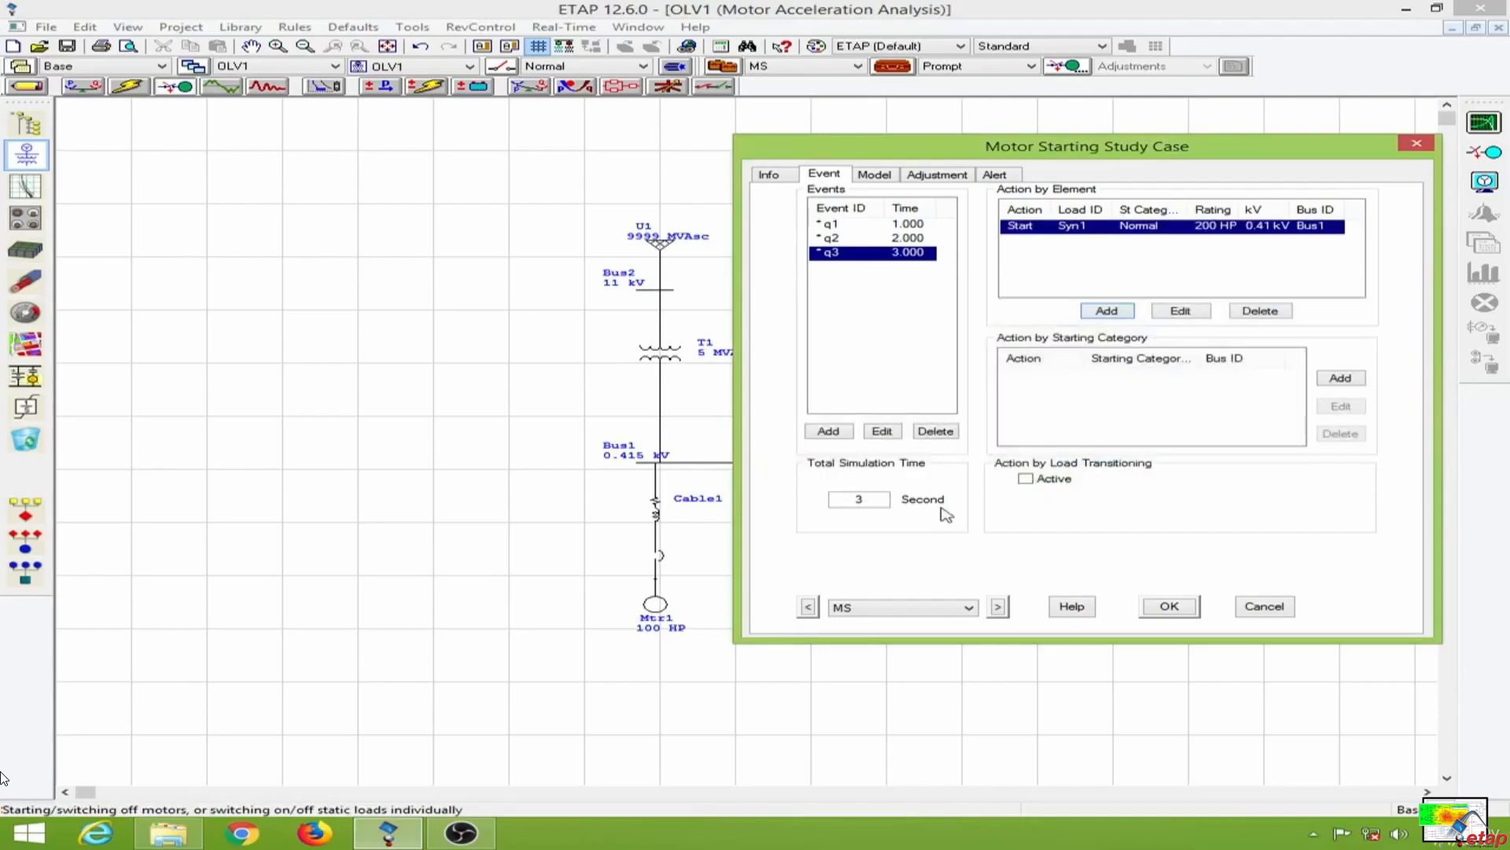
Set the total simulation time to 6 s and save the study case
left_click(859, 498)
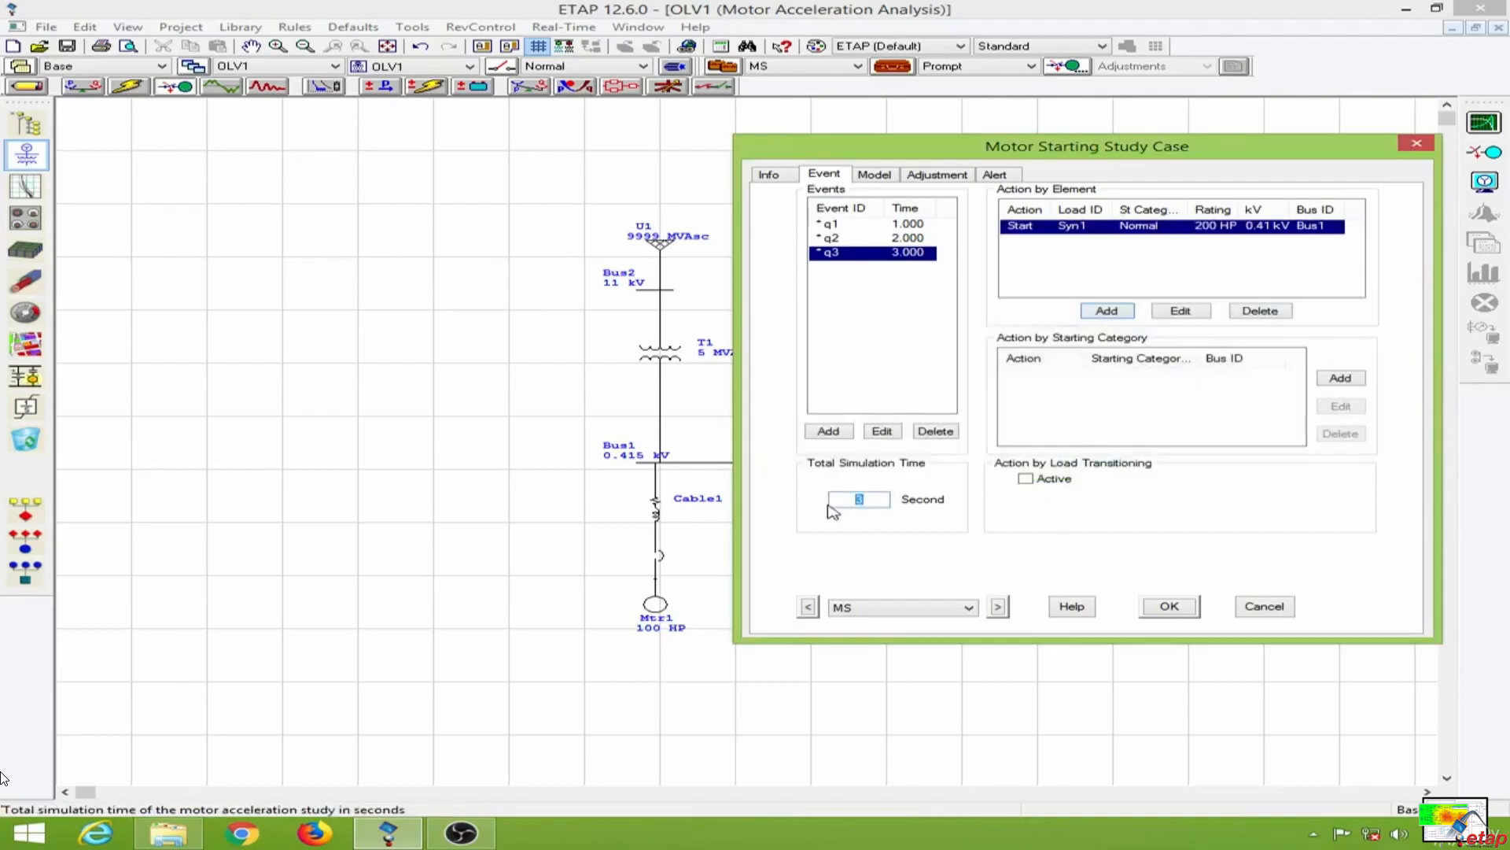
type("6")
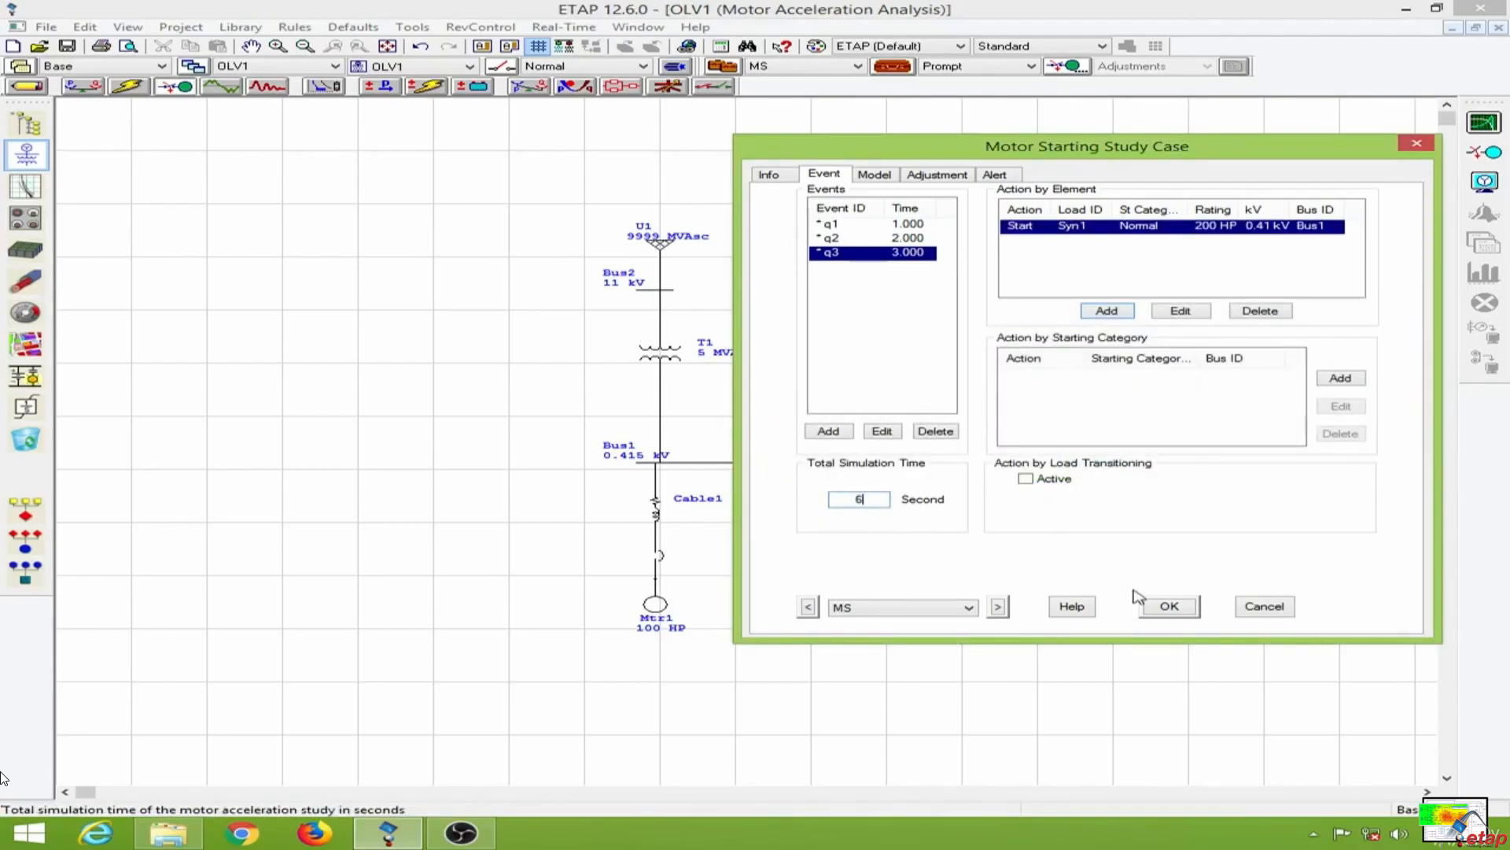
left_click(1169, 606)
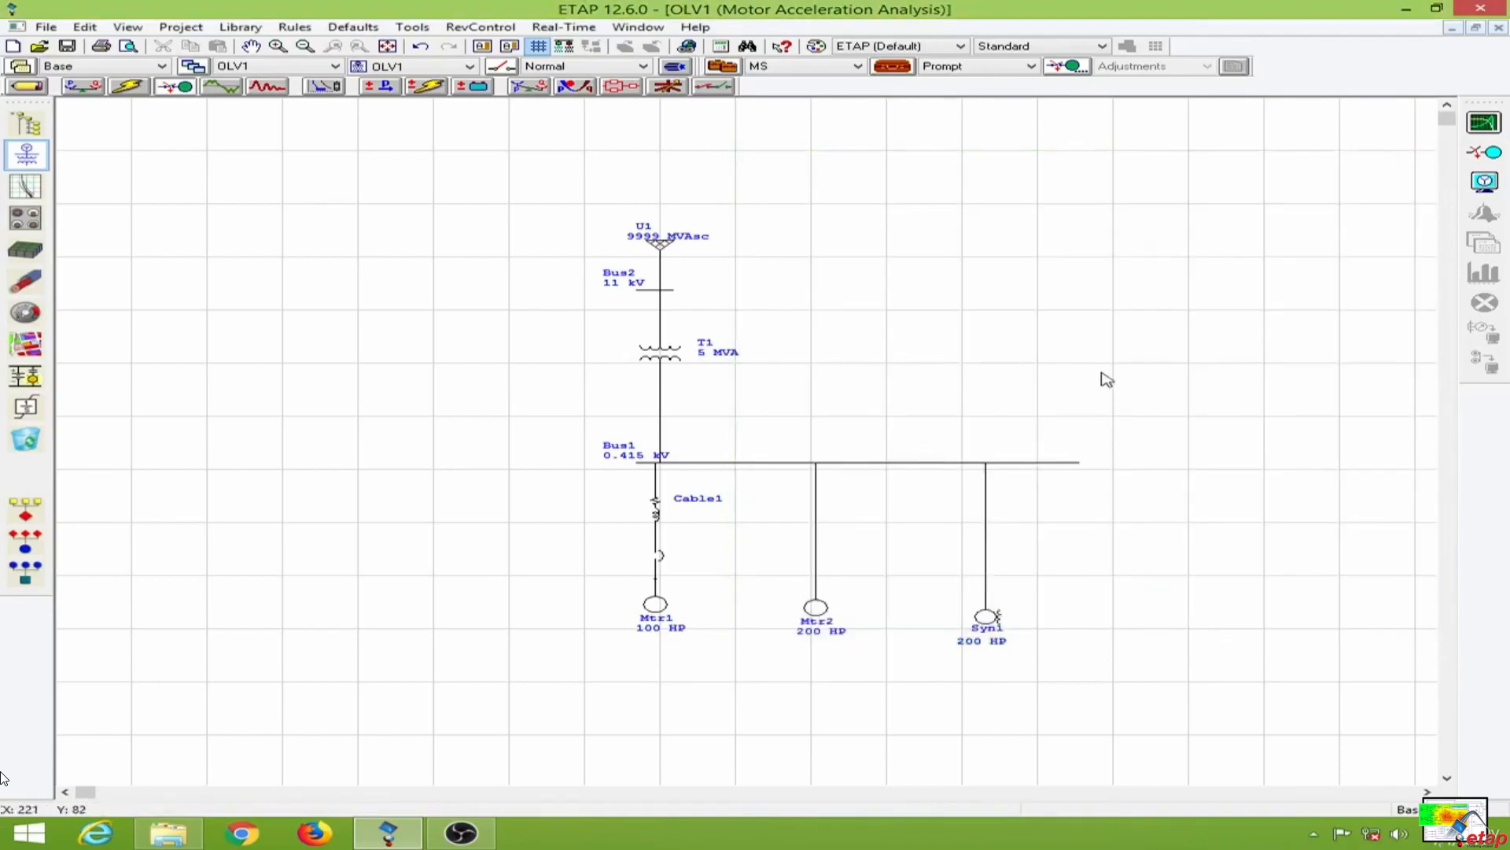
mouse_move(1099, 285)
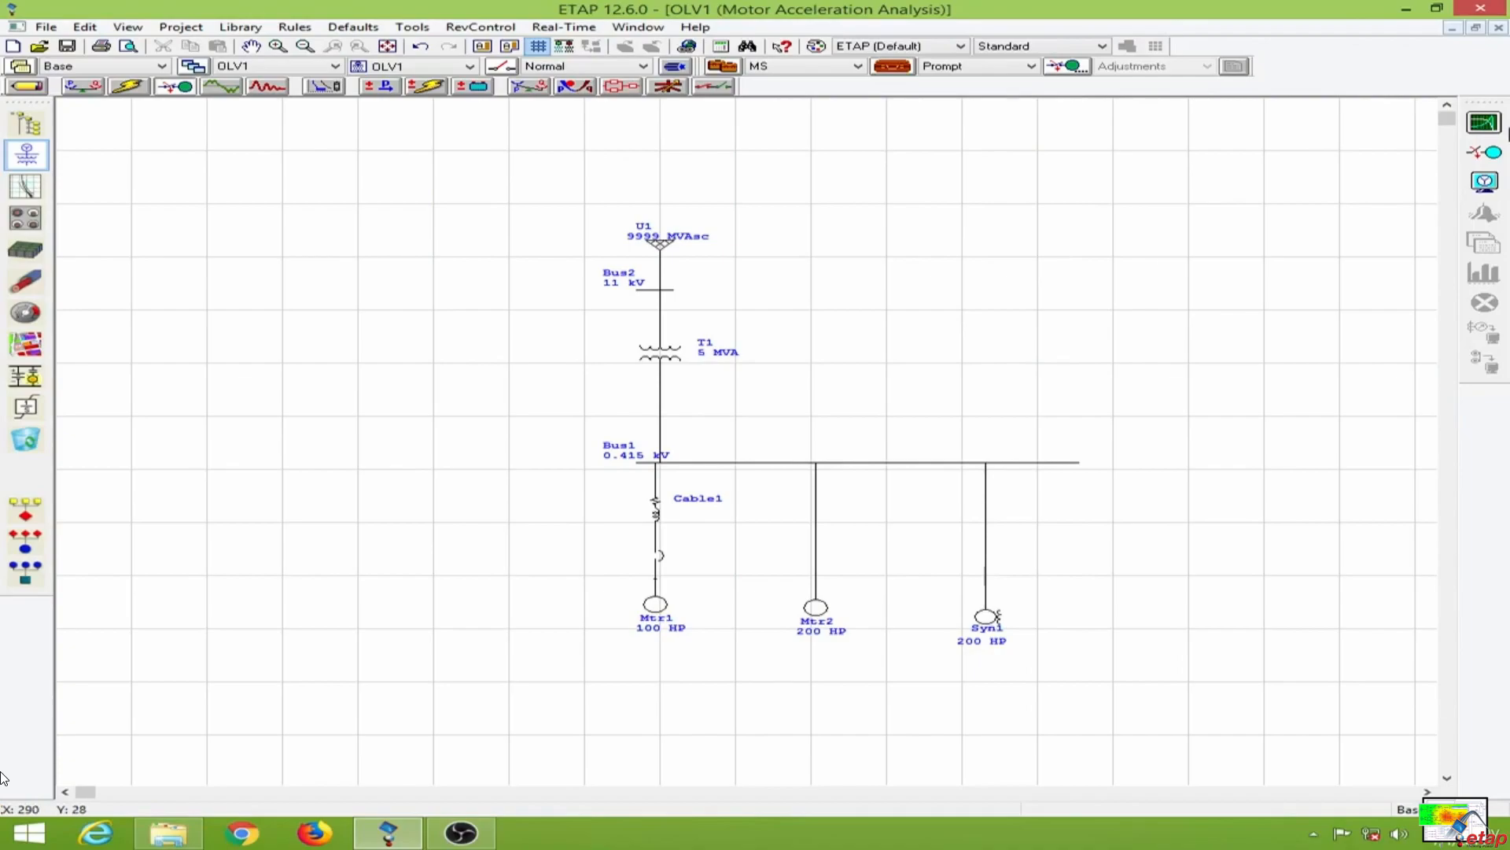
mouse_move(1483, 151)
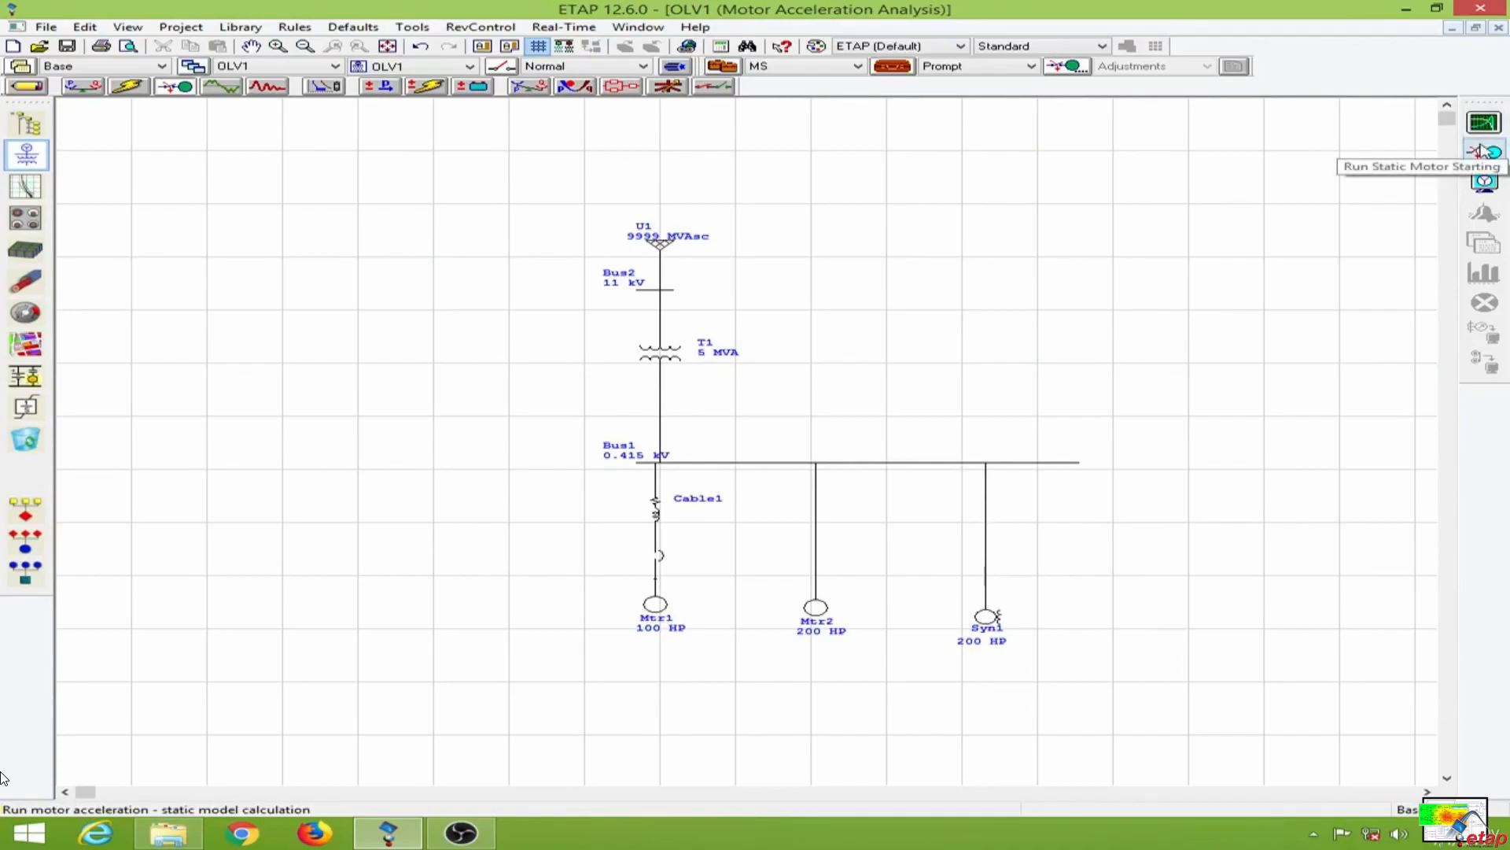
Run the static motor starting calculation with the output report named MA1
left_click(1484, 151)
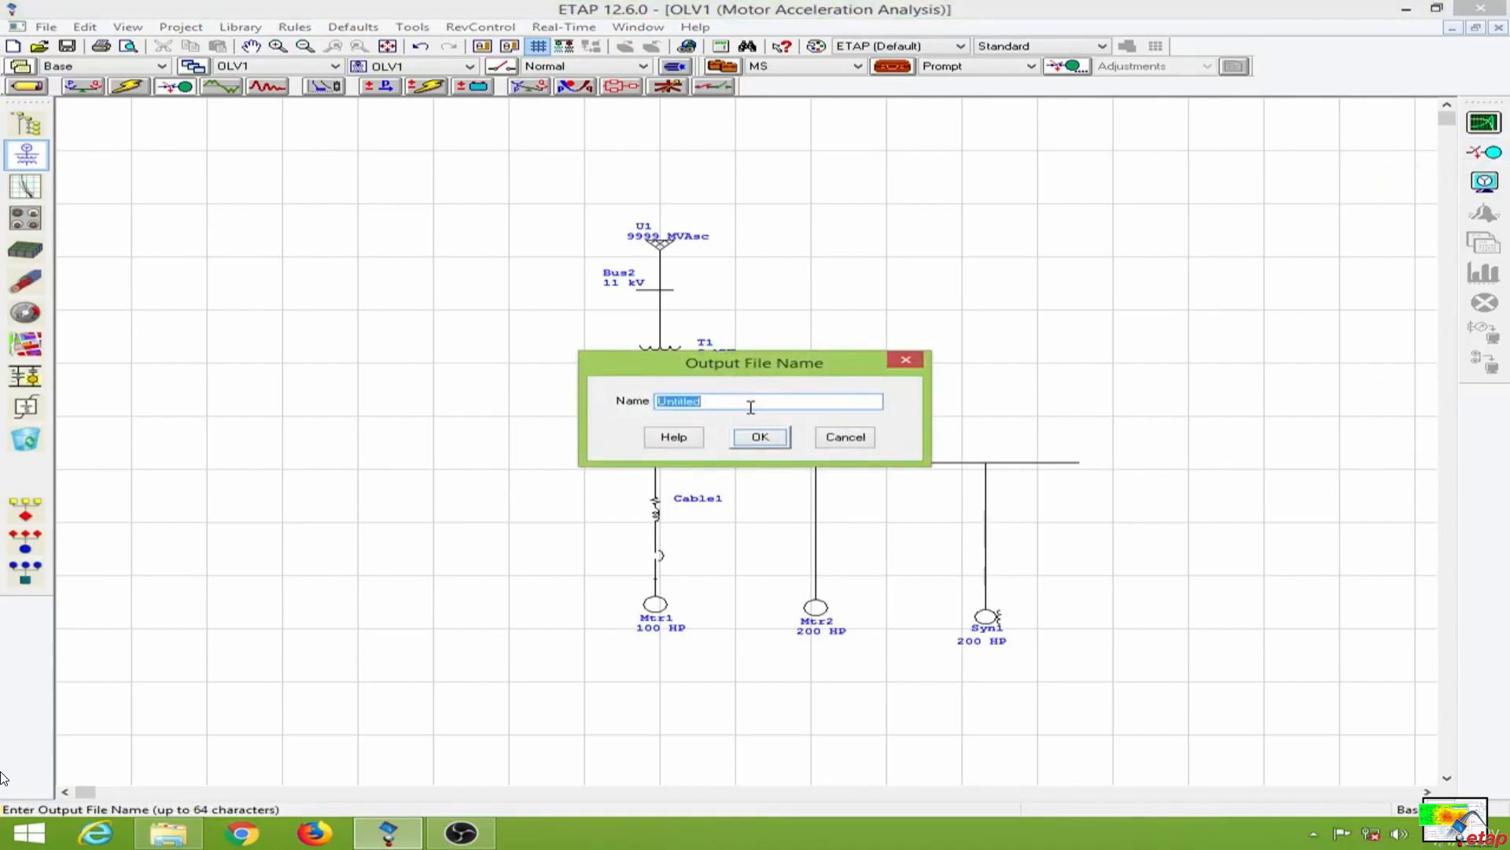
type("MA")
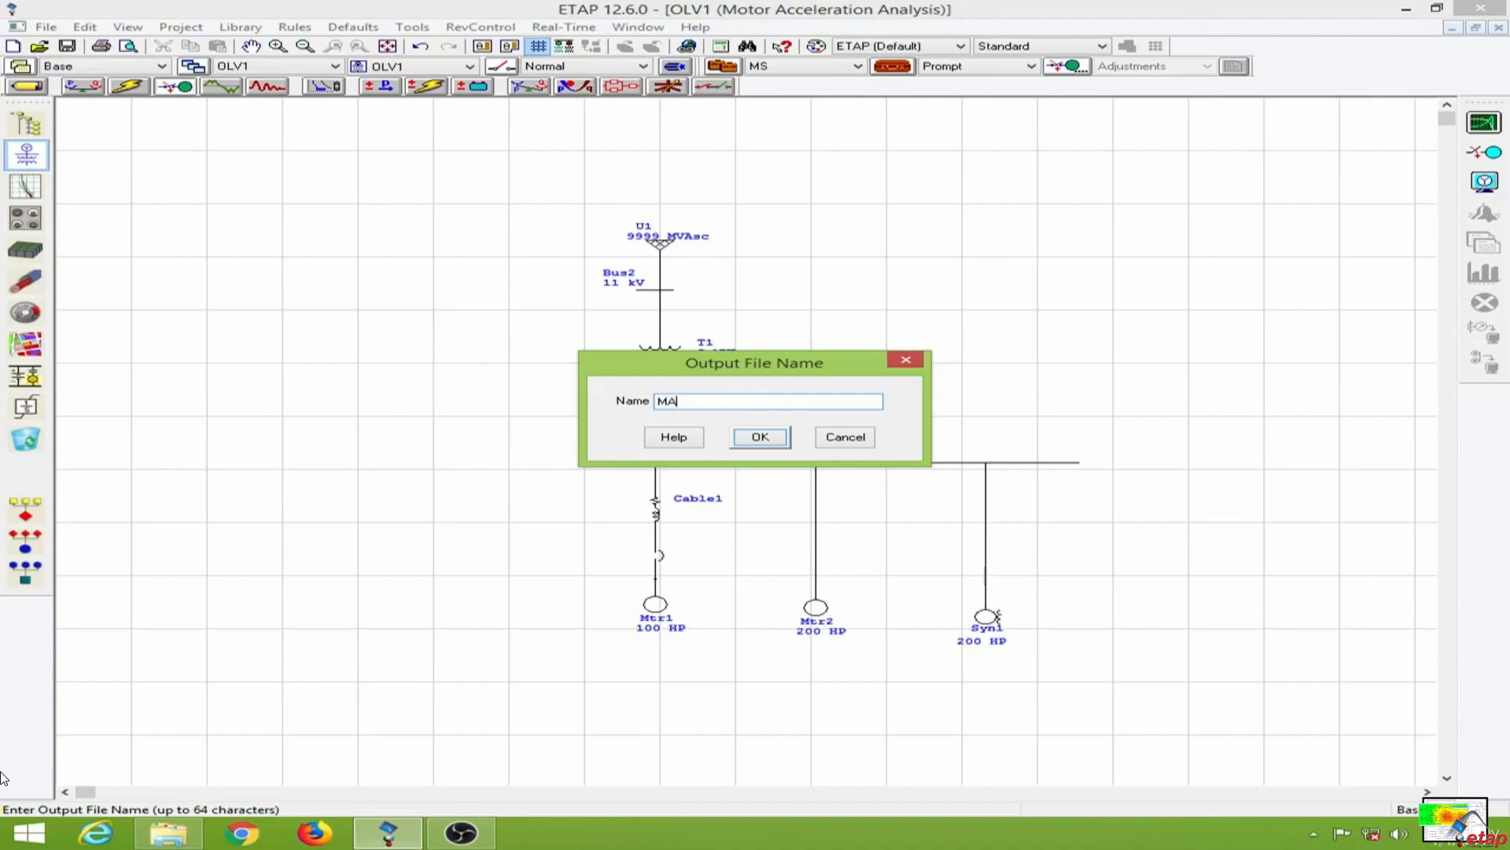
left_click(758, 436)
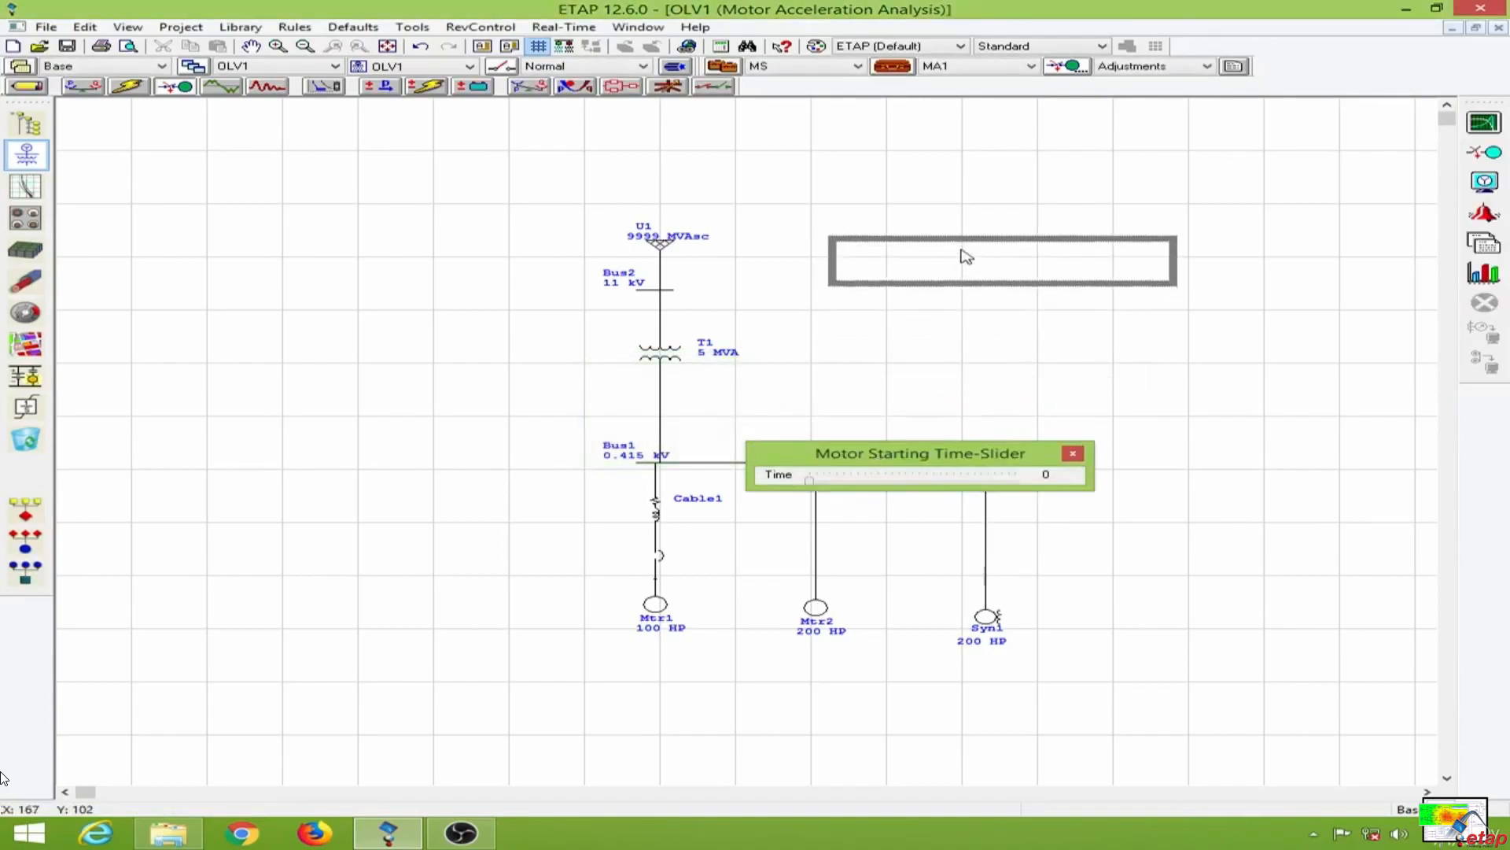
Step the time slider through 1, 2 and 3 s to 3.36 s, watching Mtr1, Mtr2 and Syn1 energize in turn
left_click_drag(921, 453, 1005, 244)
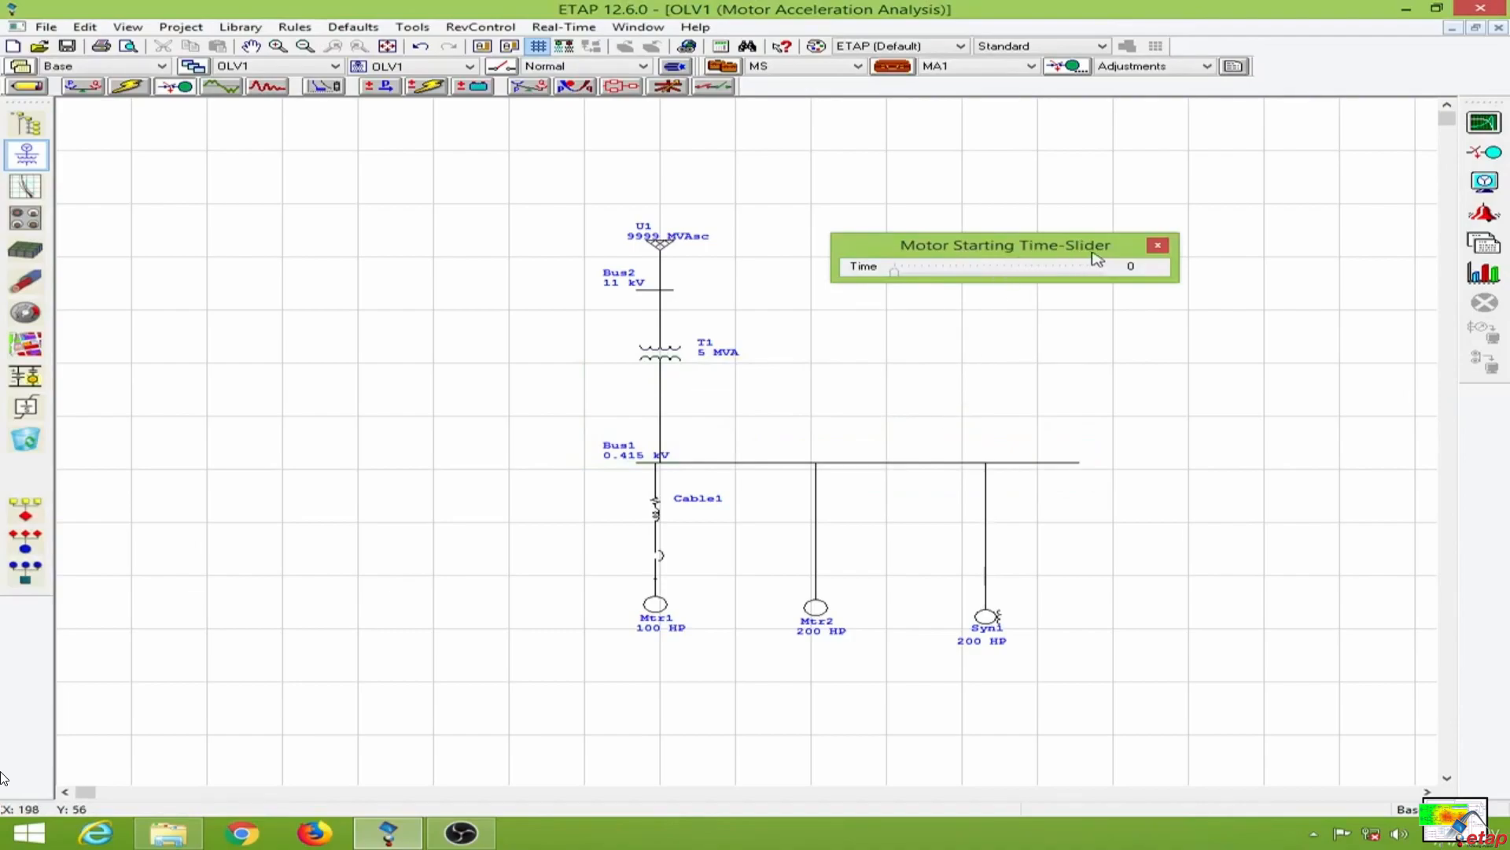
left_click_drag(894, 267, 911, 272)
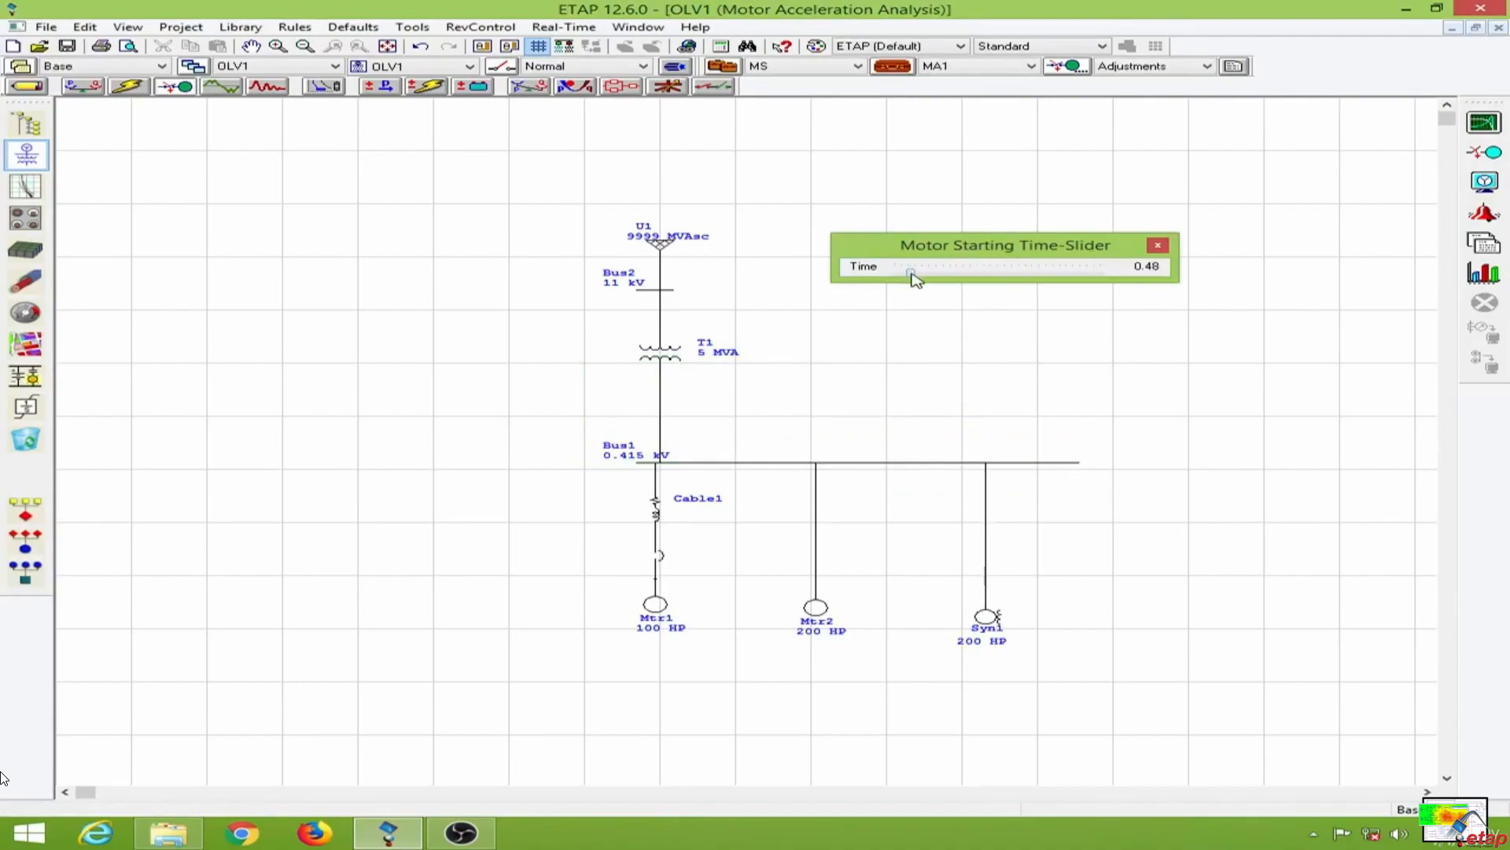
left_click_drag(911, 272, 930, 273)
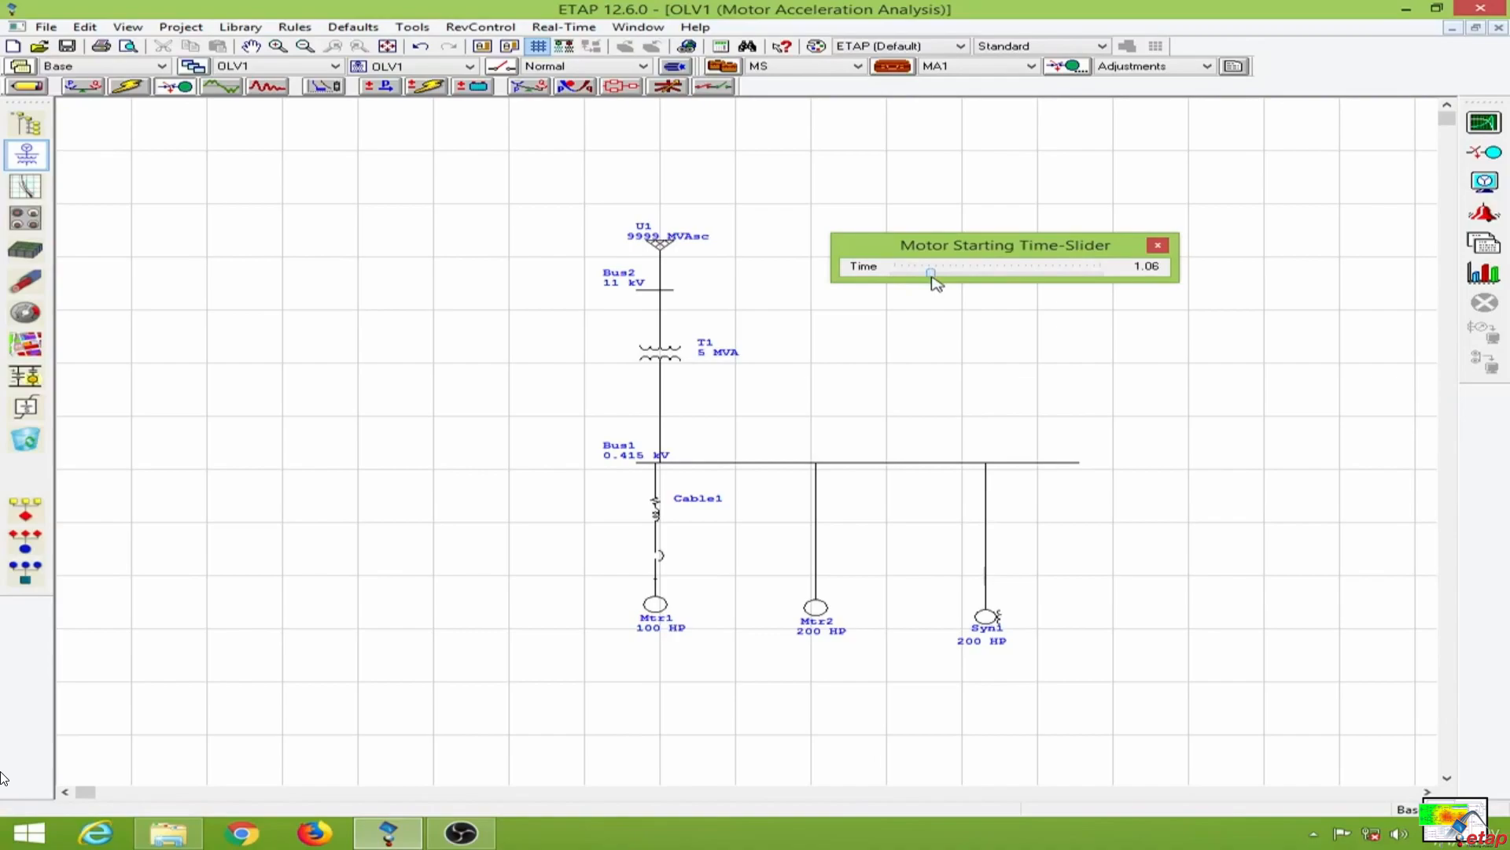
left_click_drag(933, 272, 925, 272)
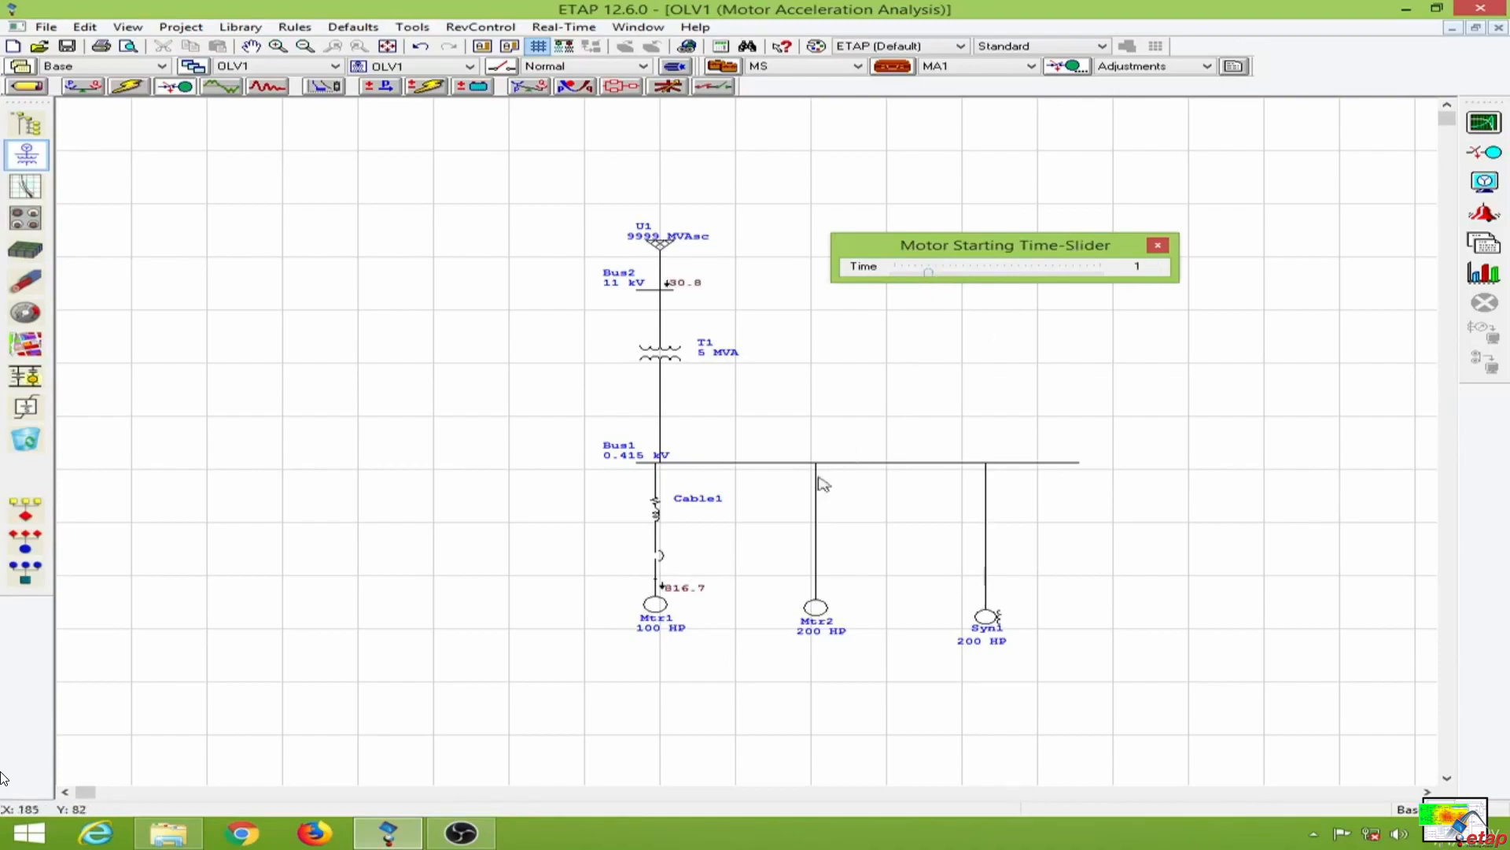
mouse_move(672, 612)
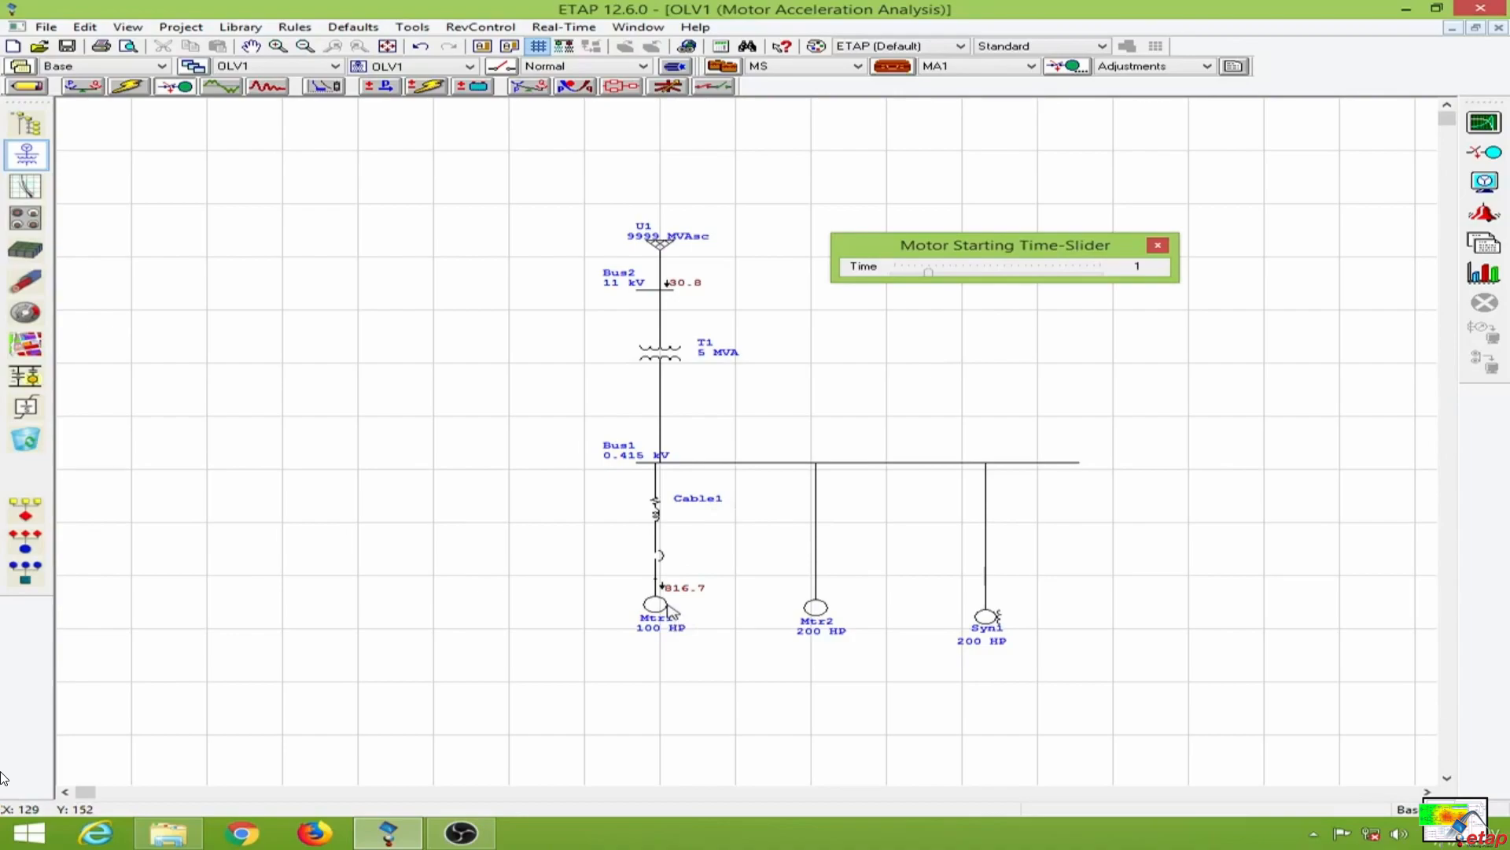
mouse_move(684, 603)
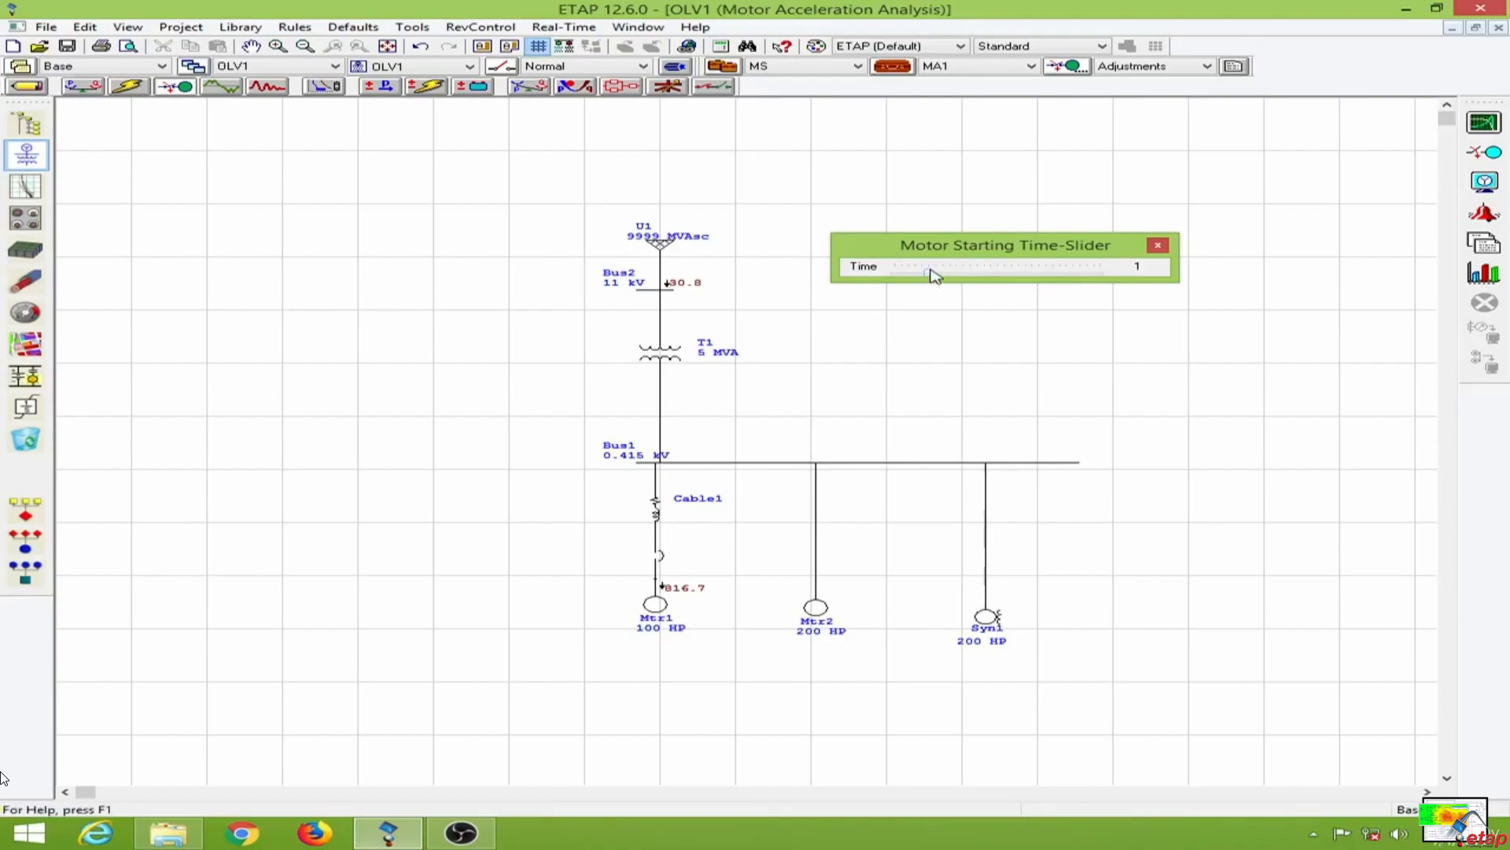
left_click_drag(933, 272, 951, 272)
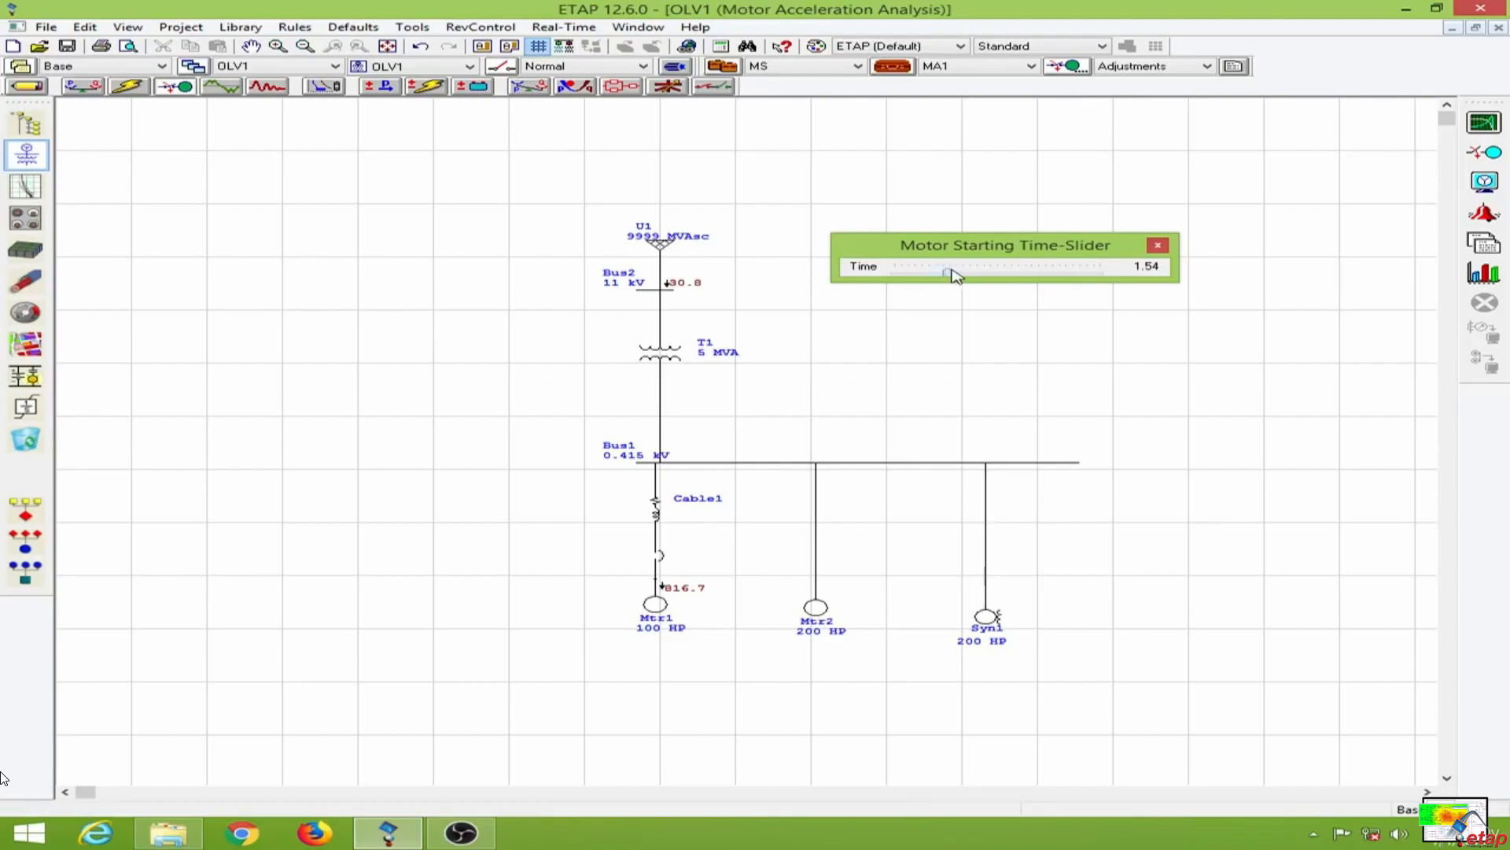
left_click_drag(944, 272, 962, 272)
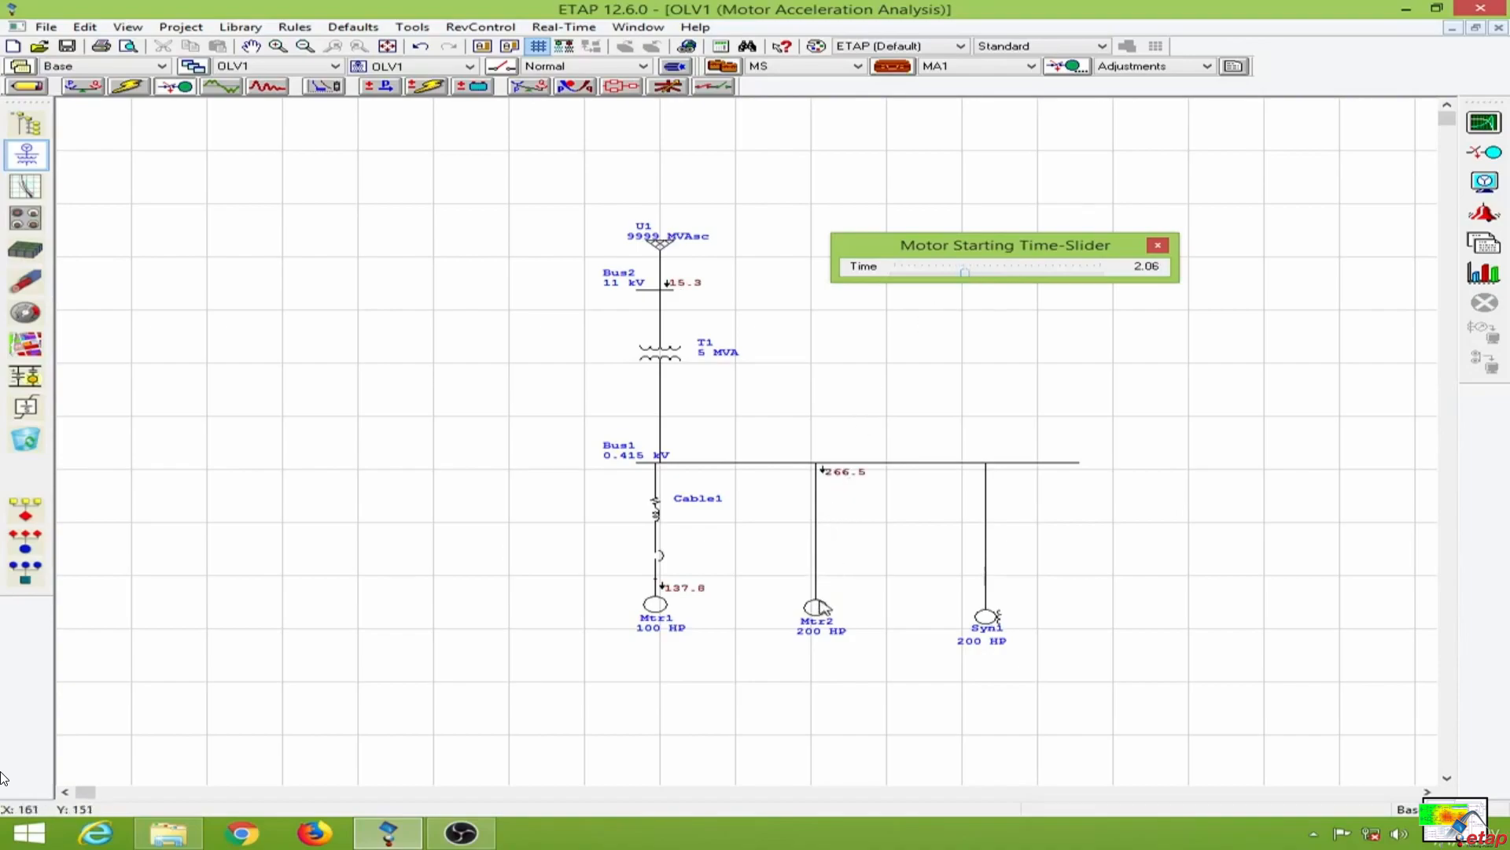
mouse_move(972, 322)
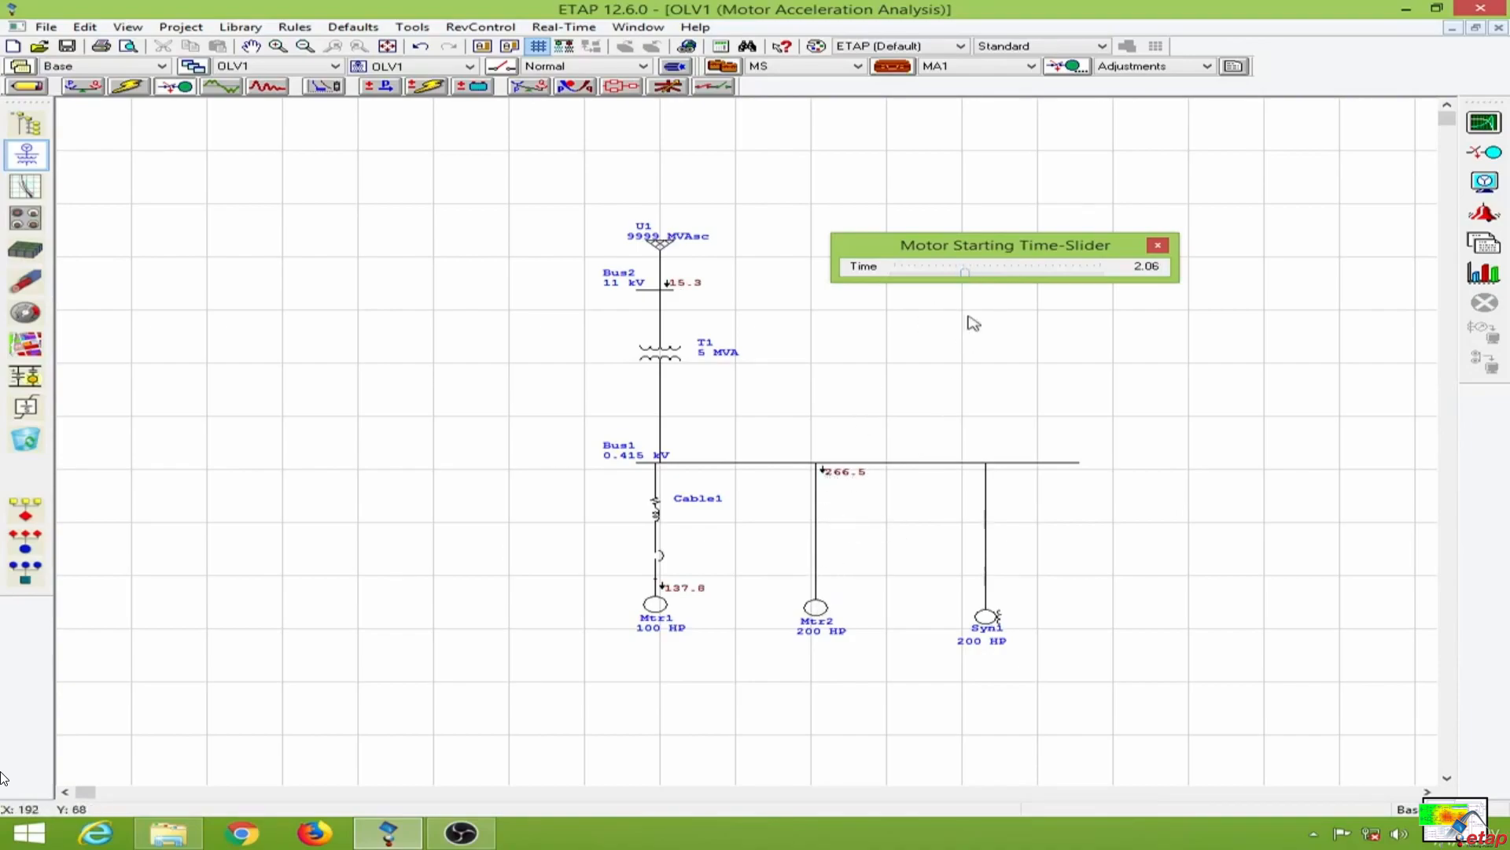
left_click_drag(965, 272, 998, 273)
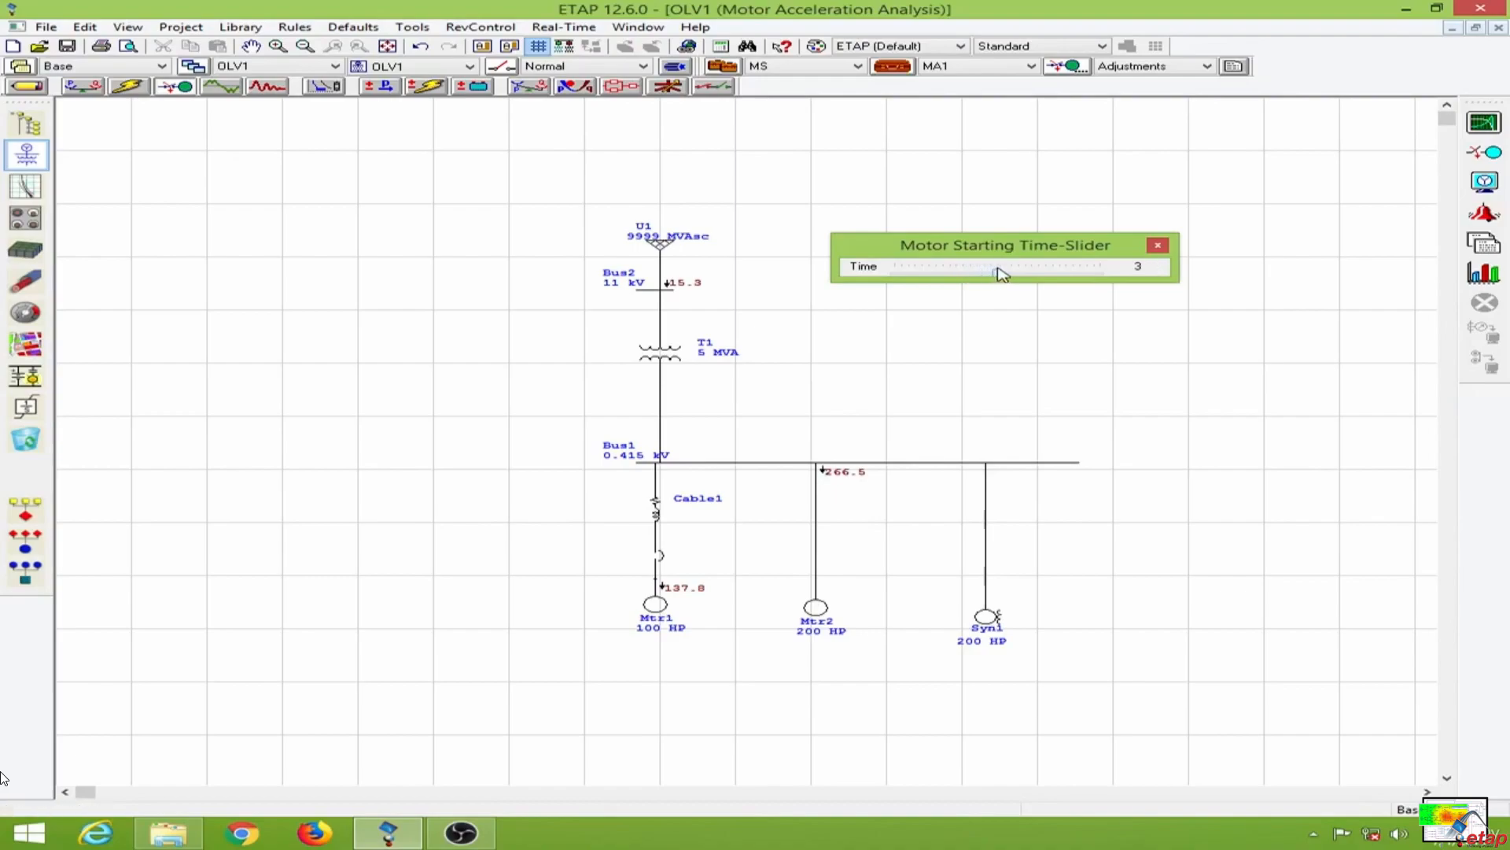
left_click_drag(977, 266, 1010, 270)
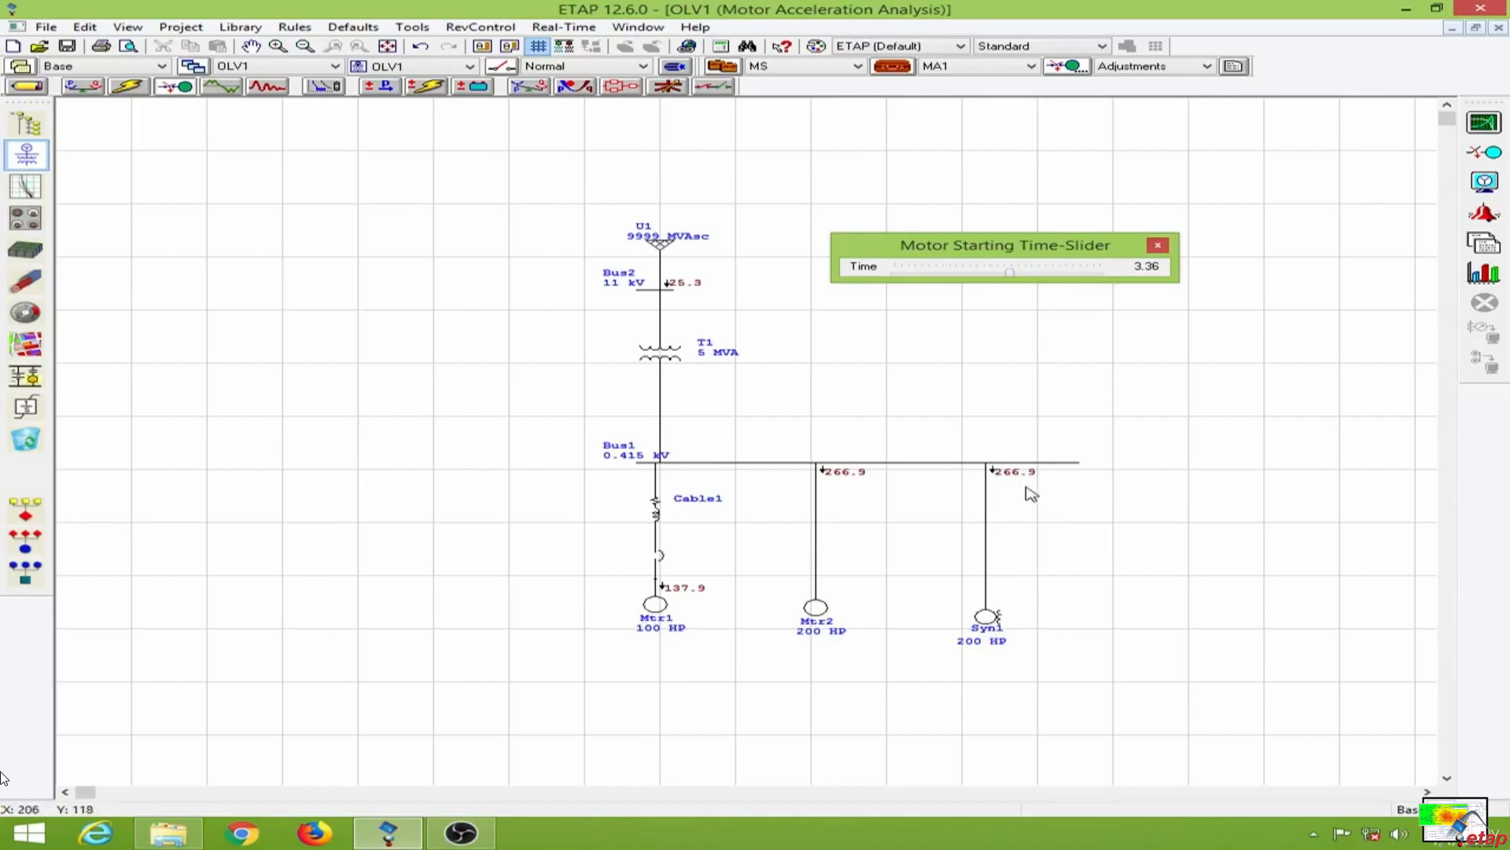
mouse_move(1049, 486)
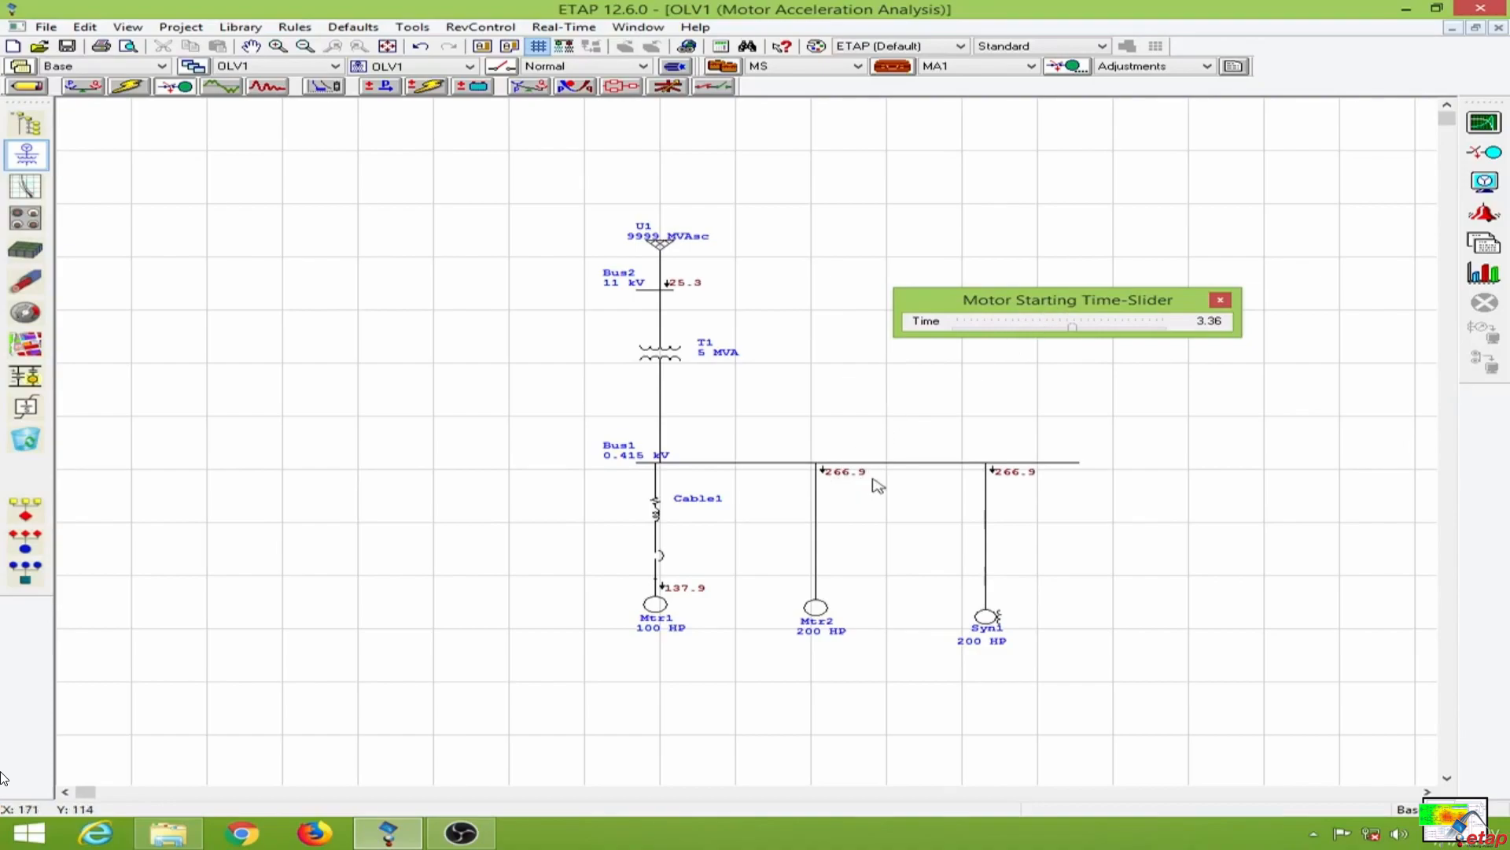
mouse_move(1010, 370)
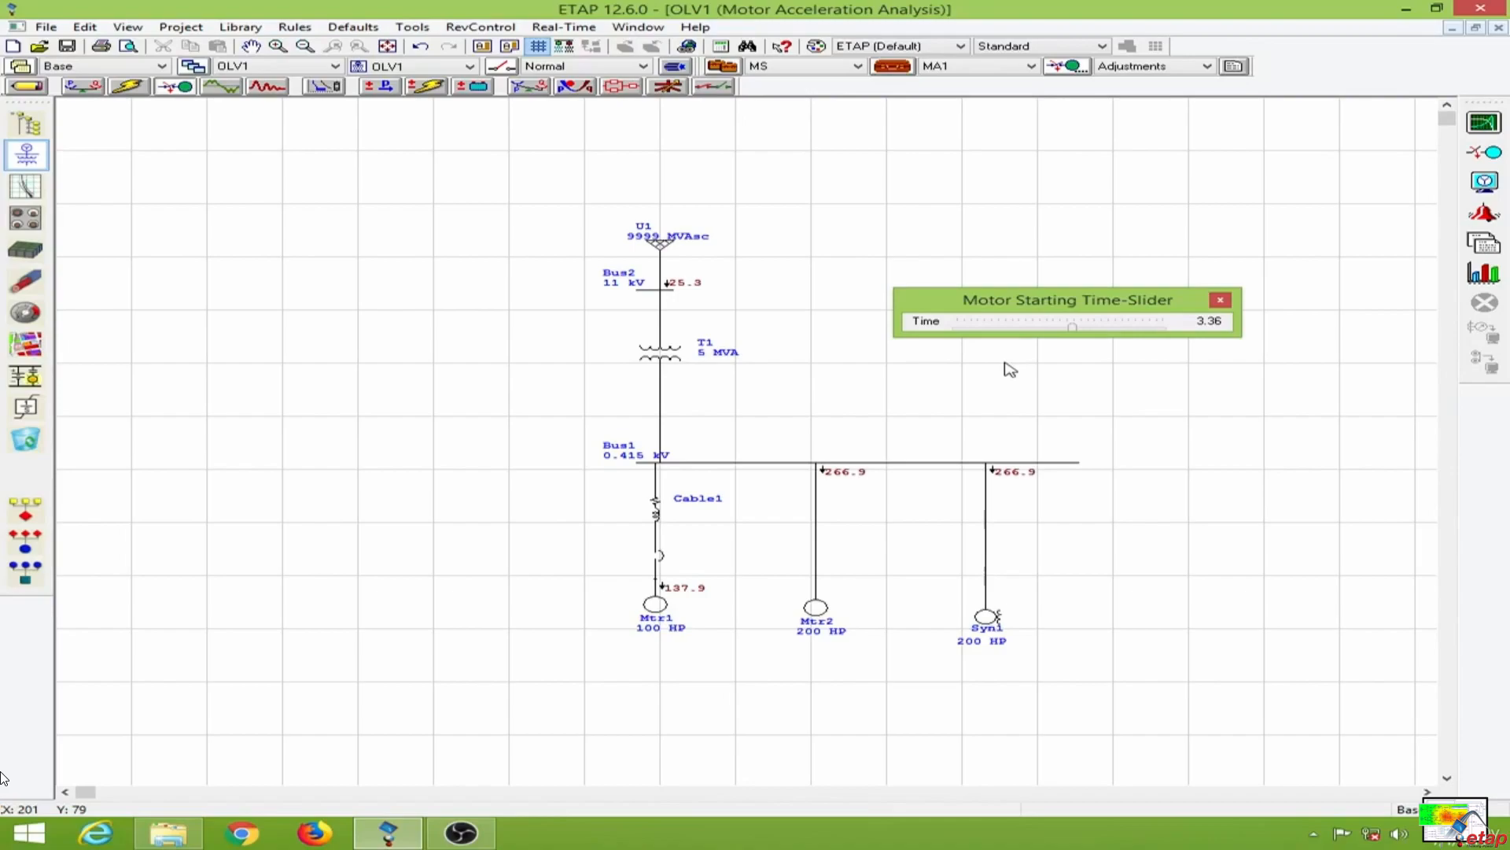
left_click(1219, 299)
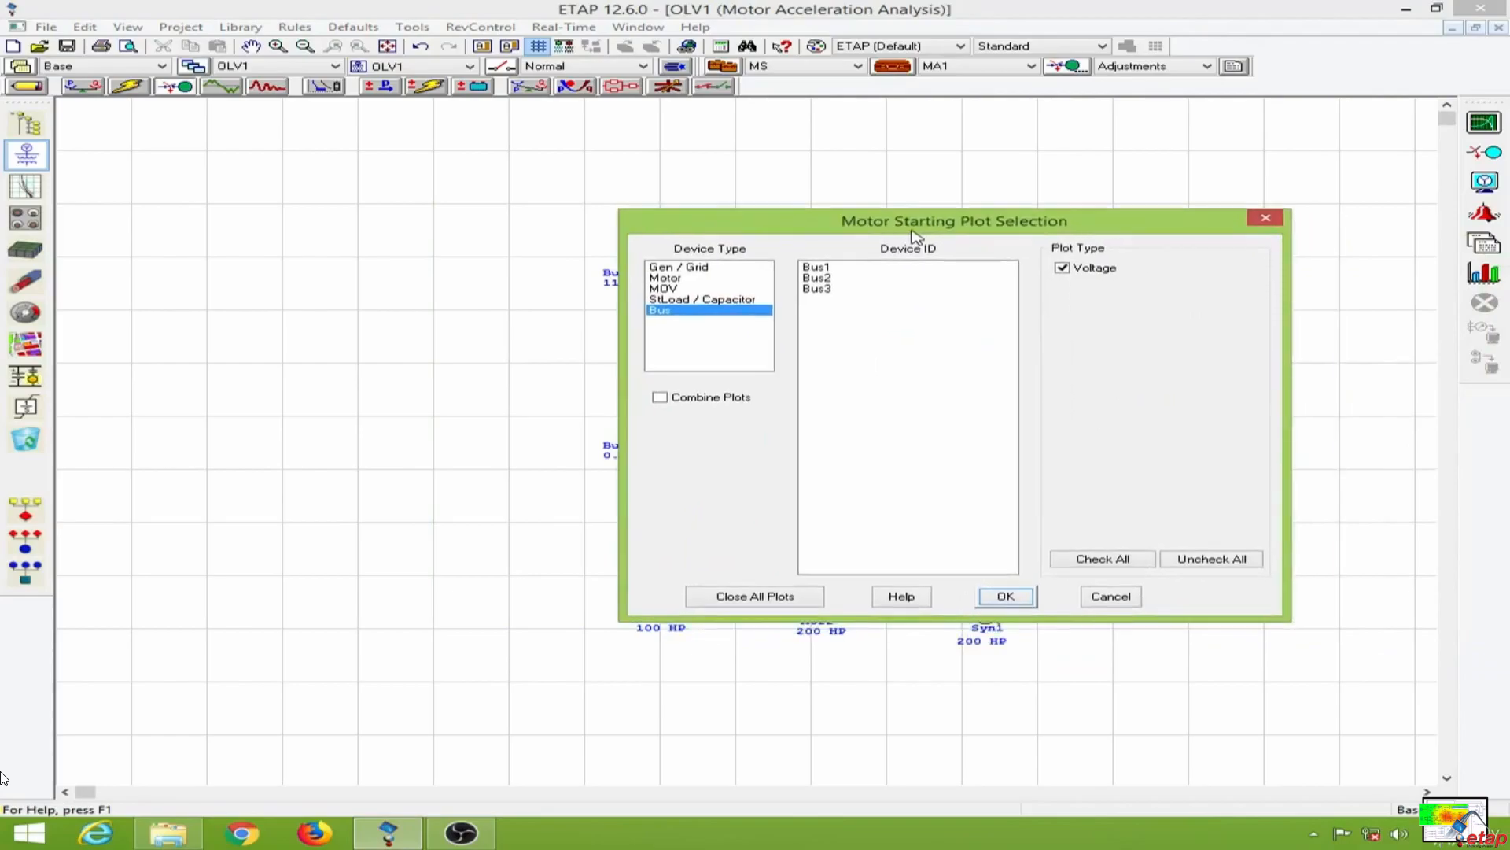
Select Bus1 with Voltage checked and confirm to plot its voltage over the 6 s run
left_click(816, 268)
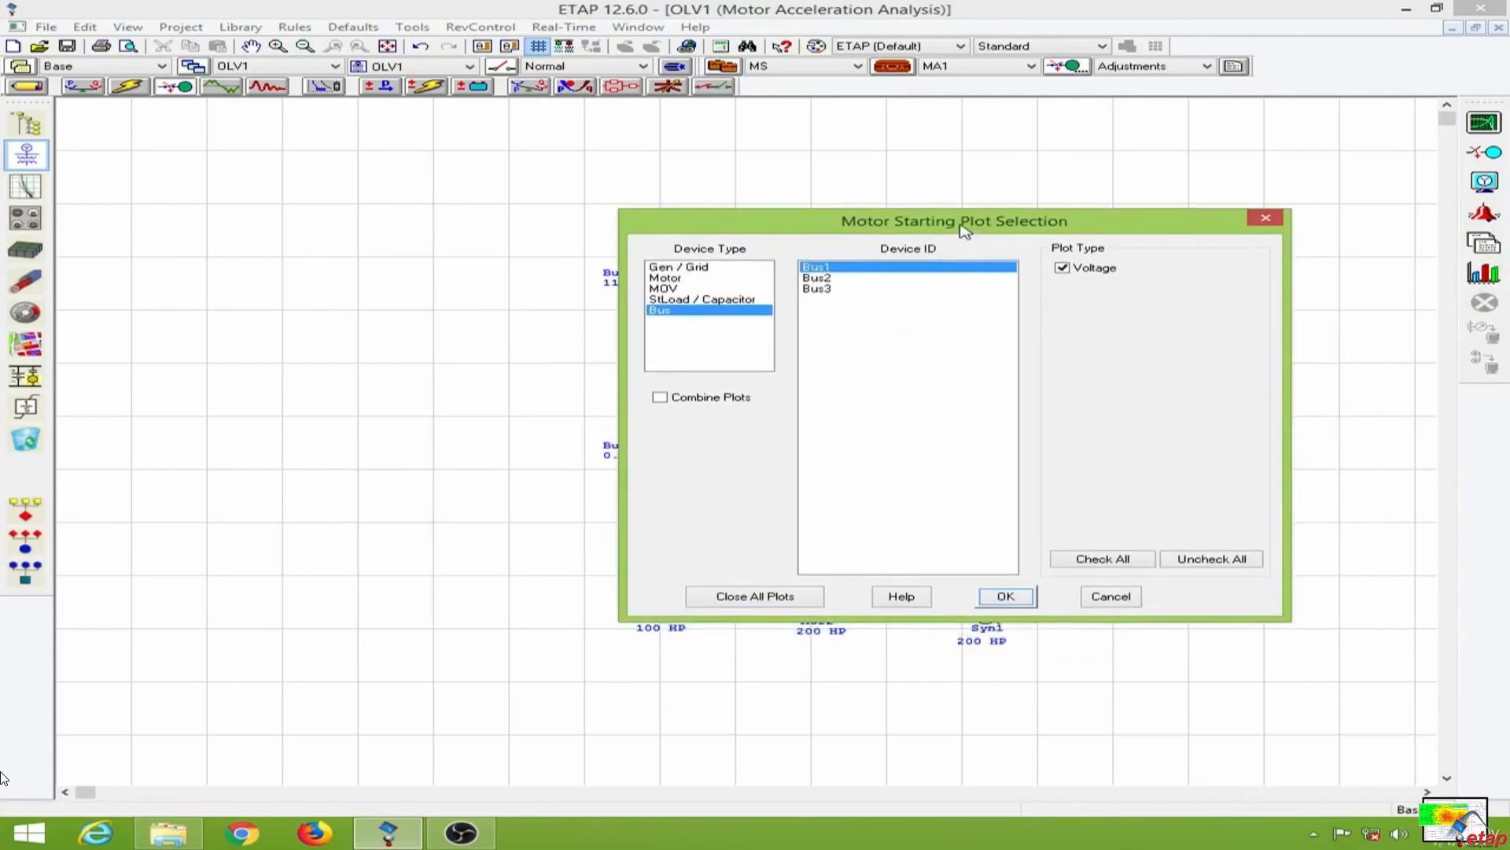
left_click_drag(954, 220, 1018, 225)
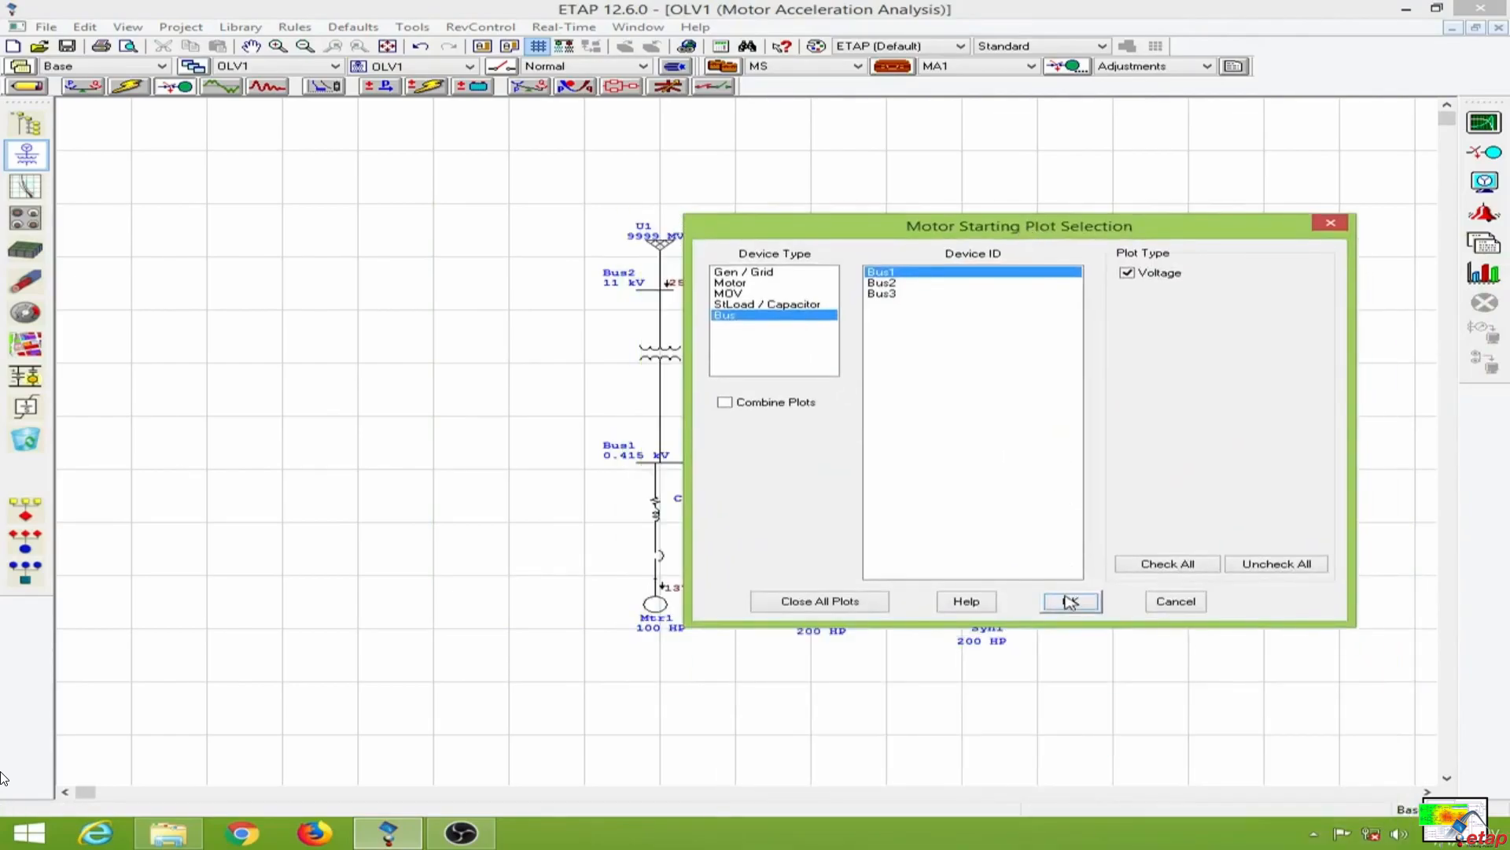
left_click(1069, 599)
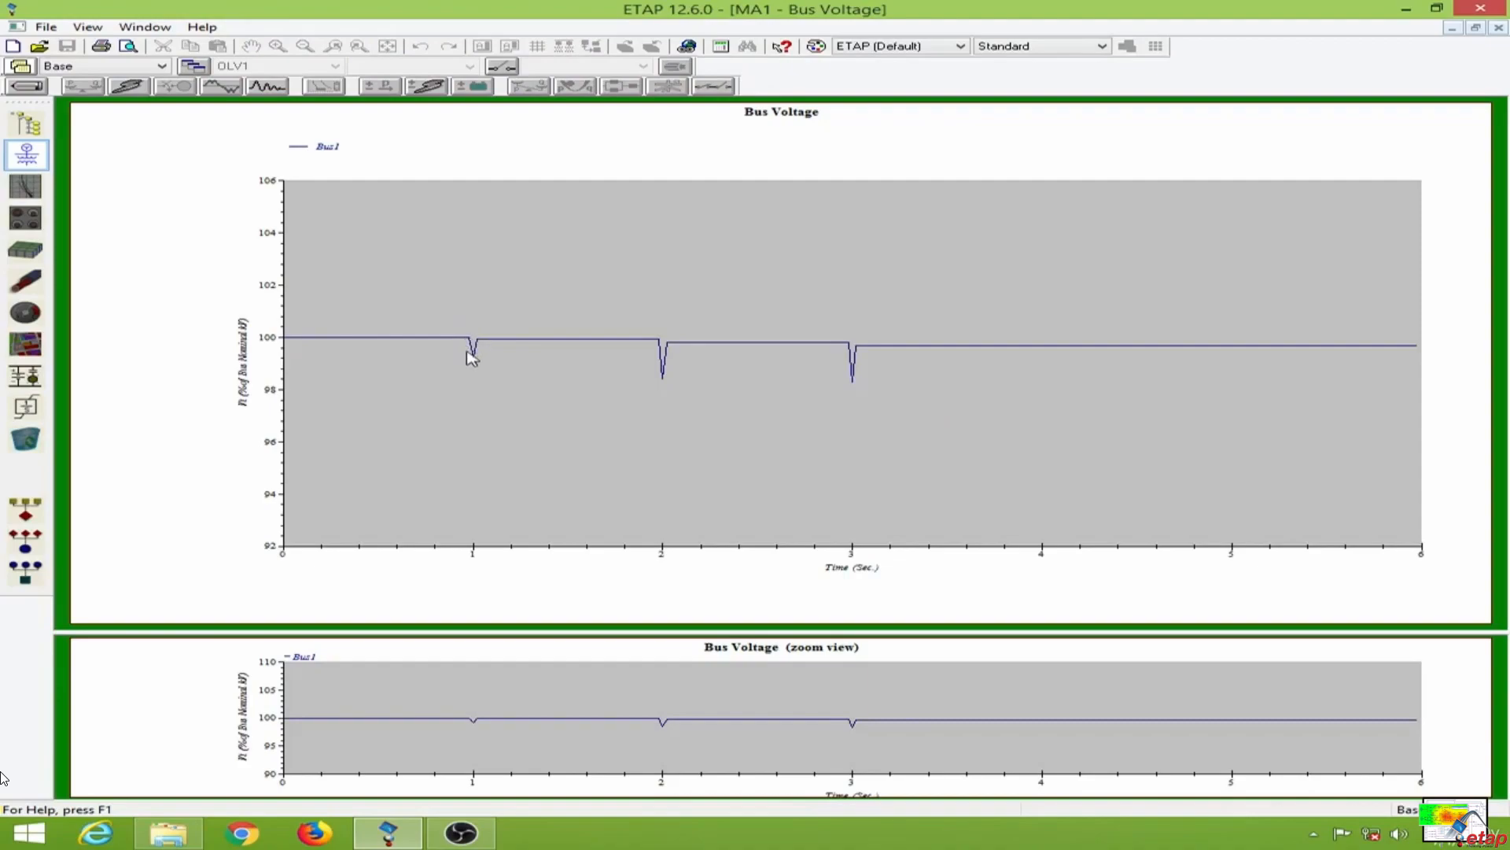
mouse_move(660, 337)
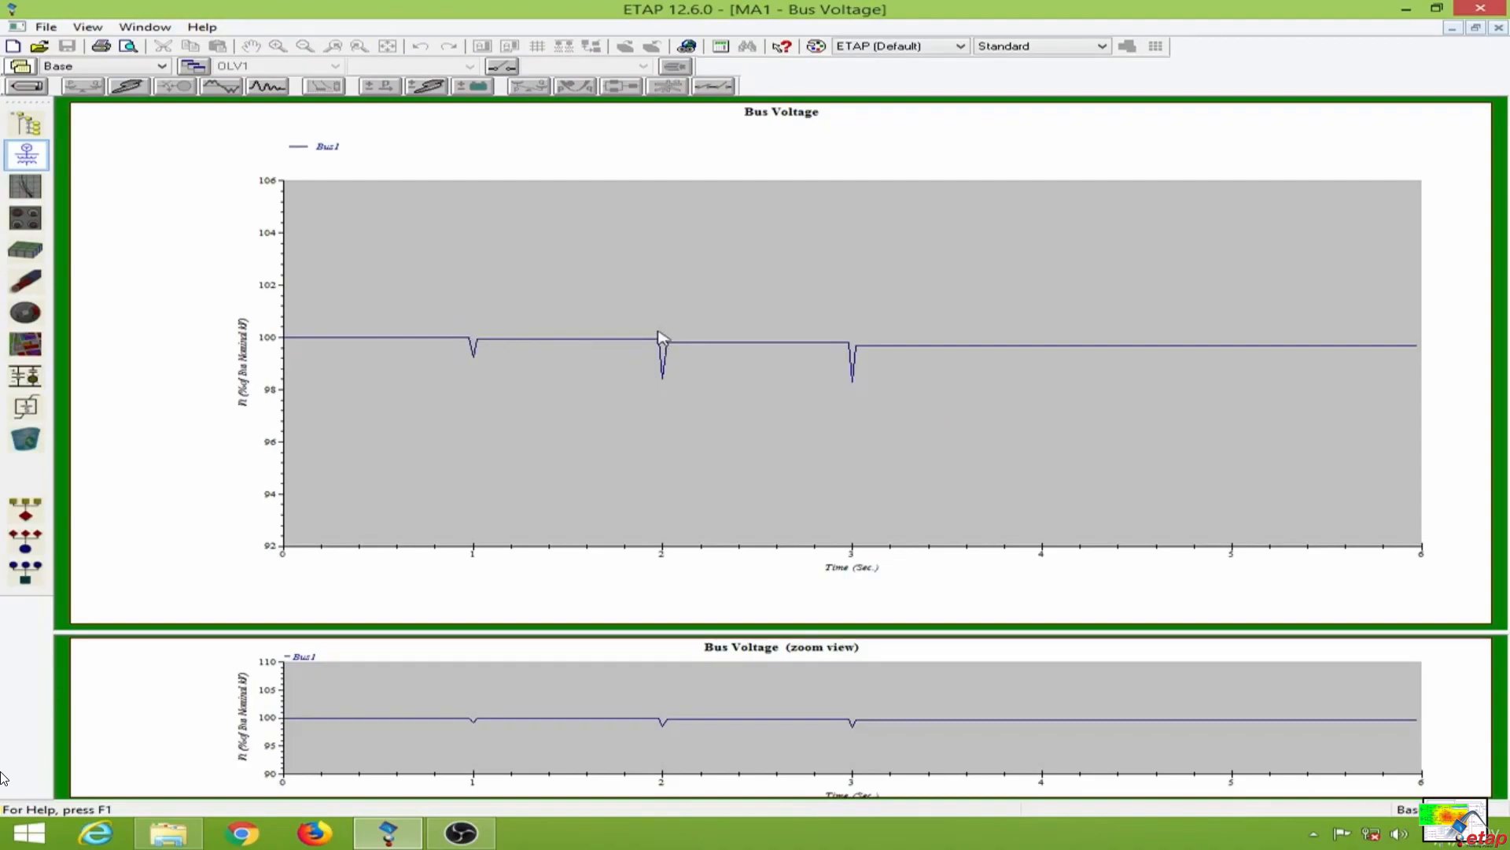
mouse_move(663, 376)
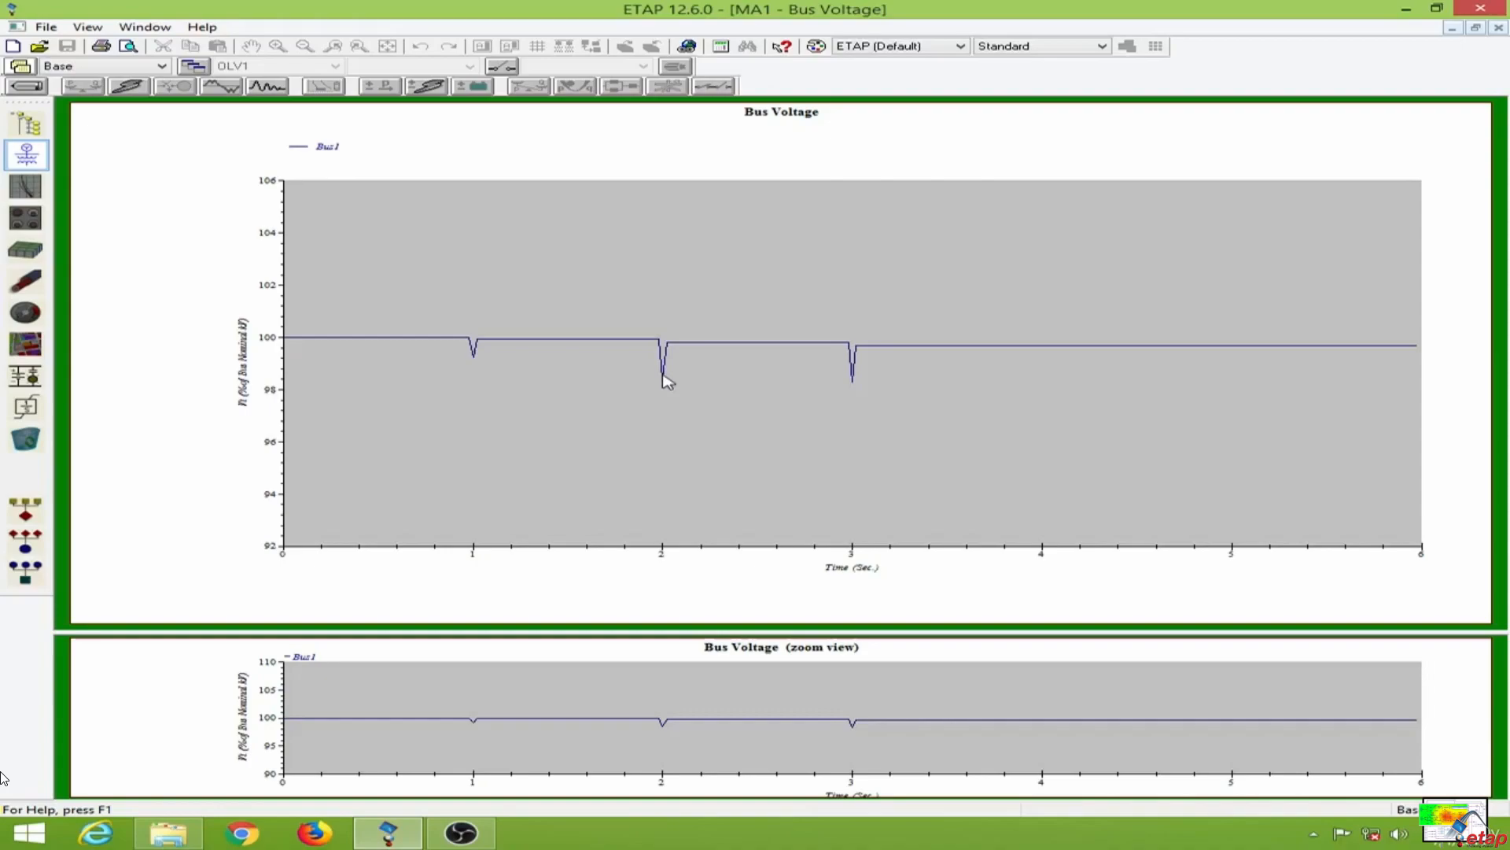
mouse_move(866, 379)
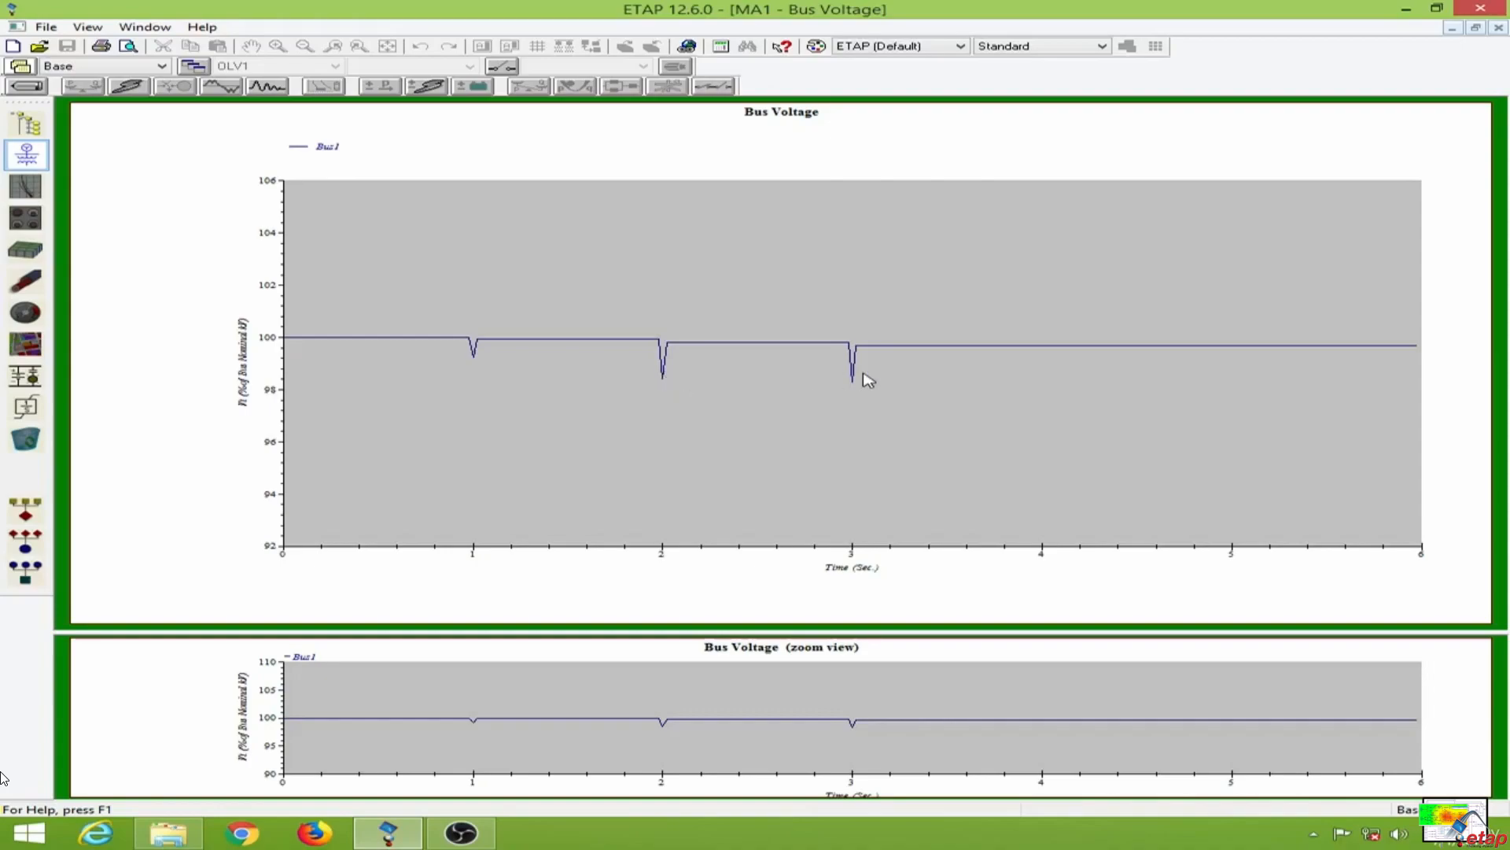
mouse_move(858, 334)
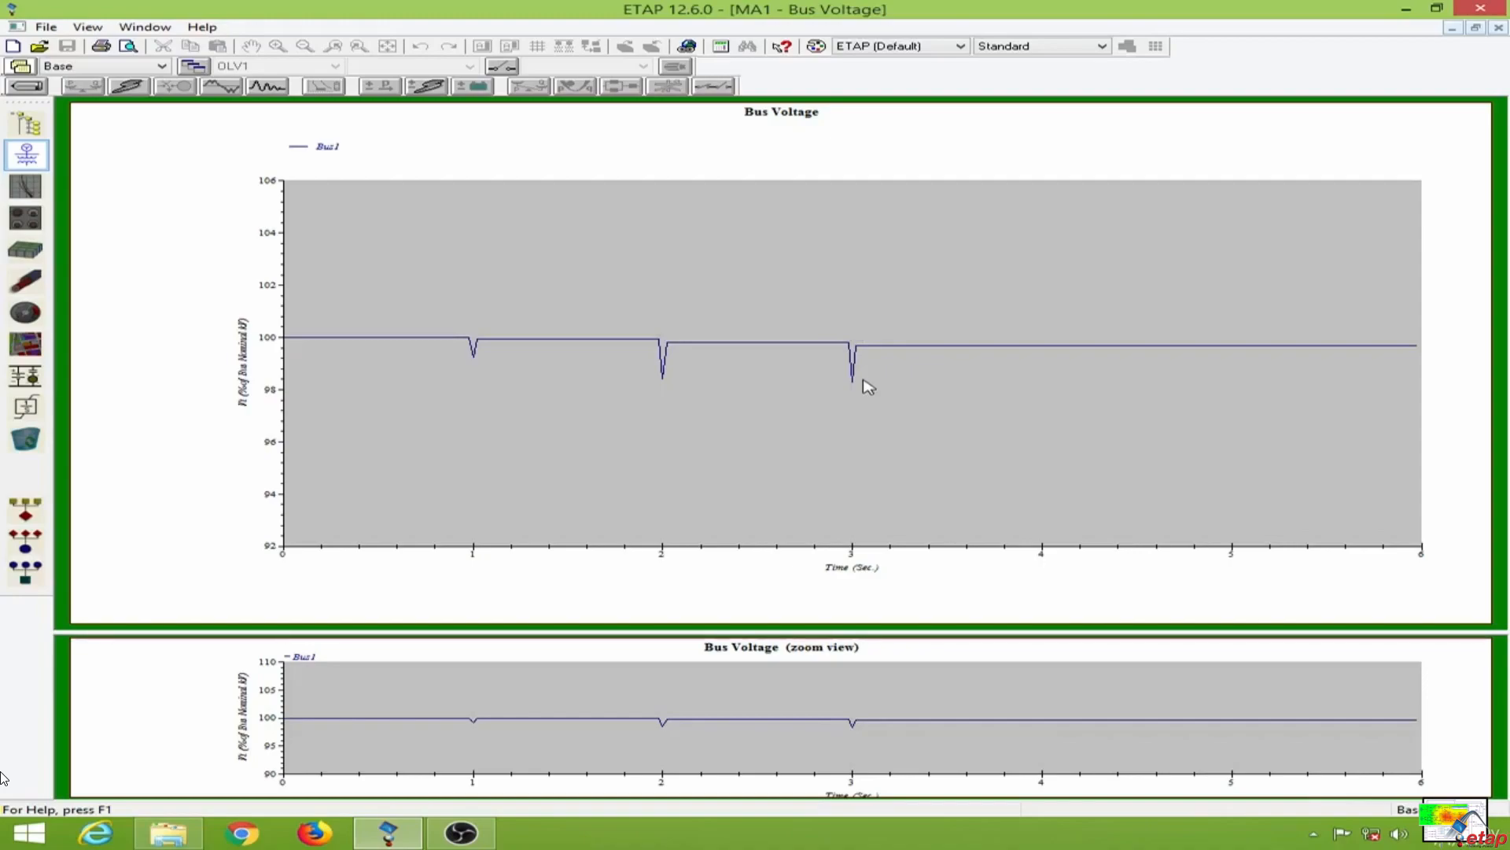
mouse_move(536, 351)
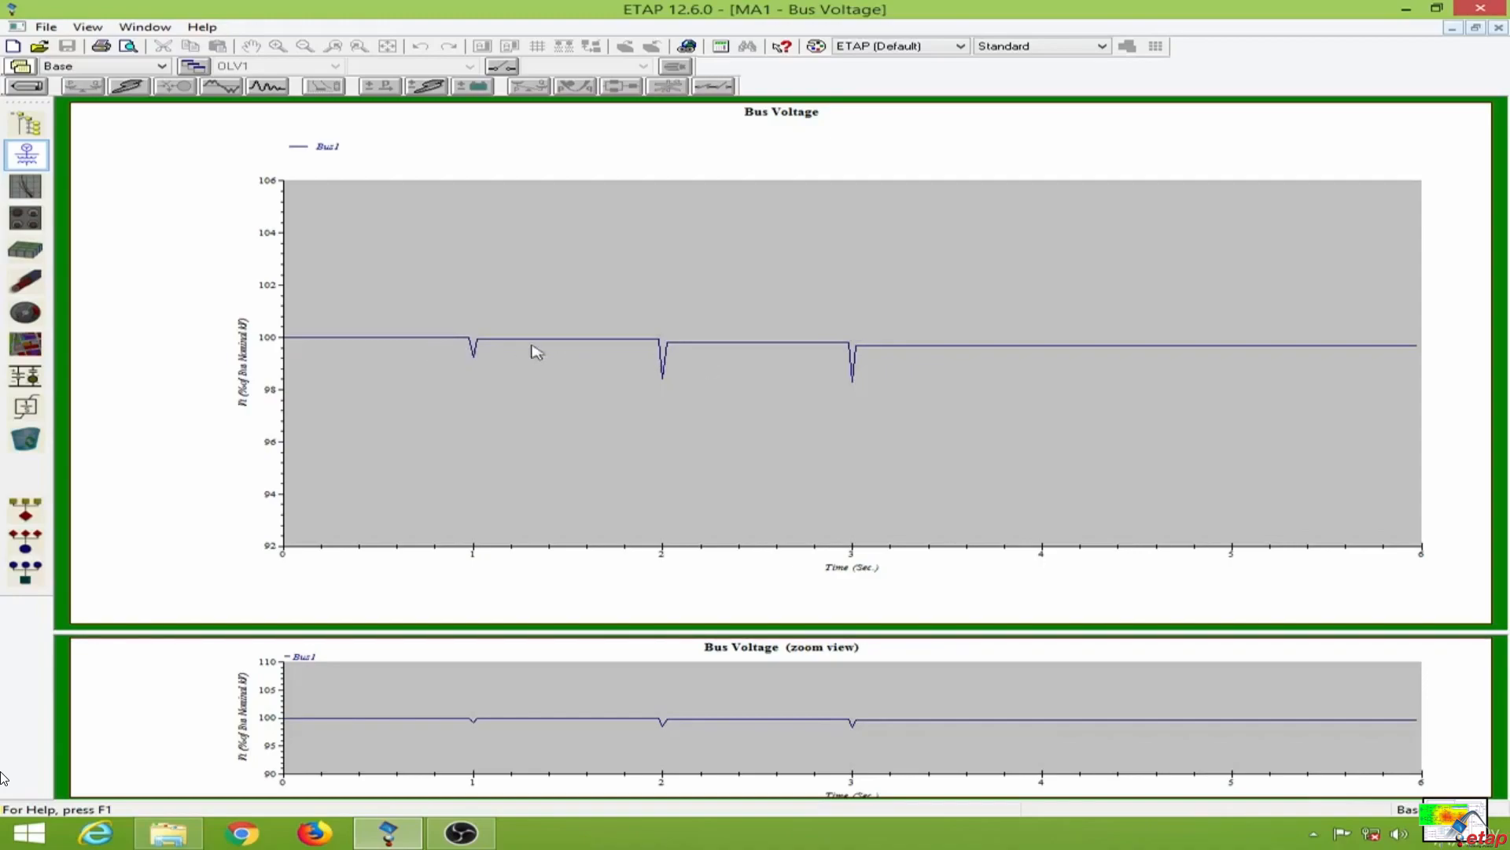
mouse_move(789, 323)
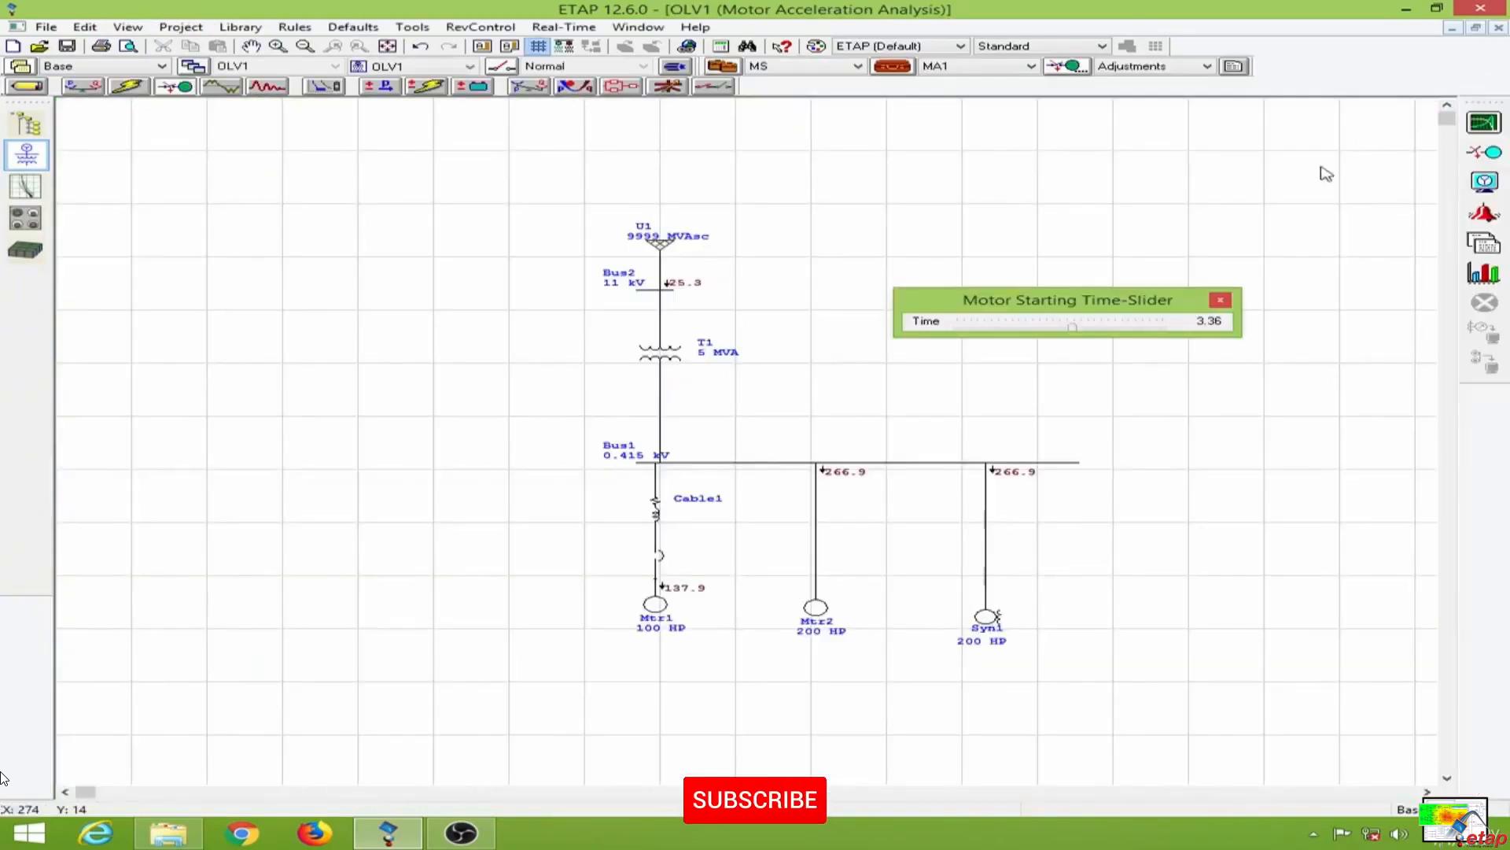
Close the Motor Starting Time-Slider window, returning to the one-line diagram
left_click(1220, 299)
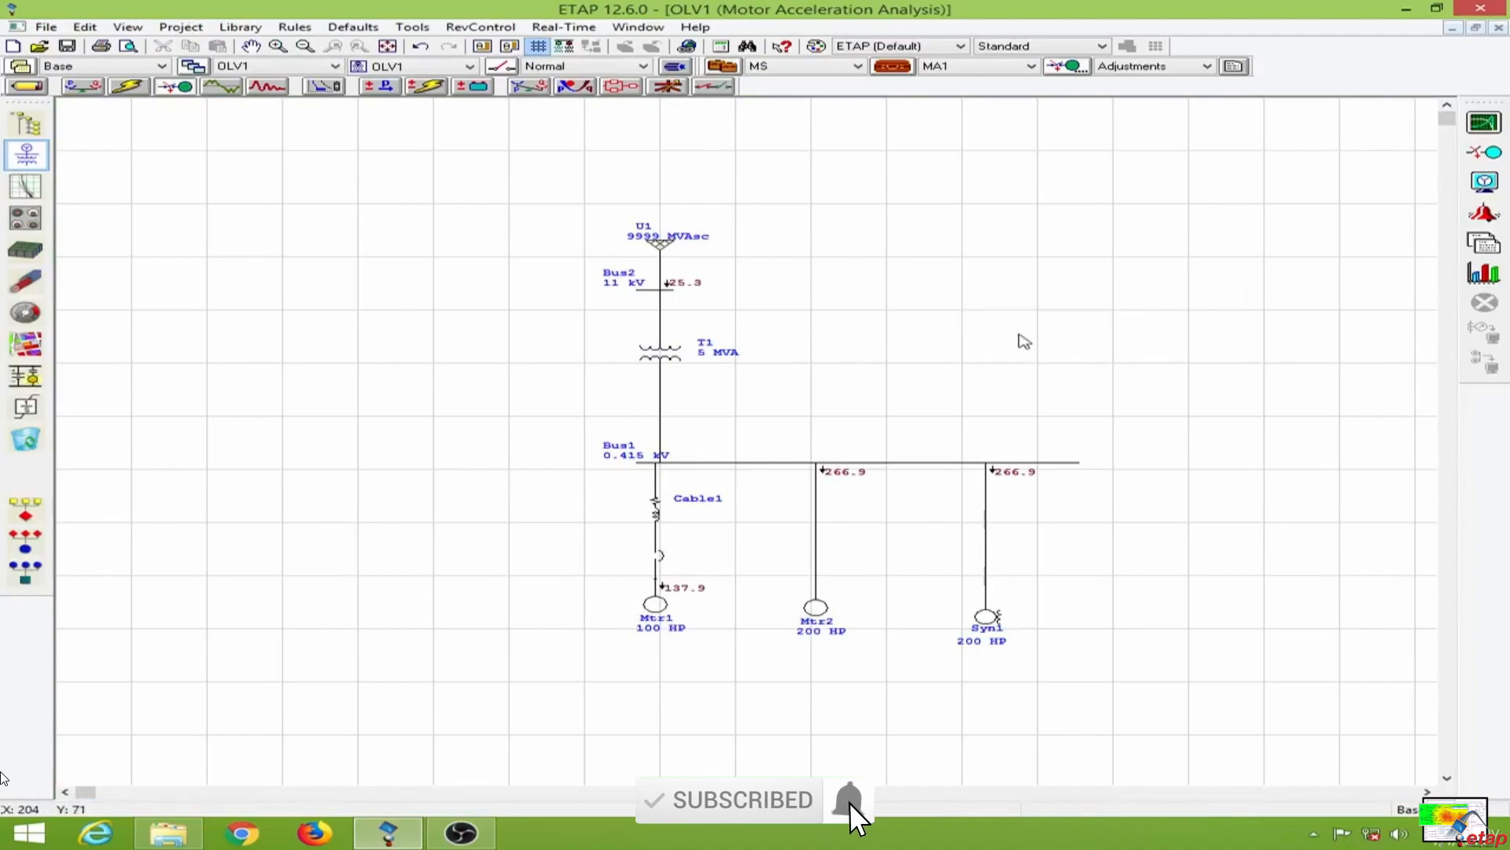